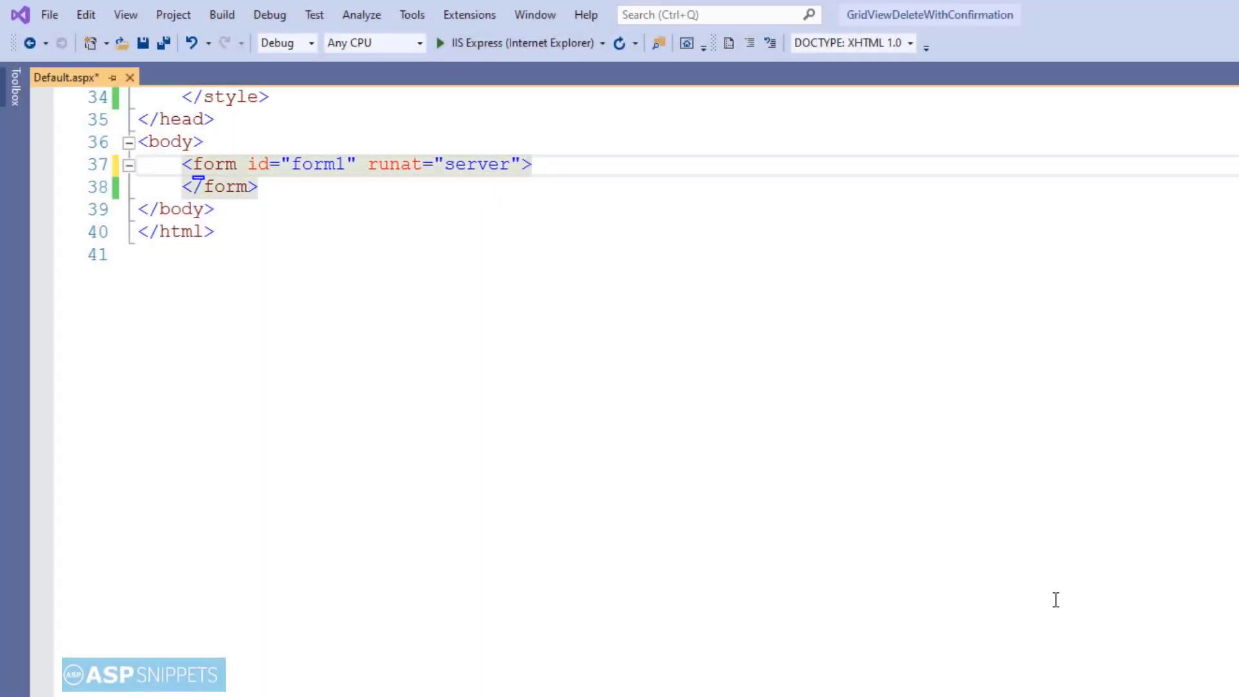
- Add <asp:GridView ID="GridView1" runat="server" AutoGenerateColumns="false"> inside the form in Default.aspx
{"action": "type", "text": "<asp:GridView"}
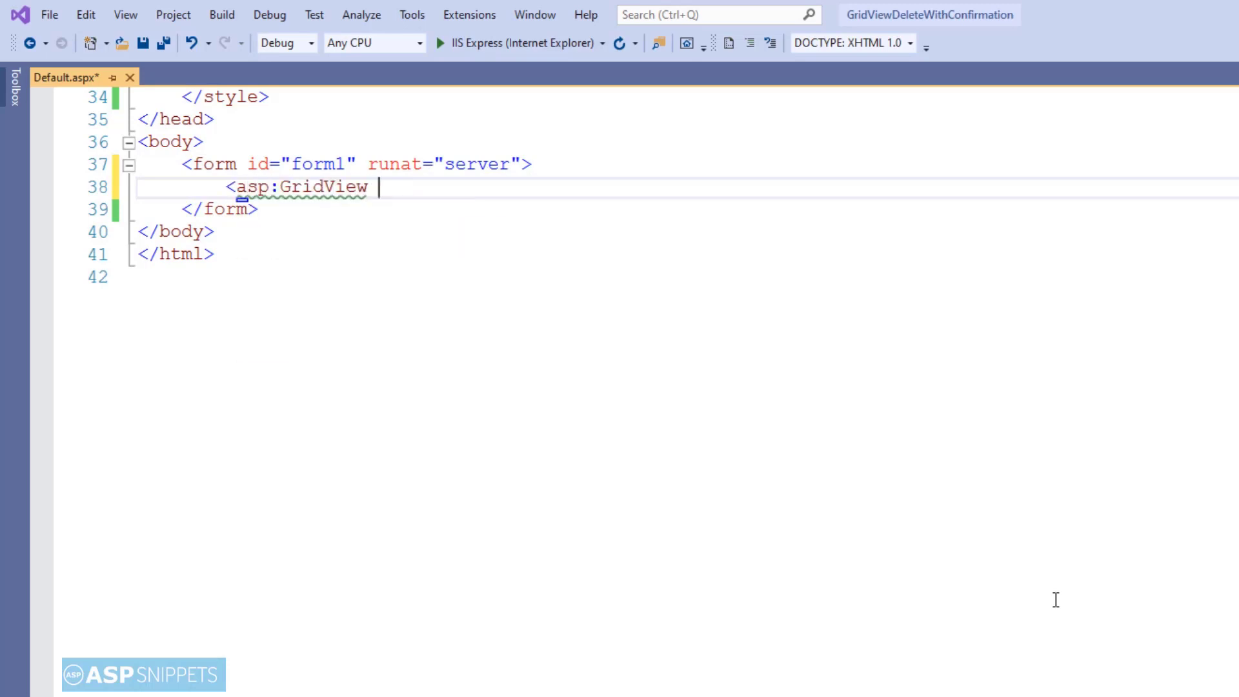
{"action": "type", "text": "ID=\"\""}
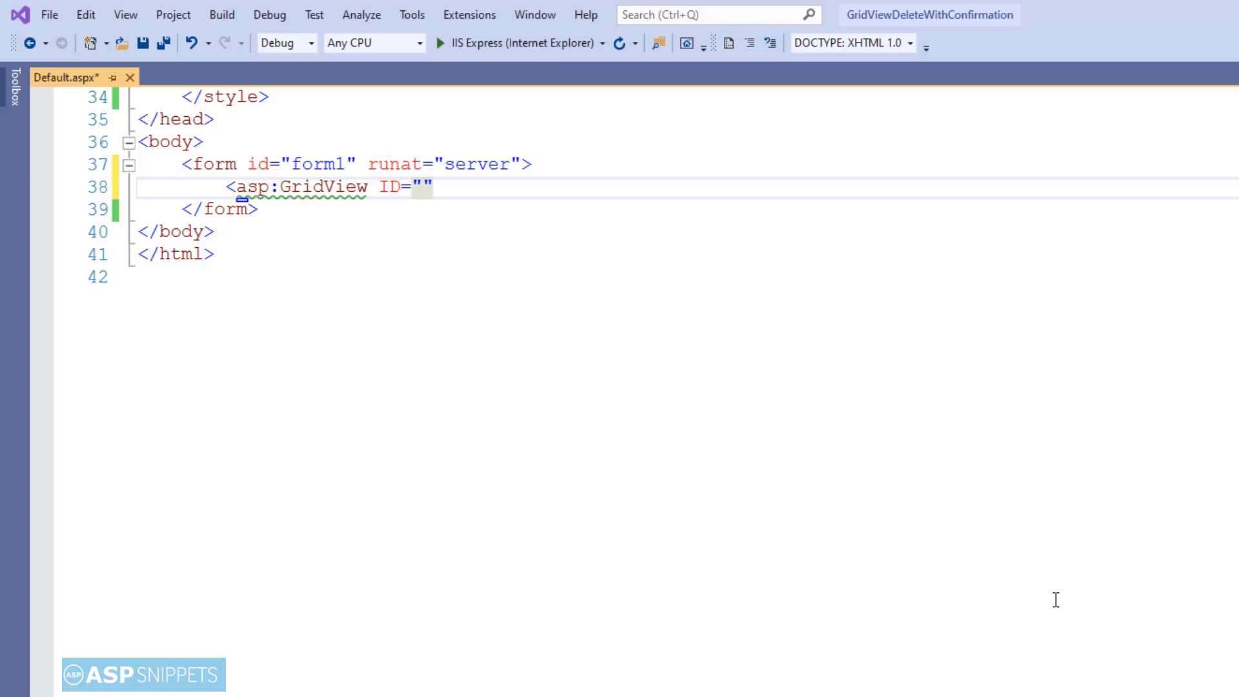
{"action": "type", "text": "Grid"}
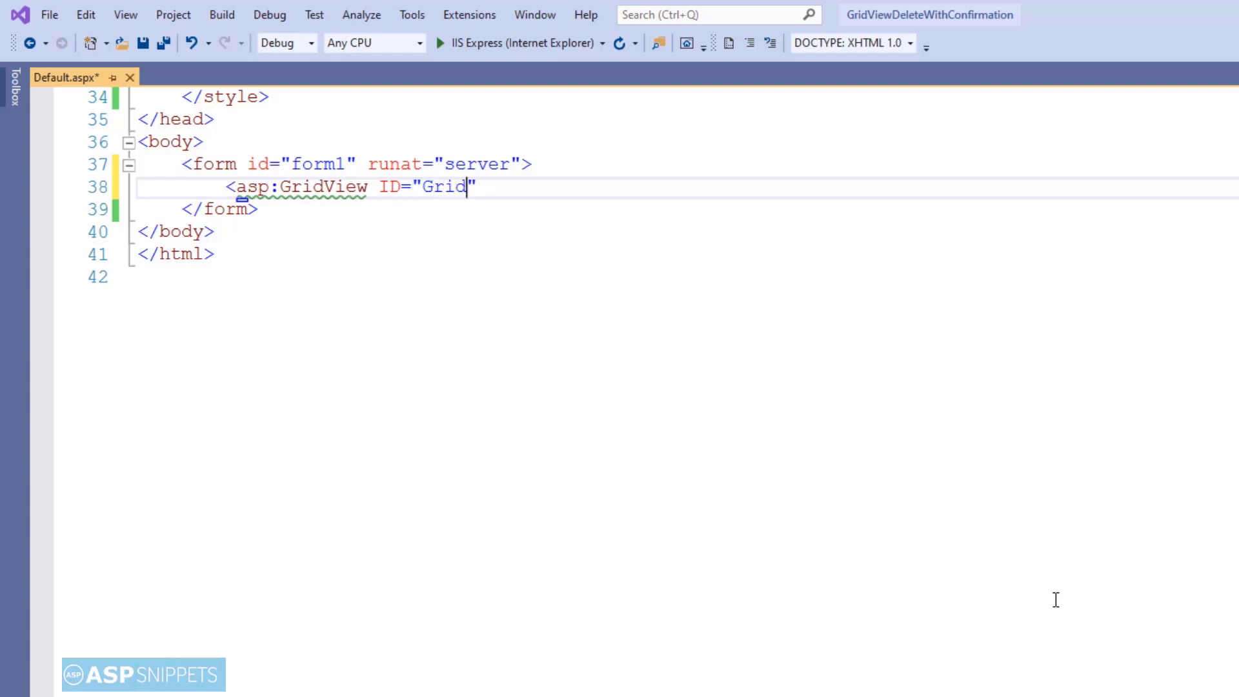
{"action": "type", "text": "View1"}
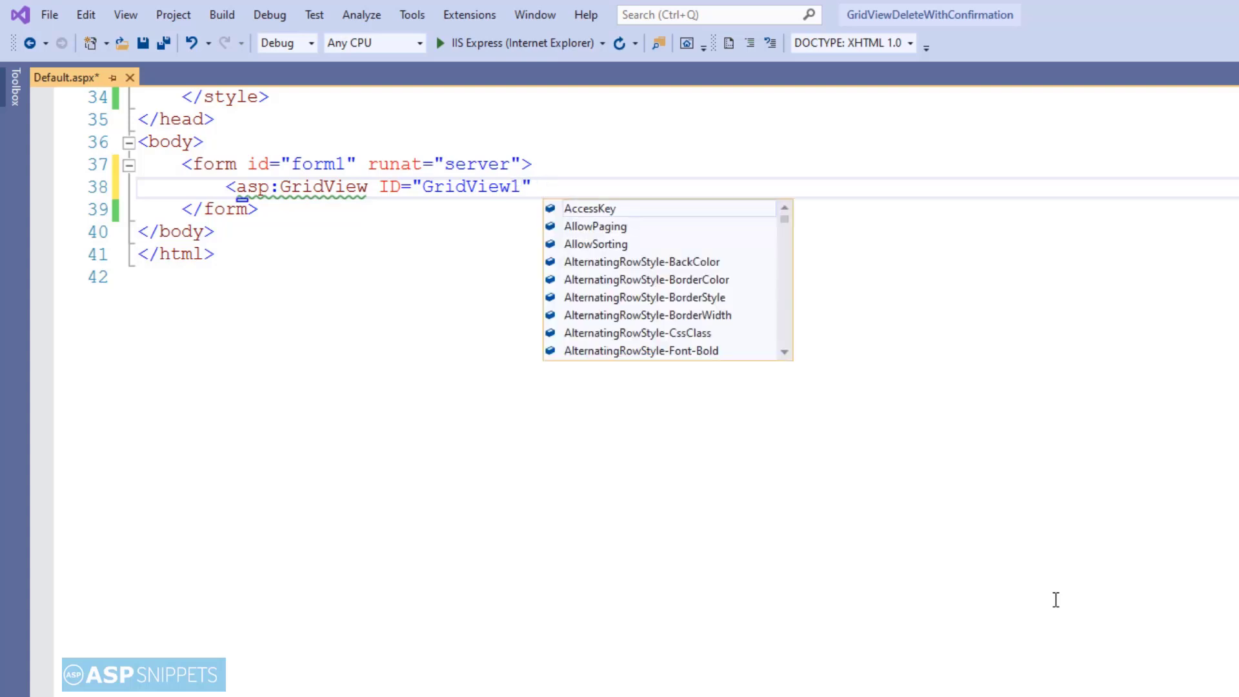
{"action": "type", "text": "runat=\""}
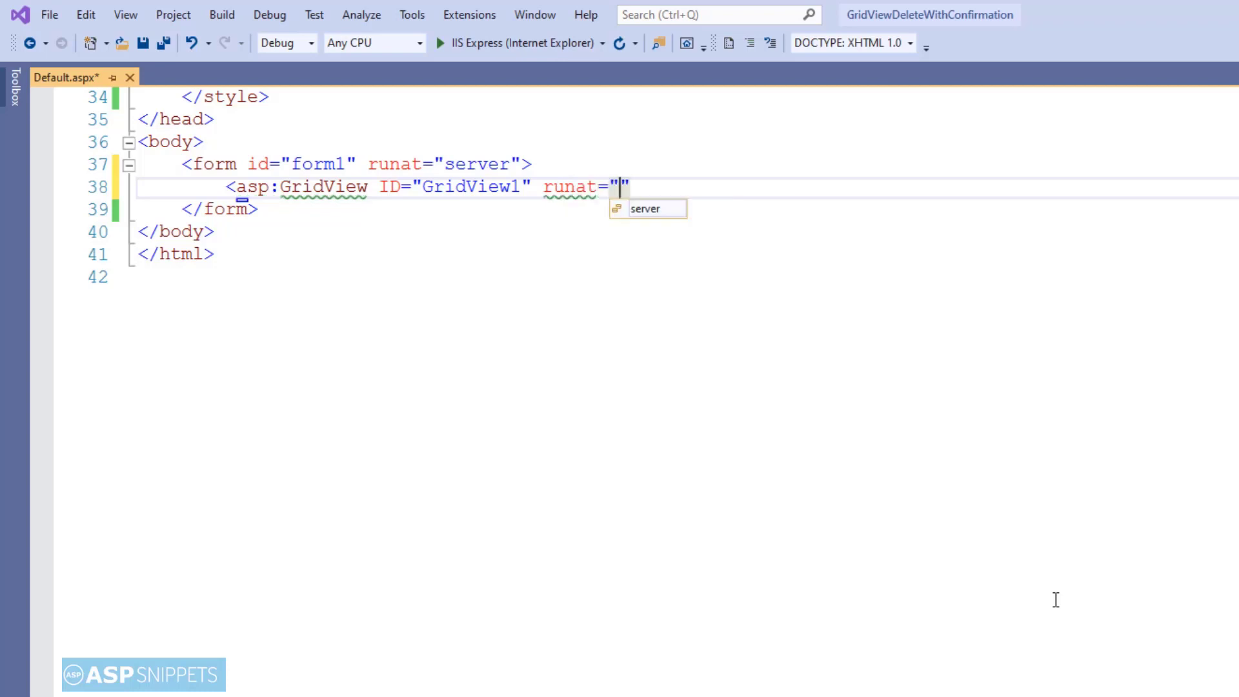
{"action": "type", "text": "server\" au"}
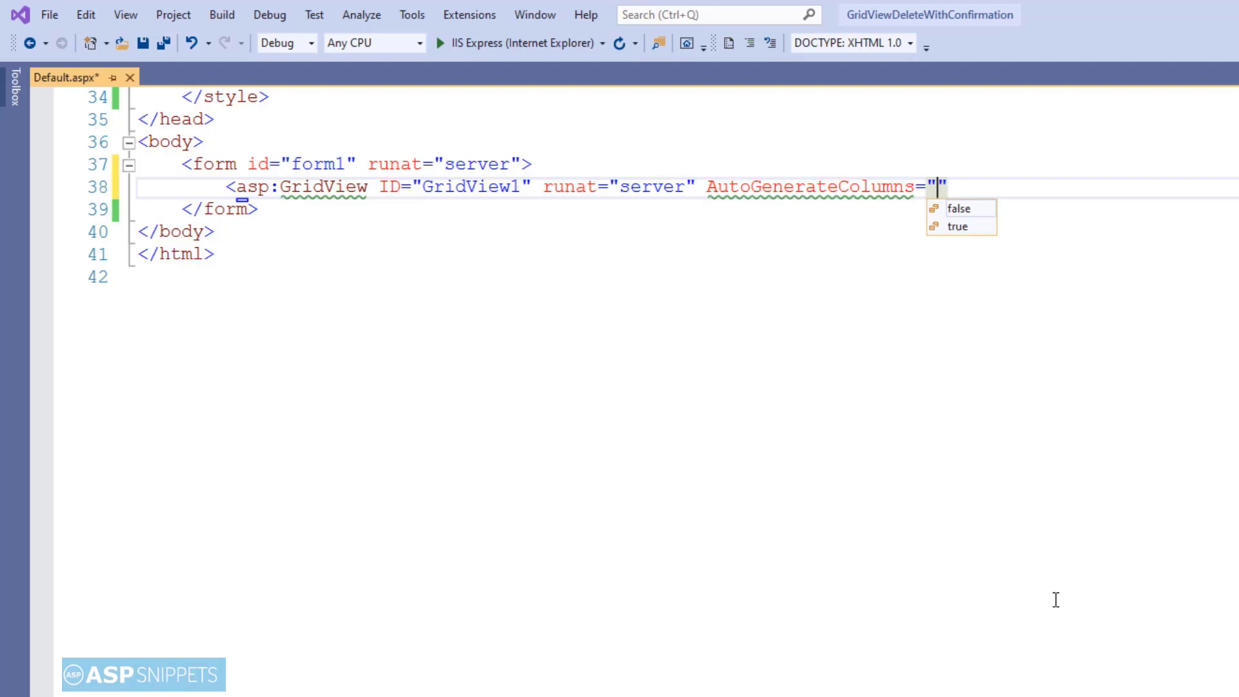
{"action": "left_click", "coordinate": [959, 208]}
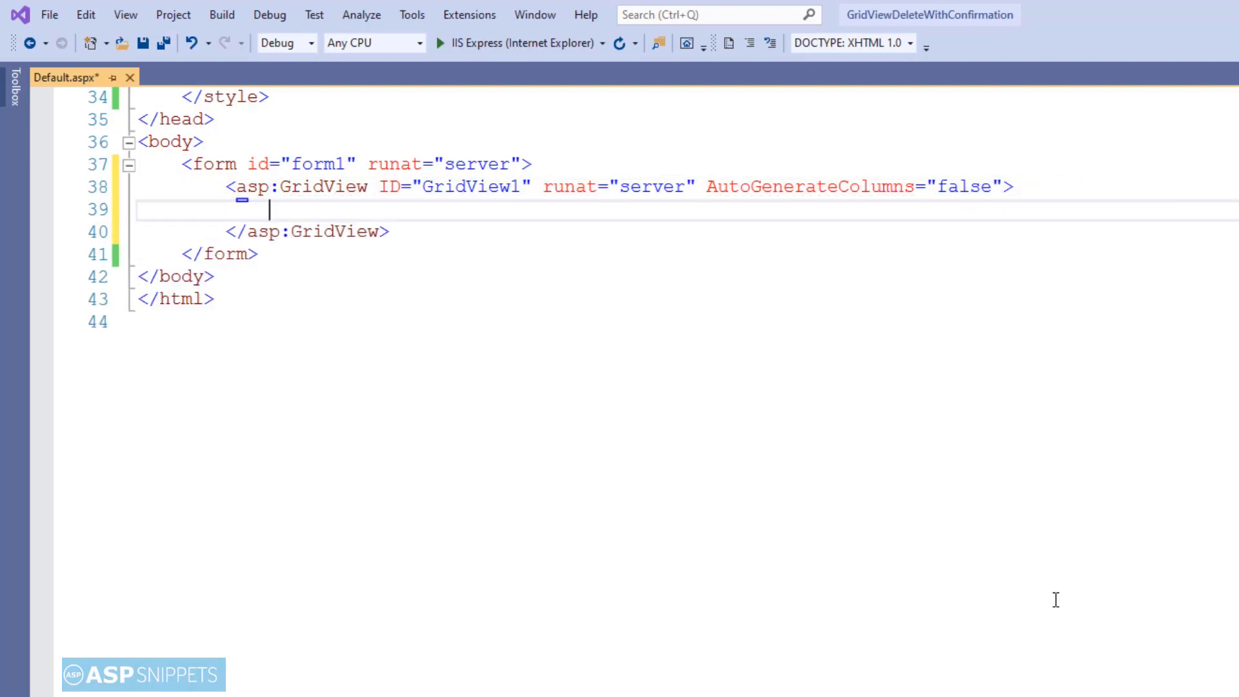
- Add <Columns> holding BoundFields for Item and Price, each with matching HeaderText
{"action": "type", "text": "<columns>"}
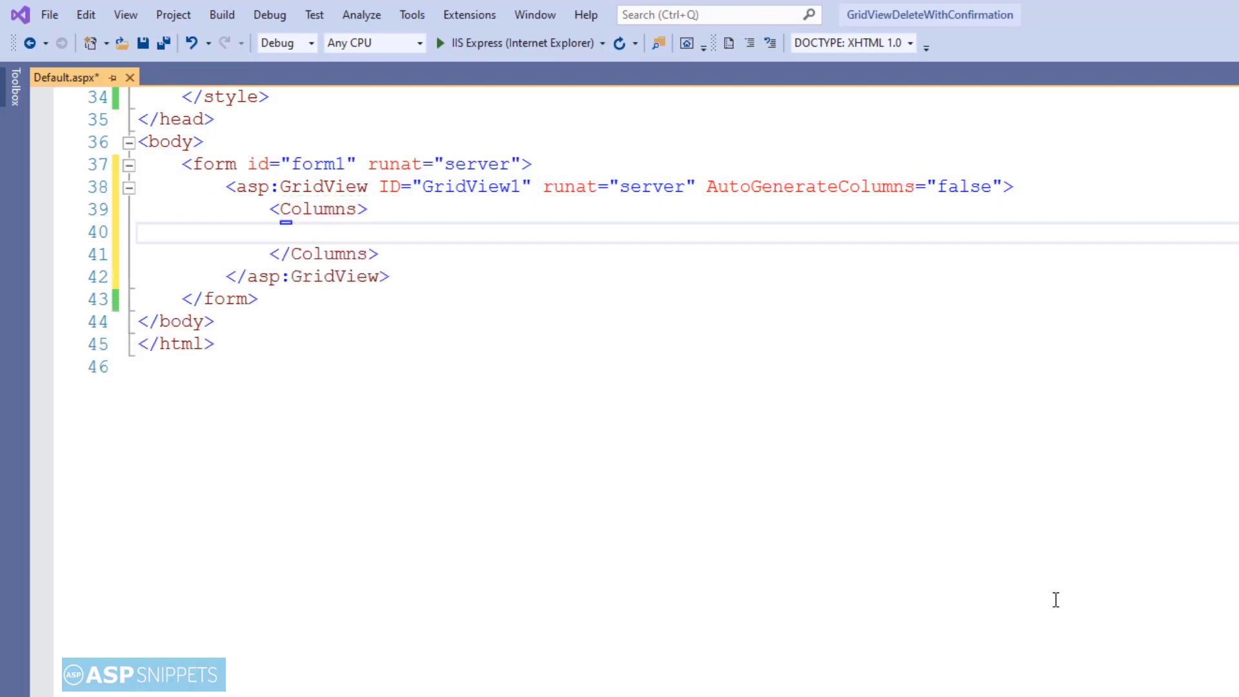
{"action": "type", "text": "<asp:"}
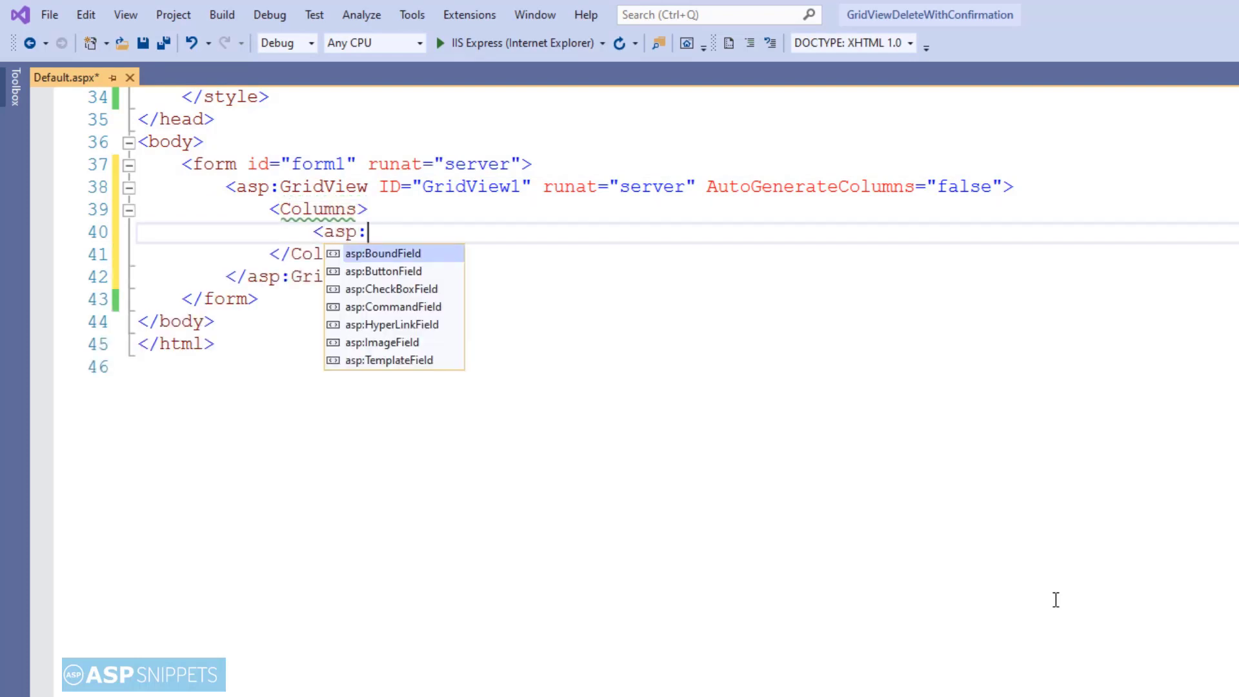
{"action": "type", "text": "Bound"}
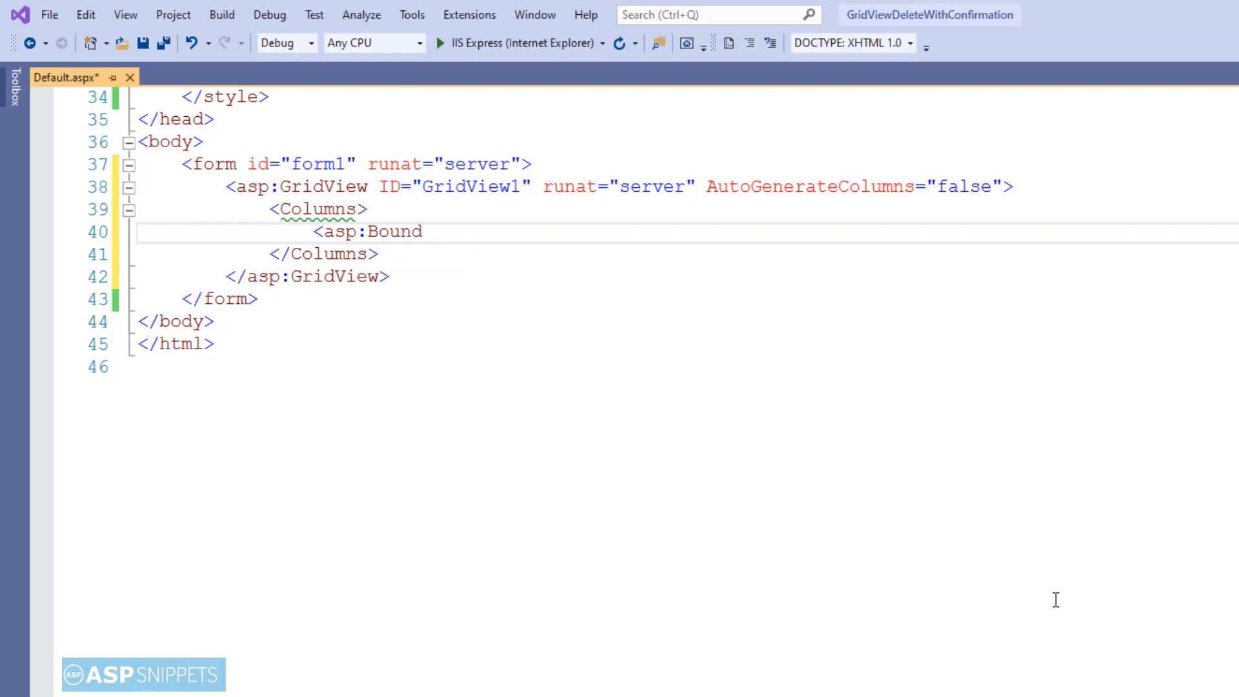
{"action": "type", "text": "Field DataField=\""}
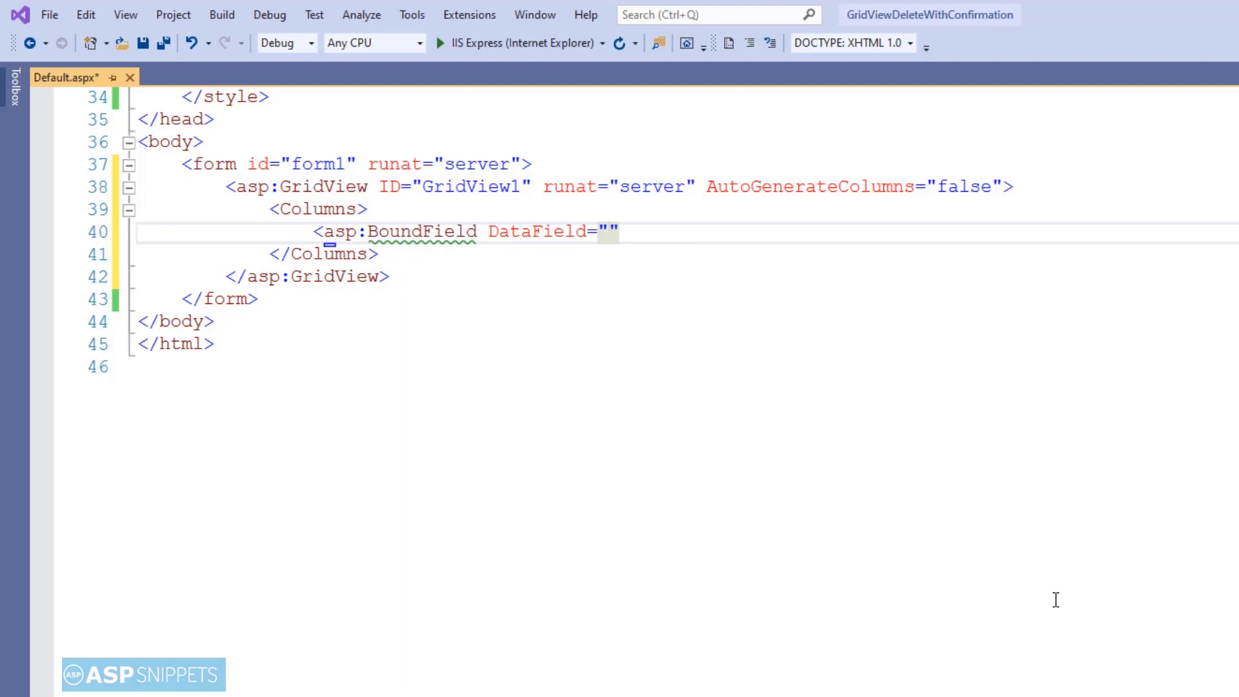
{"action": "type", "text": "Item"}
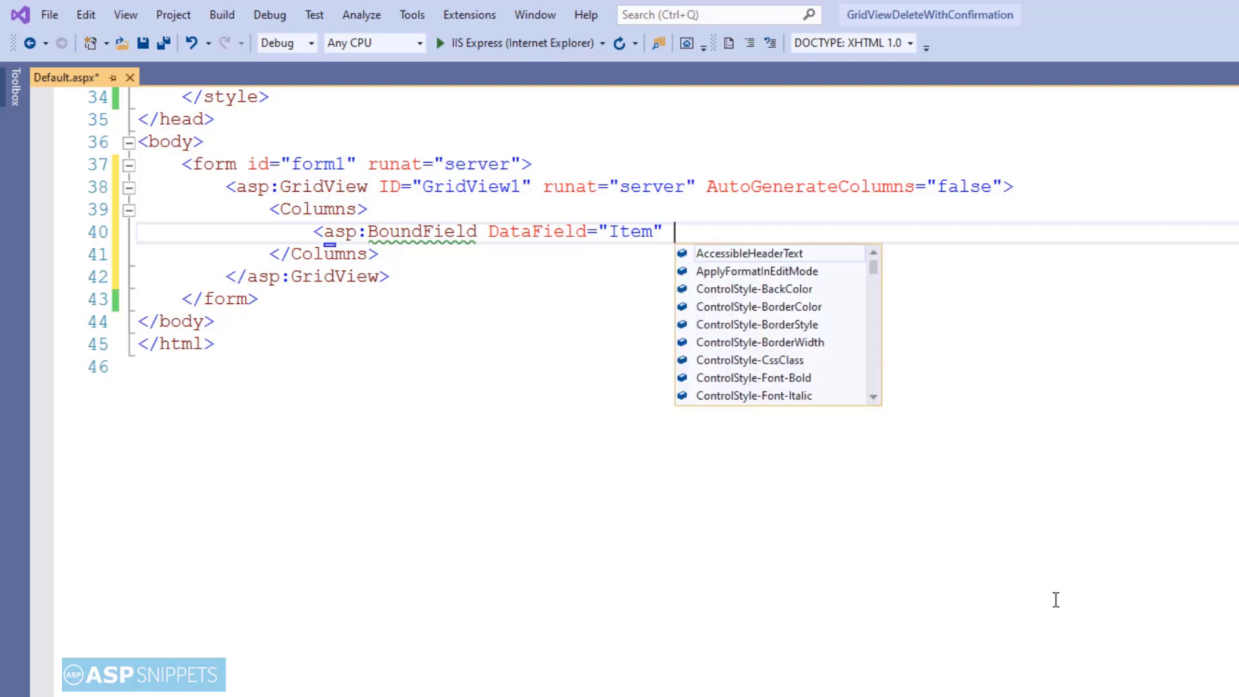
{"action": "type", "text": "HeaderText=\""}
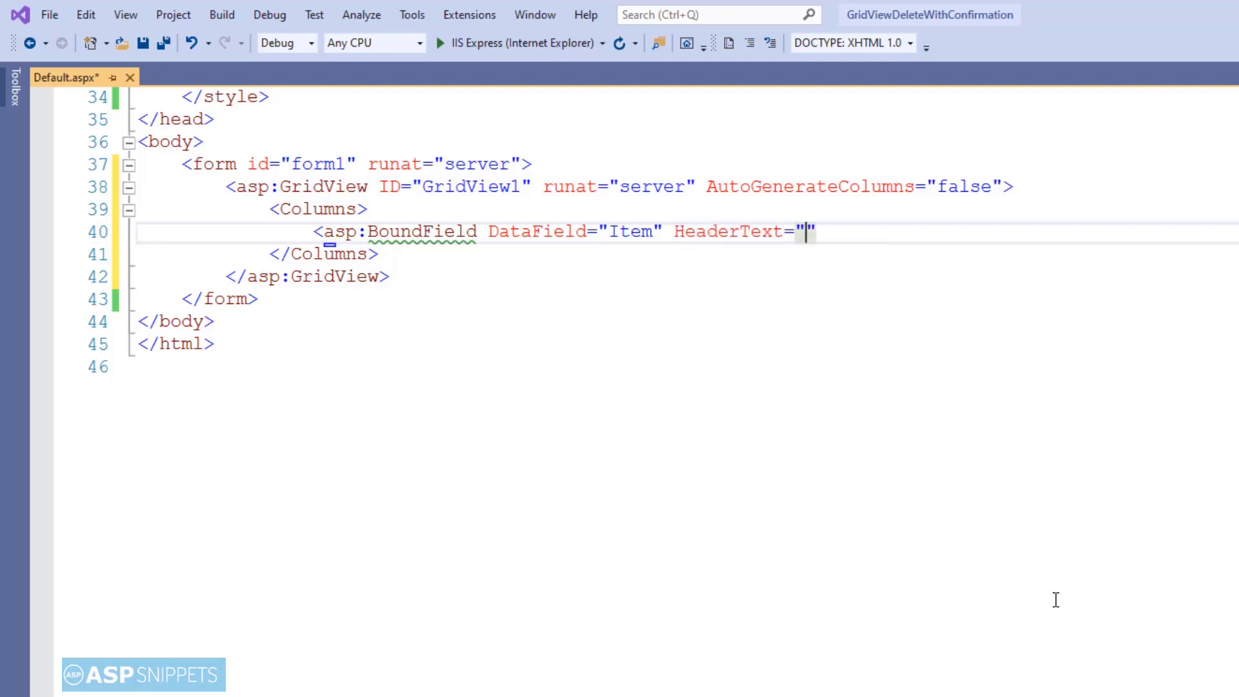
{"action": "type", "text": "Item"}
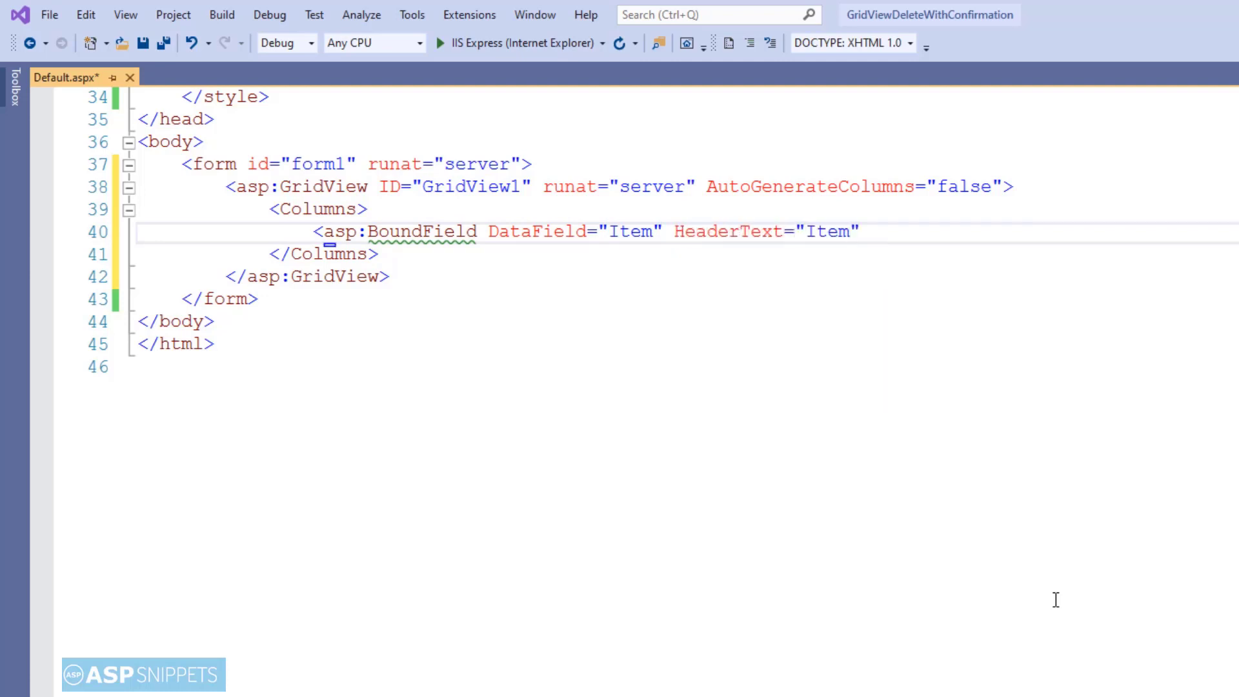
{"action": "type", "text": "/>"}
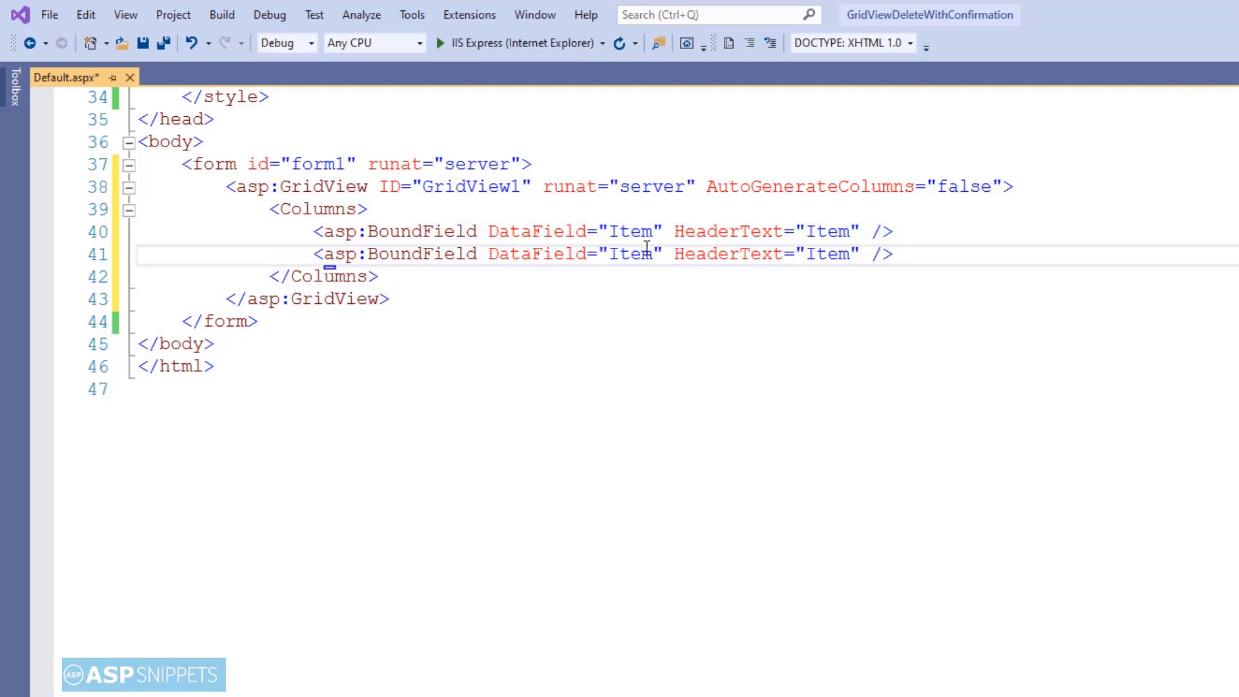
{"action": "type", "text": "Pric"}
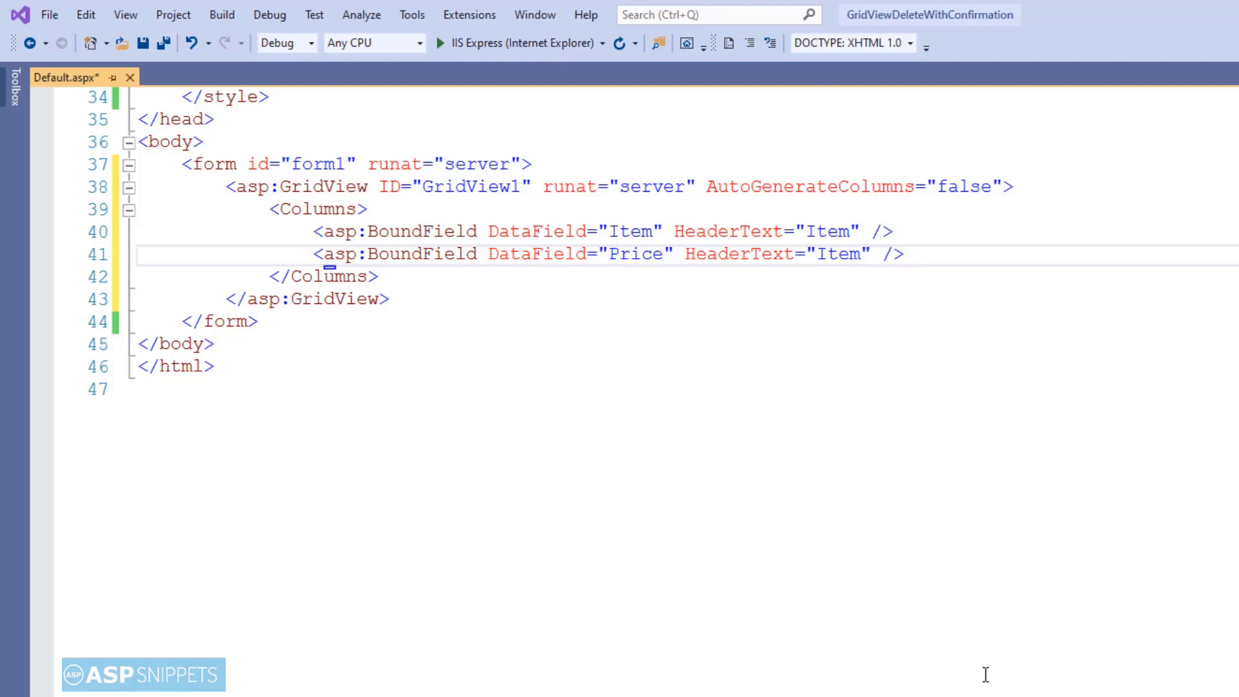
{"action": "double_click", "coordinate": [838, 254]}
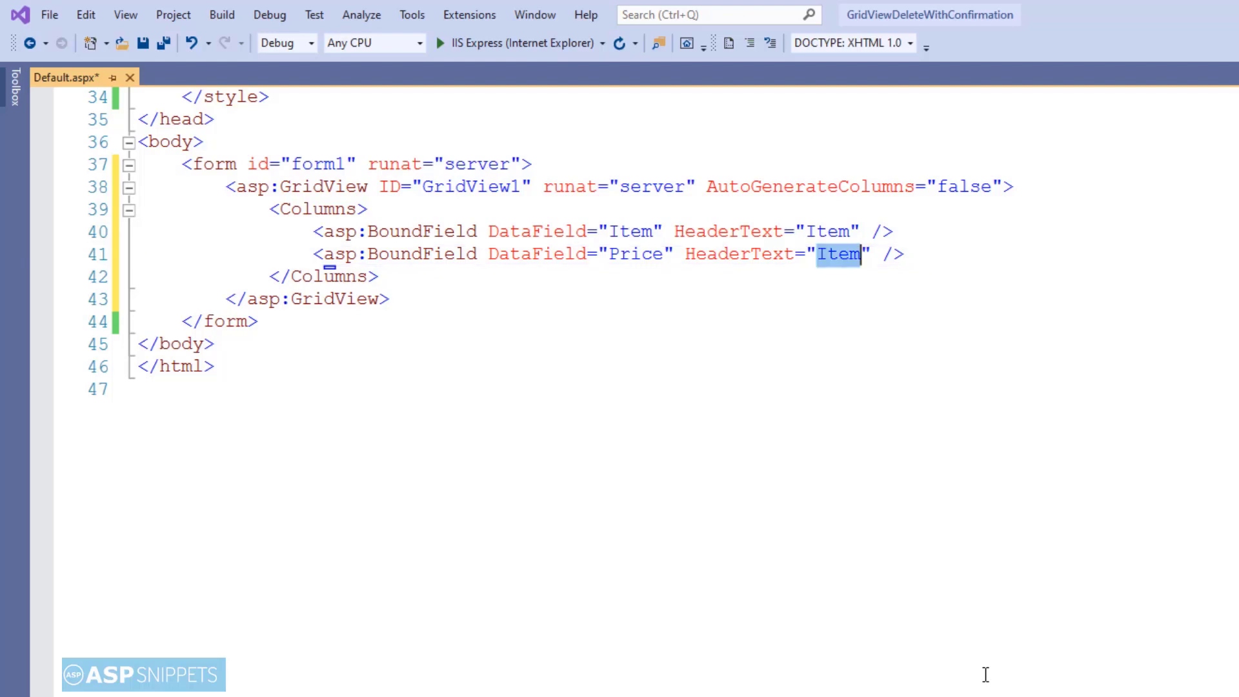
{"action": "type", "text": "Price"}
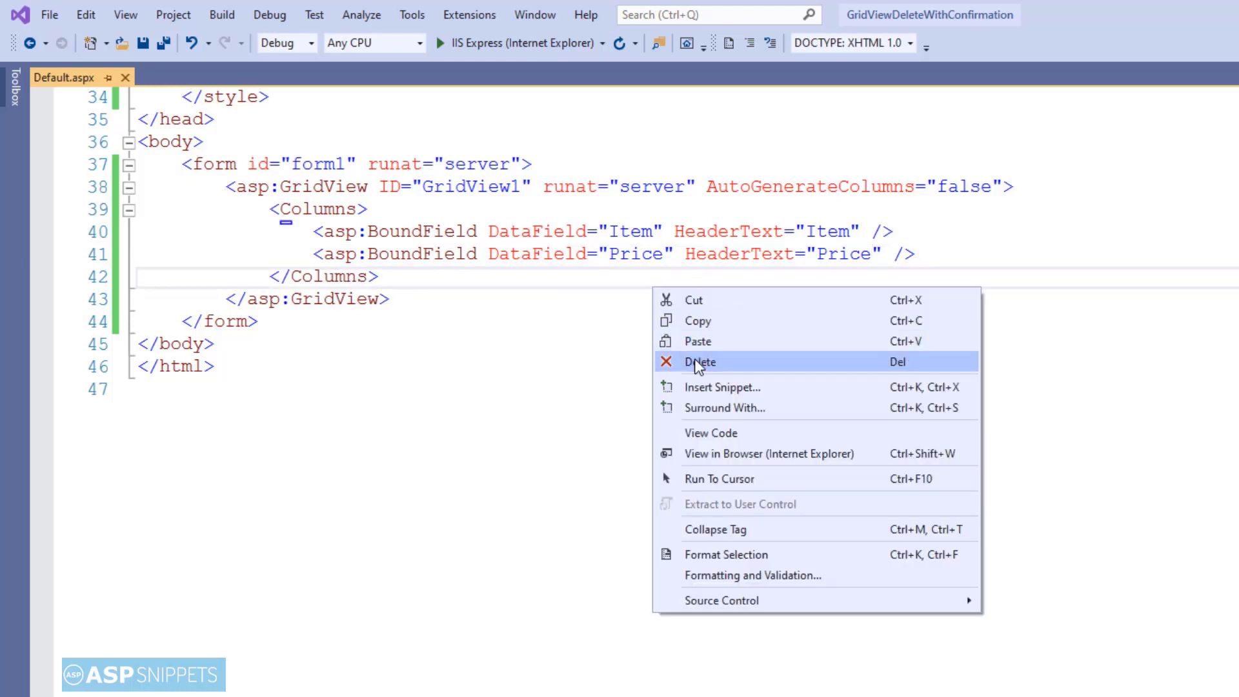
- Open Default.aspx.vb and add 'Imports System.Data' above the Partial Class
{"action": "left_click", "coordinate": [709, 432]}
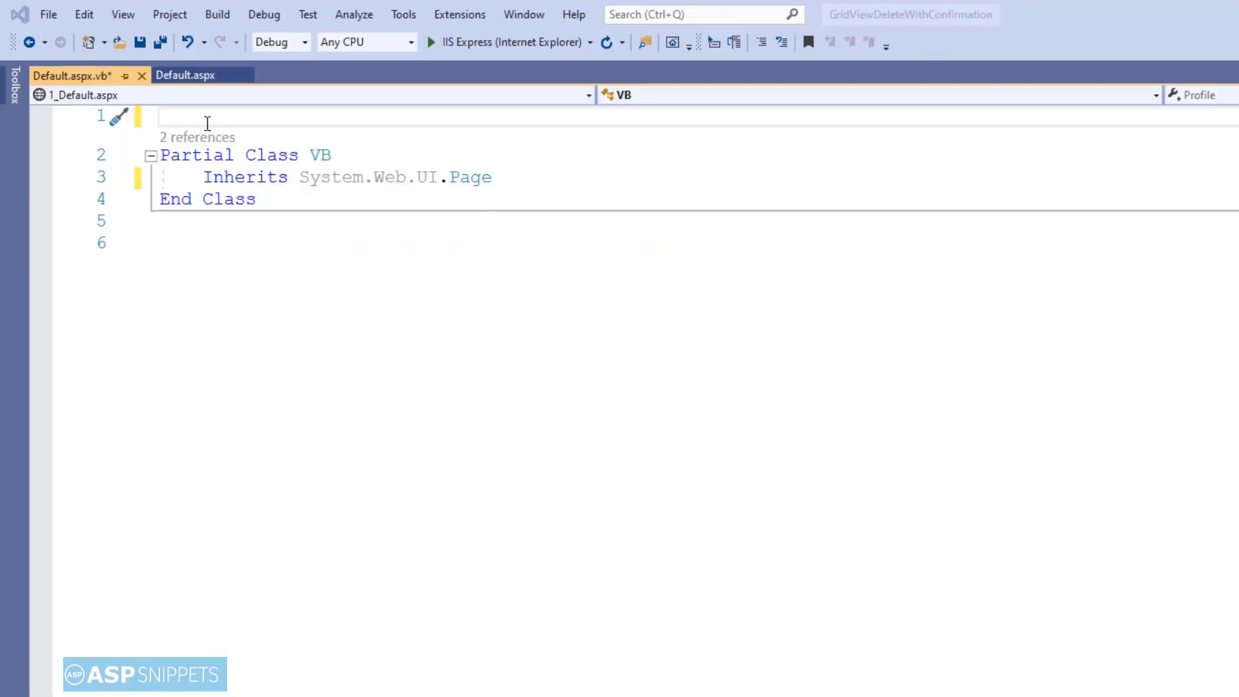
{"action": "type", "text": "im"}
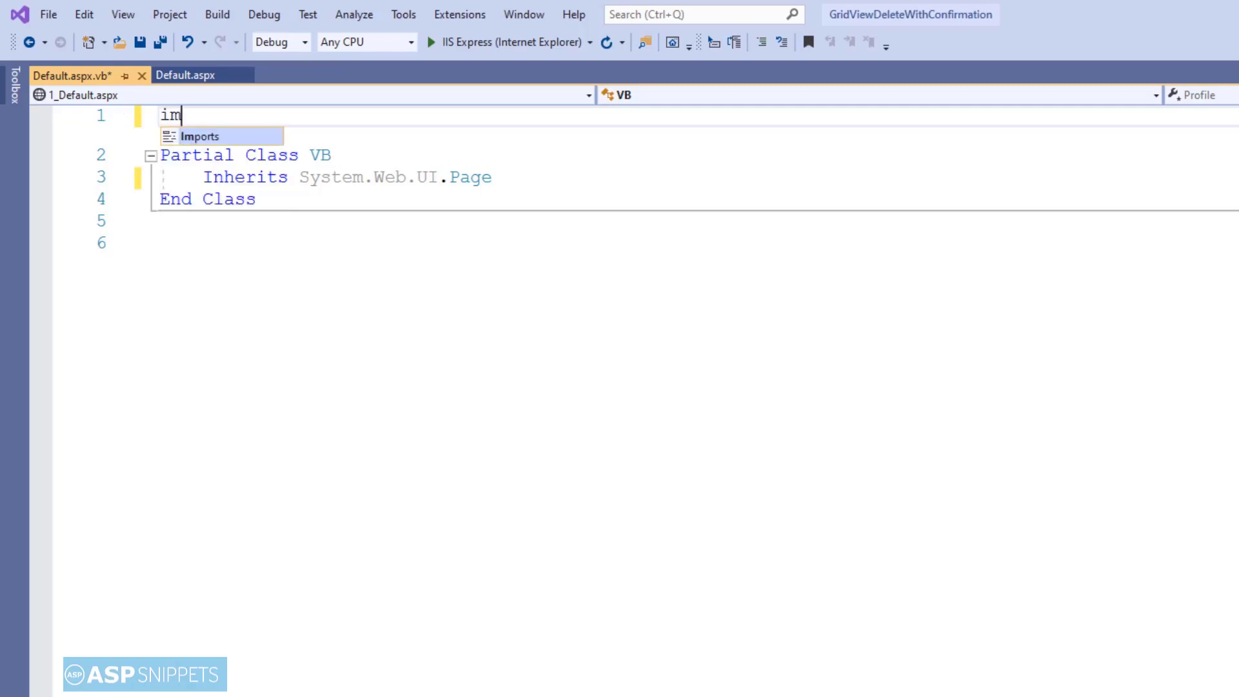
{"action": "type", "text": "ports sy"}
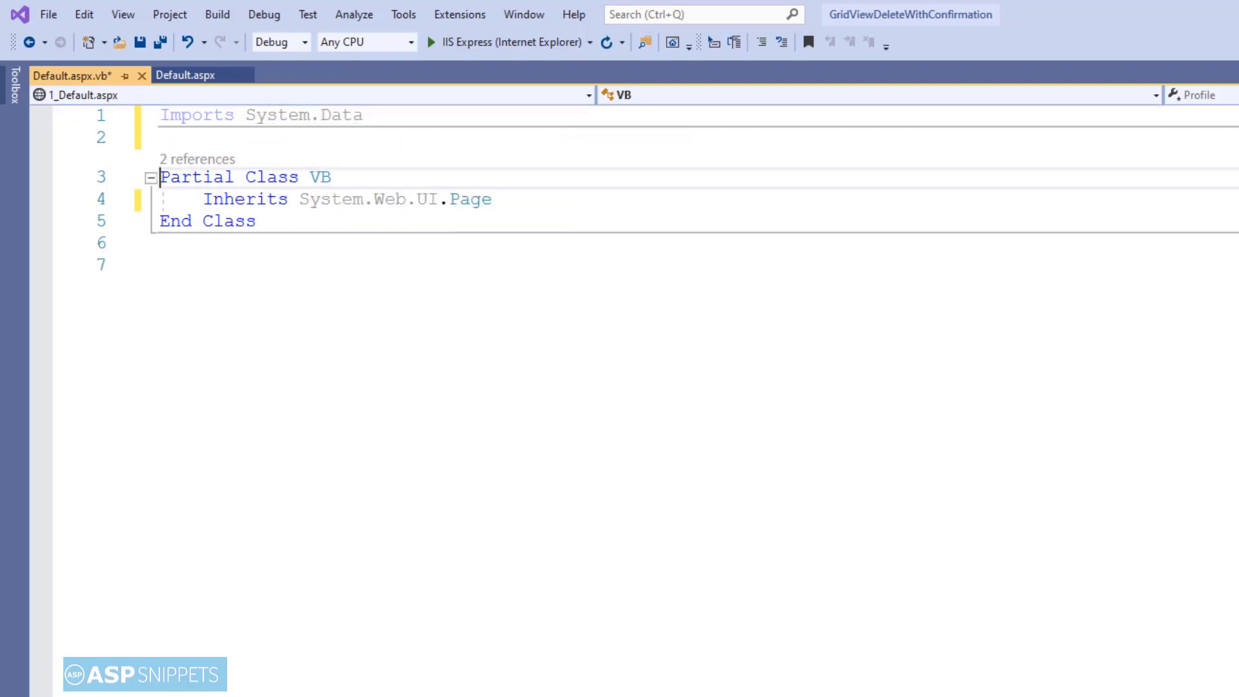
{"action": "key", "text": "Enter"}
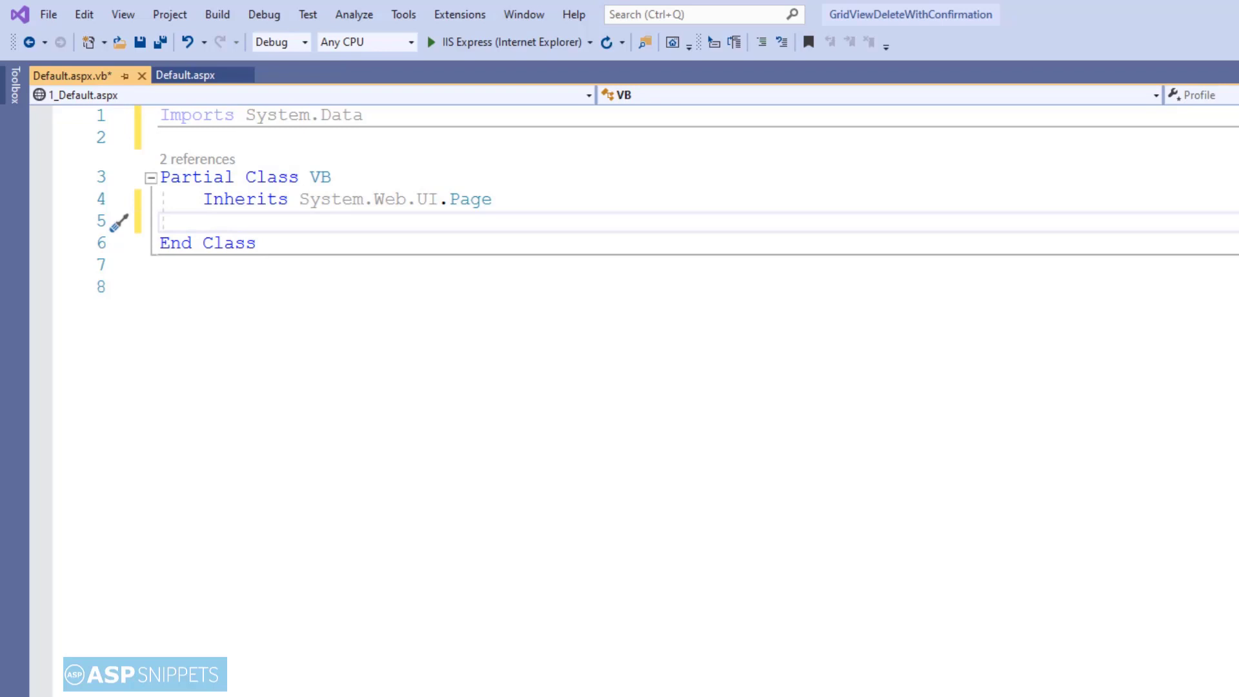
- Write Protected Sub Page_Load(sender As Object, e As EventArgs) Handles Me.Load
{"action": "type", "text": "prot"}
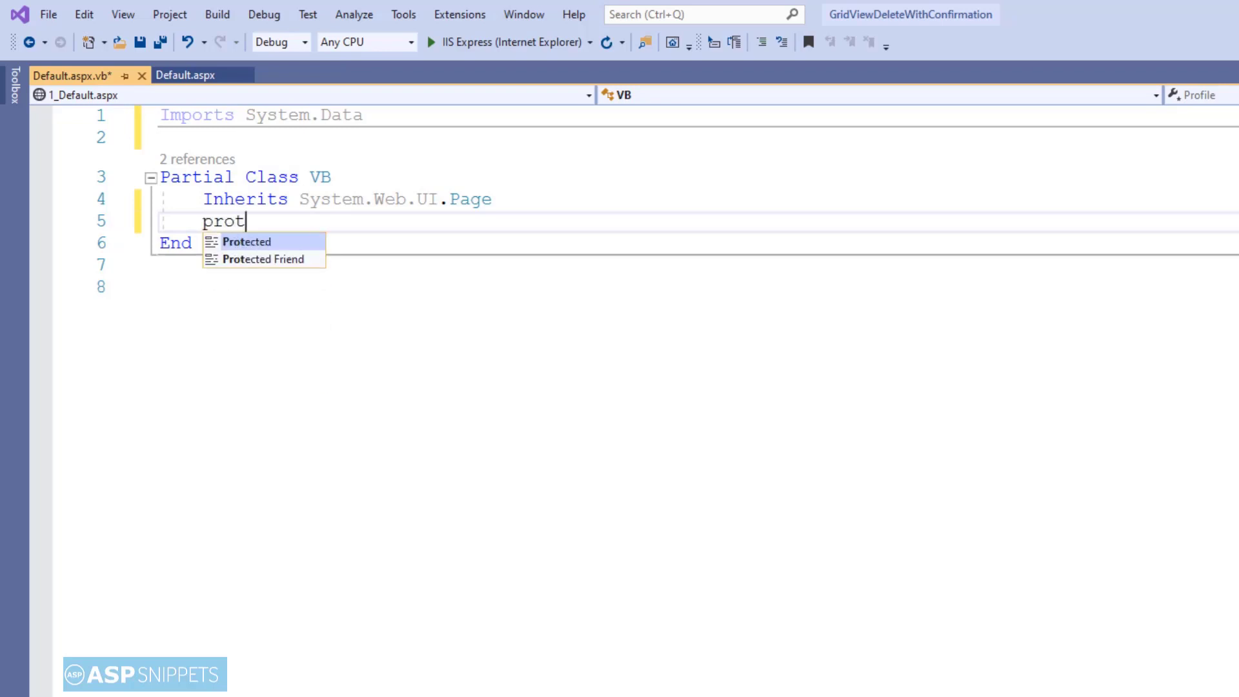
{"action": "type", "text": "sub"}
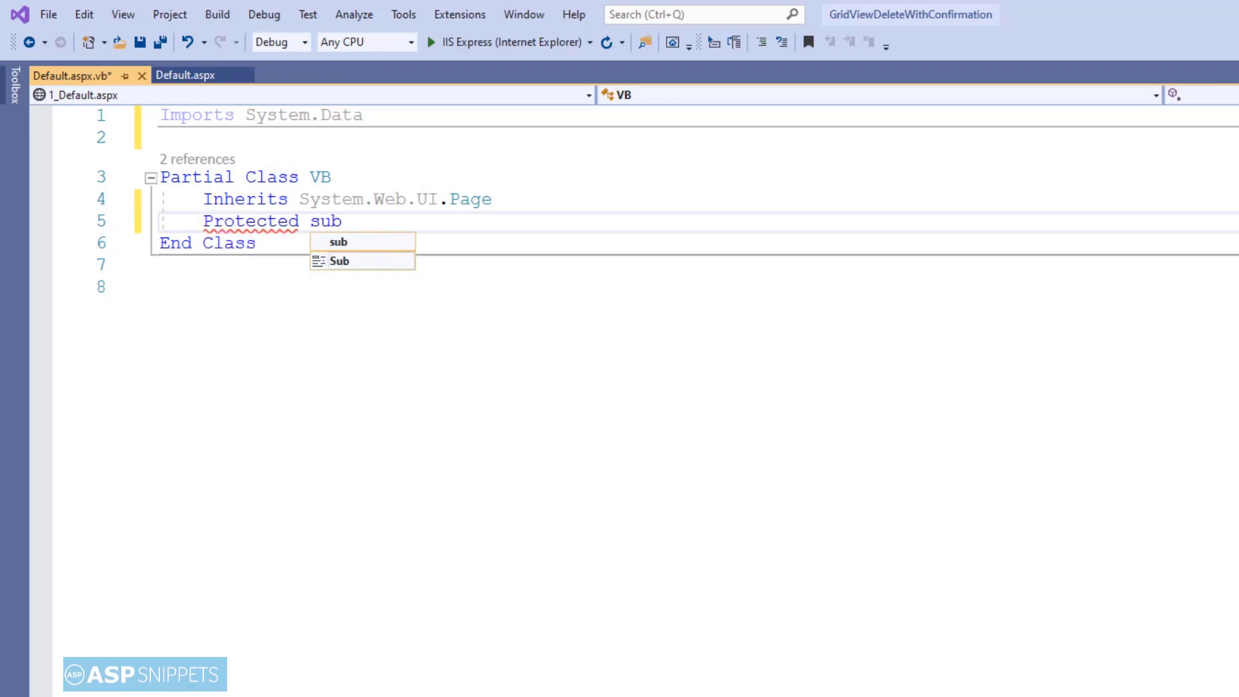
{"action": "type", "text": "Page_Load"}
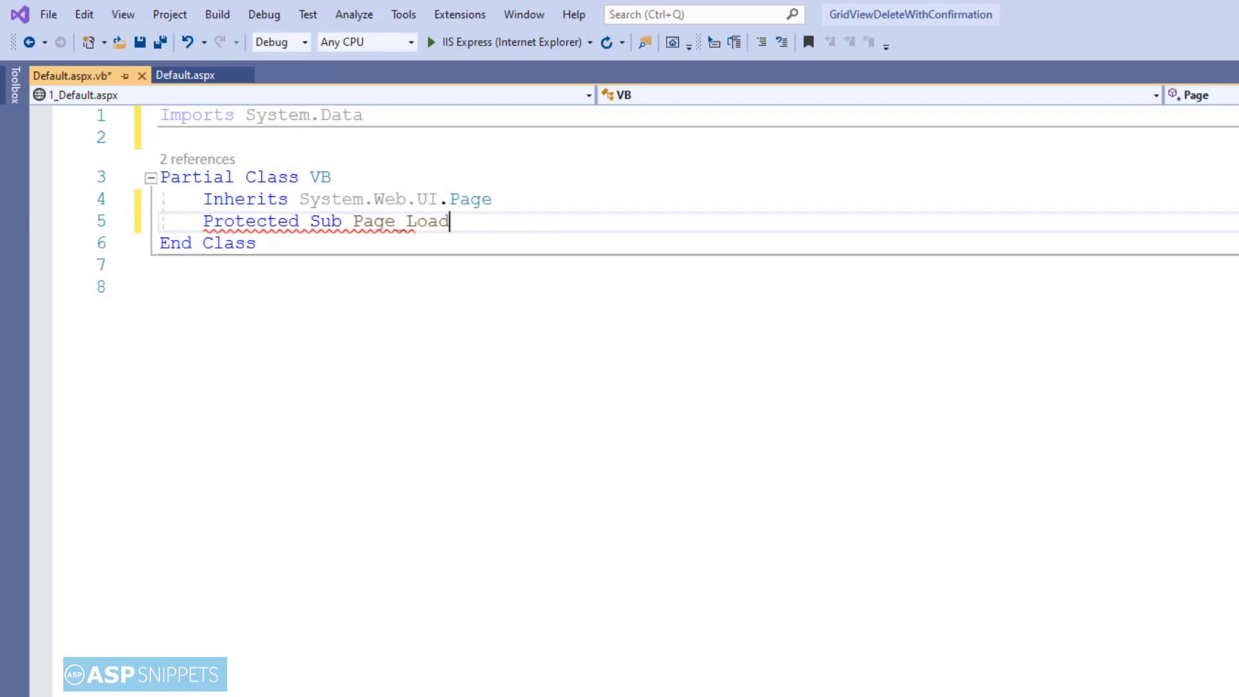
{"action": "type", "text": "(sender As"}
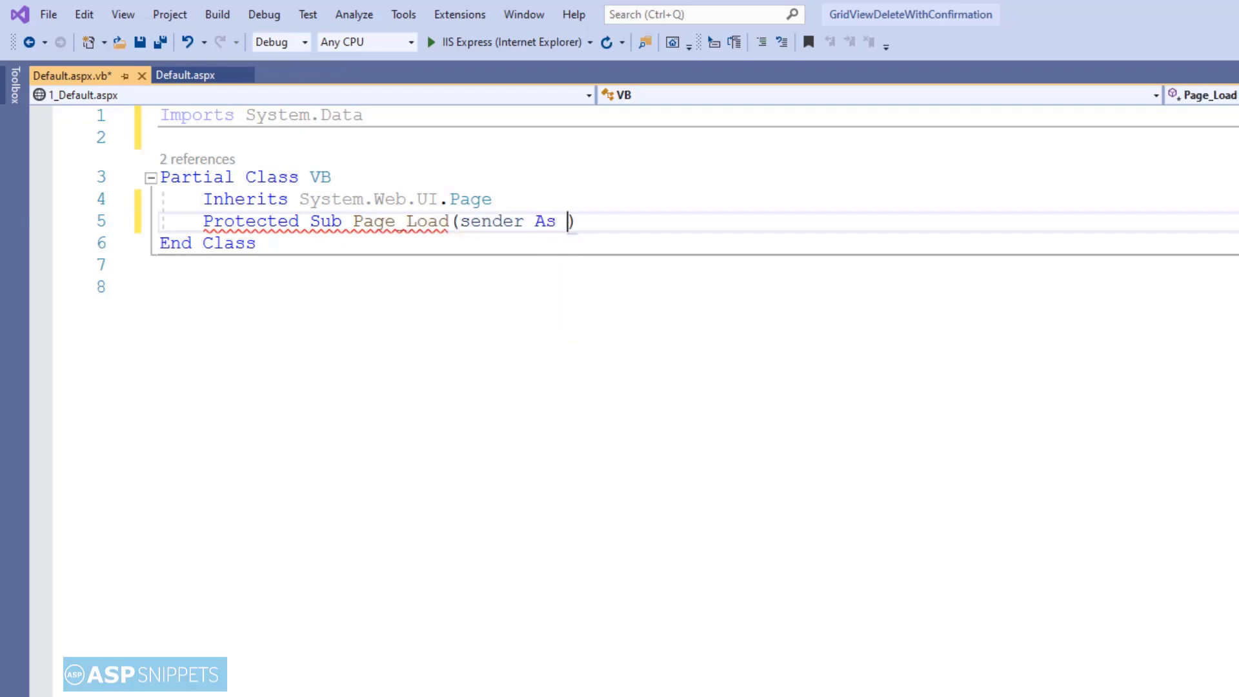
{"action": "type", "text": "object, e"}
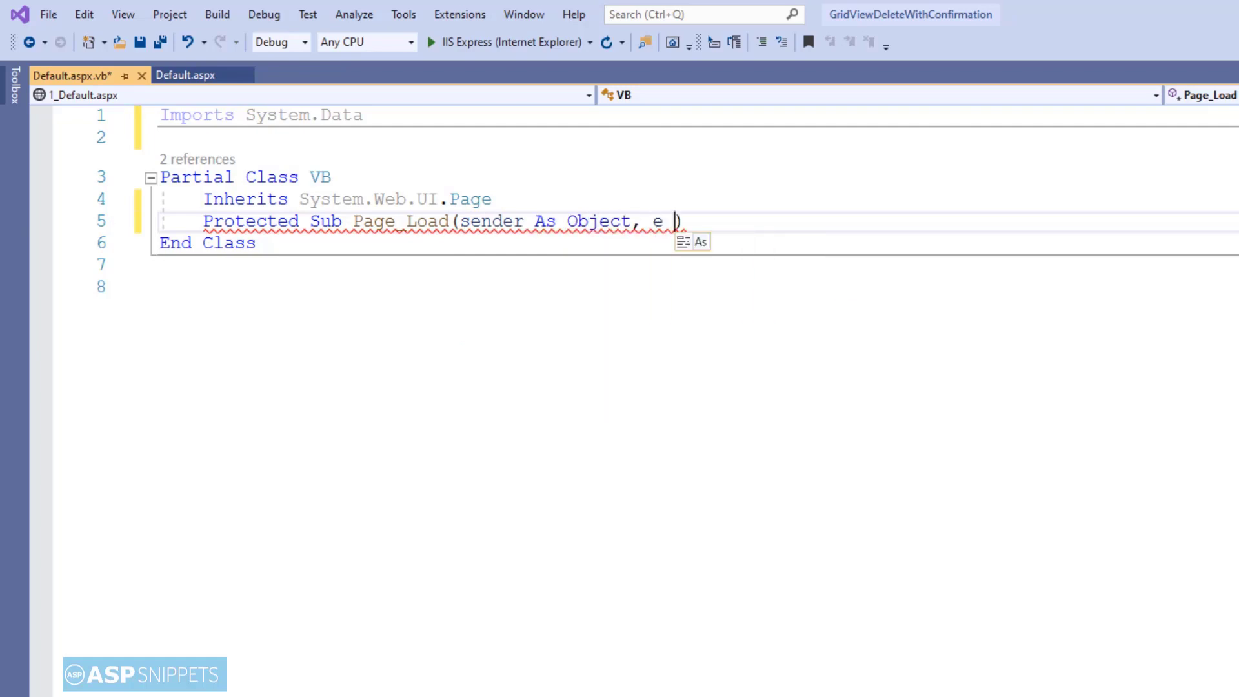
{"action": "type", "text": "As eventArgs"}
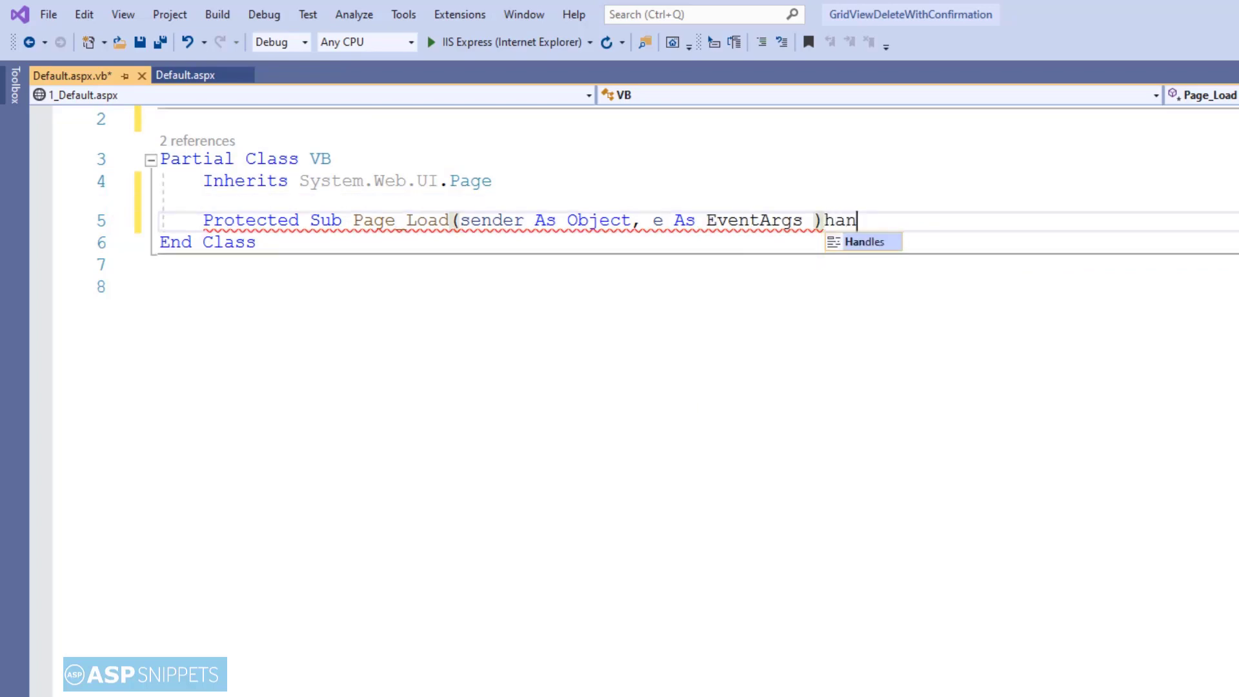
{"action": "type", "text": "dles Me."}
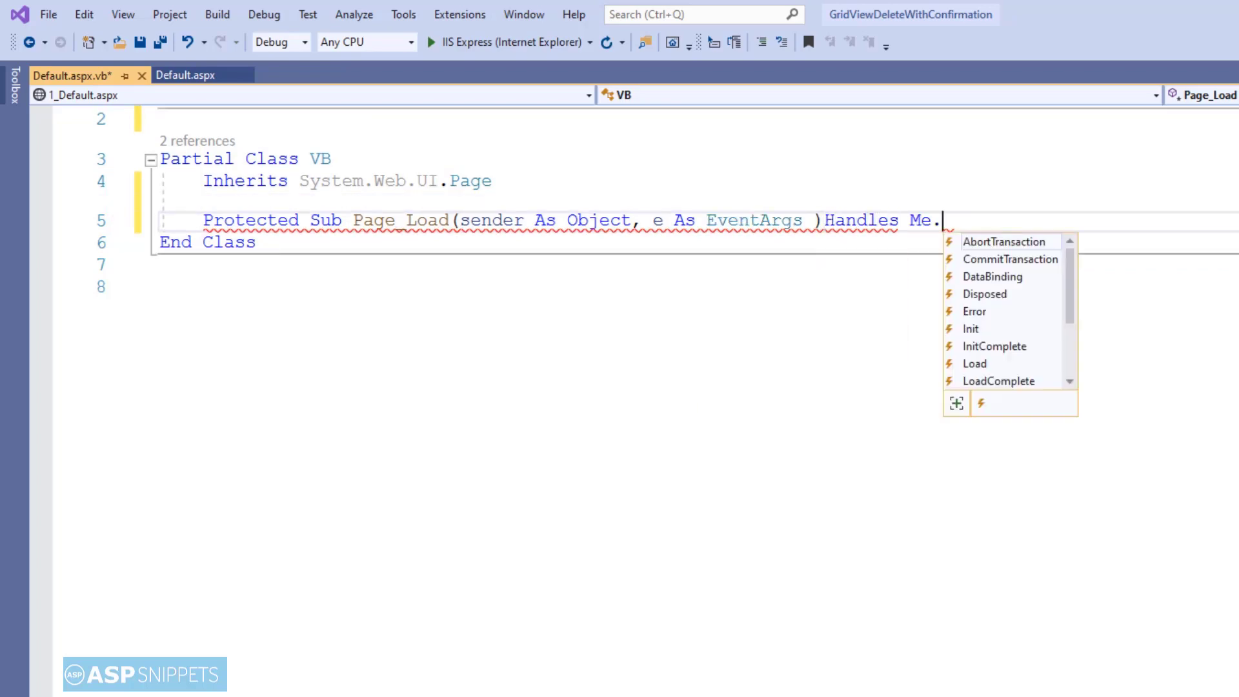
{"action": "type", "text": "load"}
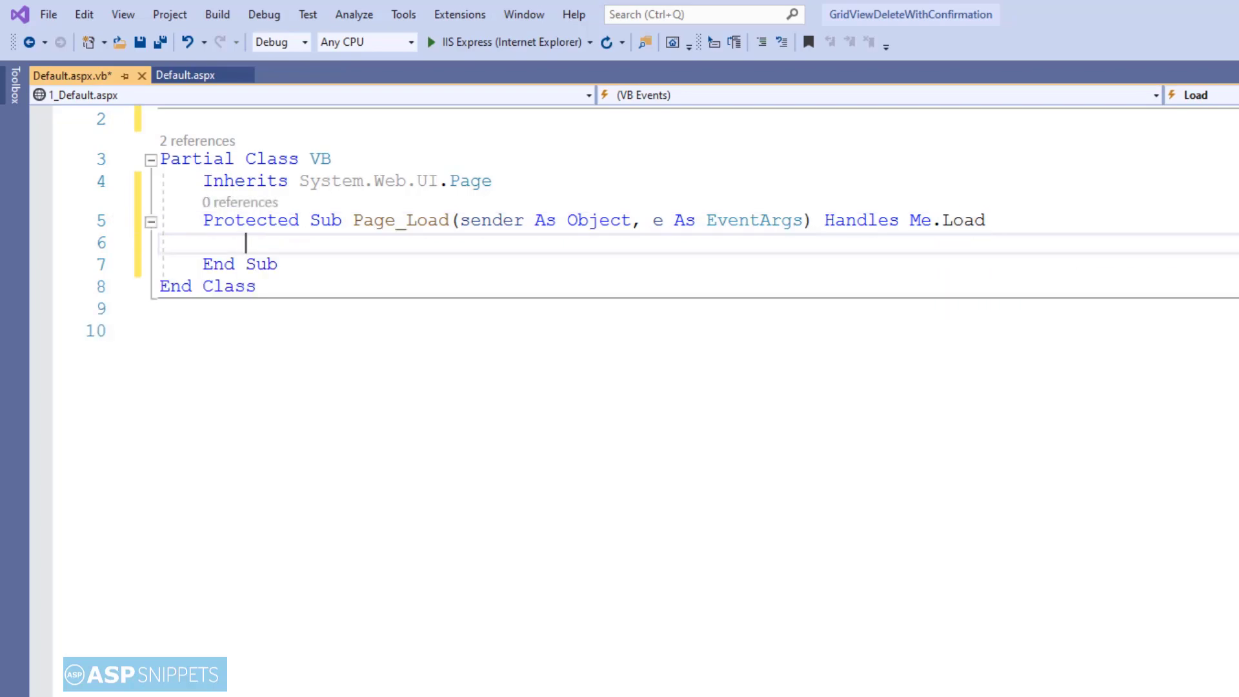
- Add an 'If Not Page.IsPostBack Then' block inside Page_Load
{"action": "type", "text": "If n"}
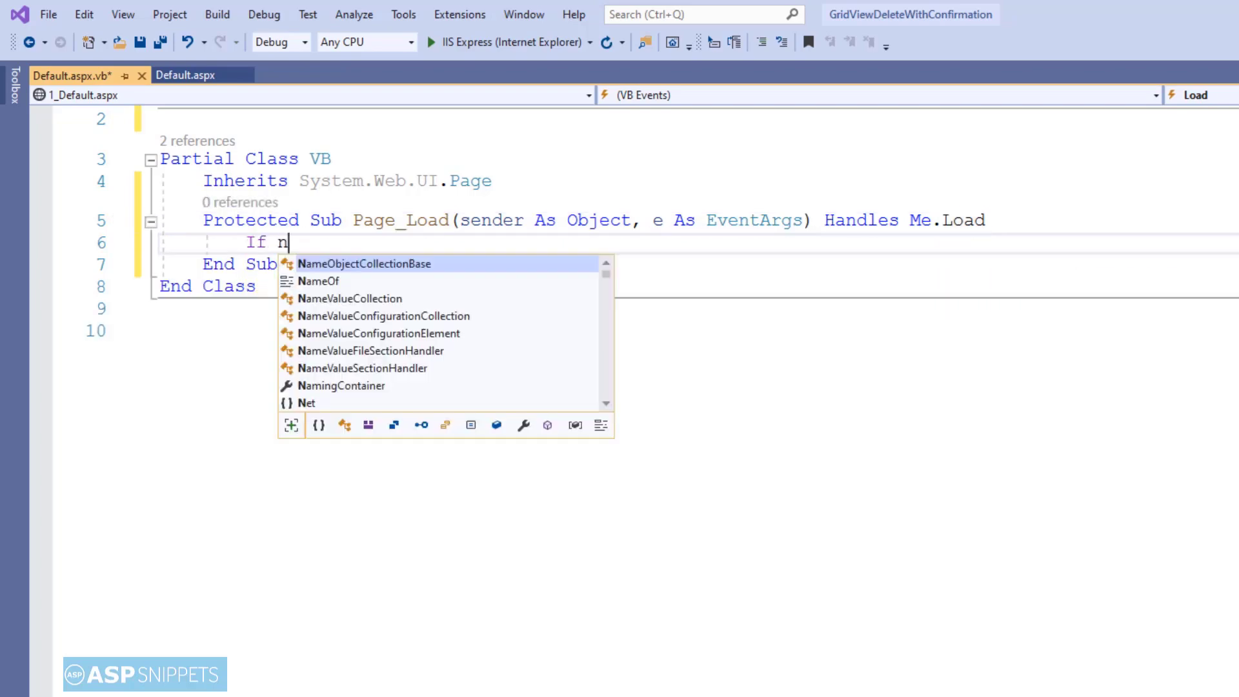
{"action": "type", "text": "ot pag"}
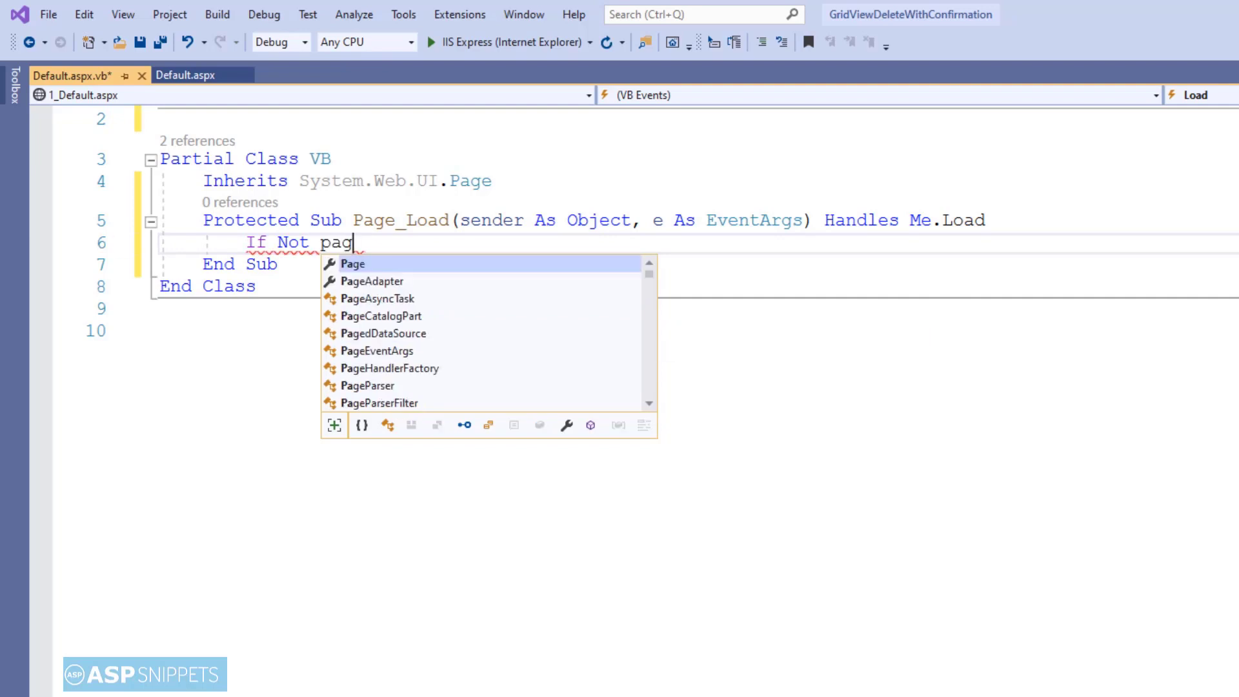
{"action": "type", "text": "Page.is"}
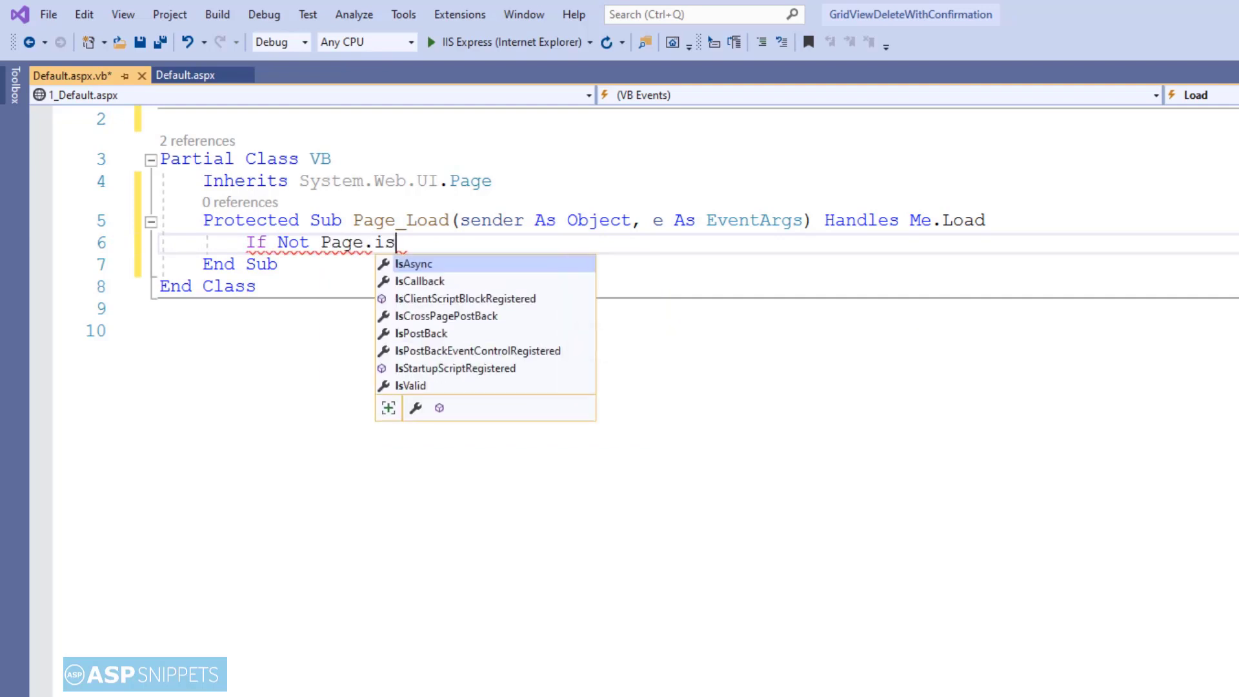
{"action": "type", "text": "po"}
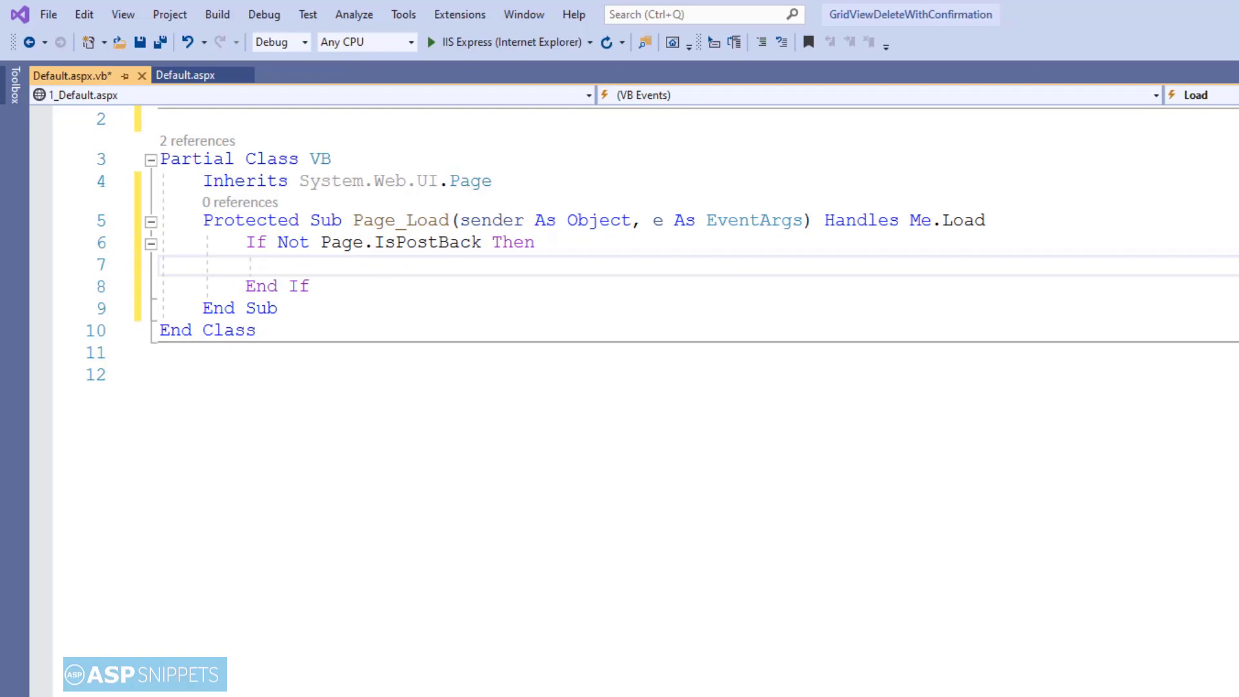
- Declare 'Dim dt As New DataTable()' and AddRange DataColumns "Item" and "Price"
{"action": "type", "text": "Dim dt As"}
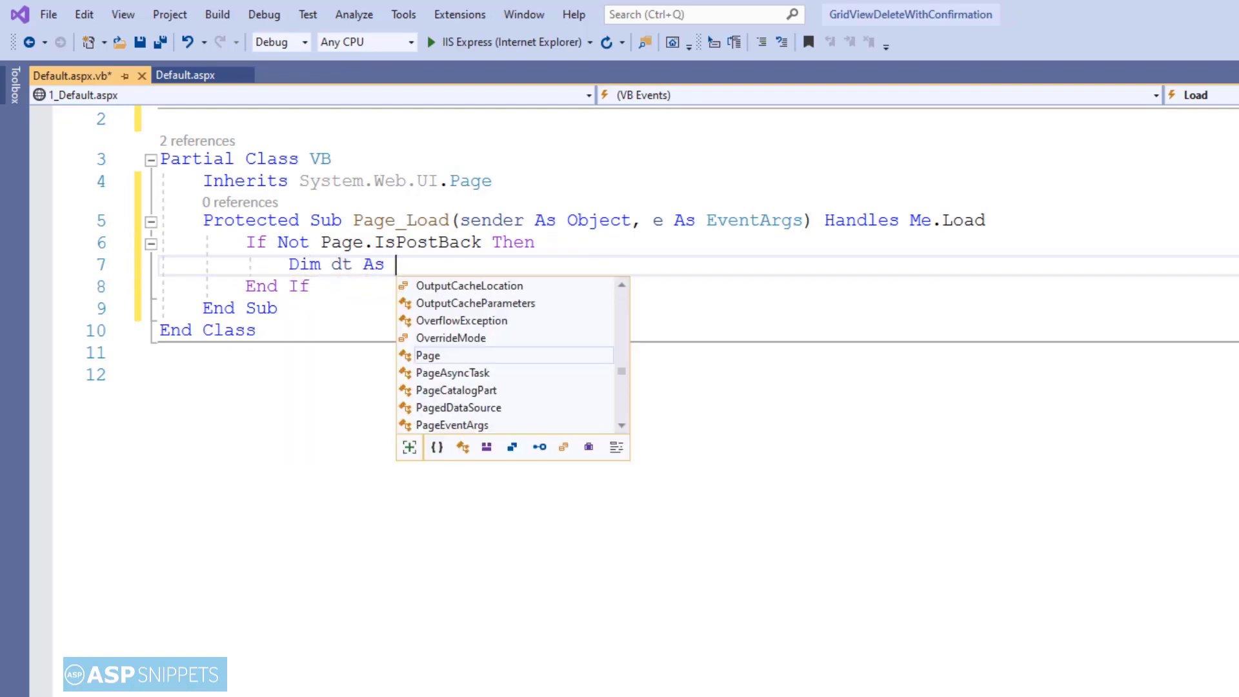
{"action": "type", "text": "New dat"}
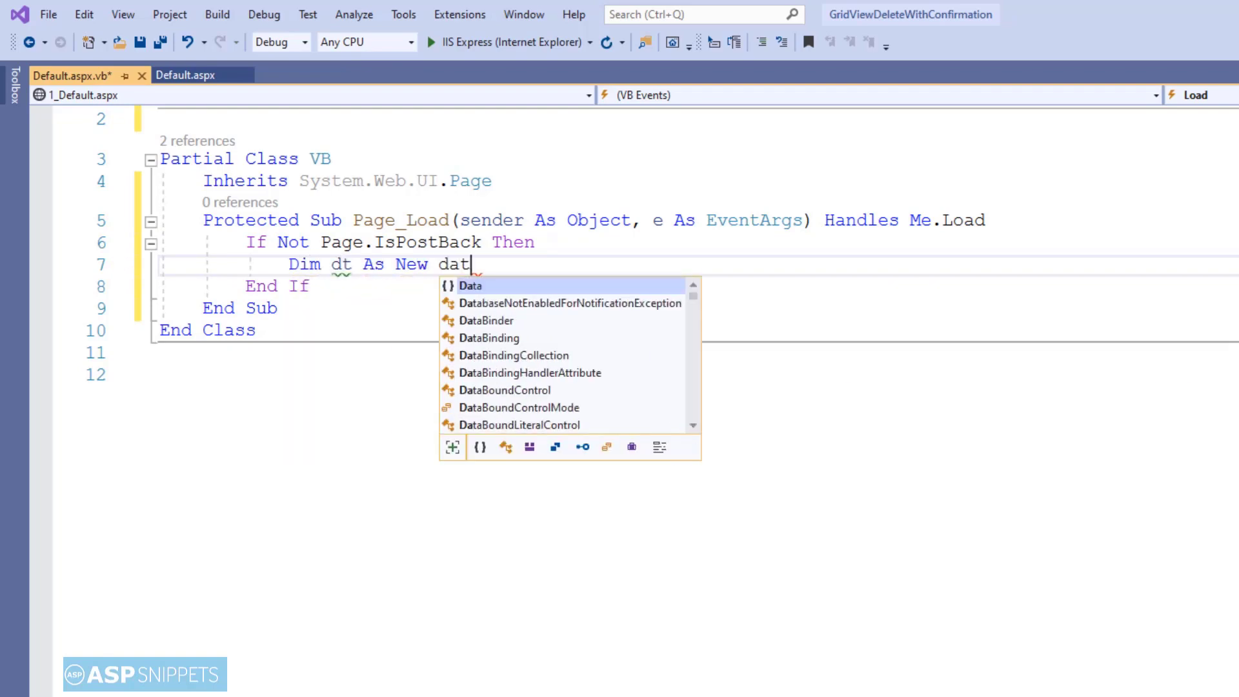
{"action": "type", "text": "Table()"}
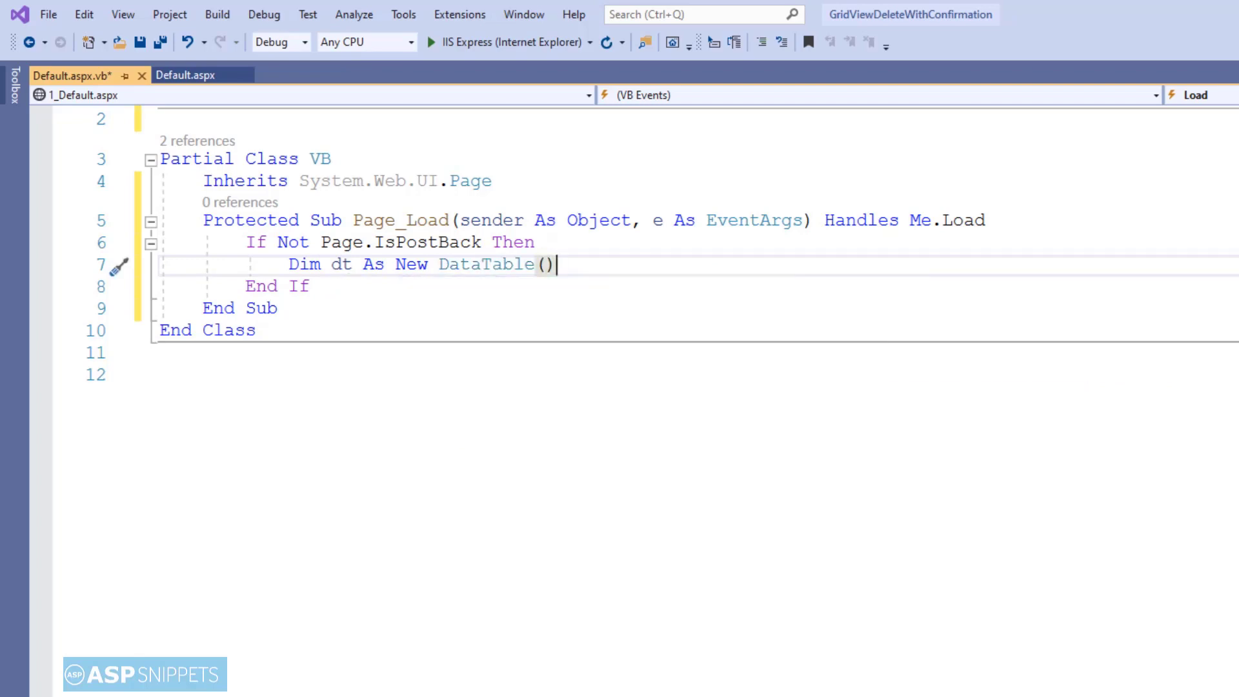
{"action": "type", "text": "dt"}
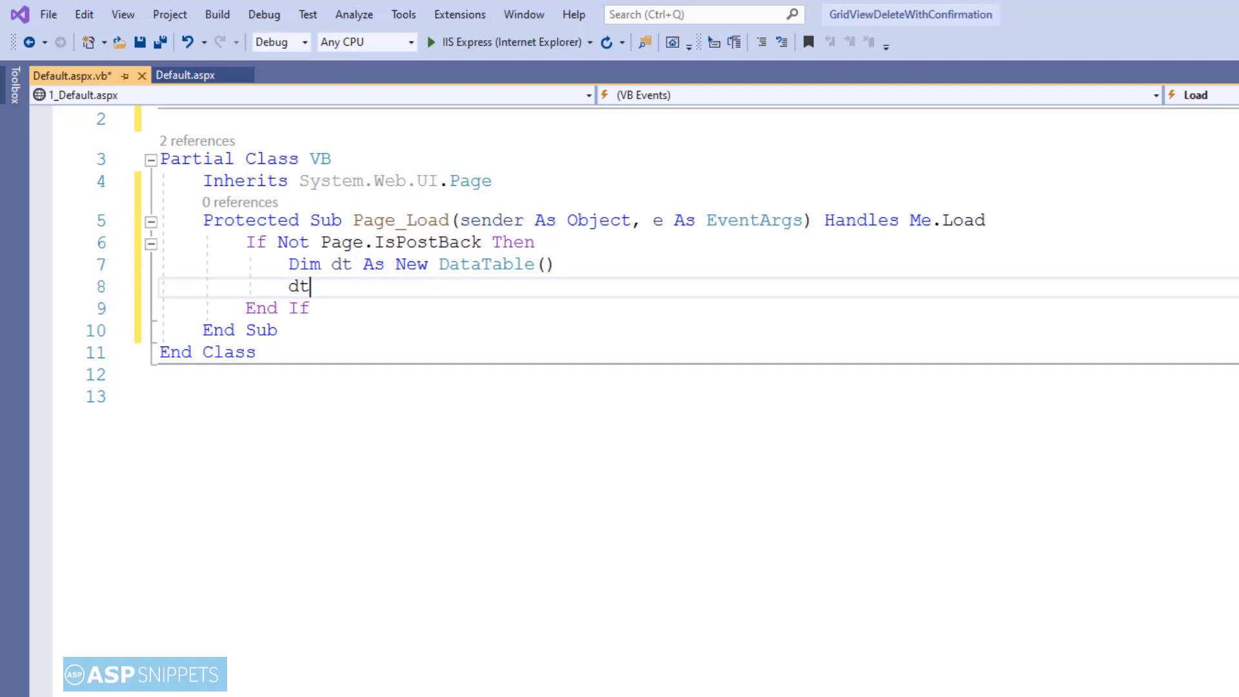
{"action": "type", "text": ".Columns.addRange("}
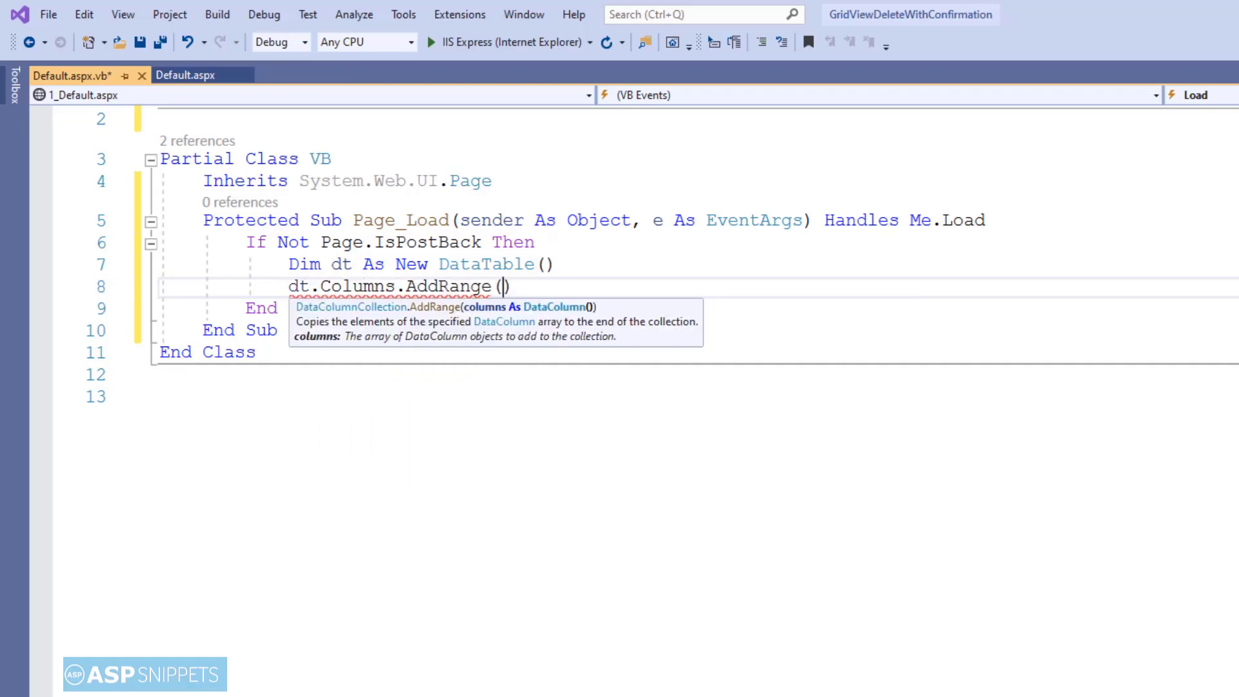
{"action": "type", "text": "New data"}
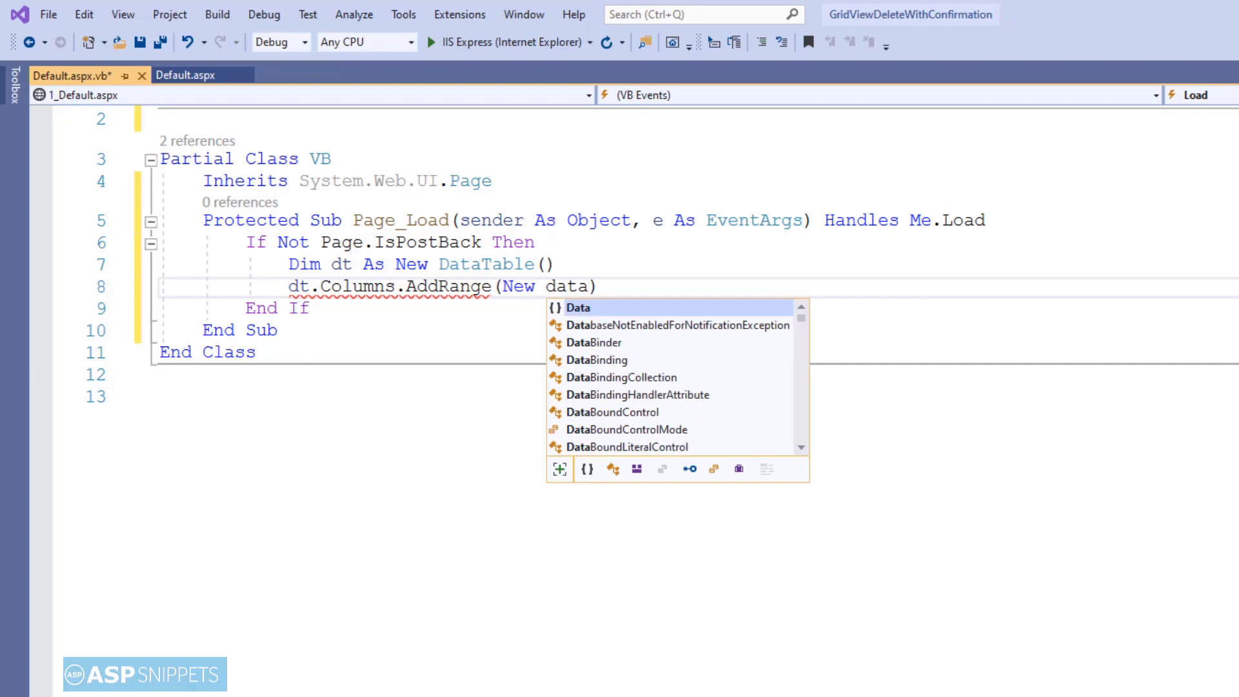
{"action": "type", "text": "c"}
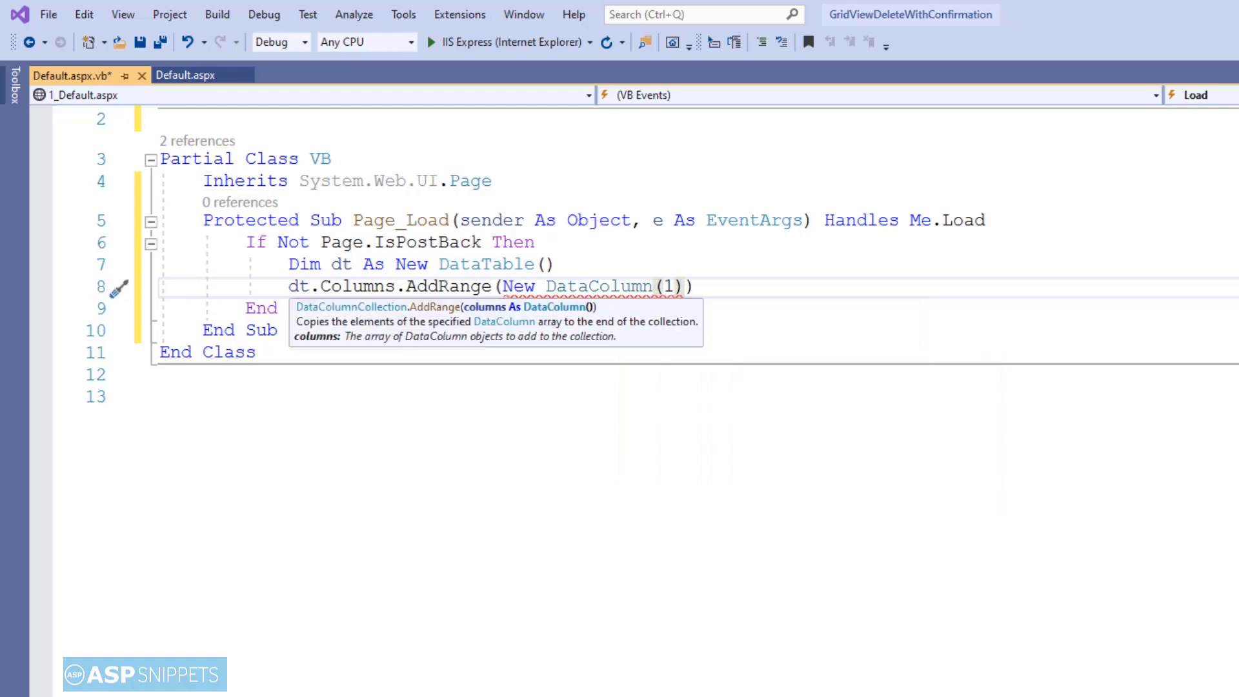
{"action": "type", "text": "{New data"}
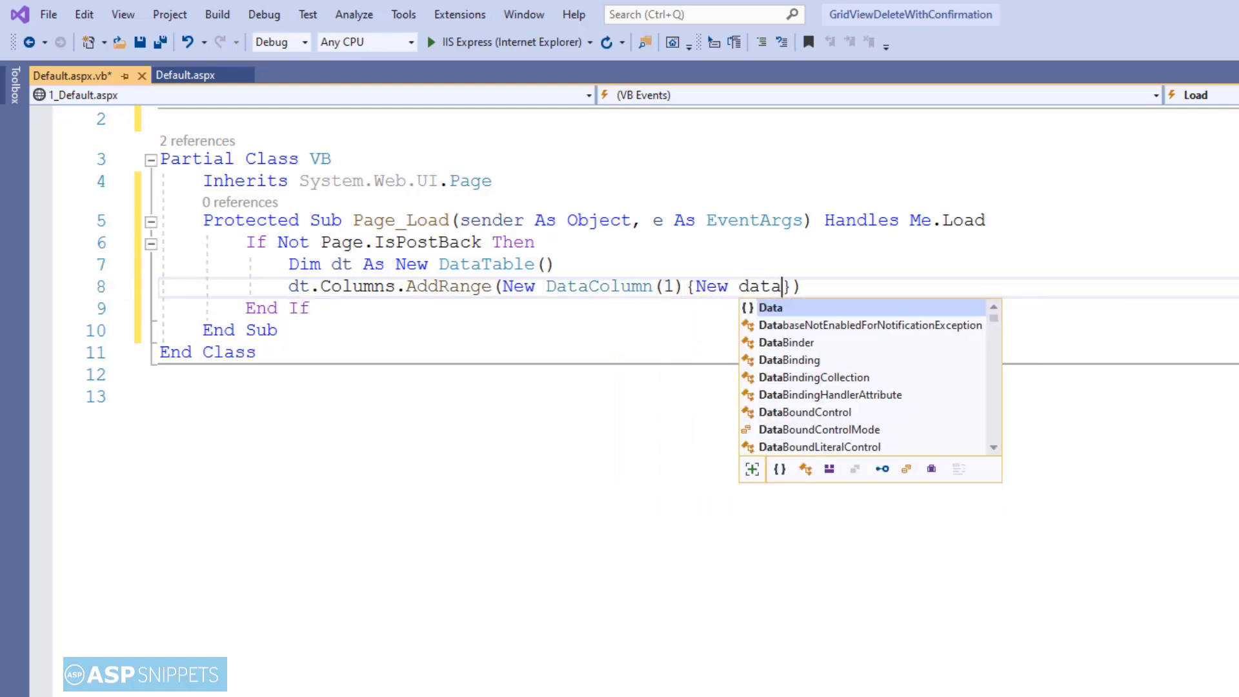
{"action": "type", "text": "co"}
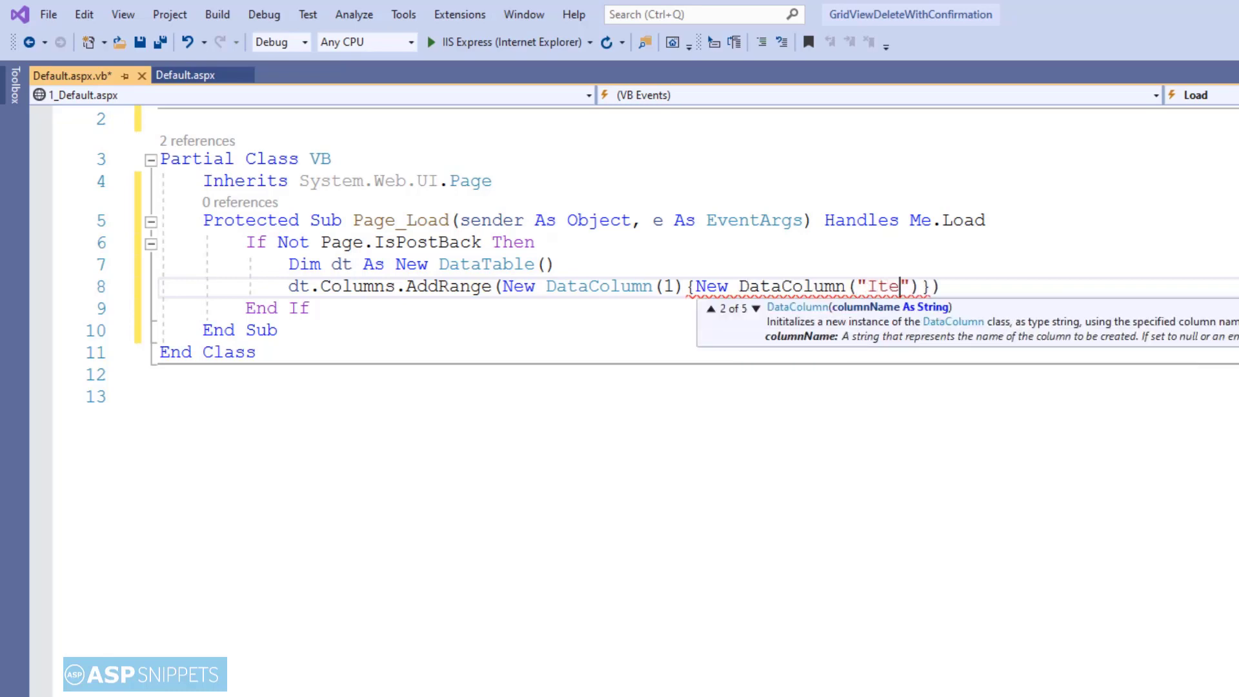
{"action": "type", "text": "m\"), New DataColumn(\"Price"}
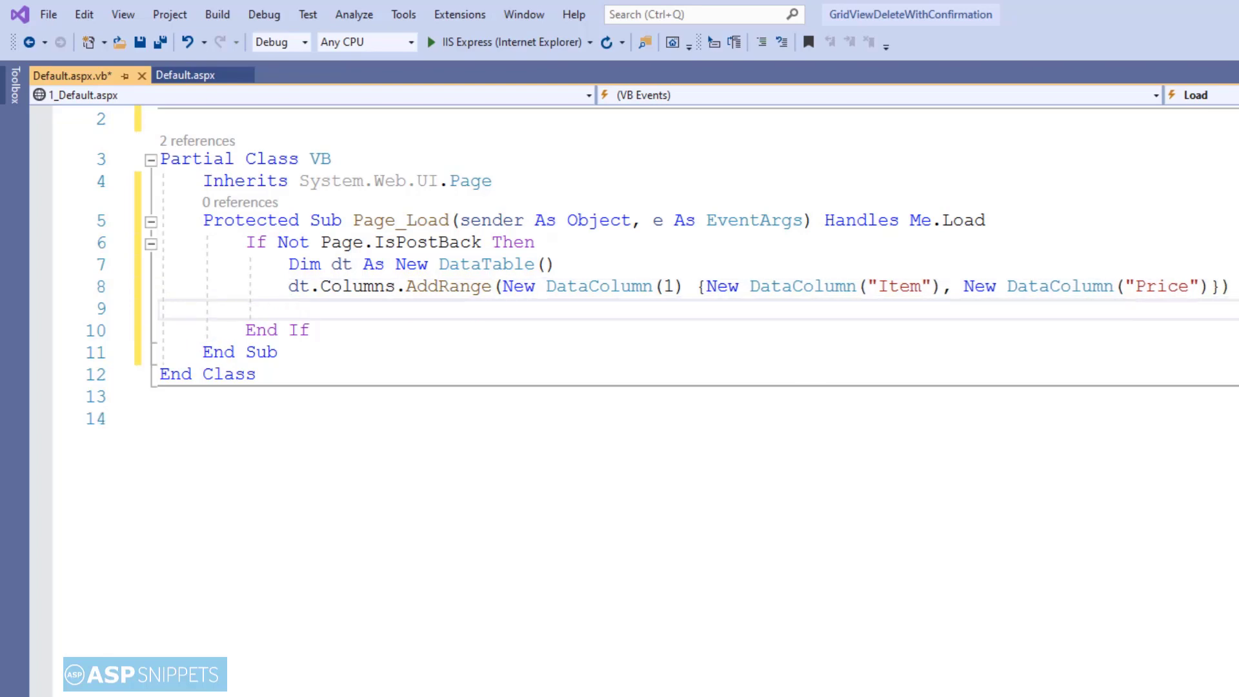
- Add dt.Rows.Add lines for Shirt 450, Jeans 3200, through Belt 150
{"action": "type", "text": "dt.ro"}
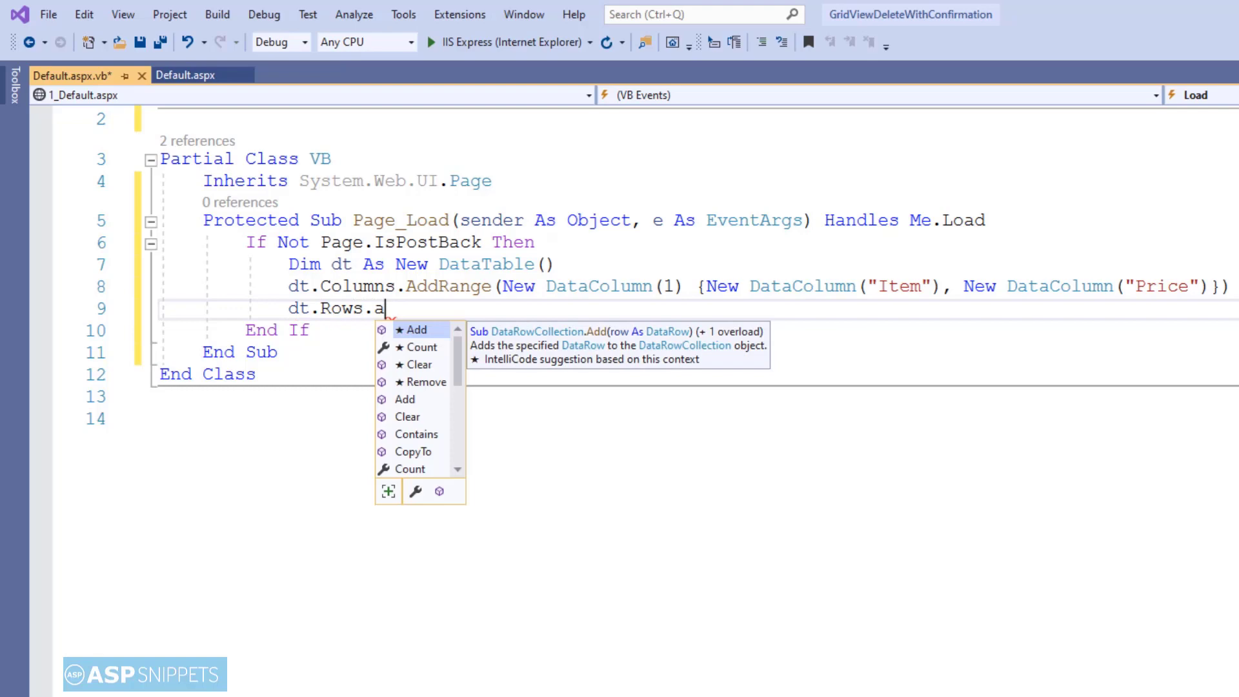
{"action": "type", "text": "Add("}
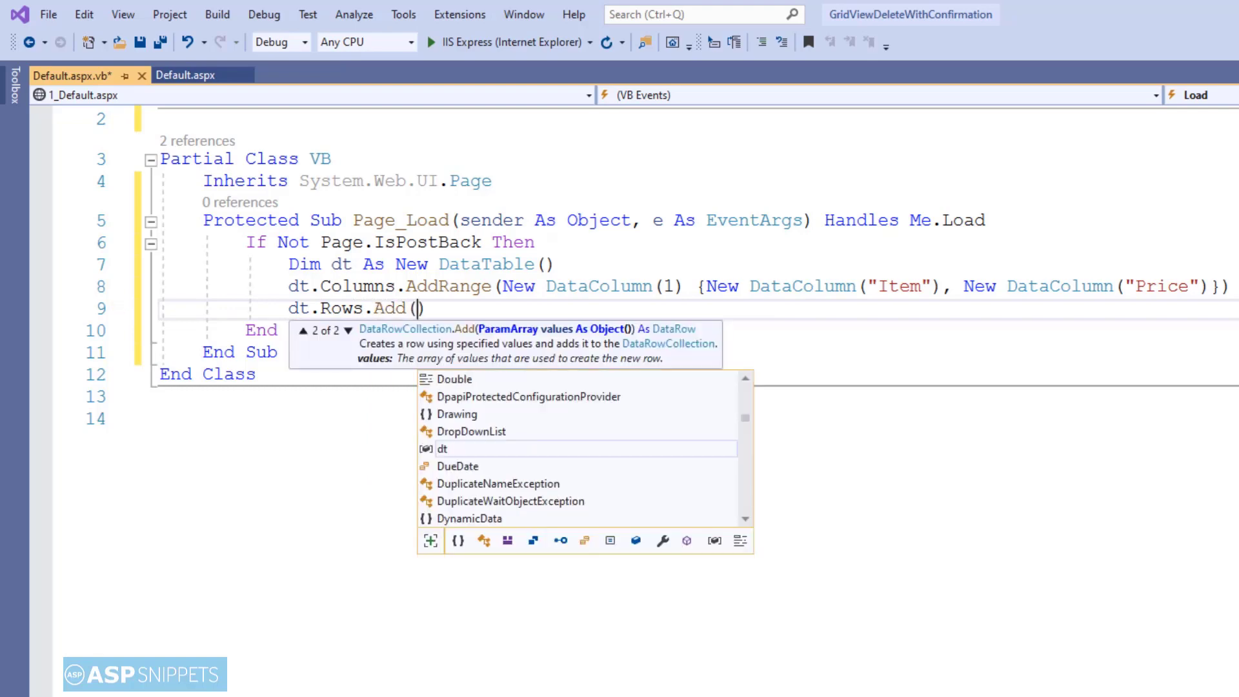
{"action": "type", "text": "\"Shirt\""}
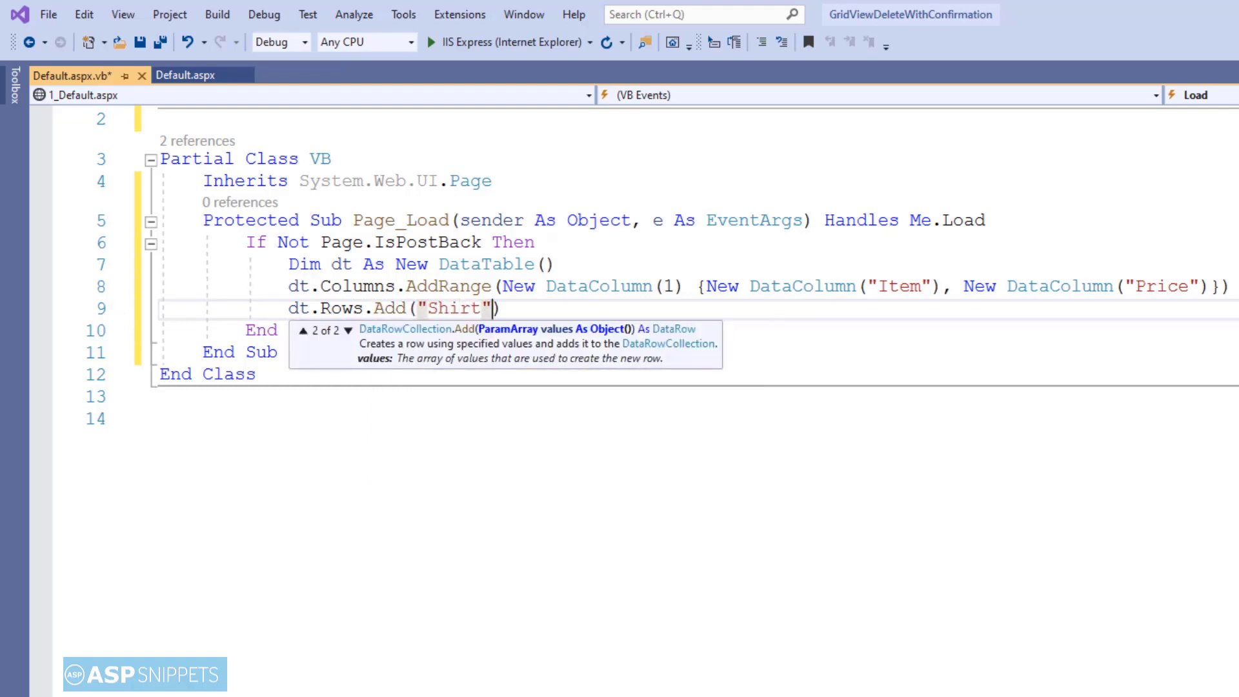
{"action": "type", "text": ", 45"}
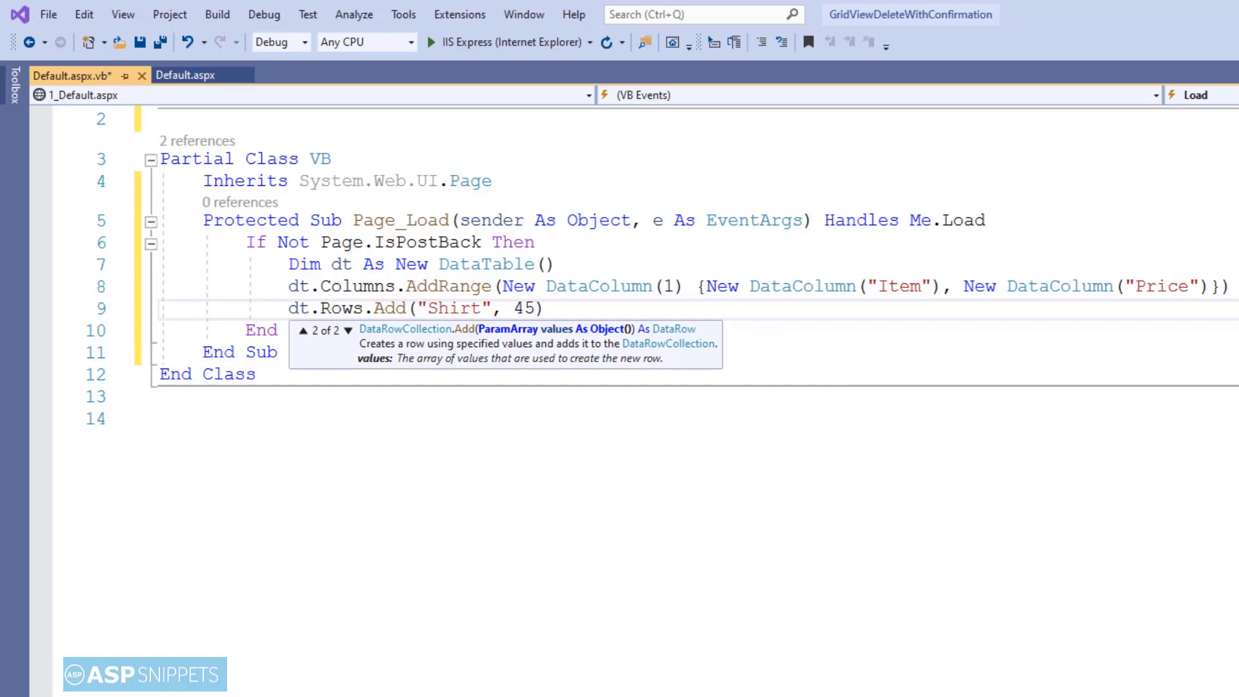
{"action": "type", "text": "0"}
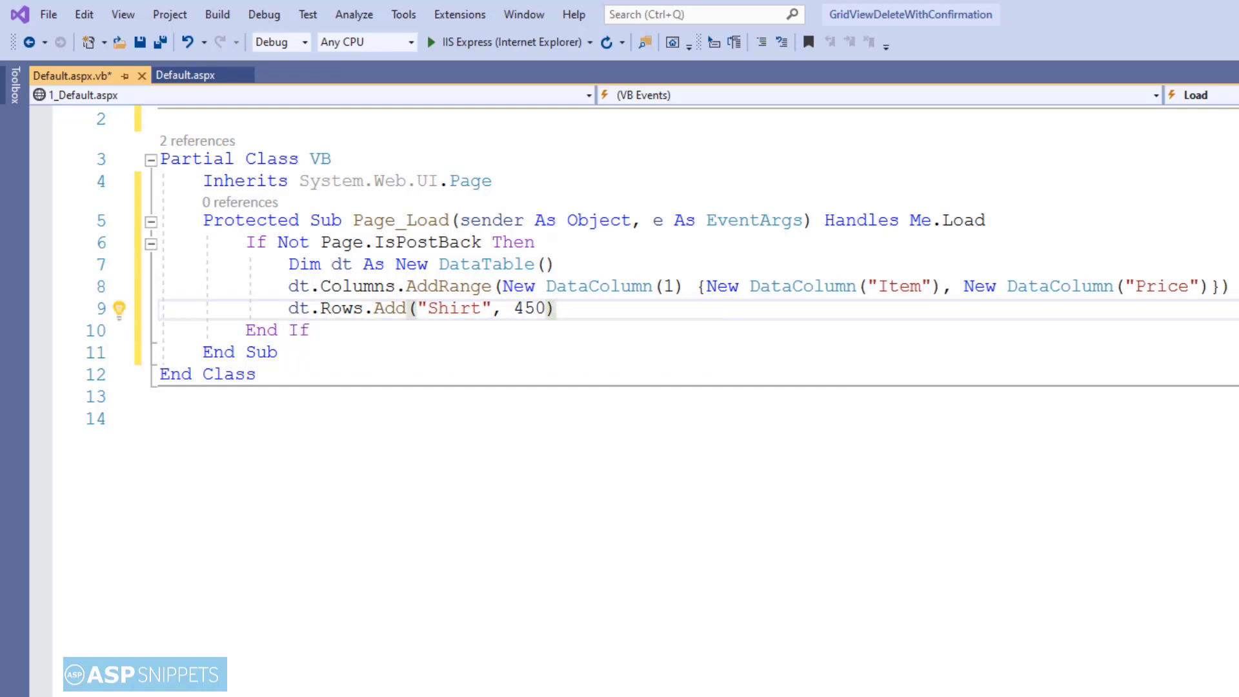
{"action": "type", "text": "dt.Rows.Add(\"Jeans\", 3200)"}
{"action": "type", "text": "dt.Rows.Add(\"Belt\", 150)"}
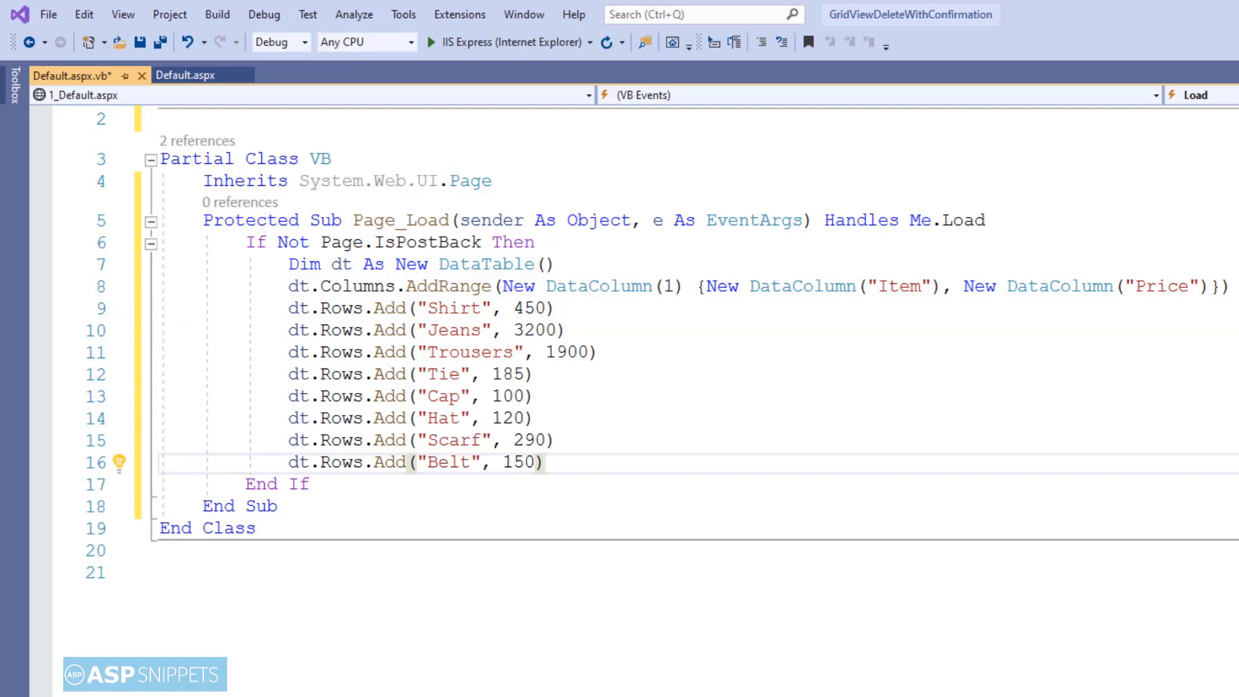
{"action": "key", "text": "enter"}
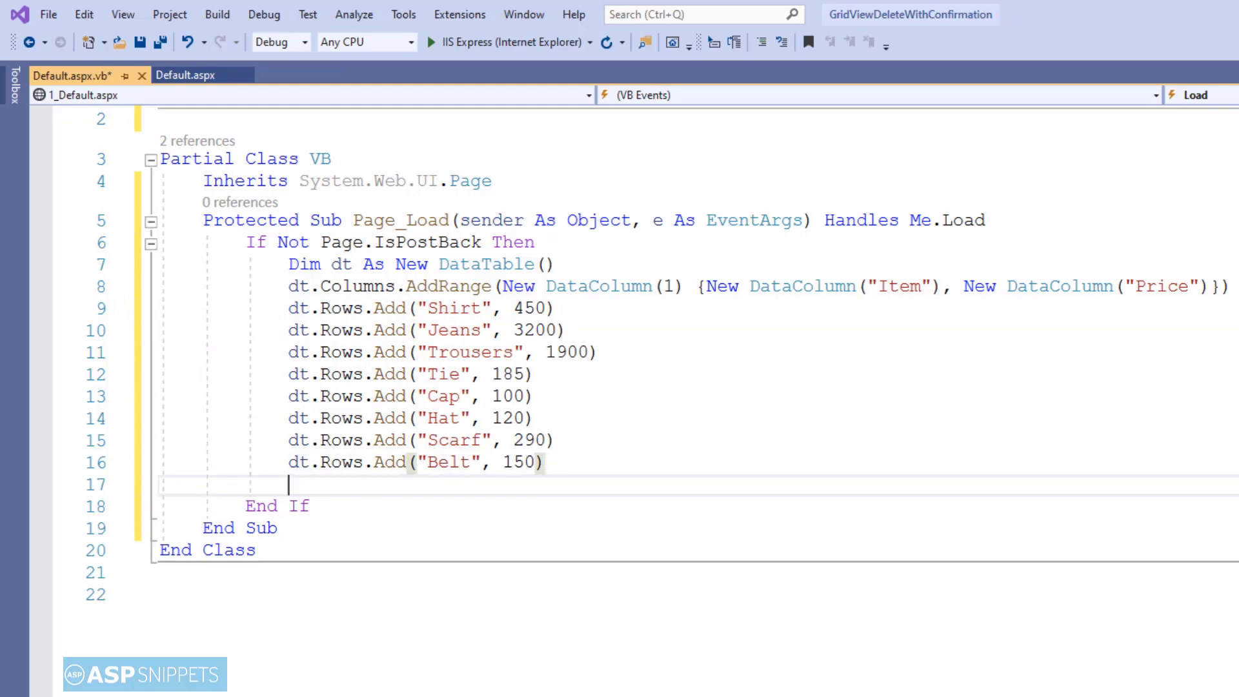
- Add the line ViewState("dt") = dt after the rows
{"action": "type", "text": "ViewState(\"dt"}
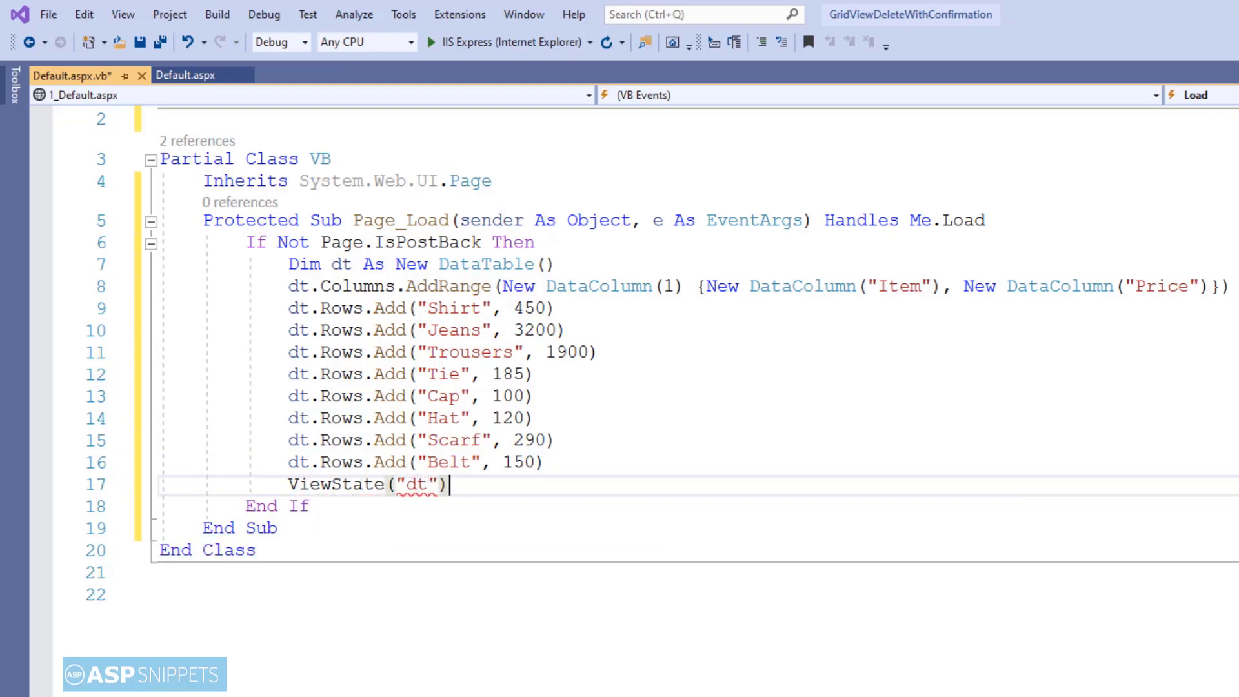
{"action": "type", "text": "=dt"}
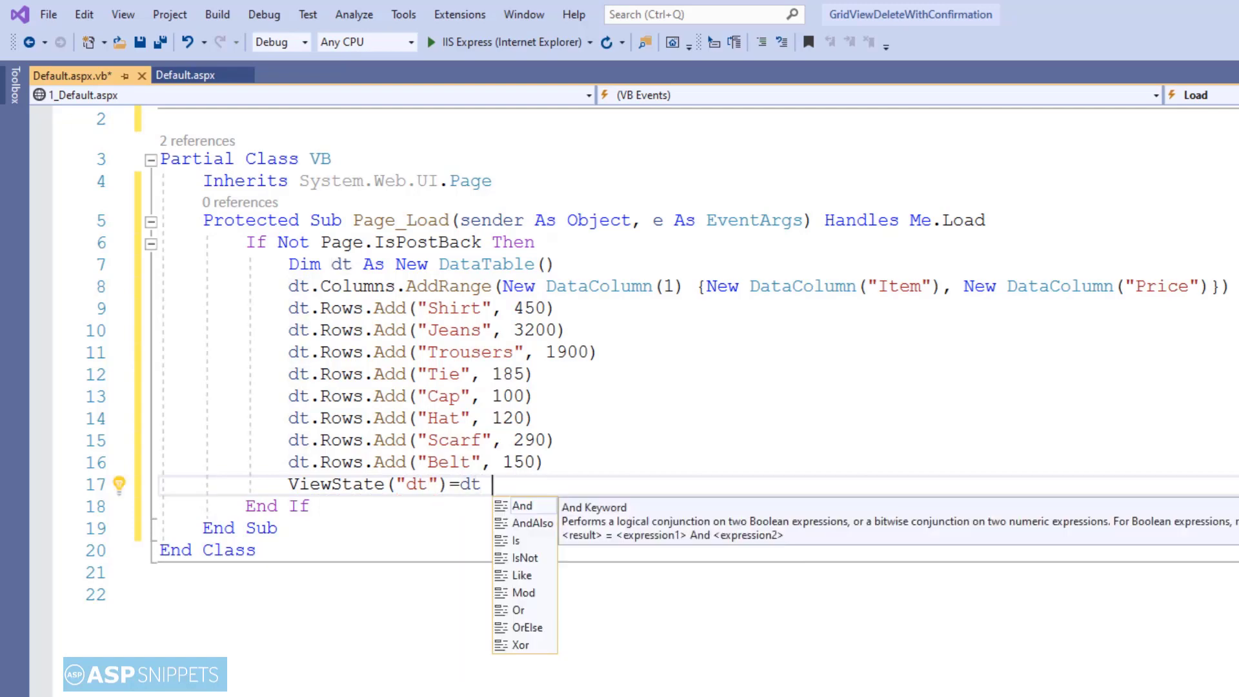
{"action": "key", "text": "Escape"}
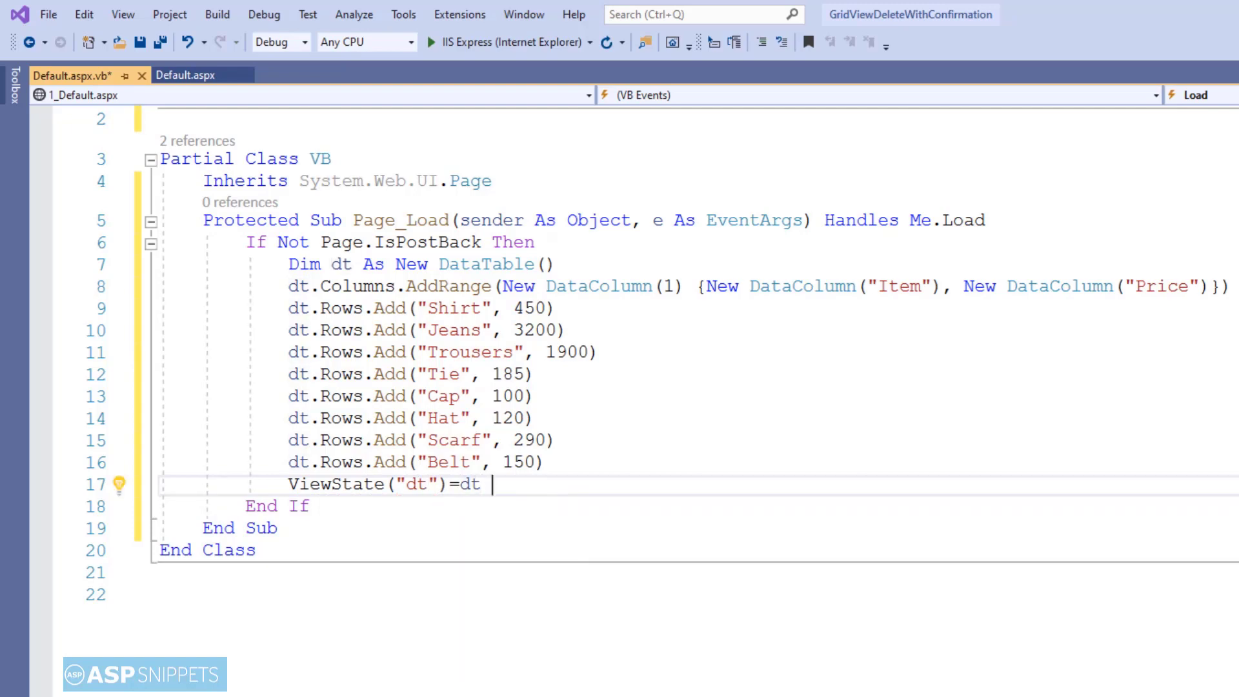
{"action": "key", "text": "enter"}
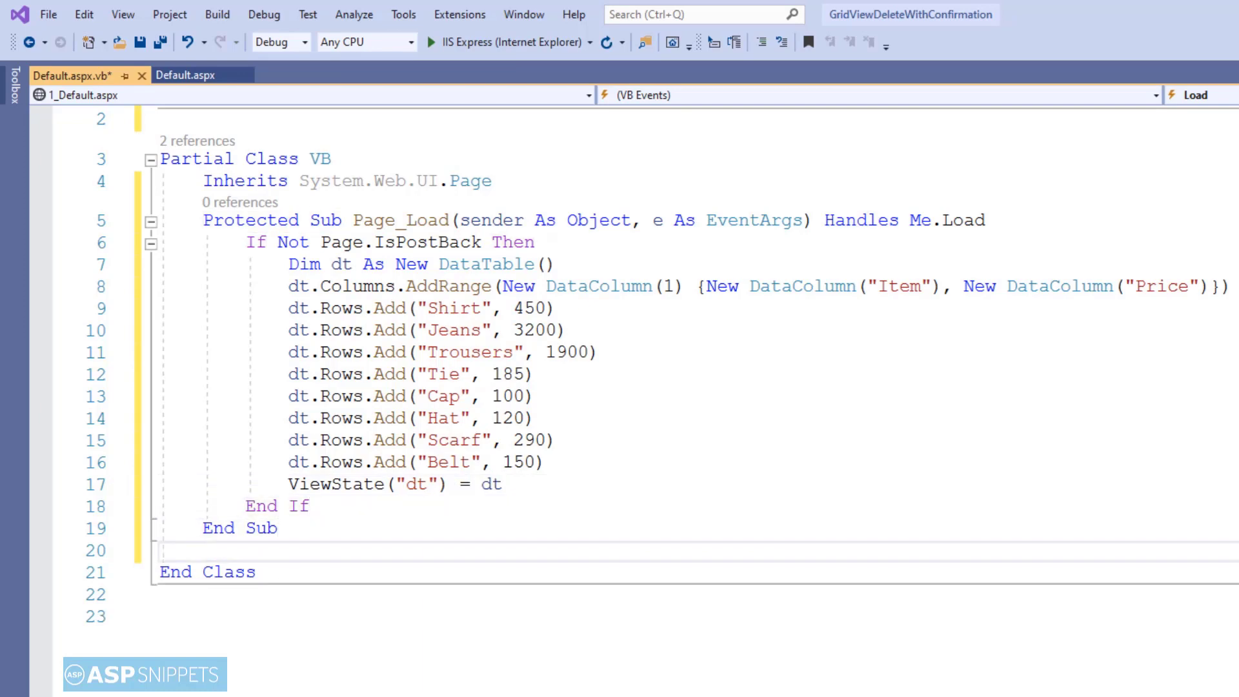
- Create Sub BindGrid setting GridView1.DataSource = TryCast(ViewState("dt"), DataTable)
{"action": "type", "text": "pro"}
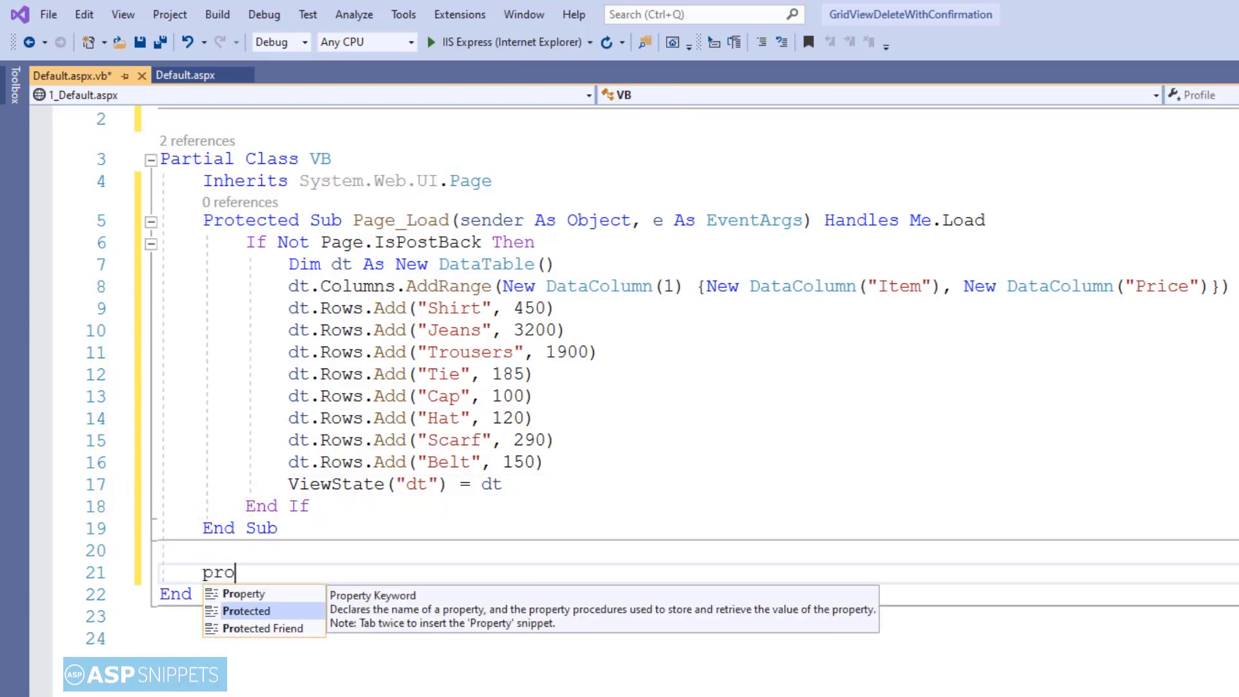
{"action": "type", "text": "tected sub"}
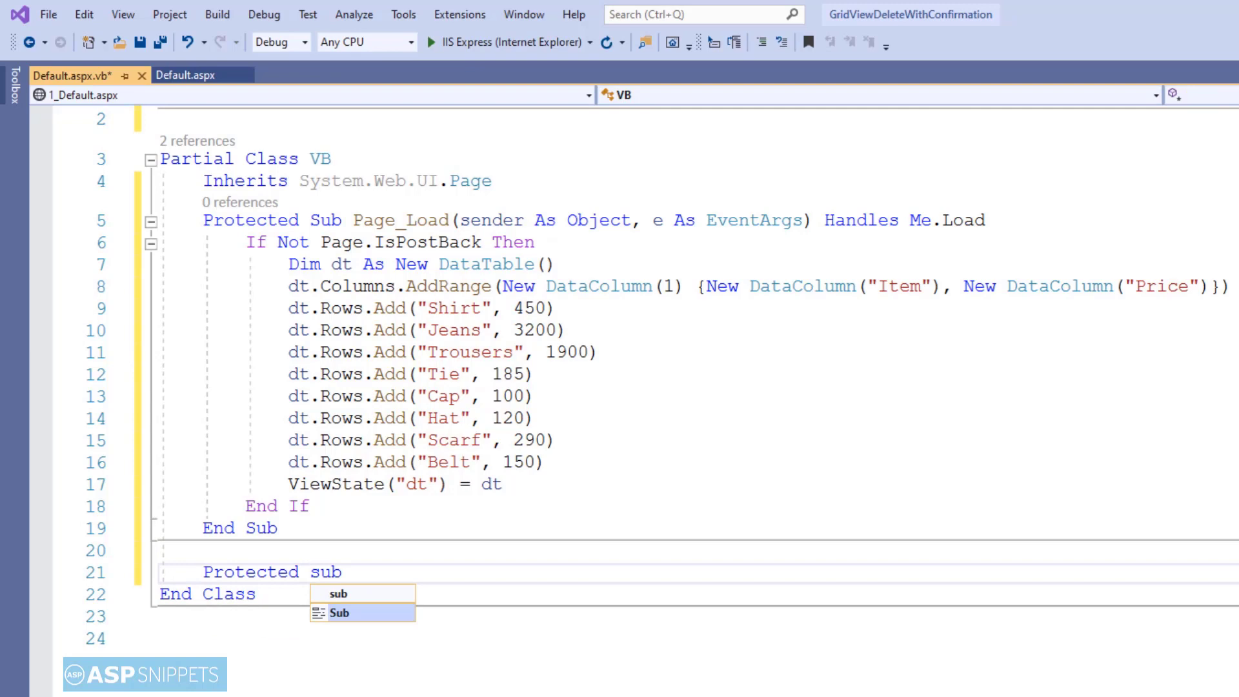
{"action": "type", "text": "BindGrid("}
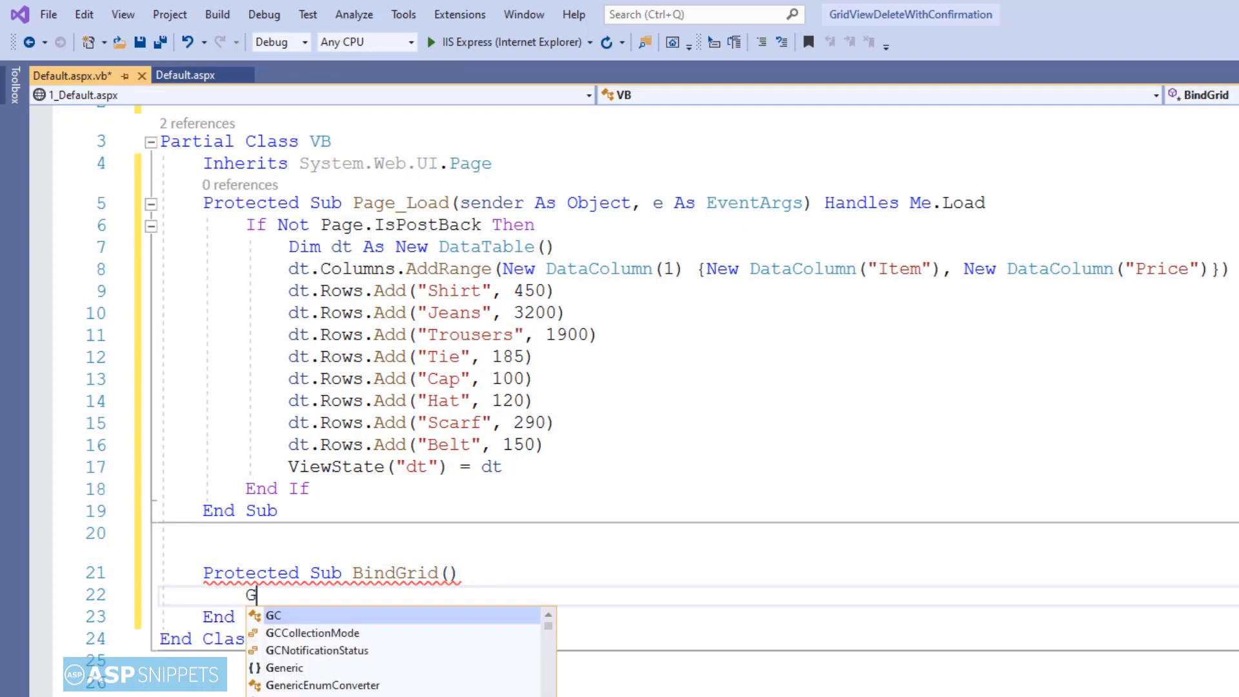
{"action": "type", "text": "ridview1.d"}
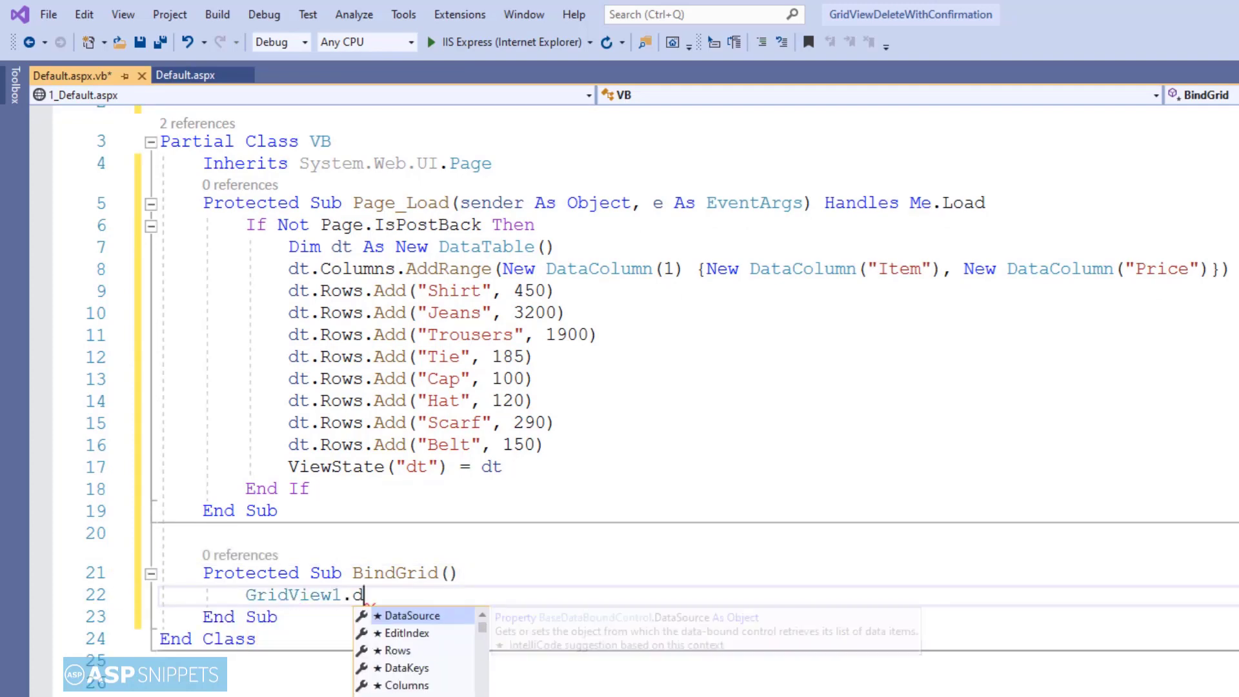
{"action": "type", "text": "ataSource="}
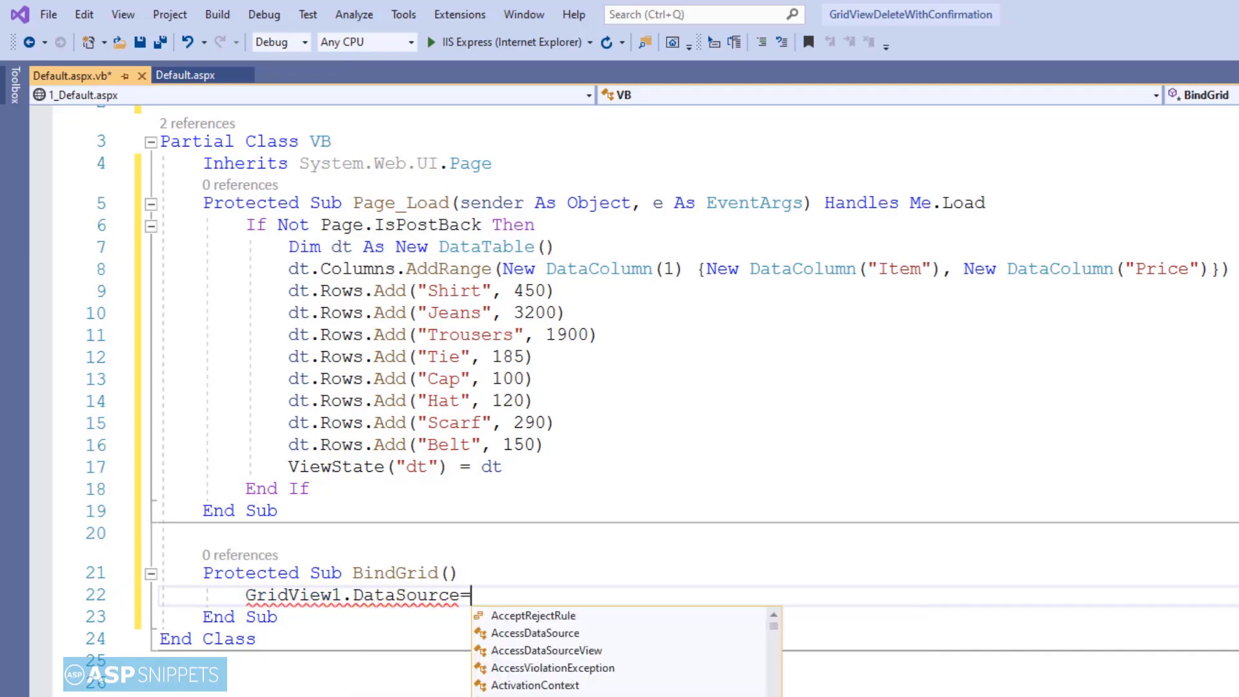
{"action": "type", "text": "Trycas"}
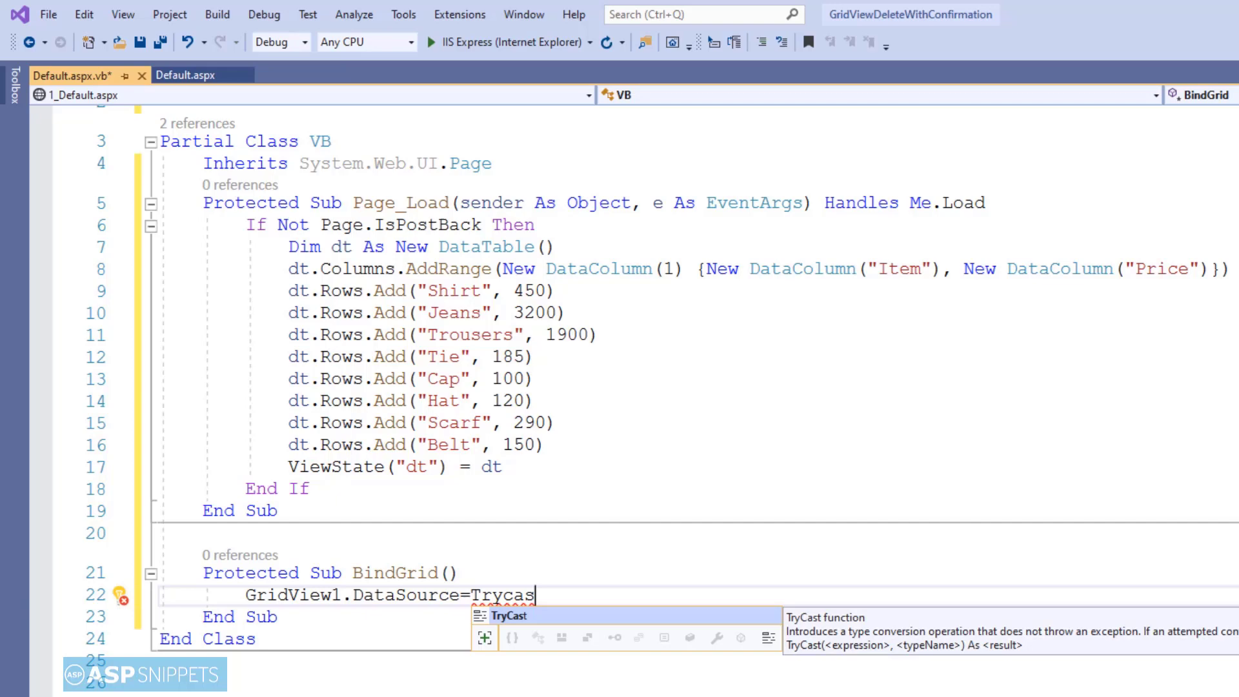
{"action": "type", "text": "("}
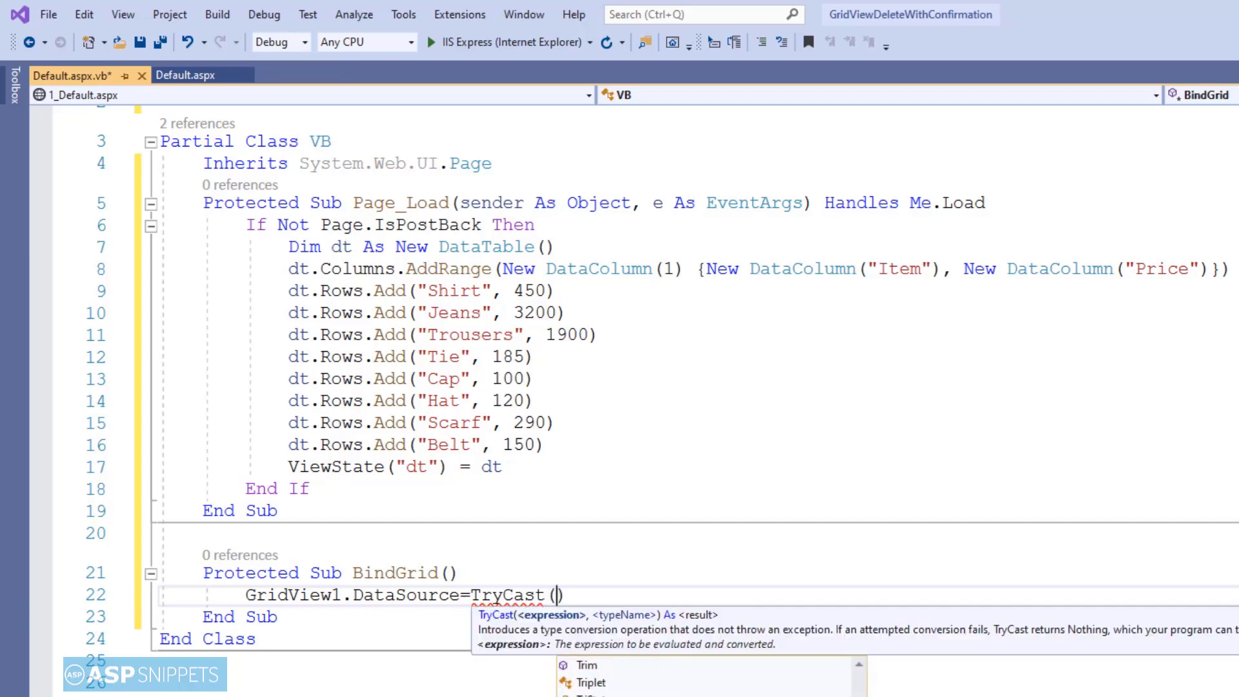
{"action": "type", "text": "ViewState(\""}
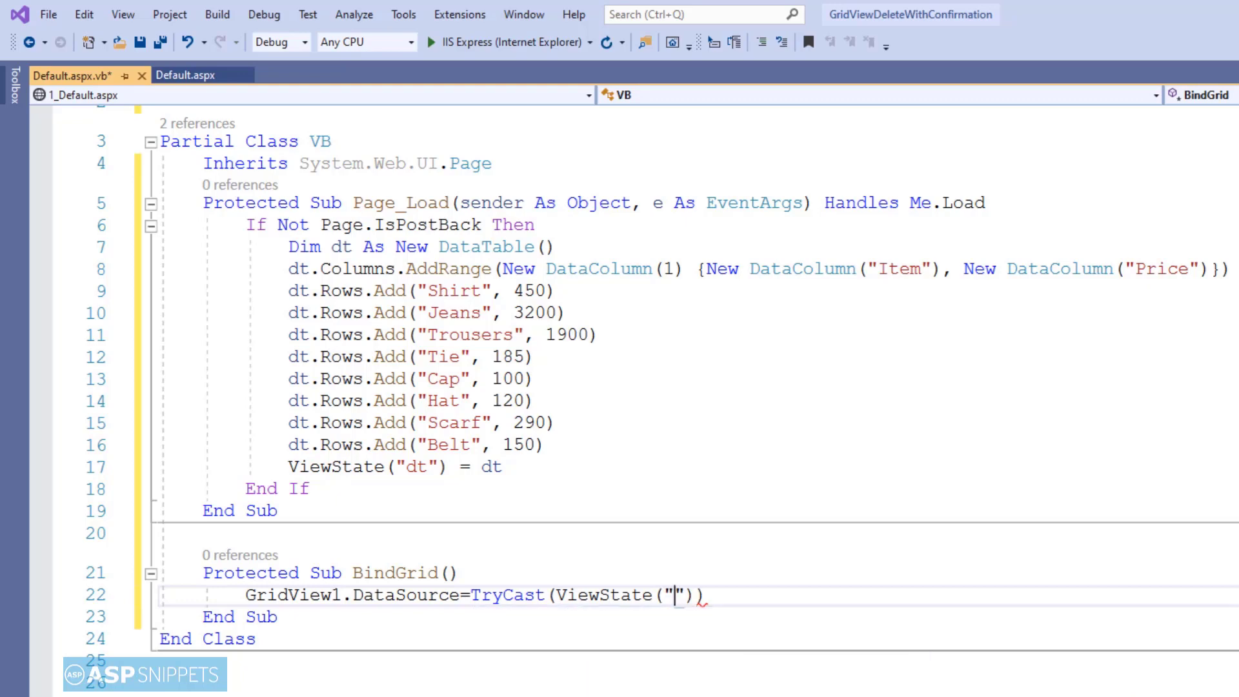
{"action": "type", "text": "dt"}
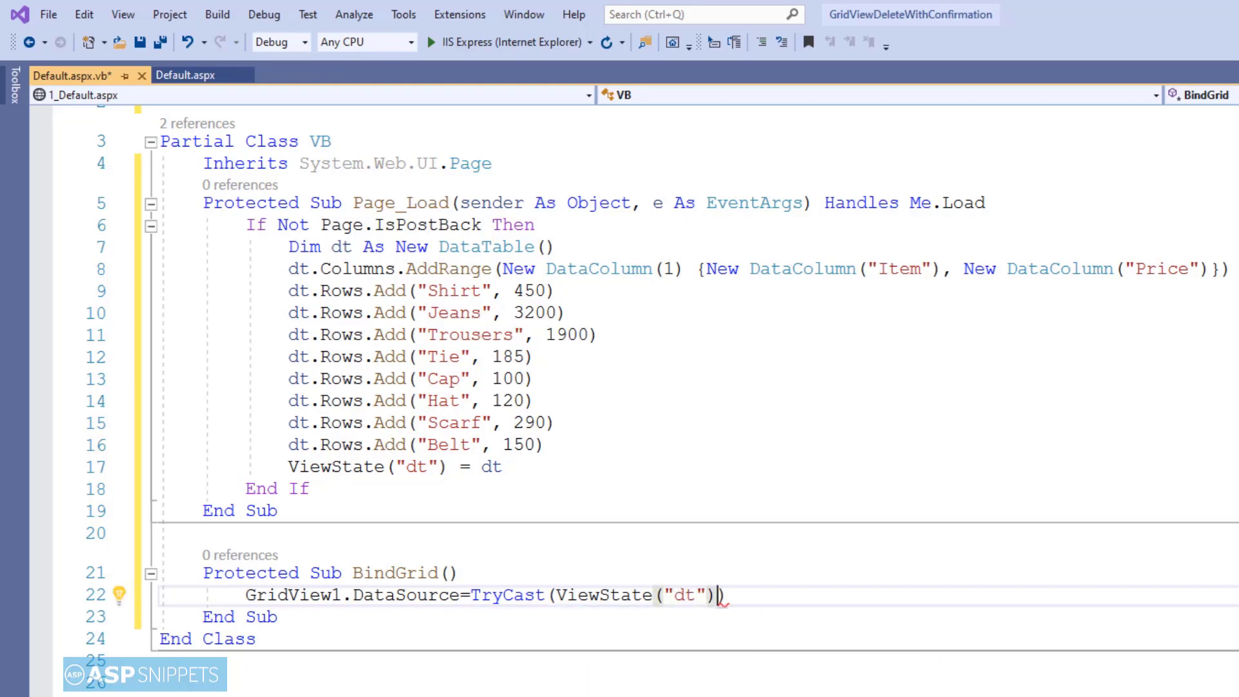
{"action": "type", "text": ", datat"}
{"action": "type", "text": "G"}
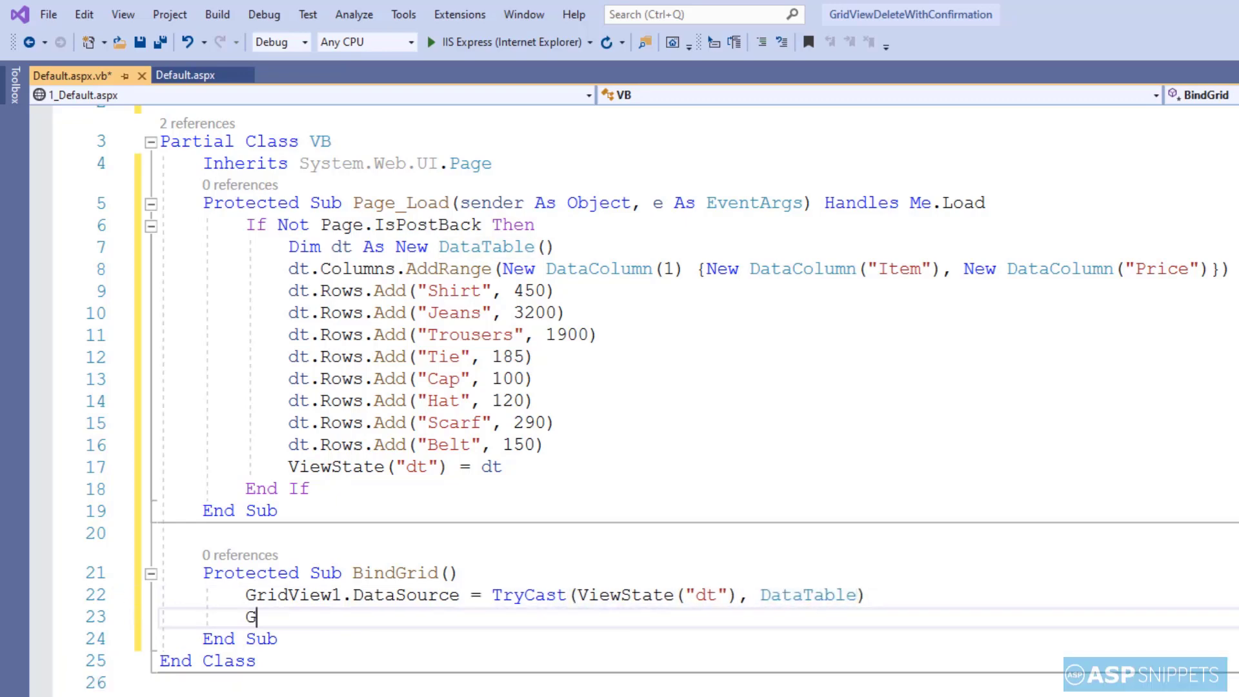
- Add GridView1.DataBind() to BindGrid
{"action": "type", "text": "ridView1"}
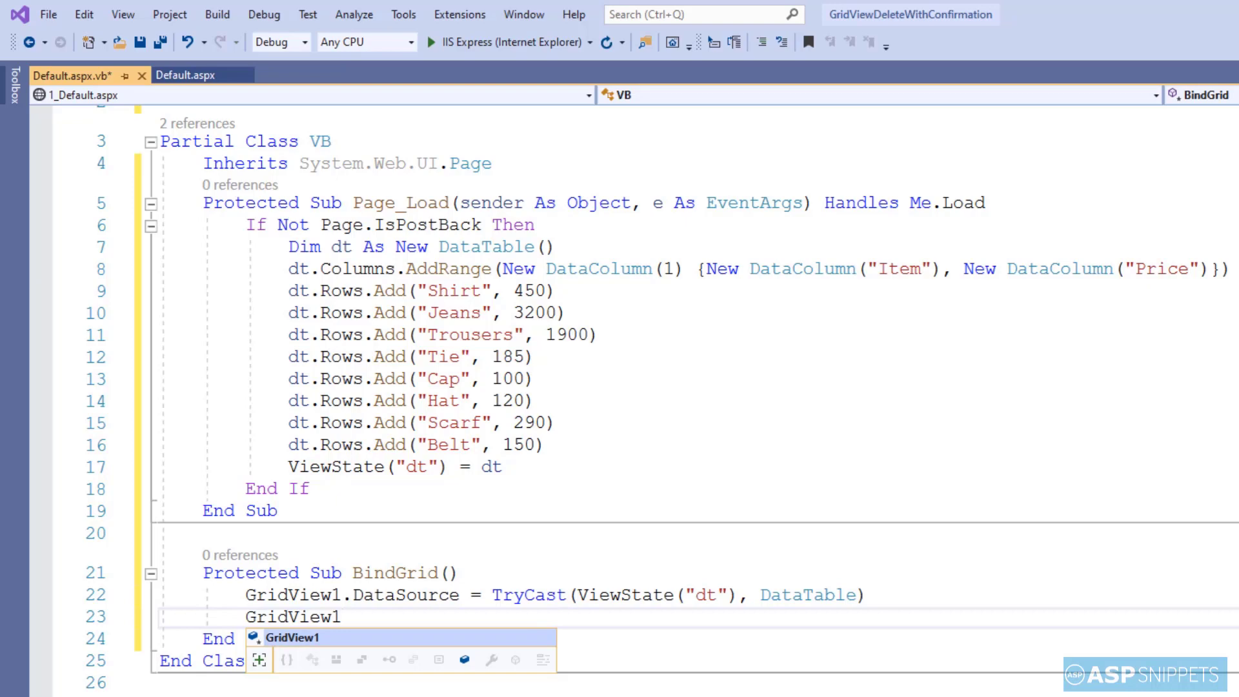
{"action": "type", "text": ".data"}
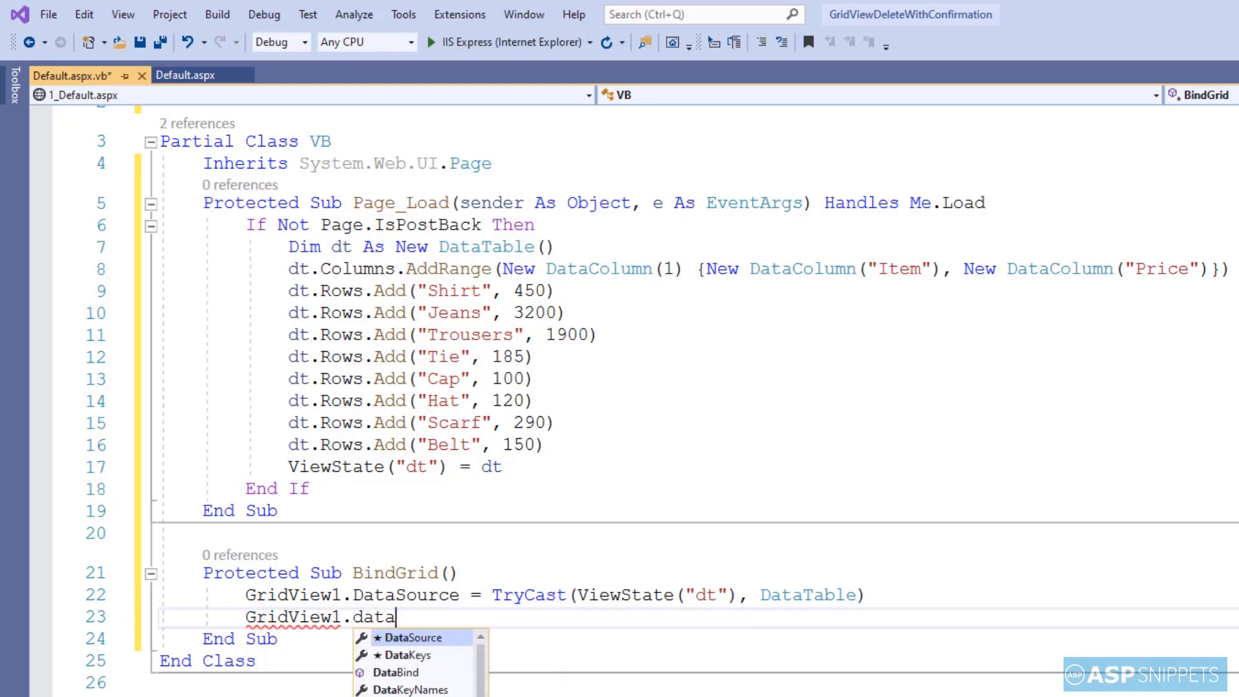
{"action": "type", "text": "b"}
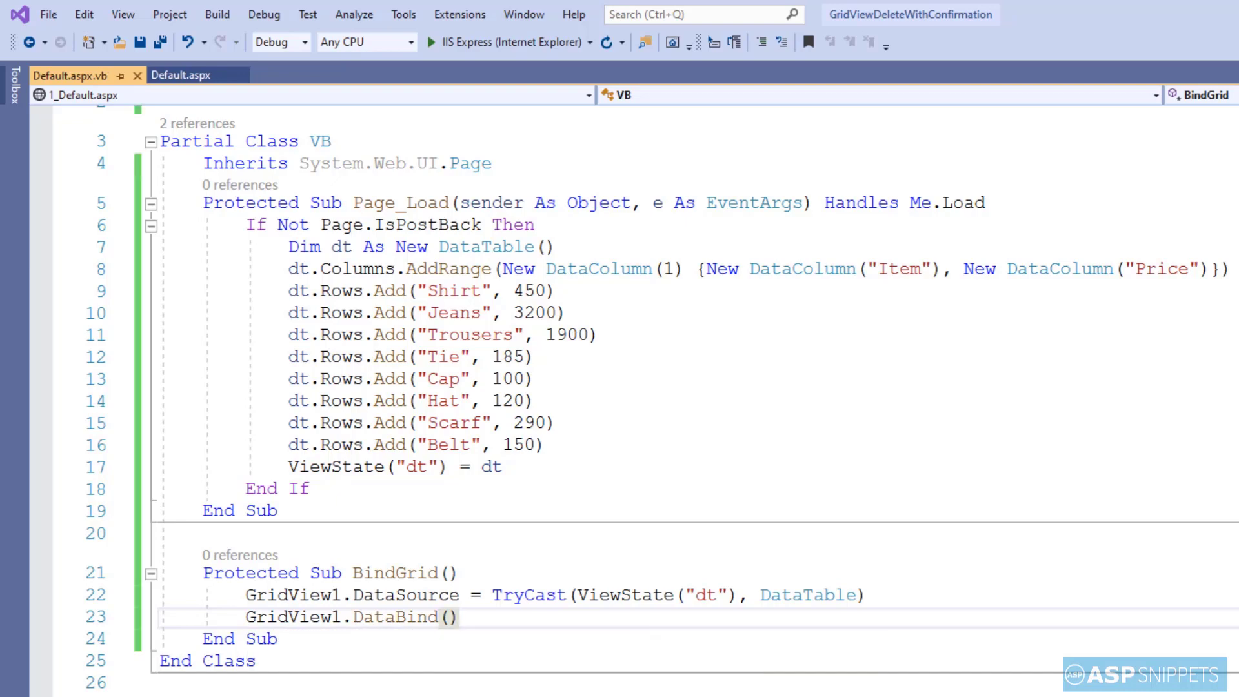
{"action": "left_click", "coordinate": [461, 617]}
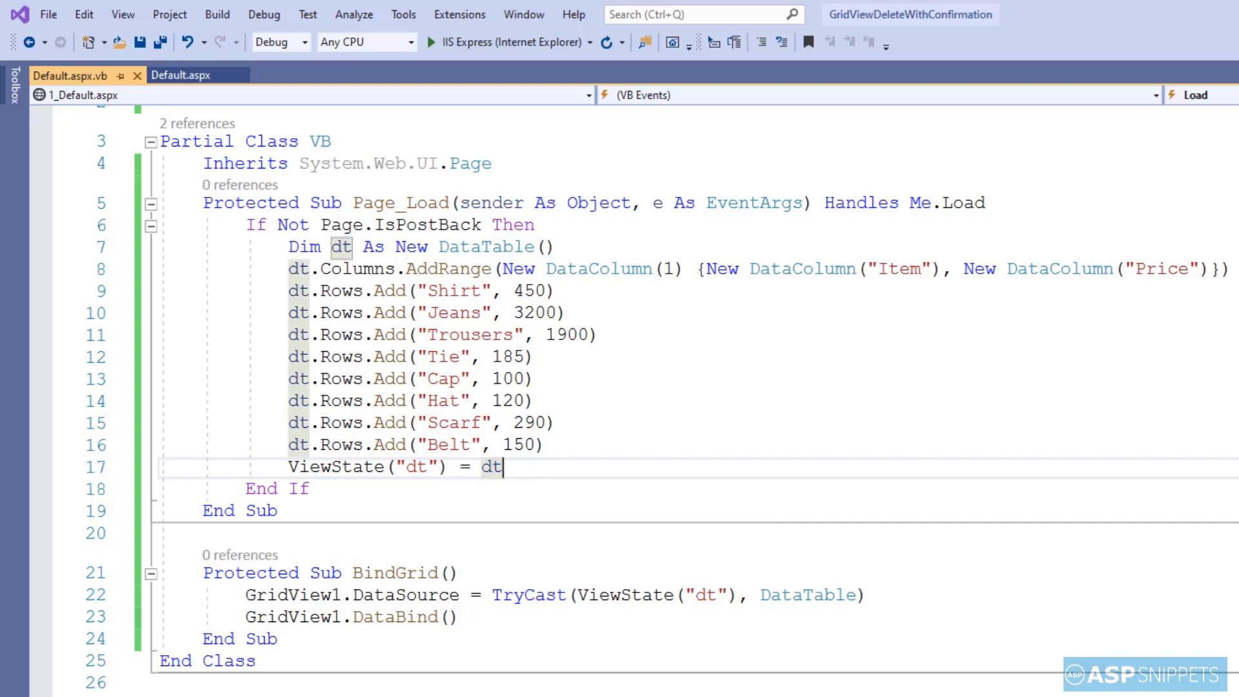
- Call BindGrid() after the ViewState assignment, save, and run in IIS Express
{"action": "type", "text": "BindGrid("}
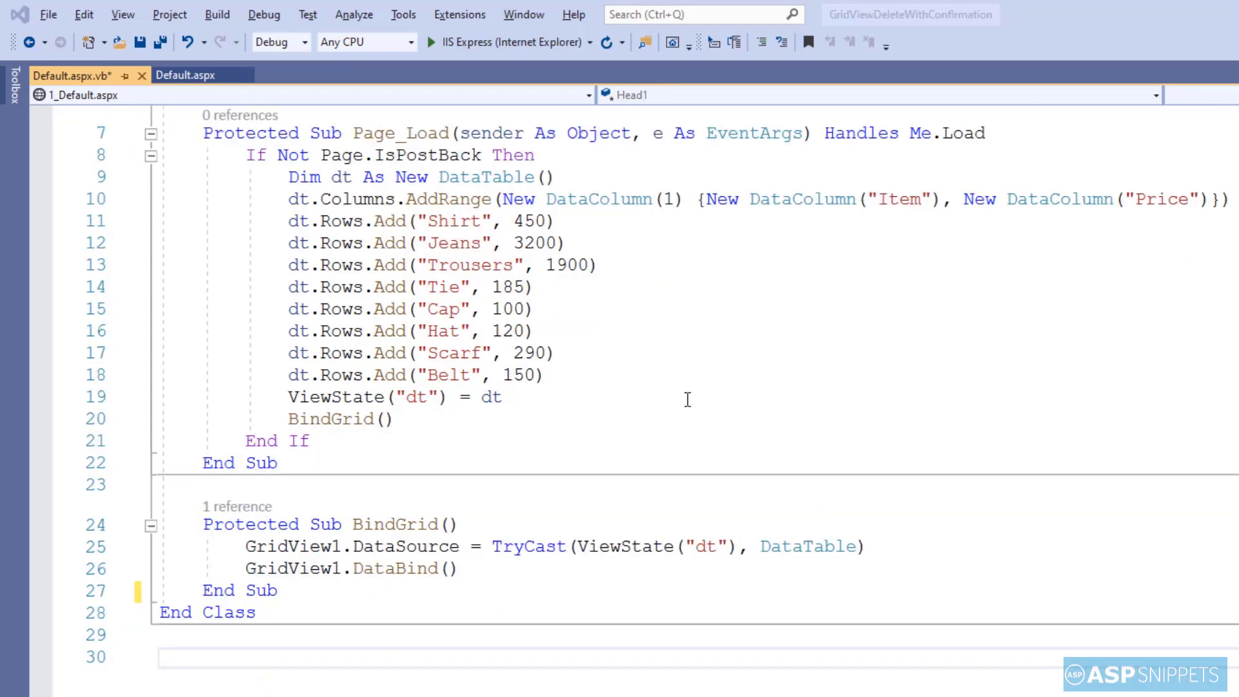
{"action": "left_click", "coordinate": [430, 42]}
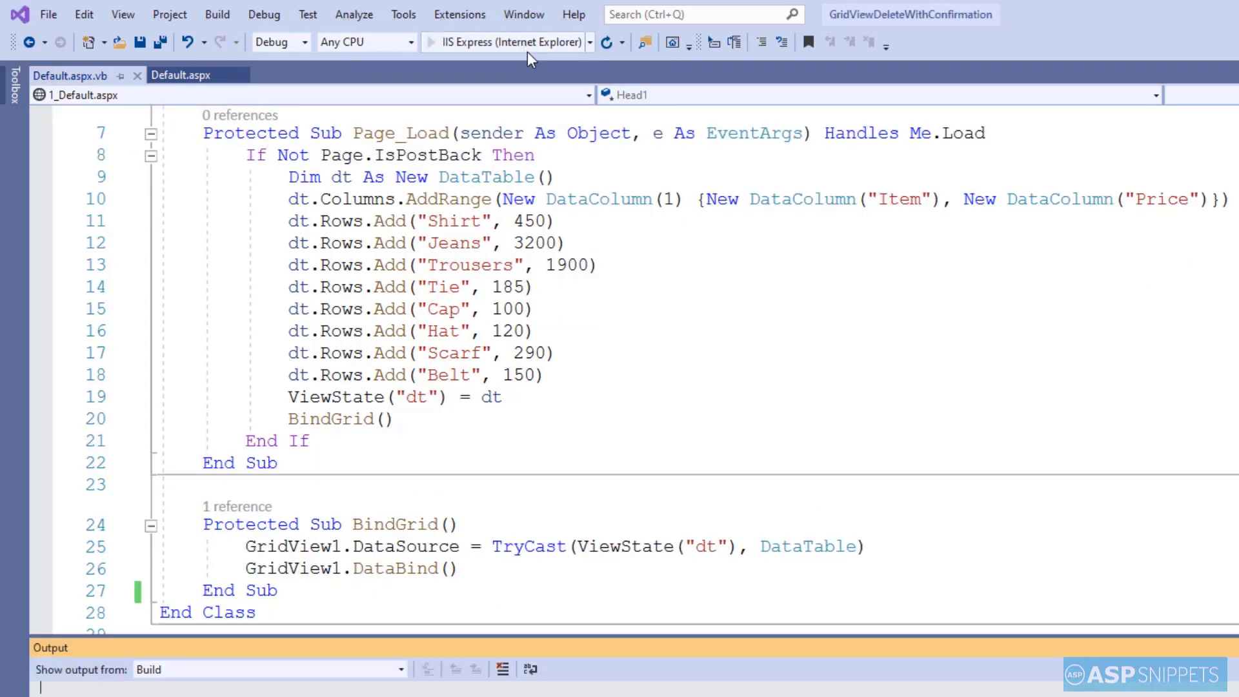
{"action": "left_click", "coordinate": [447, 42]}
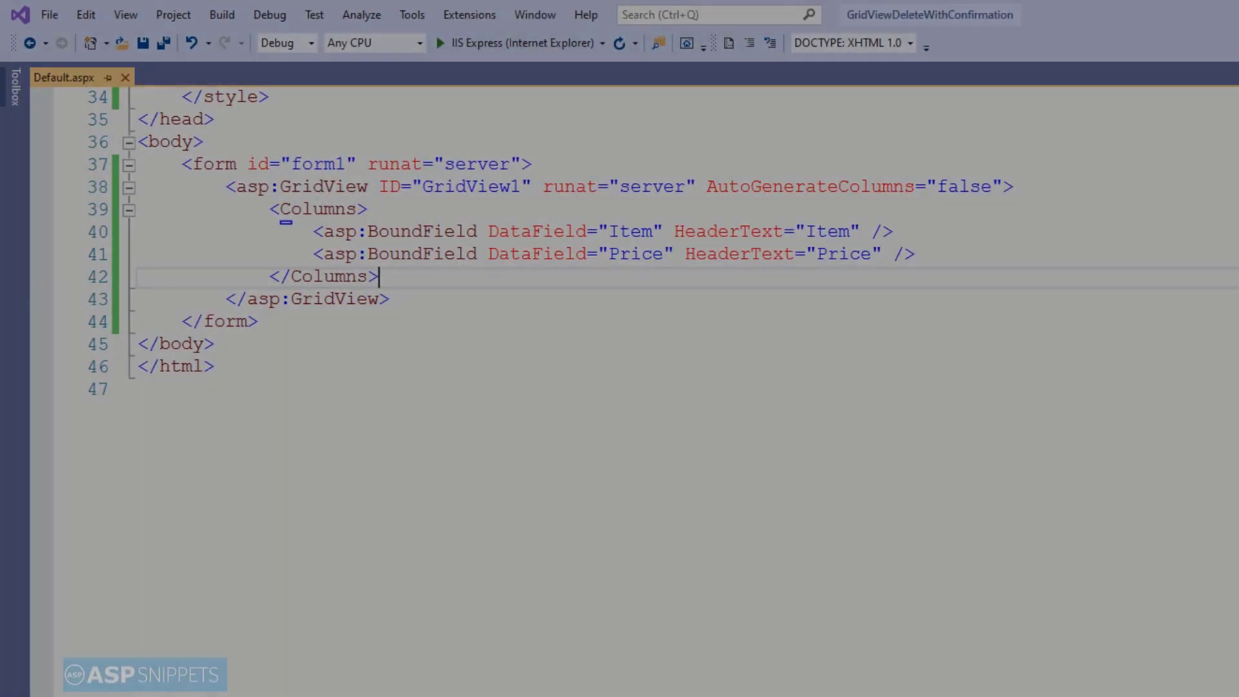
- Add <asp:CommandField ShowDeleteButton="true" ButtonType="Button" /> after the Price column
{"action": "key", "text": "enter"}
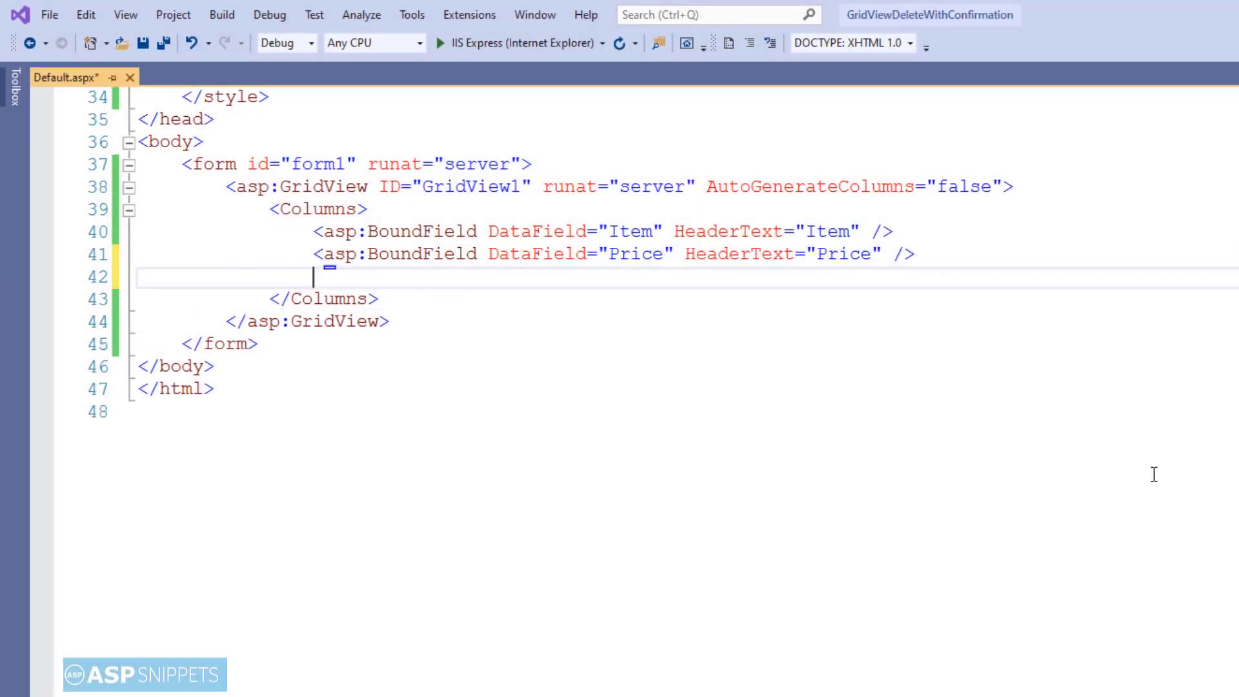
{"action": "type", "text": "<asp:"}
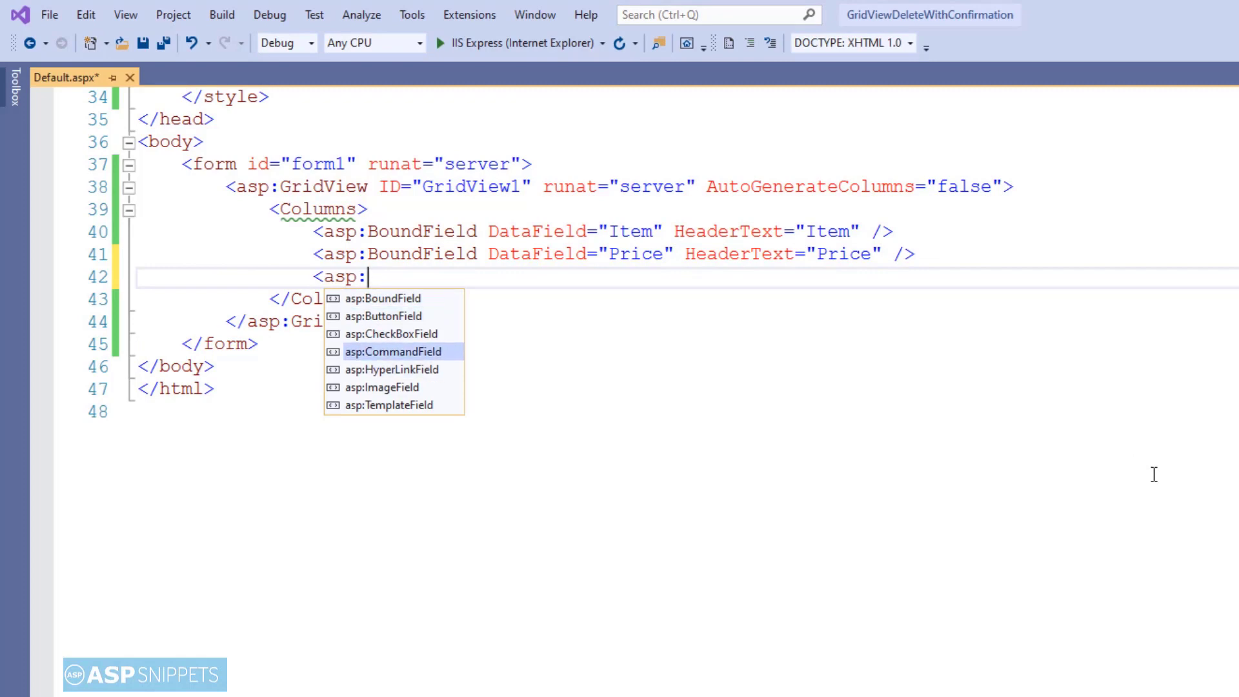
{"action": "type", "text": "CommandField Showde"}
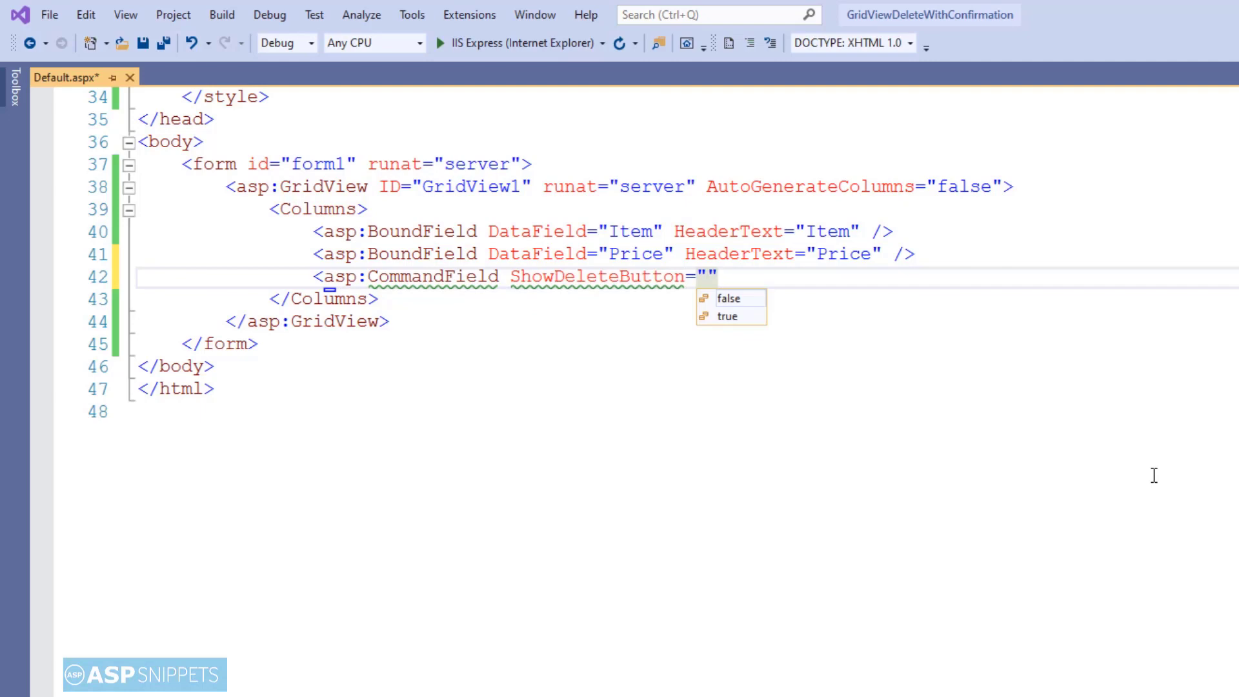
{"action": "type", "text": "true"}
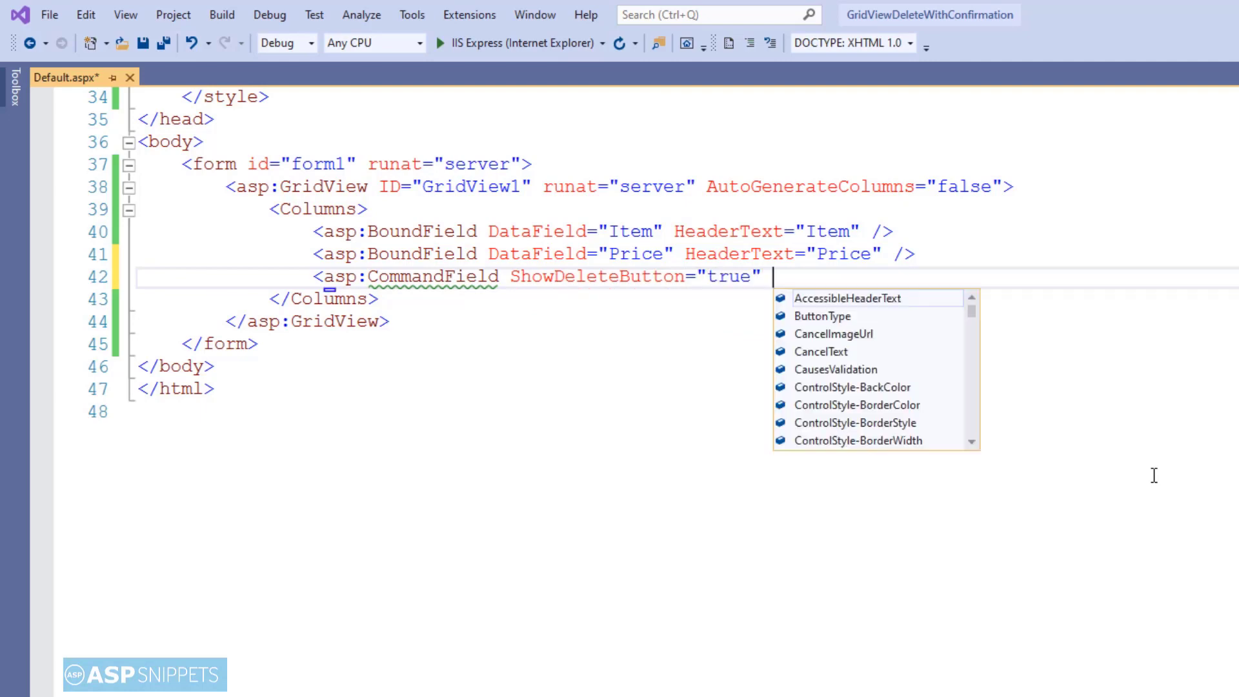
{"action": "type", "text": "buttonType=\"Button"}
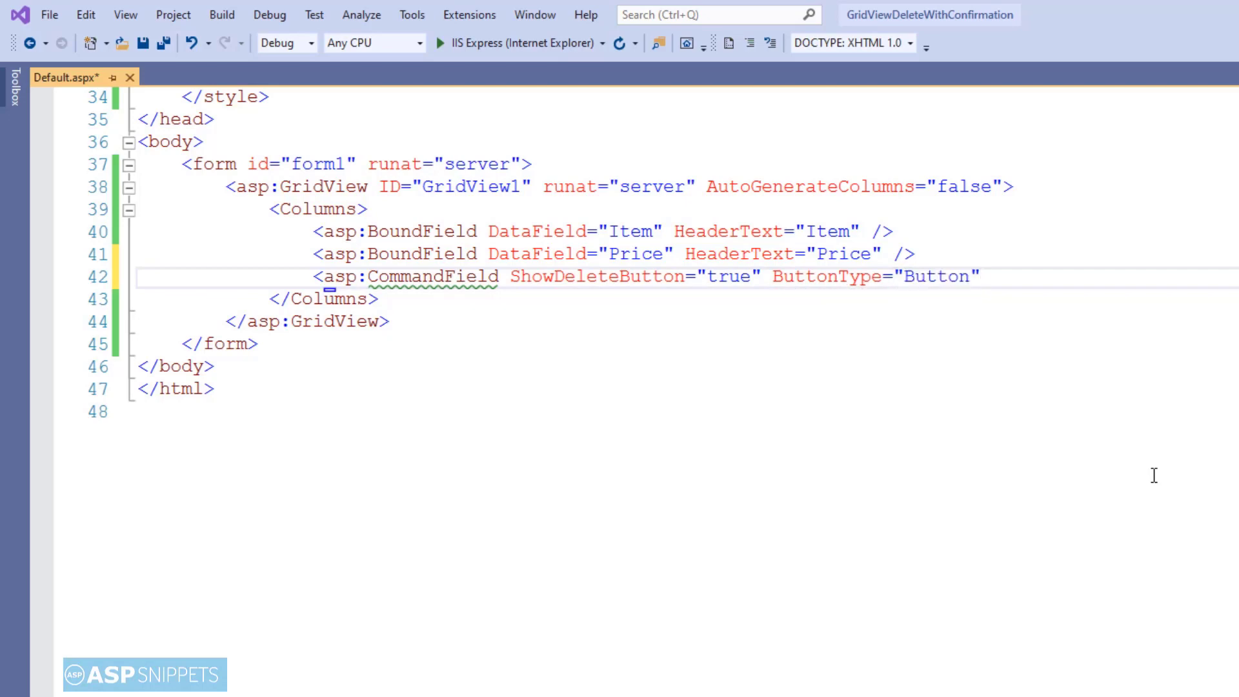
{"action": "type", "text": "/>"}
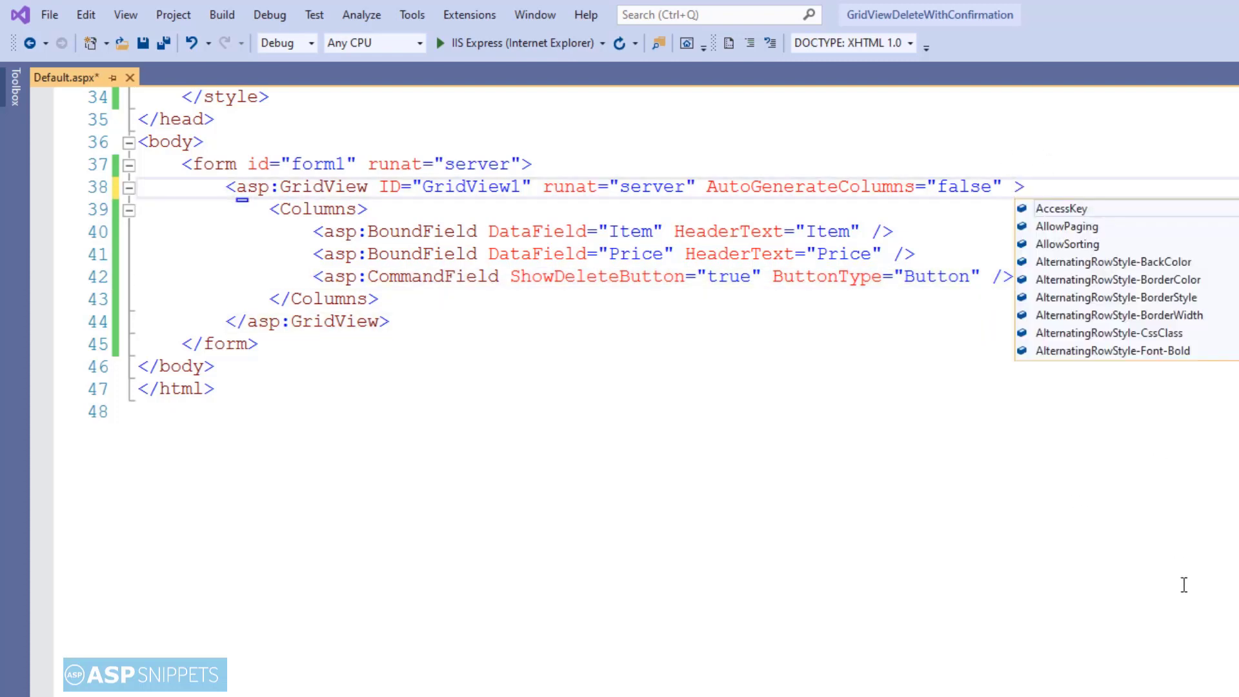
- Add OnRowDataBound="OnRowDataBound" and OnRowDeleting="OnRowDeleting" attributes to the GridView tag
{"action": "type", "text": "on"}
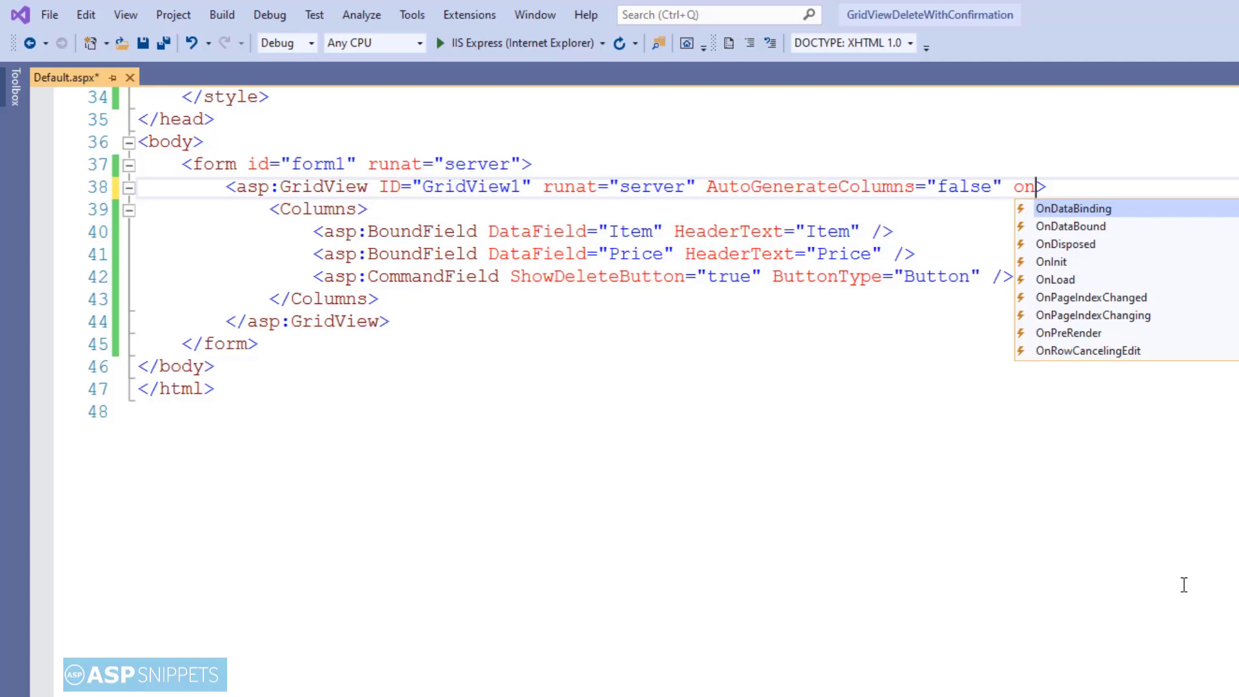
{"action": "type", "text": "Row"}
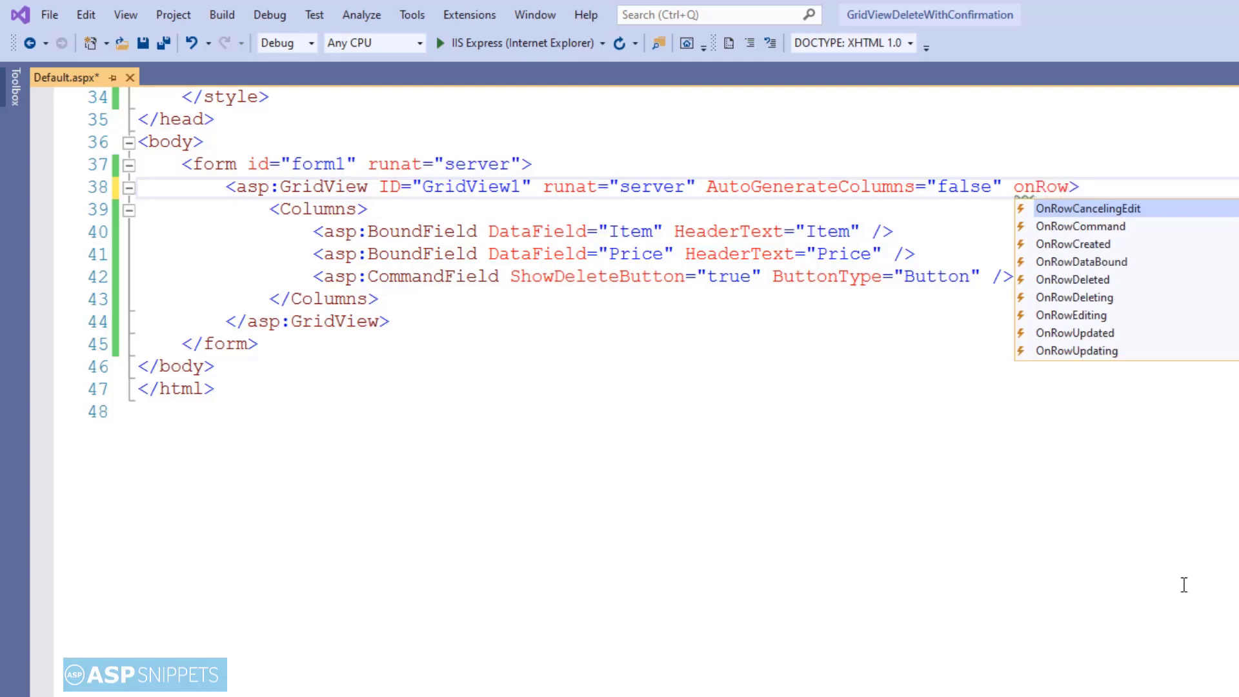
{"action": "type", "text": "DataBound"}
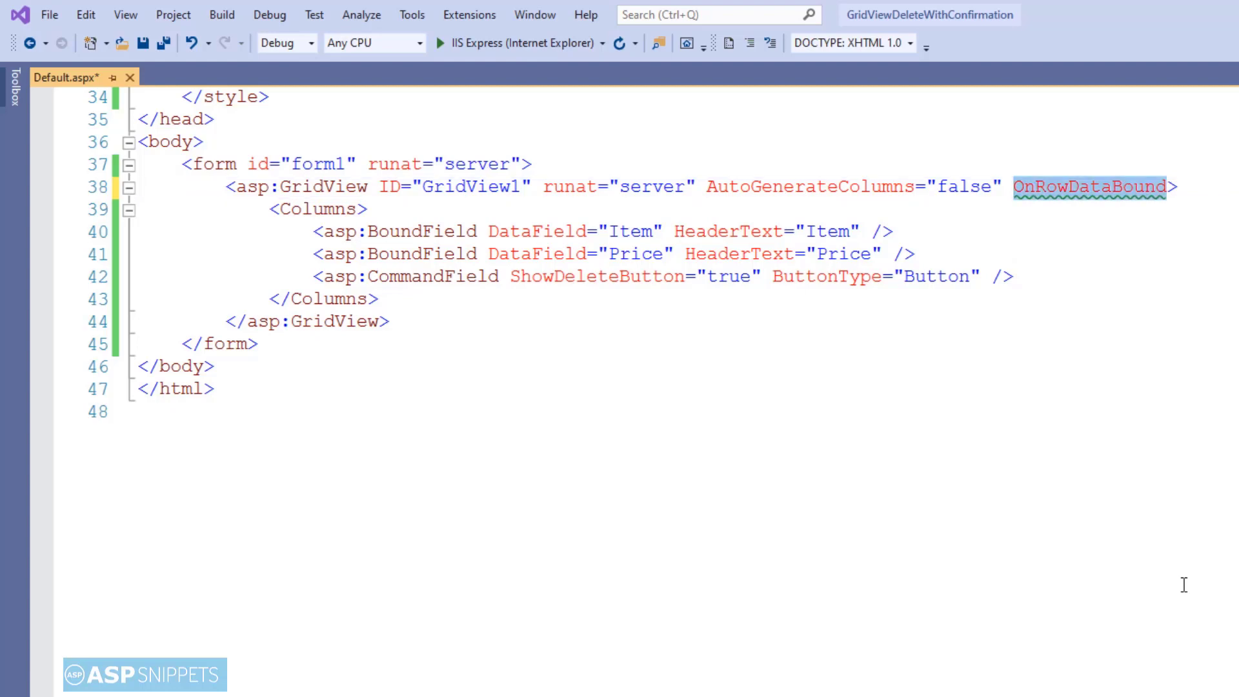
{"action": "type", "text": "=\"OnRowDataBound\""}
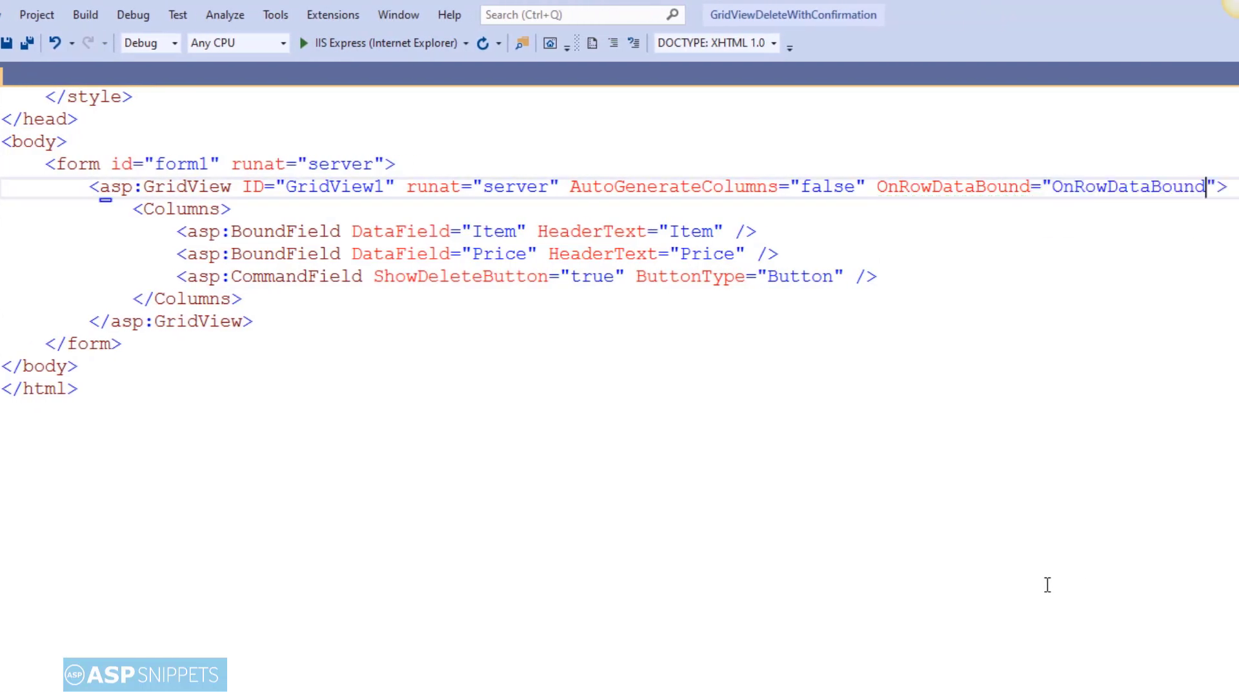
{"action": "type", "text": "O>"}
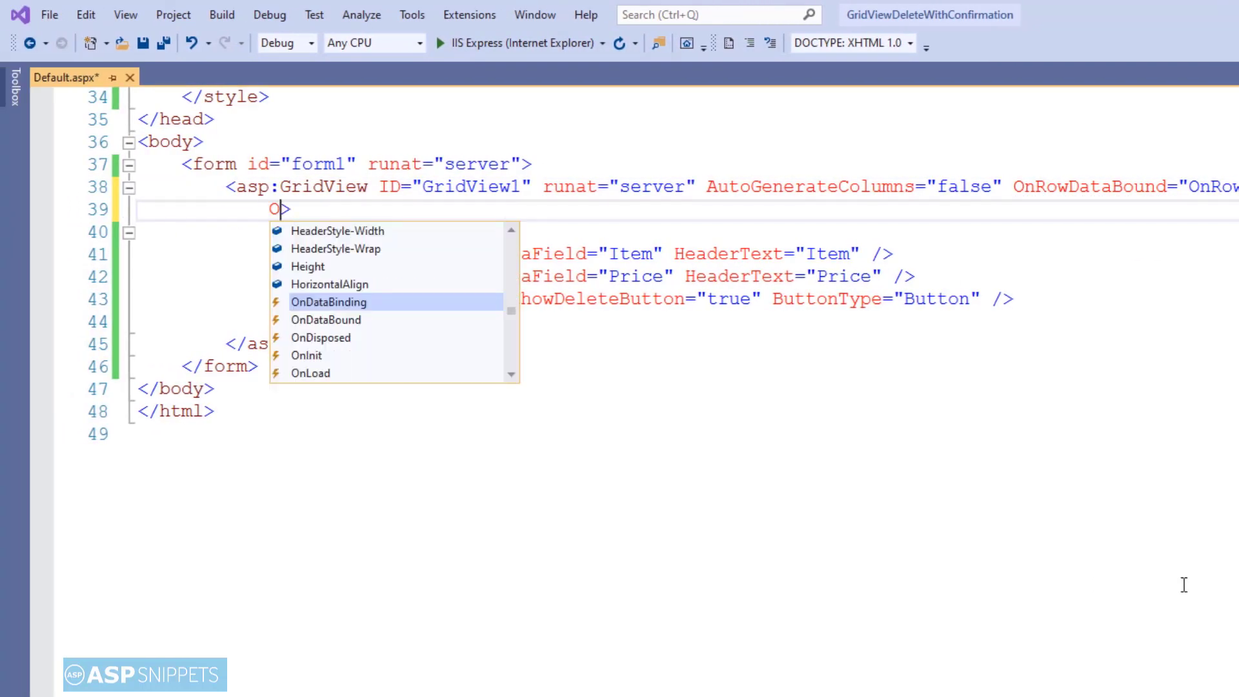
{"action": "type", "text": "RowDeleting=\""}
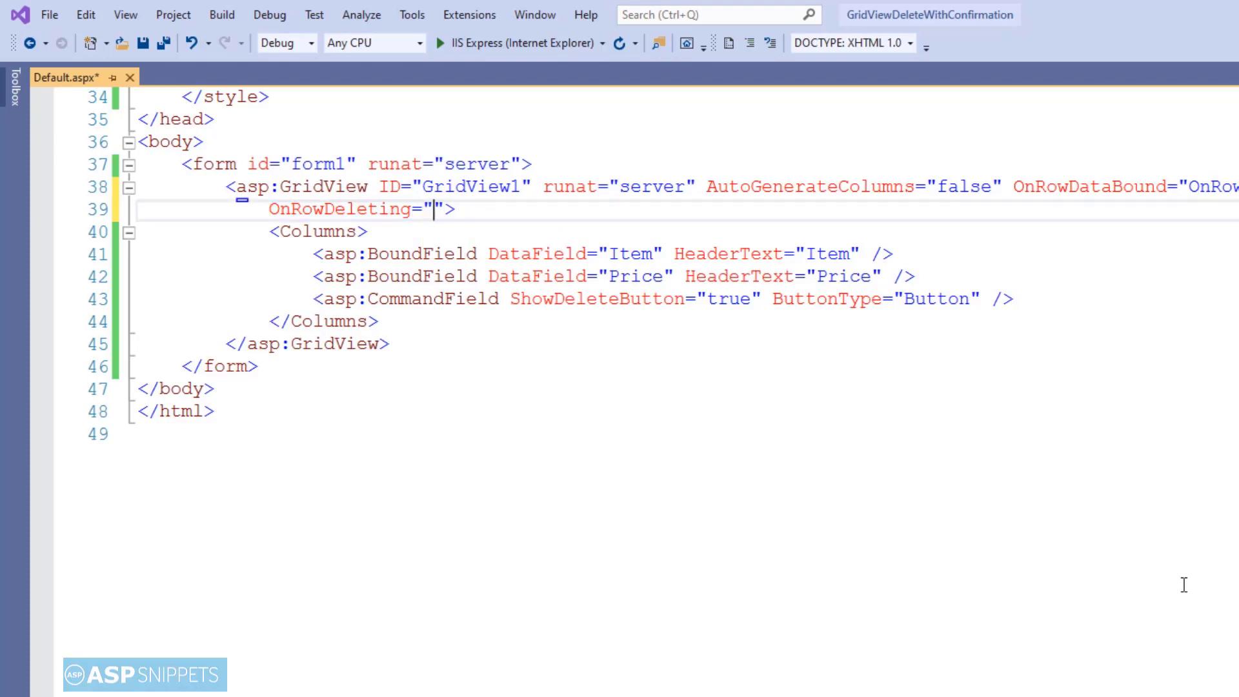
{"action": "type", "text": "OnRowDeleting"}
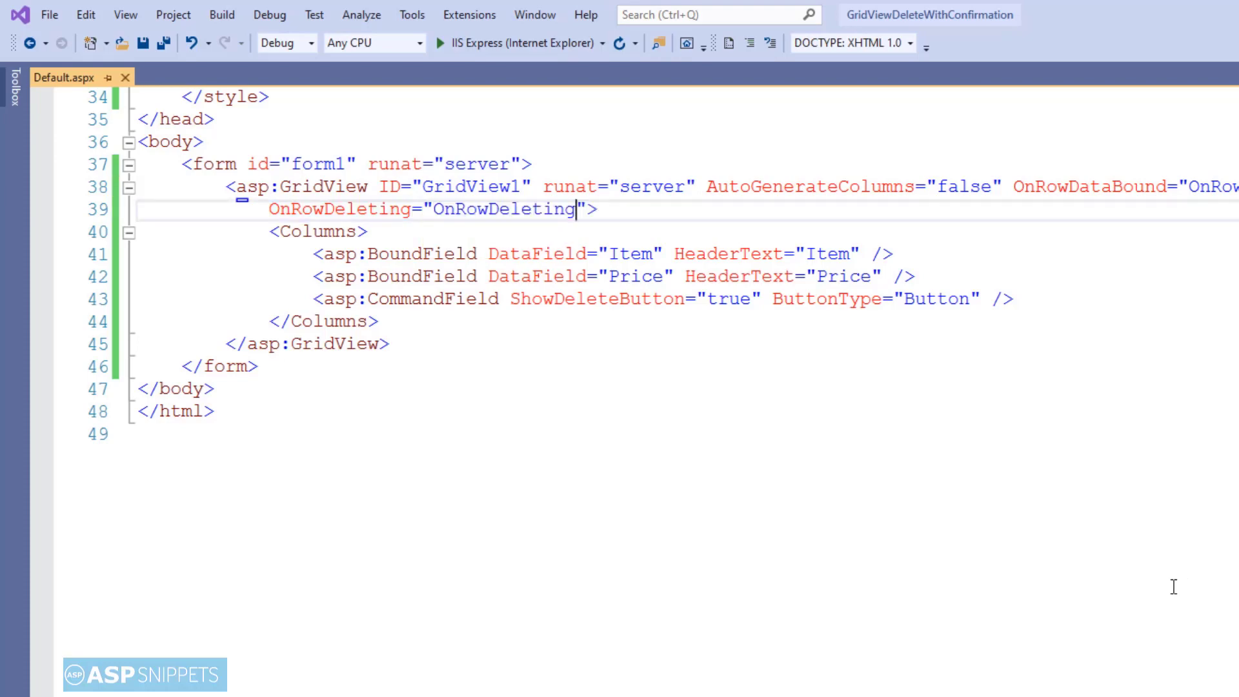
{"action": "mouse_move", "coordinate": [869, 499]}
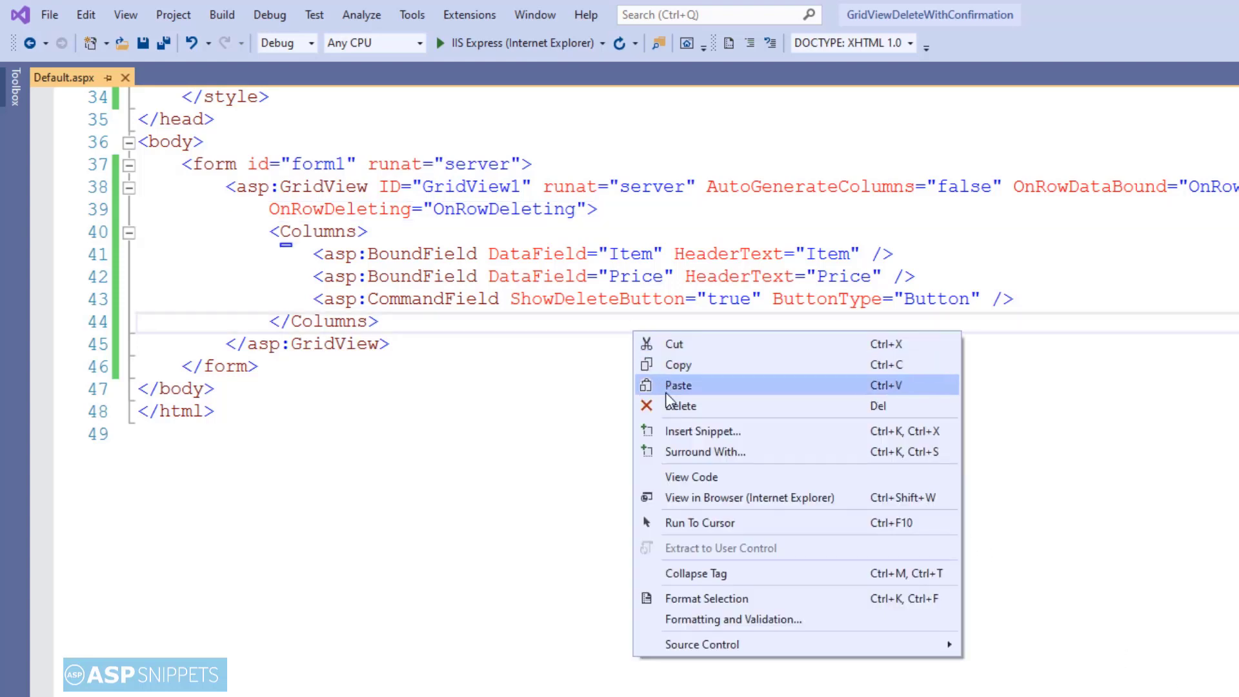
- In the code-behind, add Protected Sub OnRowDataBound(sender As Object, e As GridViewRowEventArgs)
{"action": "left_click", "coordinate": [691, 476]}
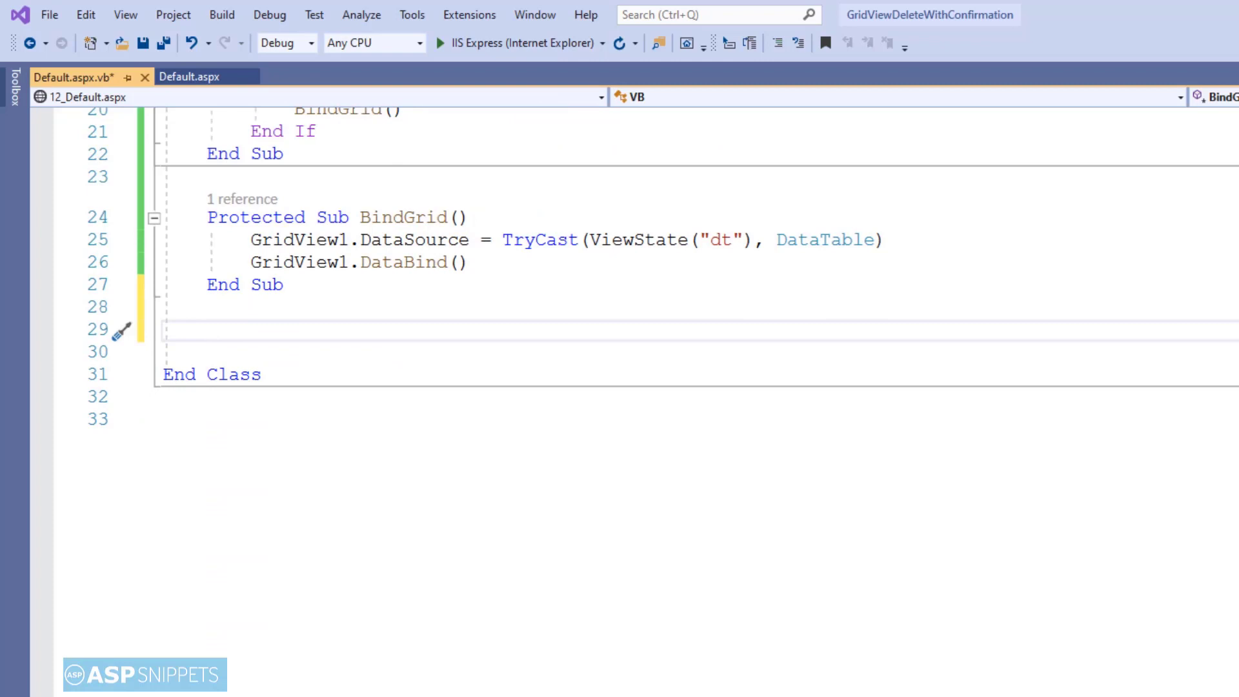
{"action": "type", "text": "p"}
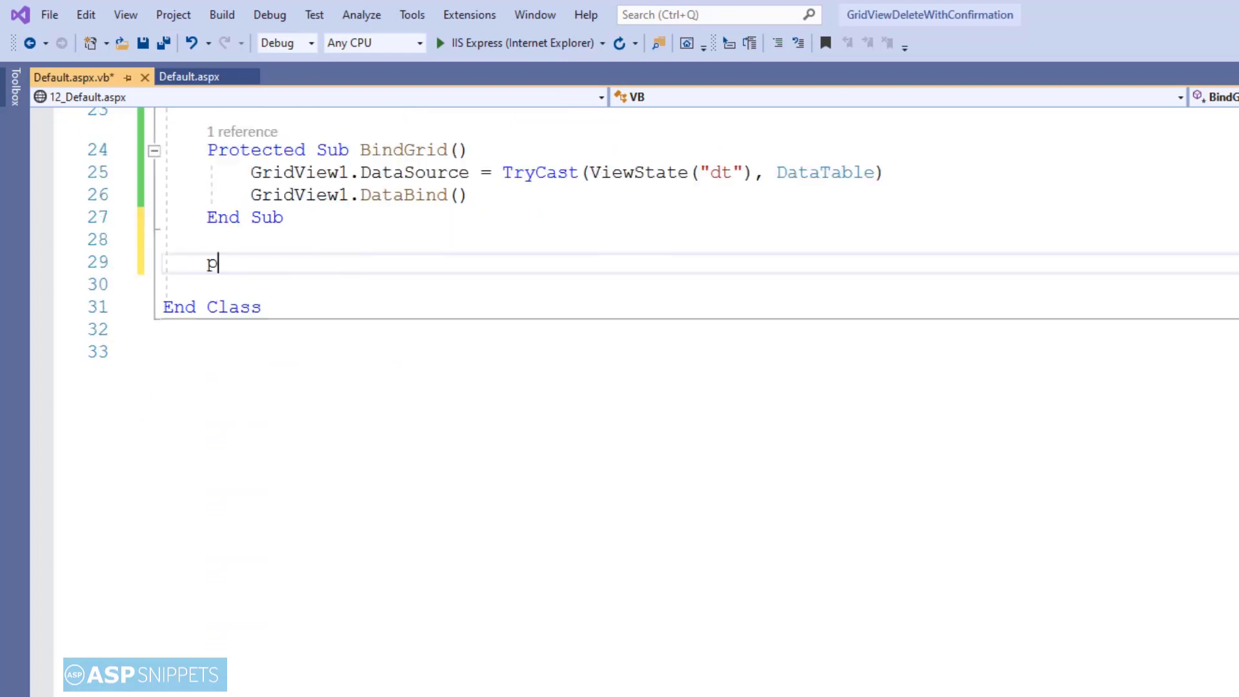
{"action": "type", "text": "rotected Sub"}
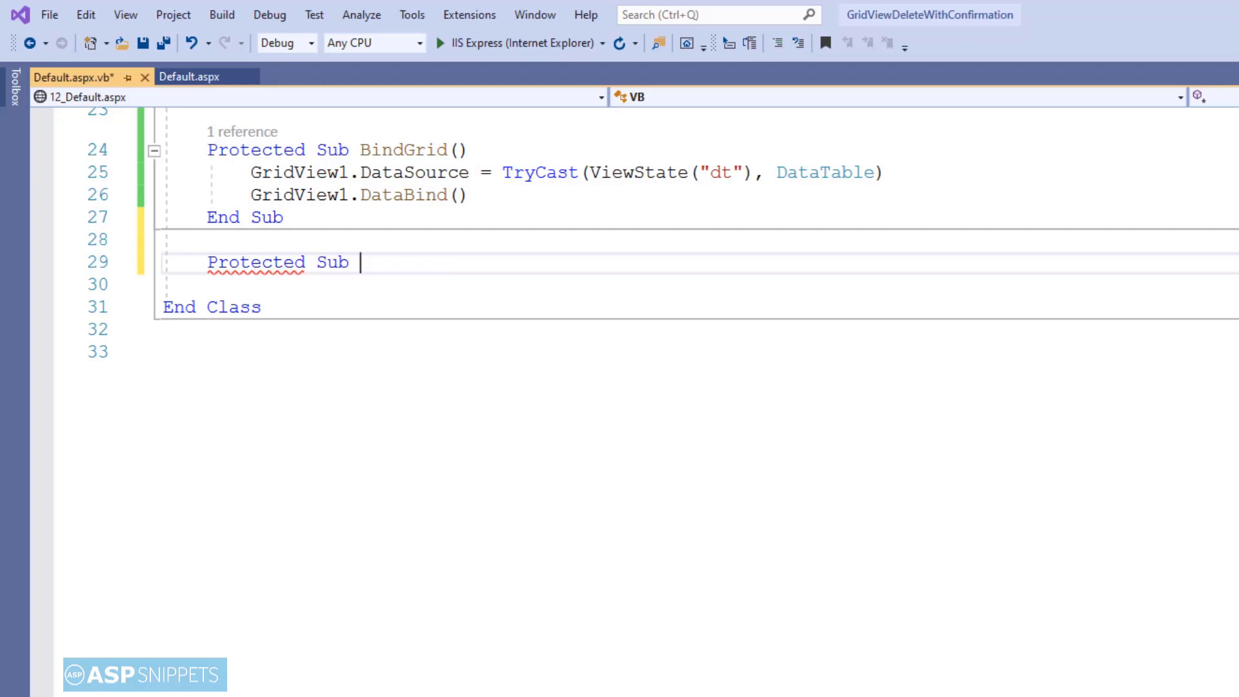
{"action": "type", "text": "OnRow"}
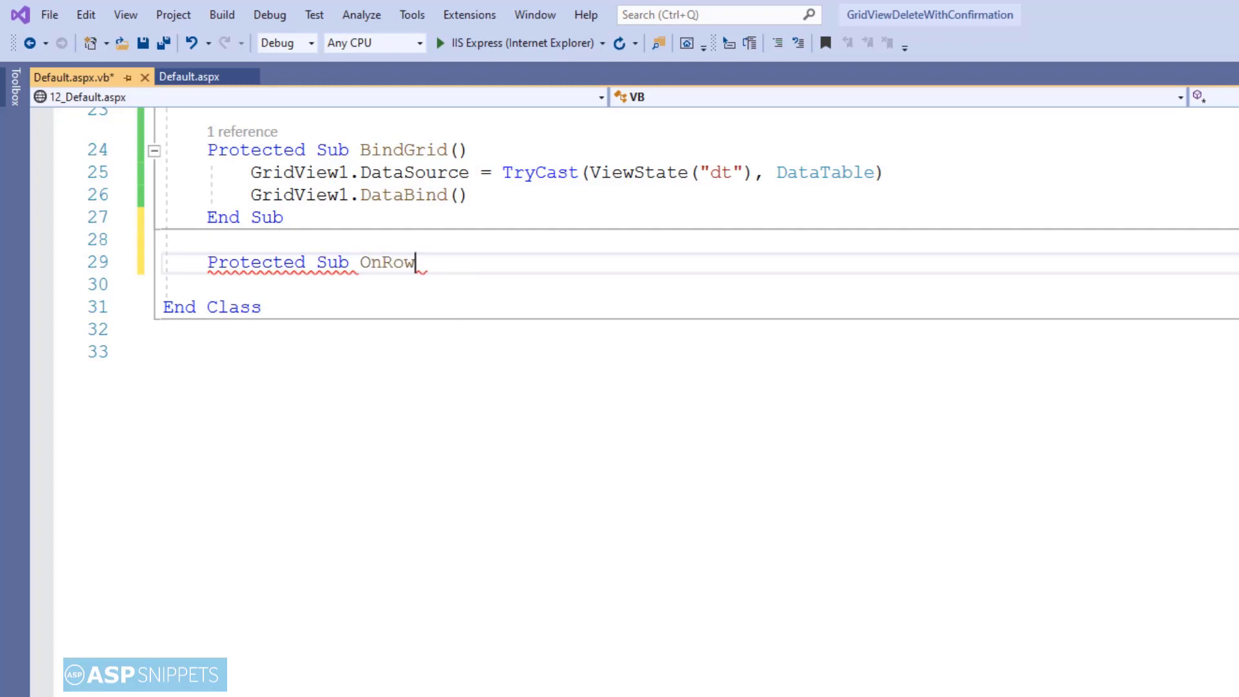
{"action": "type", "text": "DataBound"}
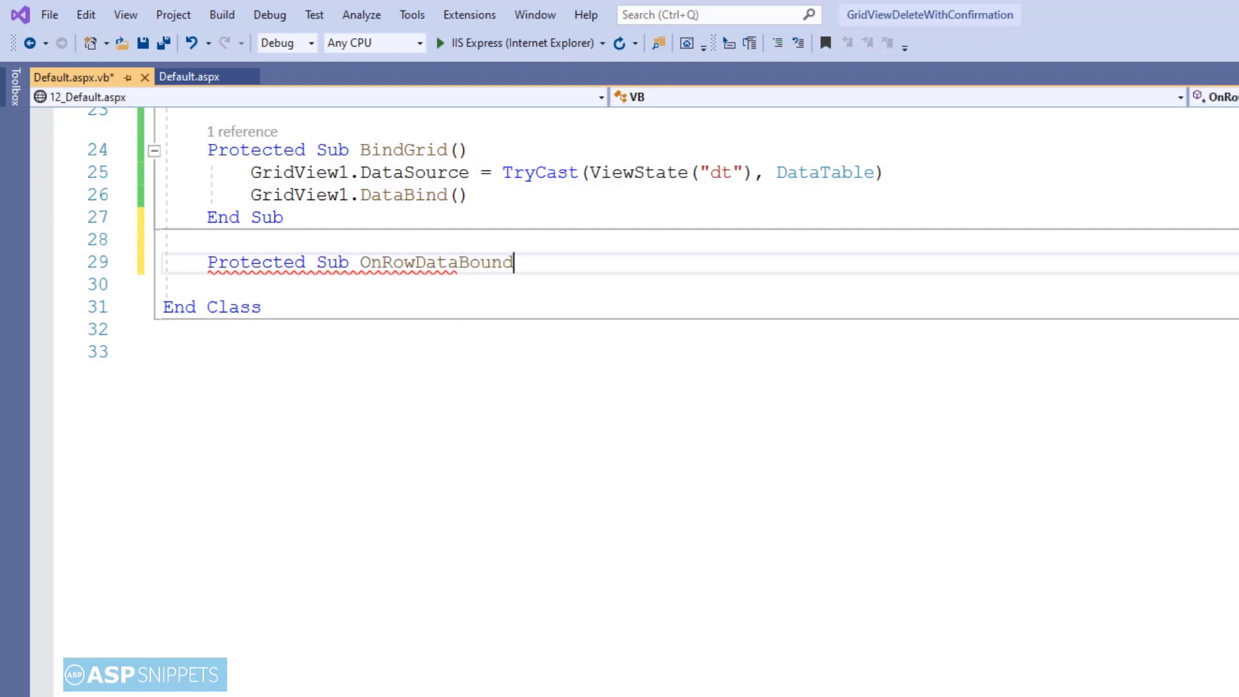
{"action": "type", "text": "(sender As Object, e"}
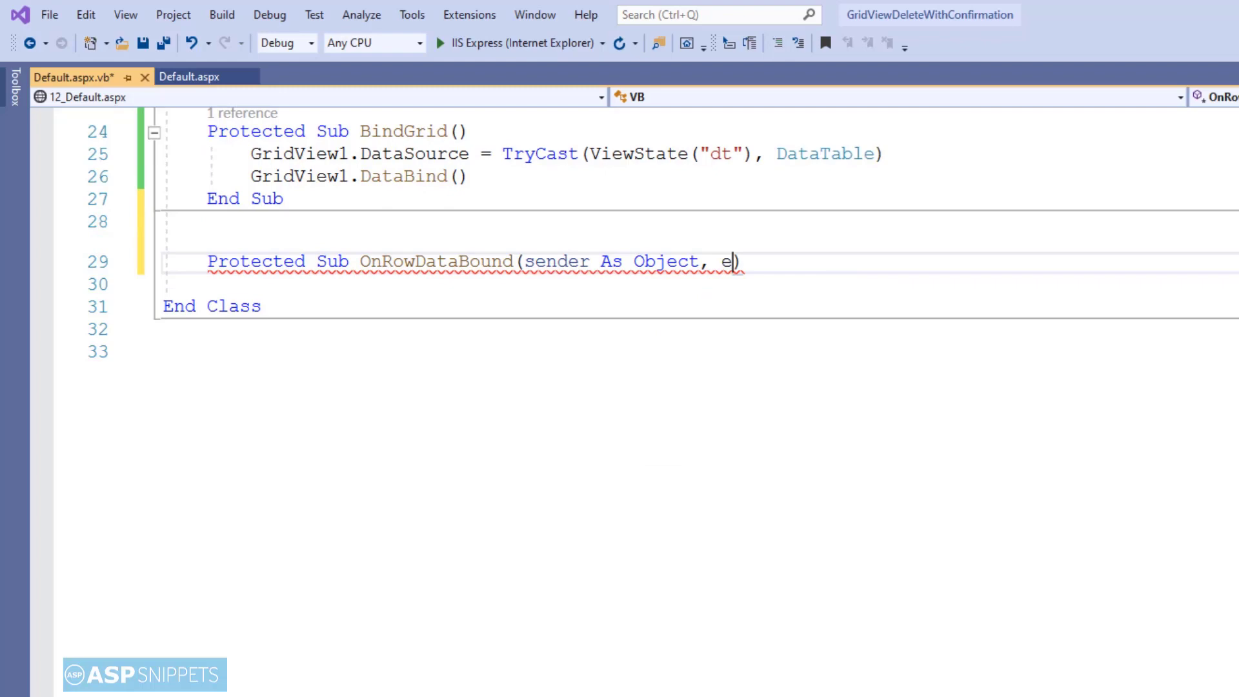
{"action": "type", "text": "As"}
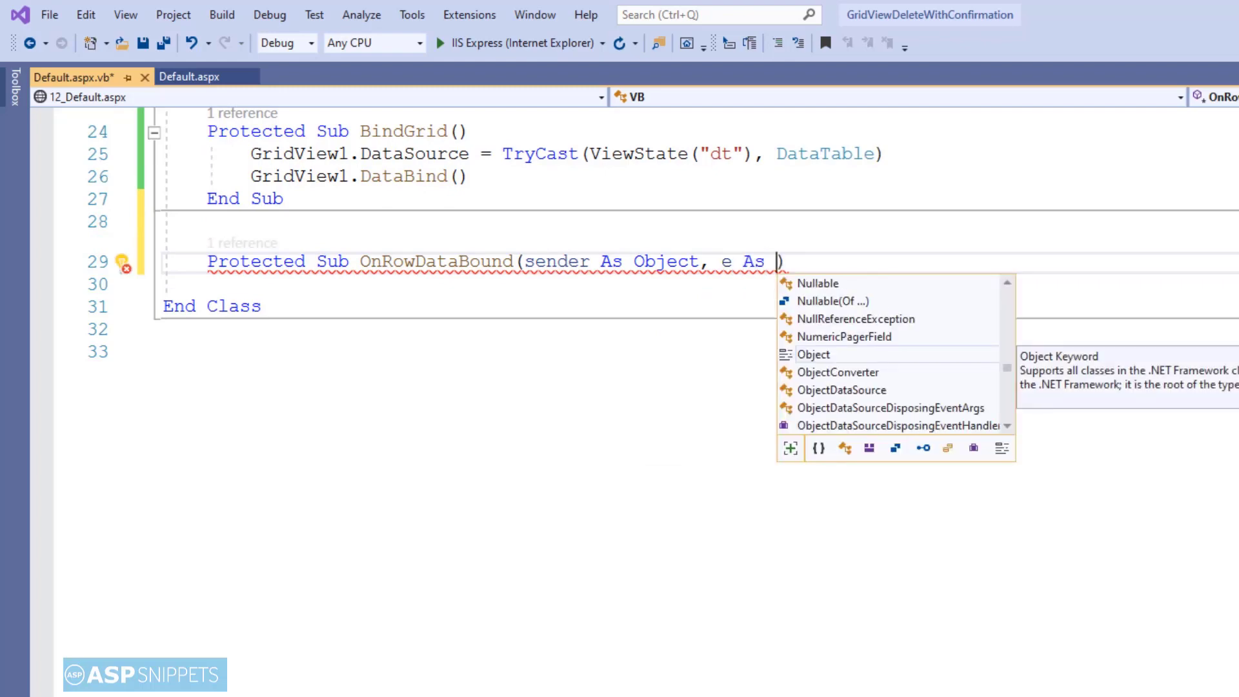
{"action": "type", "text": "GridView"}
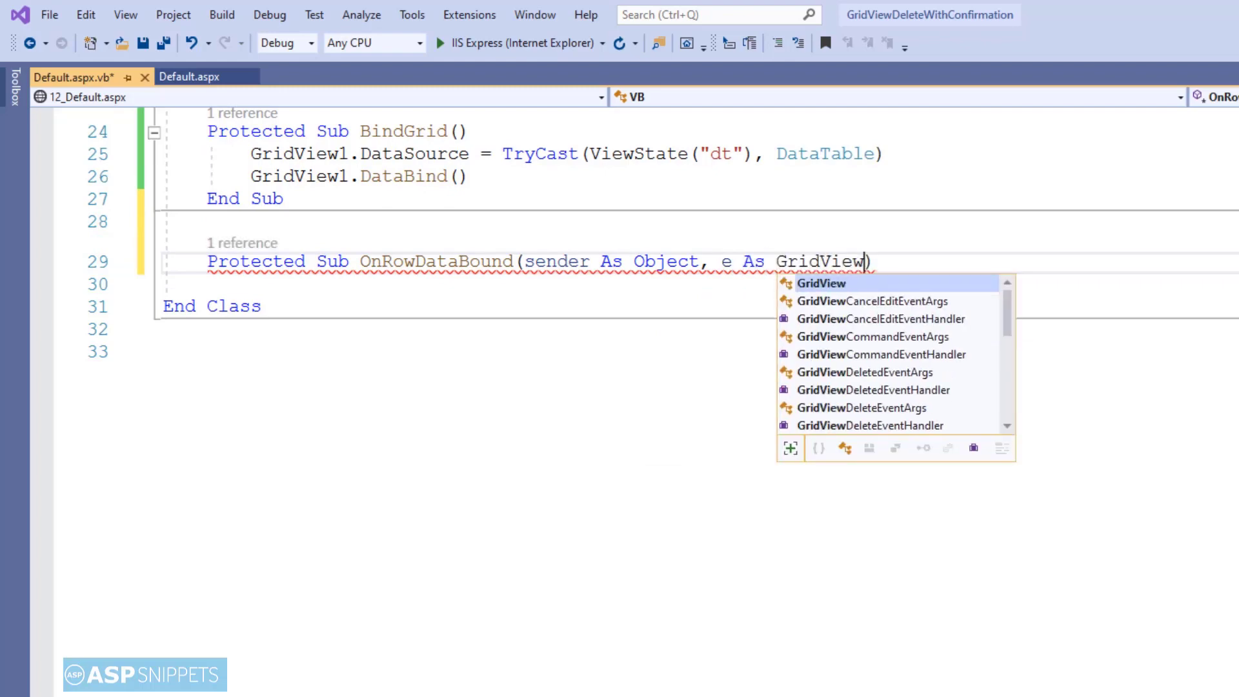
{"action": "type", "text": "r"}
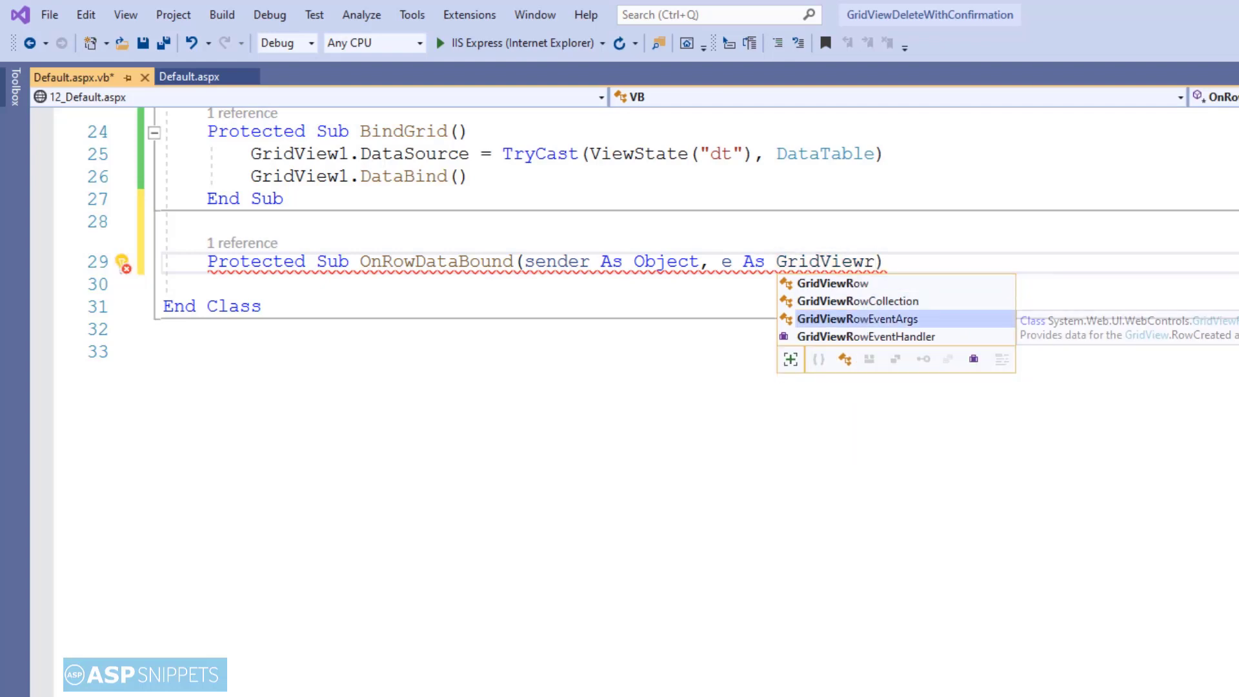
{"action": "key", "text": "Tab"}
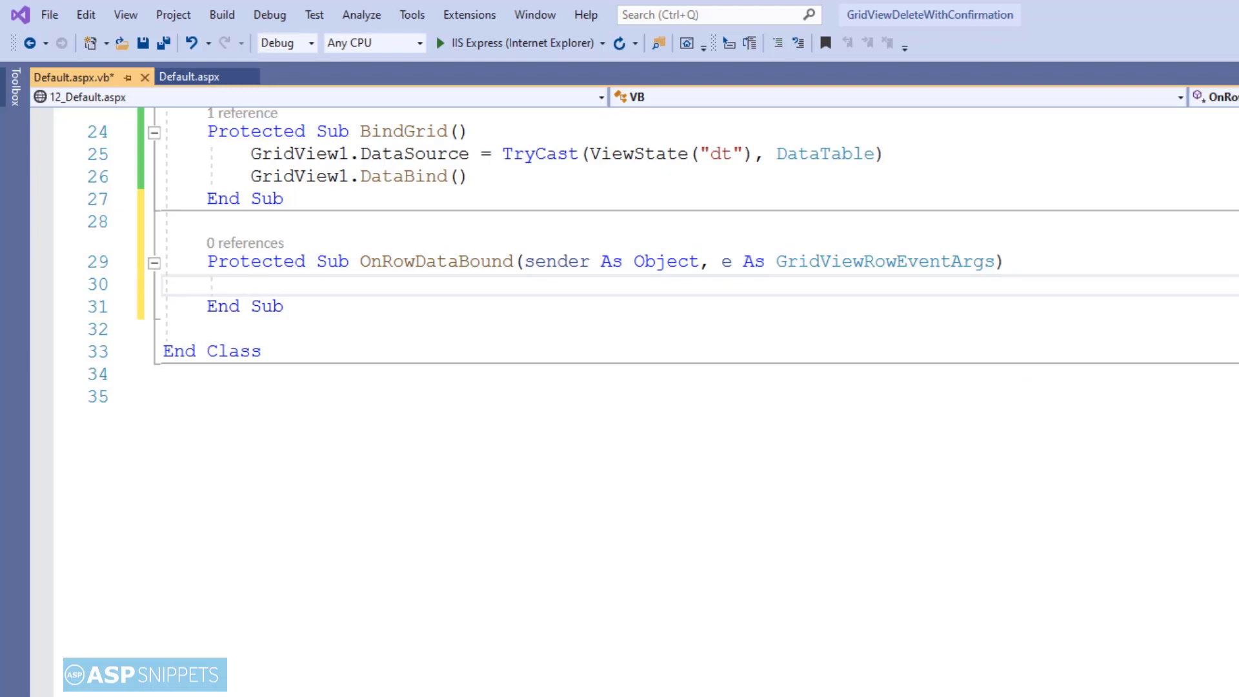
{"action": "type", "text": "if"}
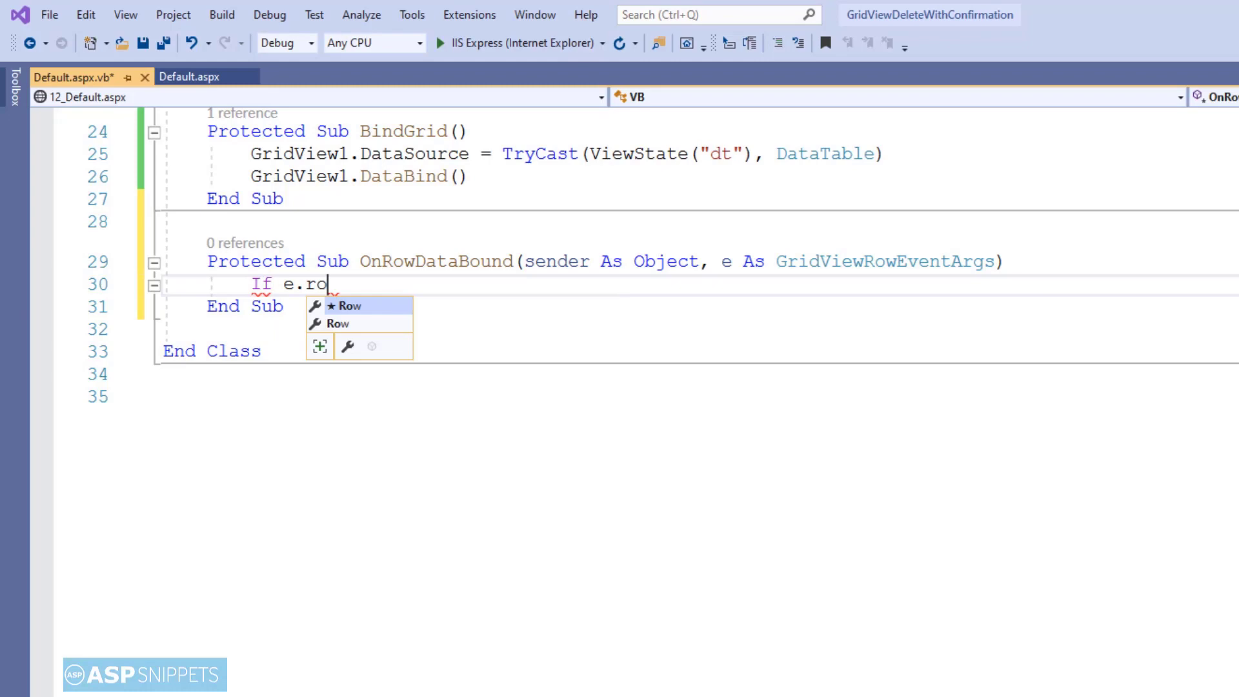
- Check for DataControlRowType.DataRow and set Dim item As String = e.Row.Cells(0).Text
{"action": "type", "text": "Row.rowType=data"}
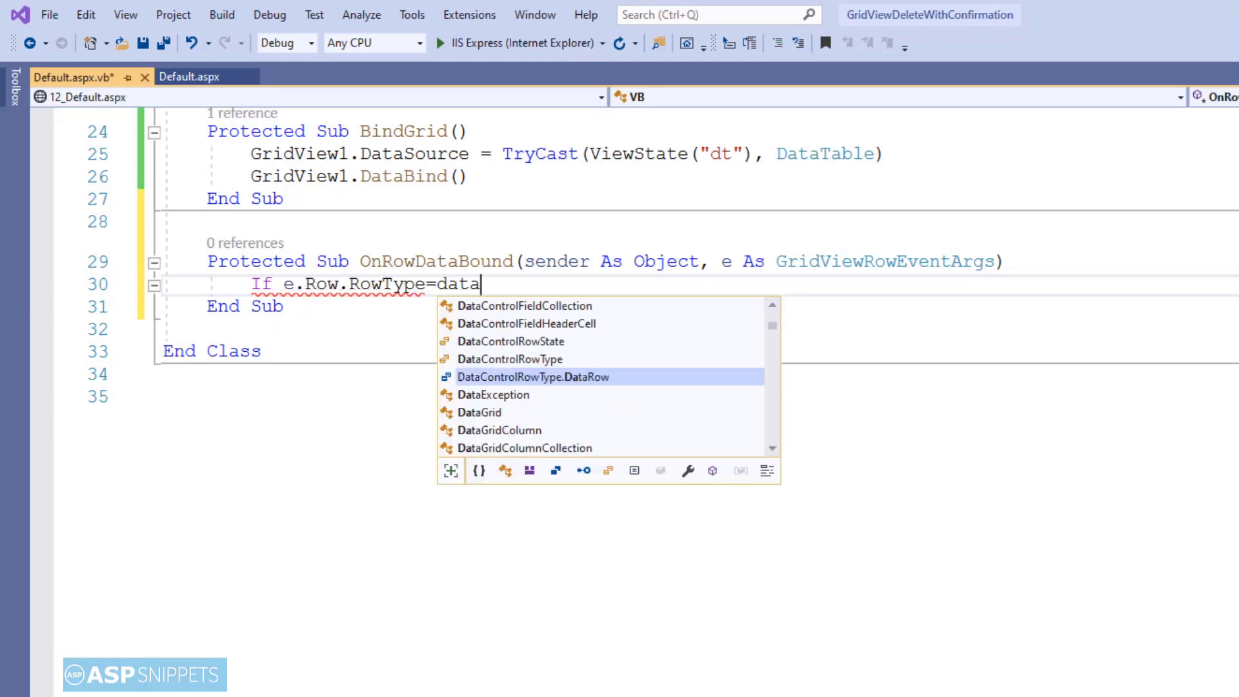
{"action": "type", "text": "control"}
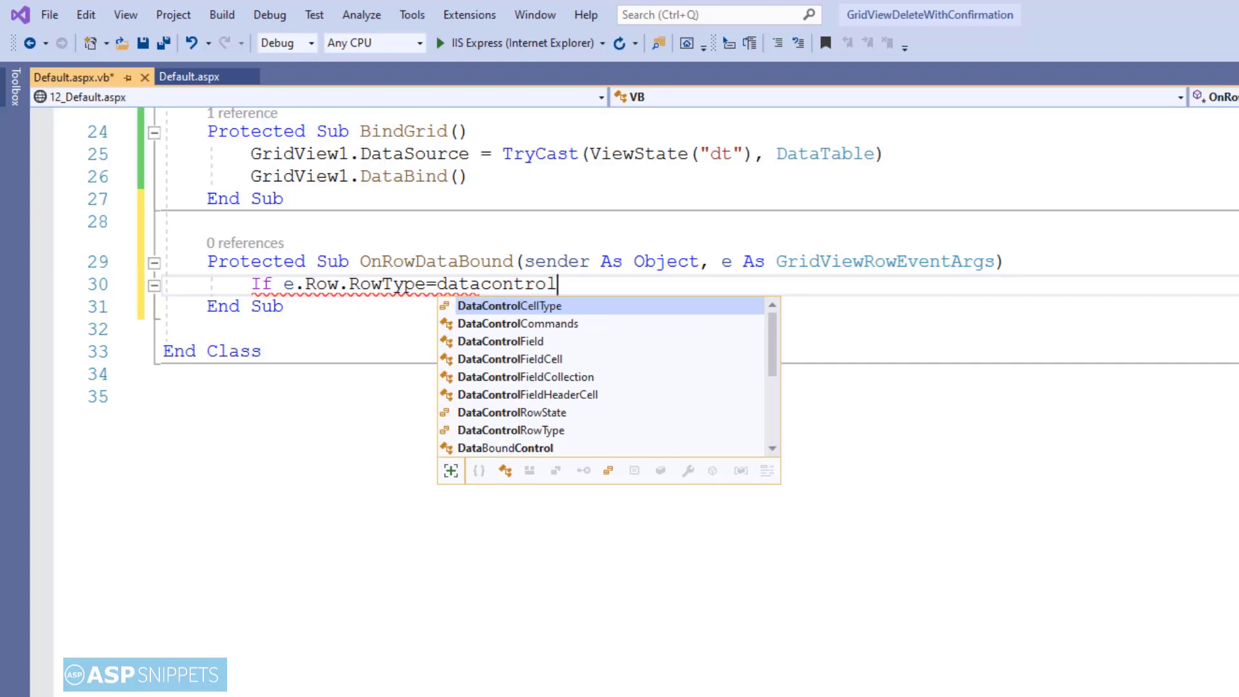
{"action": "type", "text": "r"}
{"action": "type", "text": "dim"}
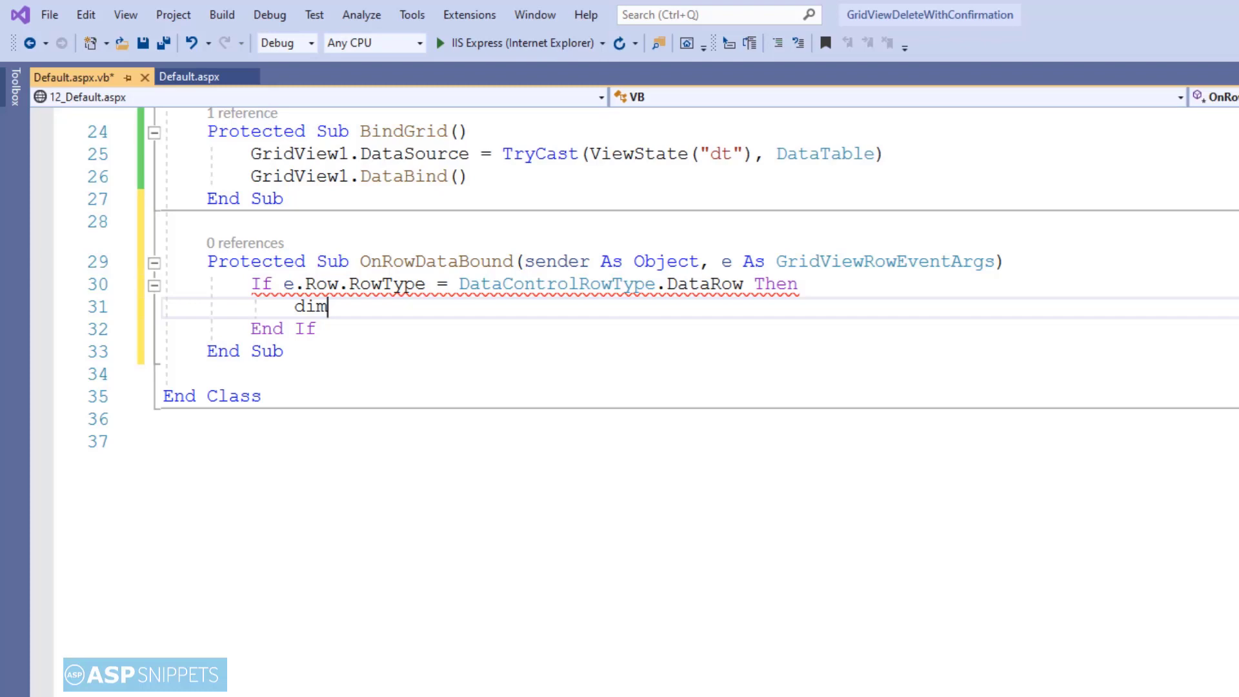
{"action": "type", "text": "item as"}
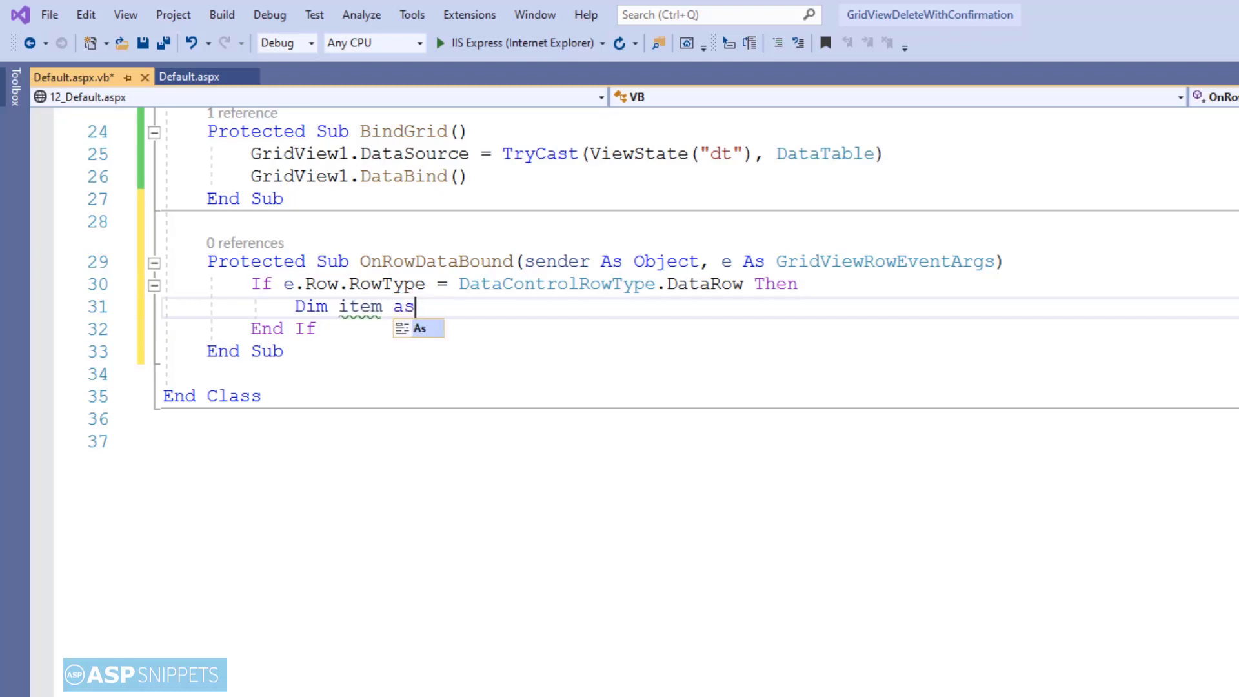
{"action": "type", "text": "String = e"}
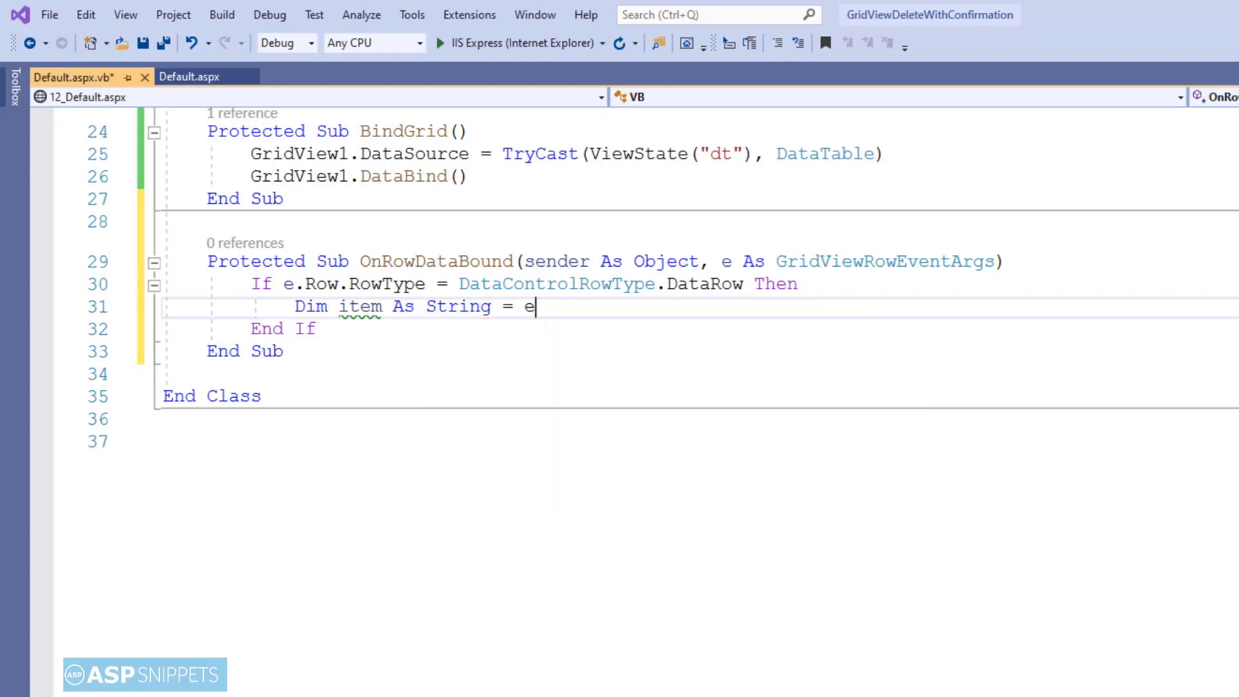
{"action": "type", "text": ".row"}
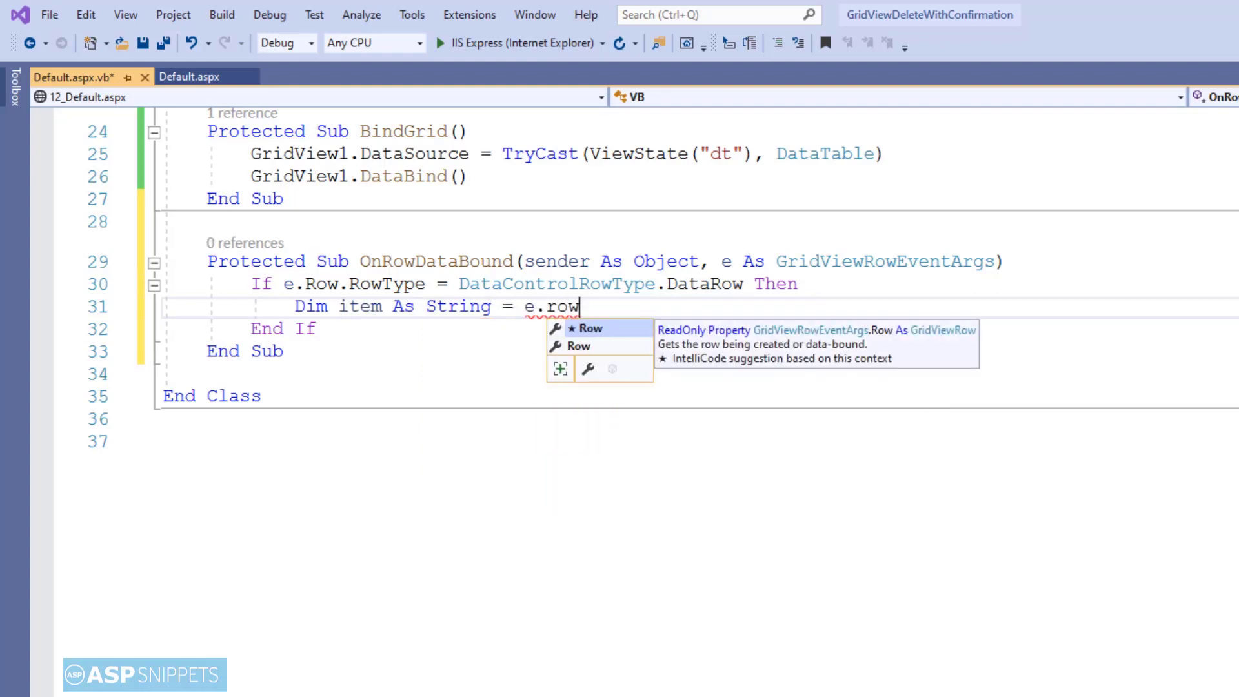
{"action": "type", "text": ".cells(0).Text"}
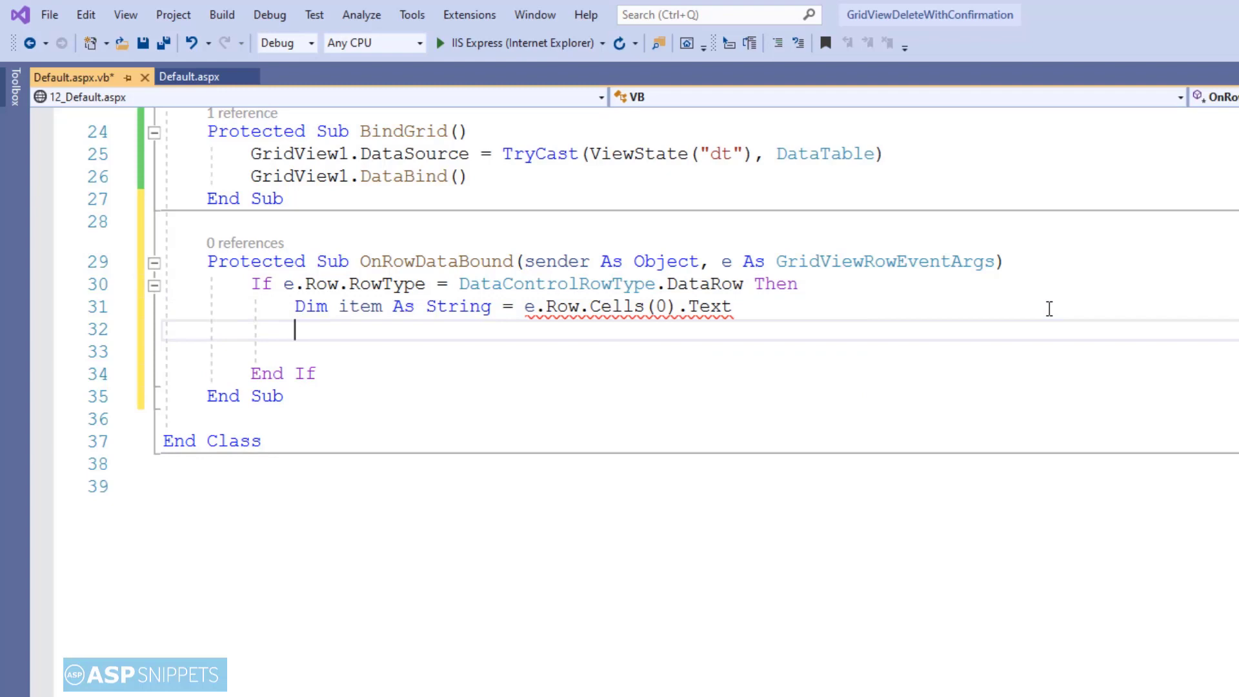
- Loop For Each button As Button In e.Row.Cells(2).Controls.OfType(Of Button)()
{"action": "type", "text": "For"}
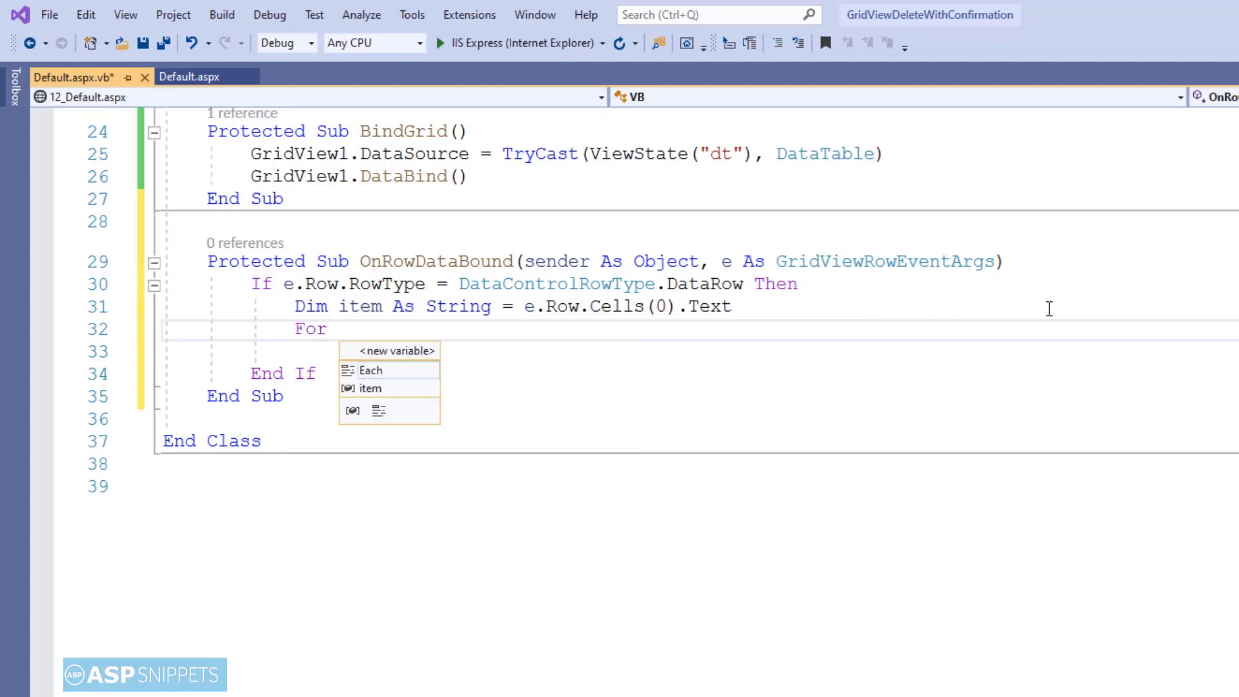
{"action": "type", "text": "each but"}
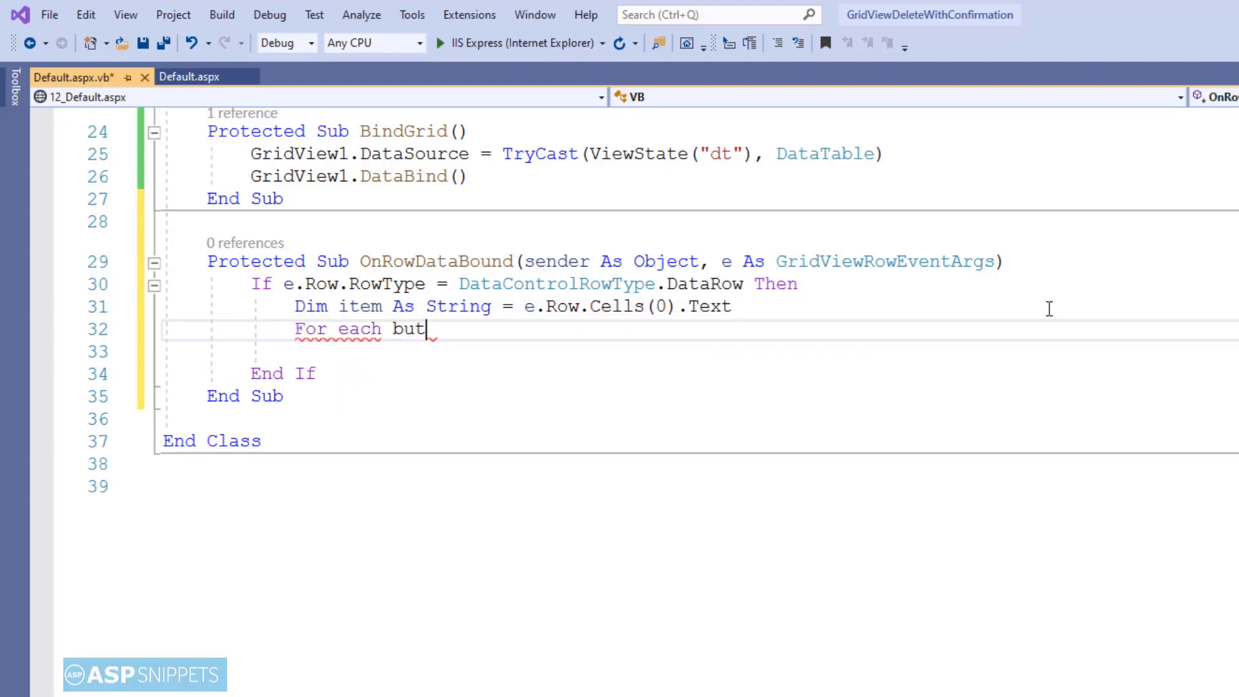
{"action": "type", "text": "ton As"}
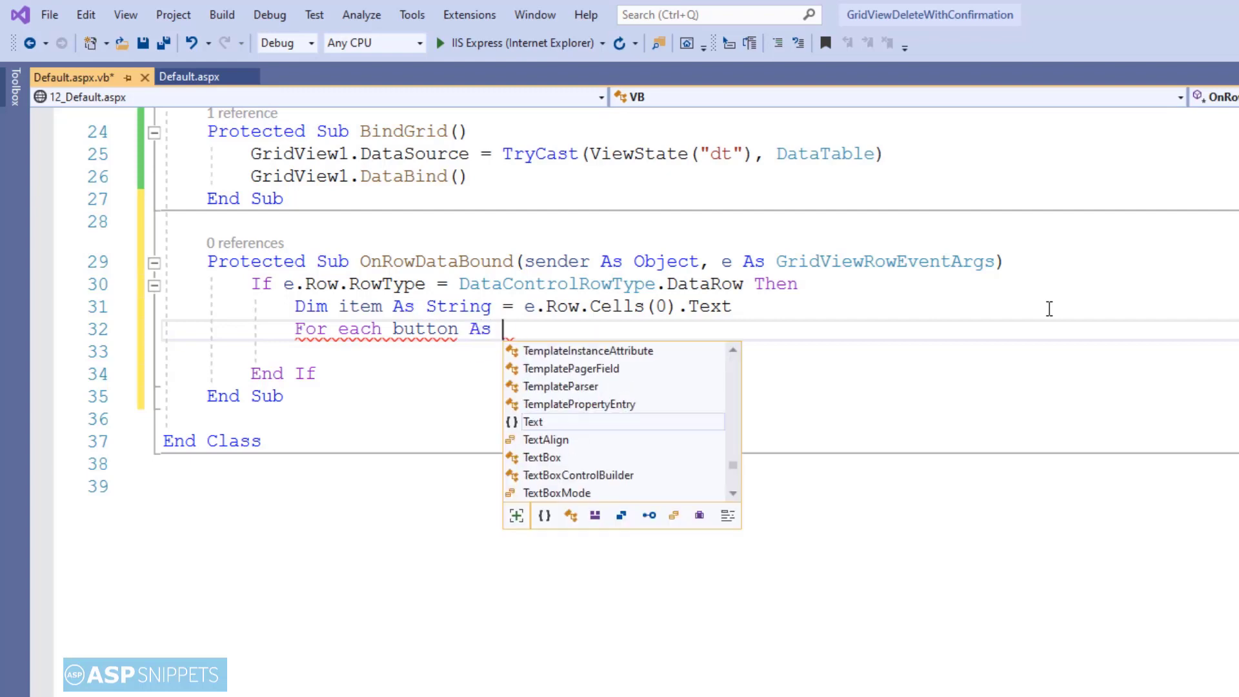
{"action": "type", "text": "Button"}
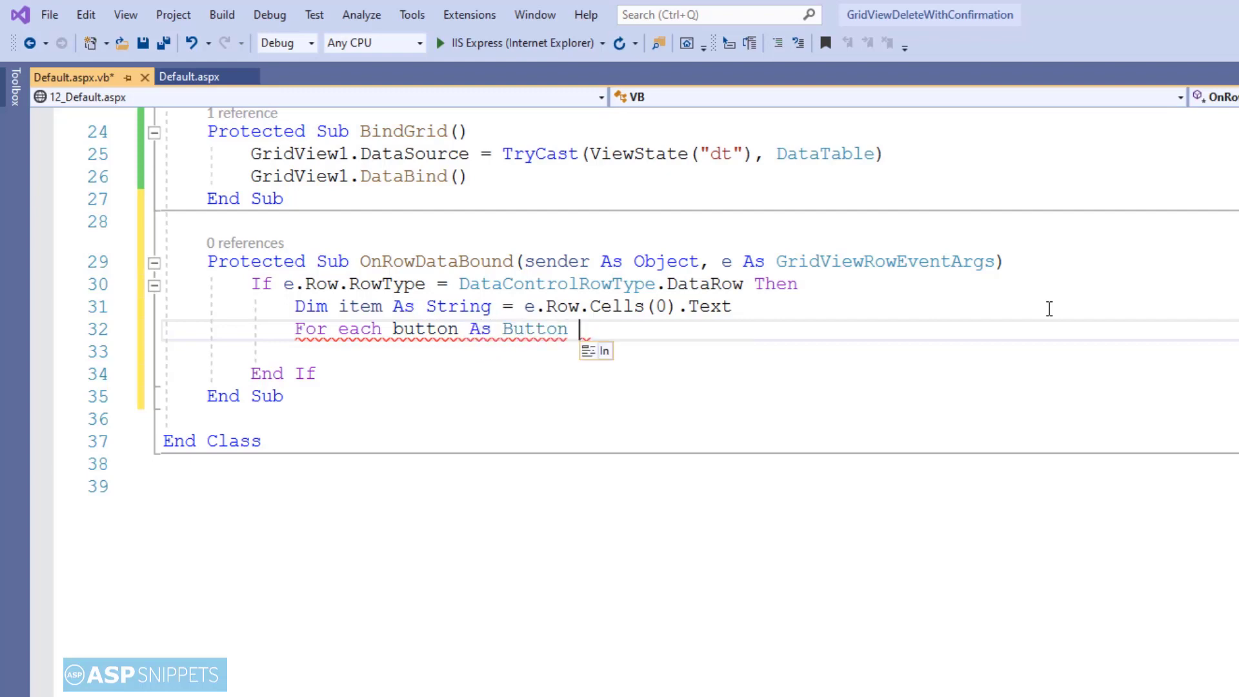
{"action": "type", "text": "In"}
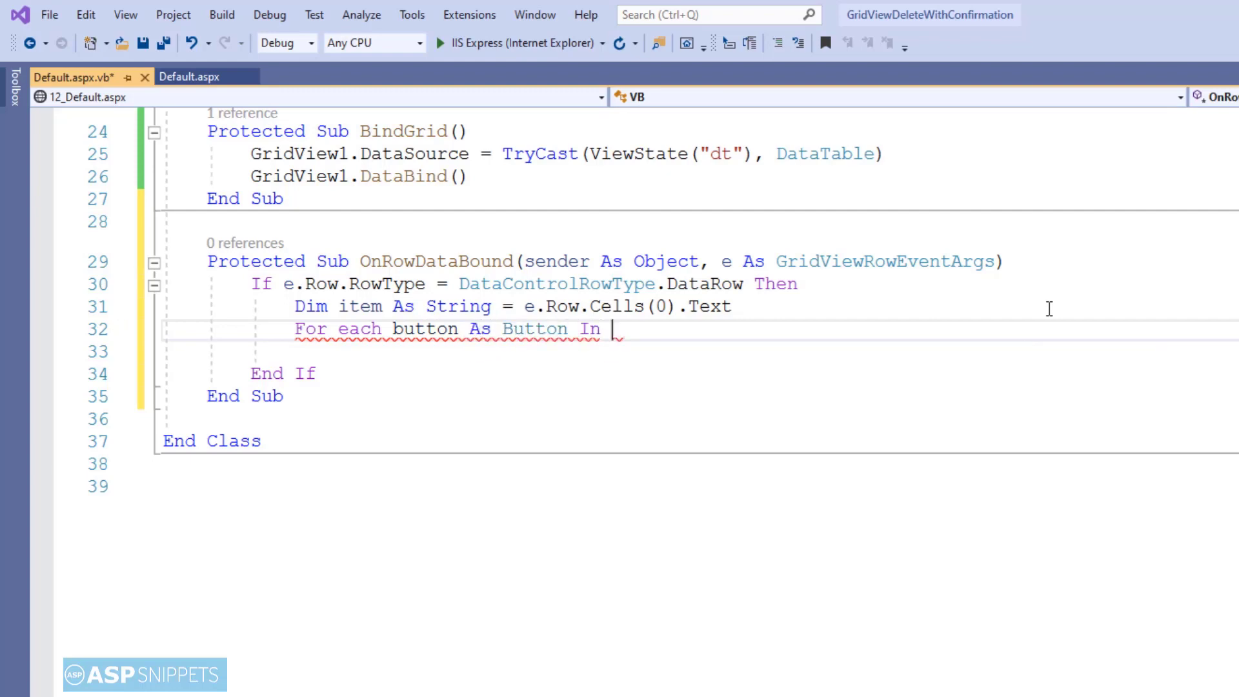
{"action": "type", "text": "e.ro"}
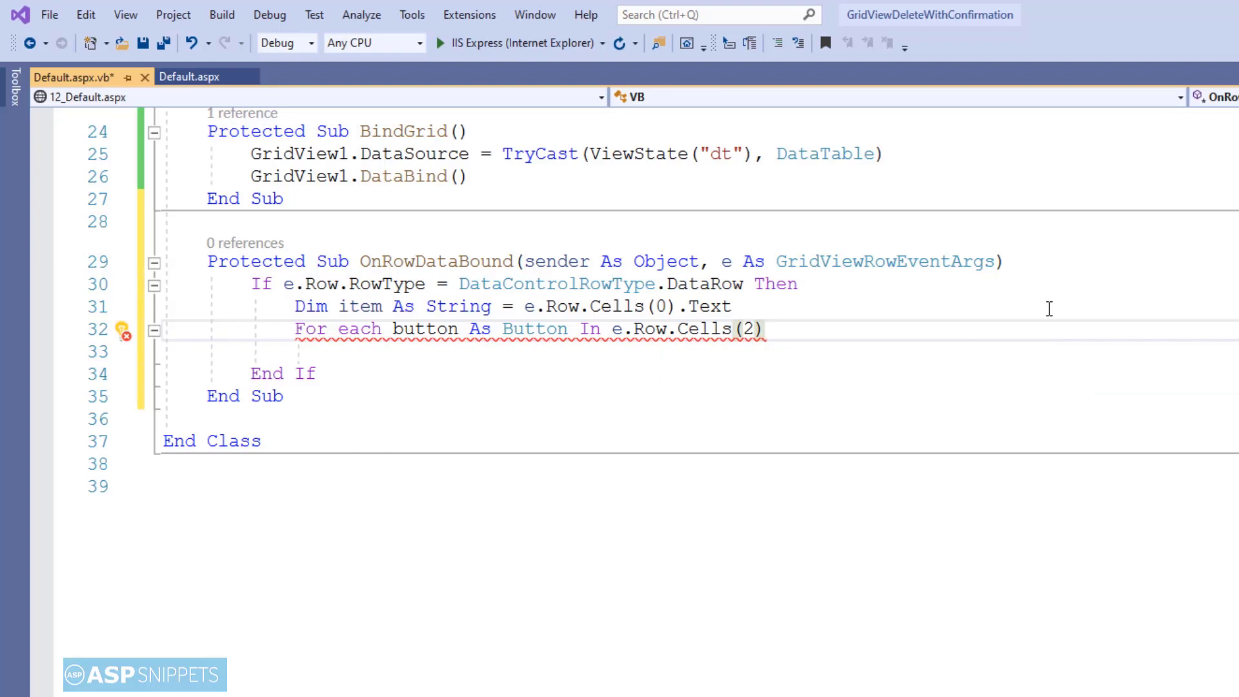
{"action": "type", "text": ".control"}
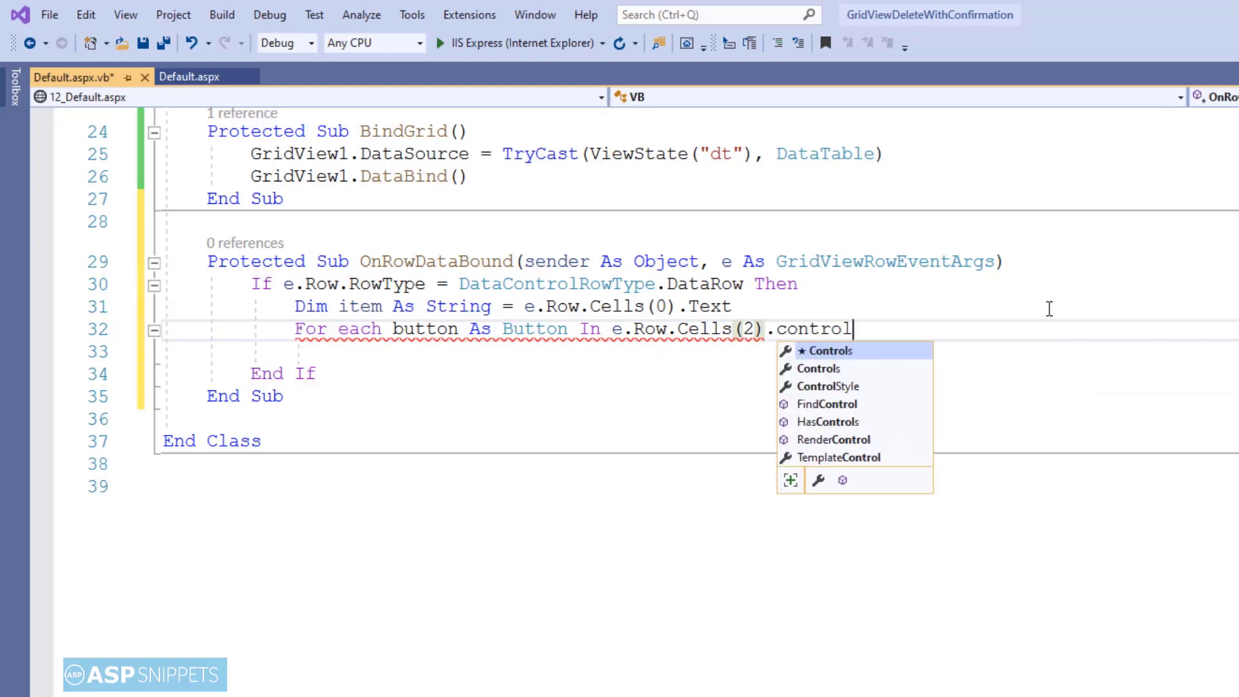
{"action": "type", "text": "ofty"}
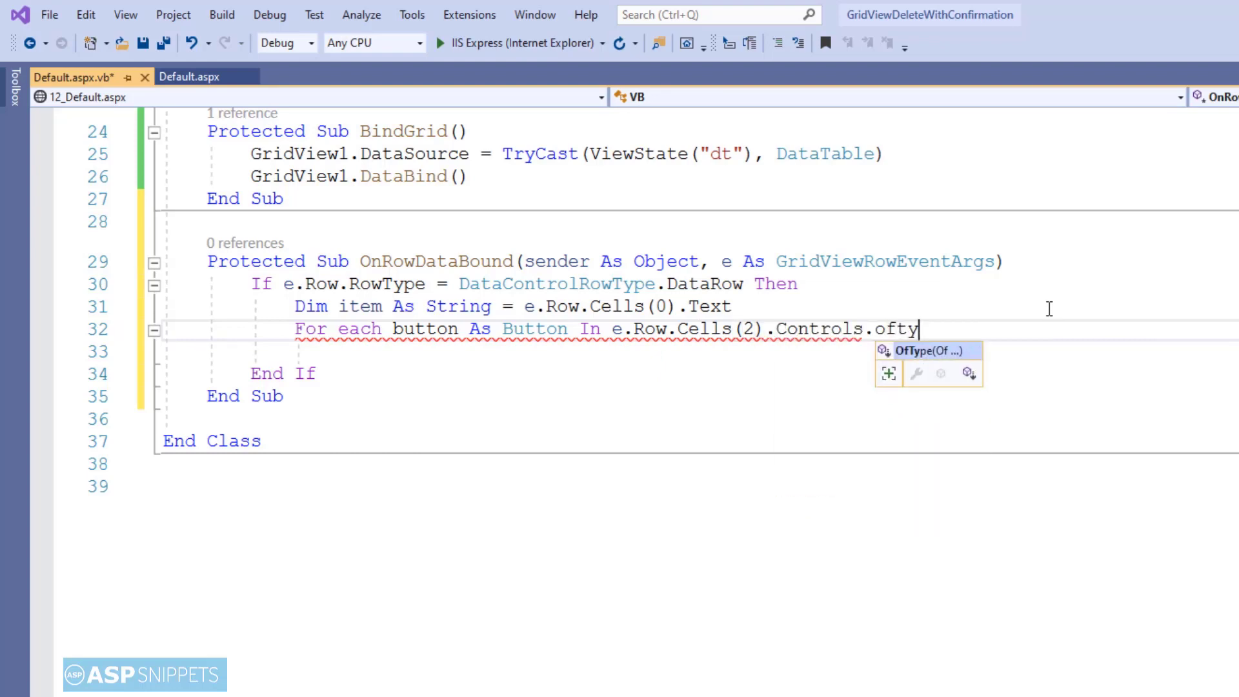
{"action": "type", "text": "(of"}
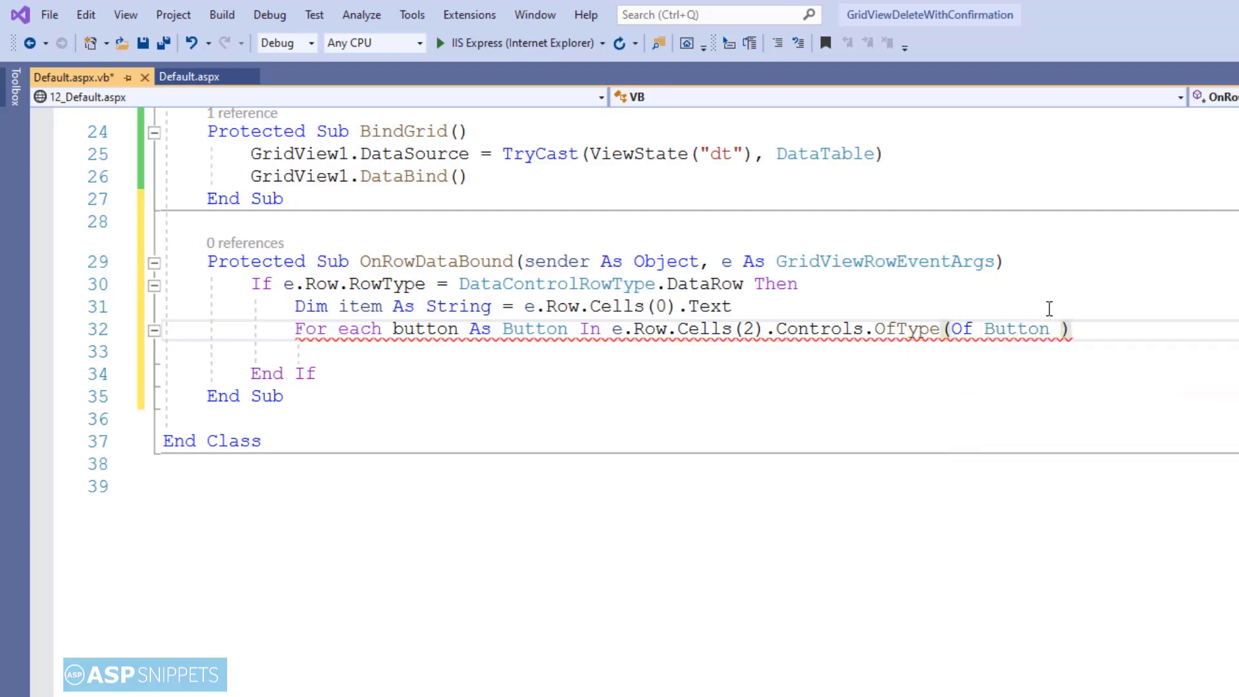
{"action": "type", "text": "()"}
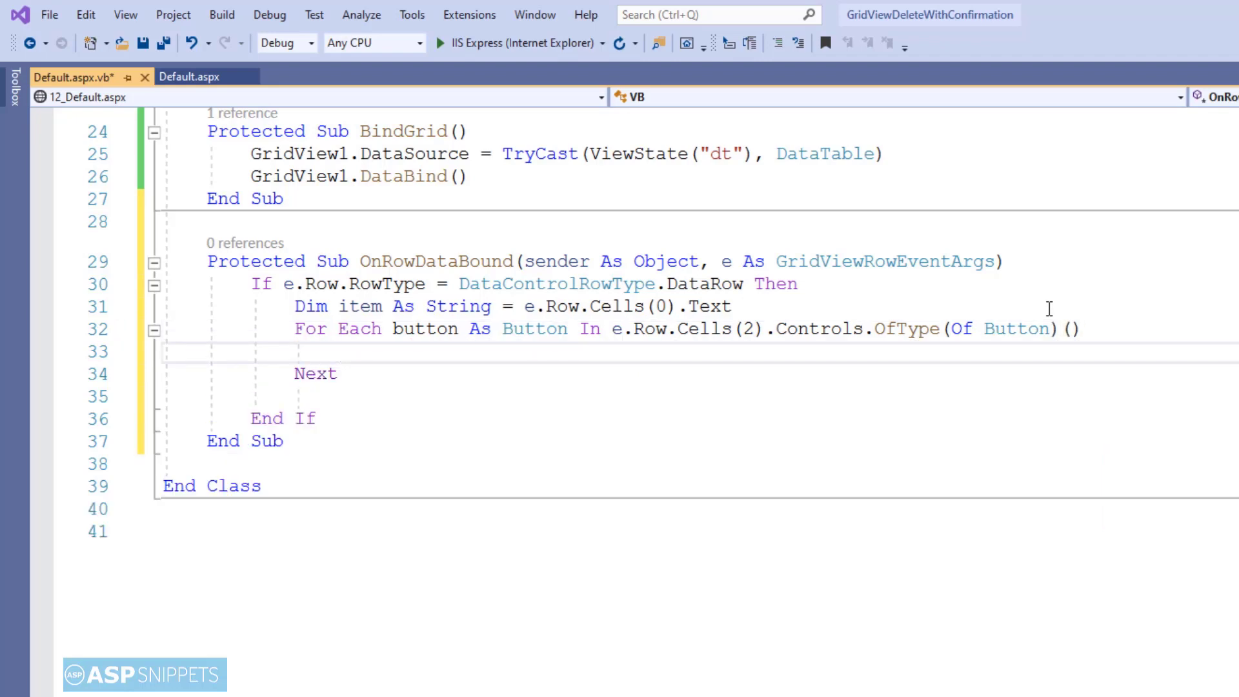
{"action": "type", "text": "If button."}
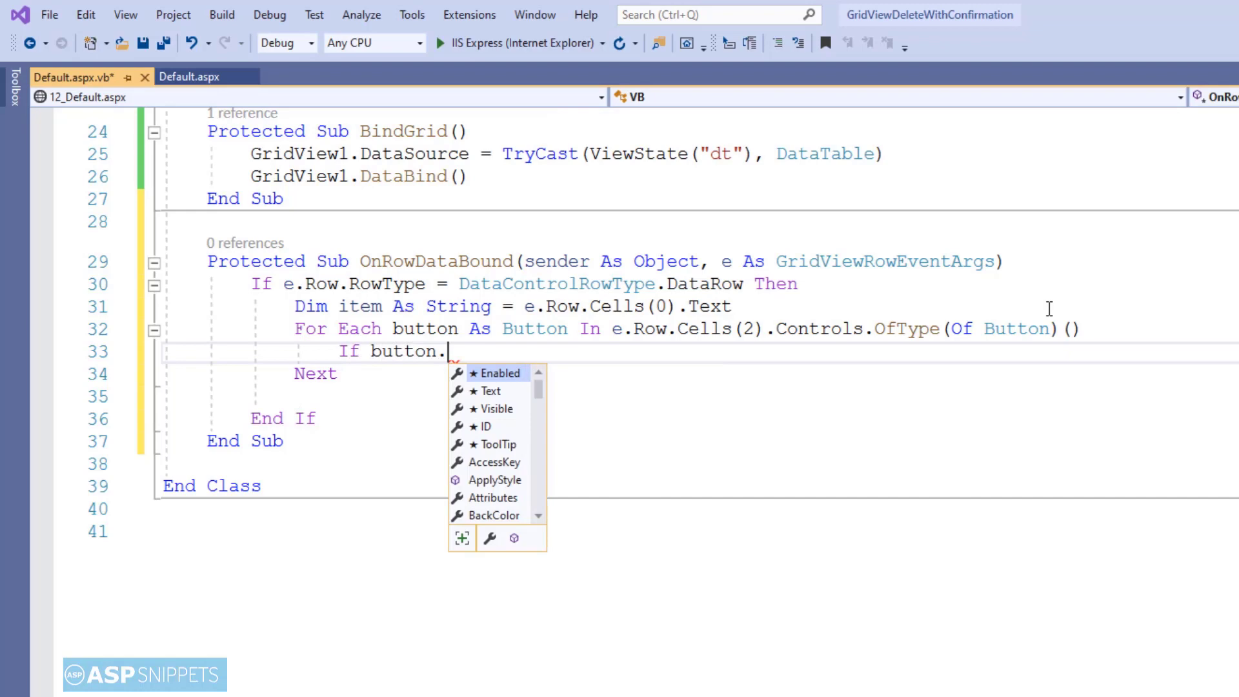
- For buttons with CommandName = "Delete", start assigning button.Attributes("onclick")
{"action": "type", "text": "comm"}
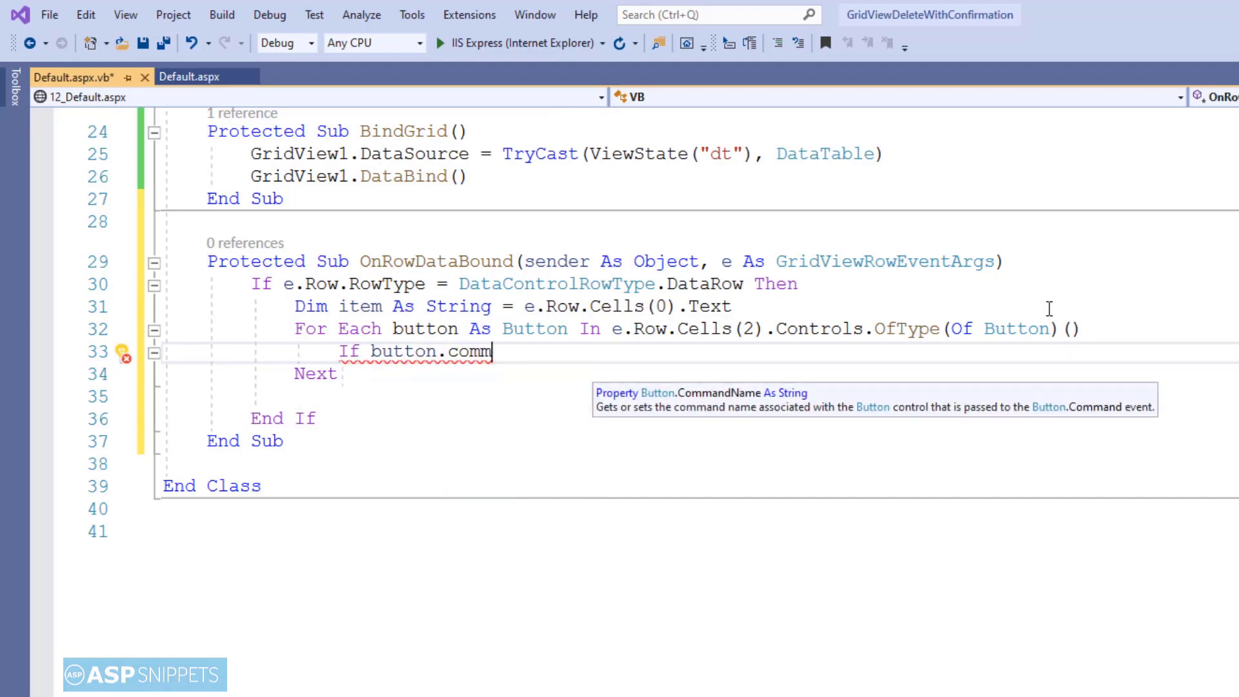
{"action": "type", "text": "andName=\"Delete\" Then"}
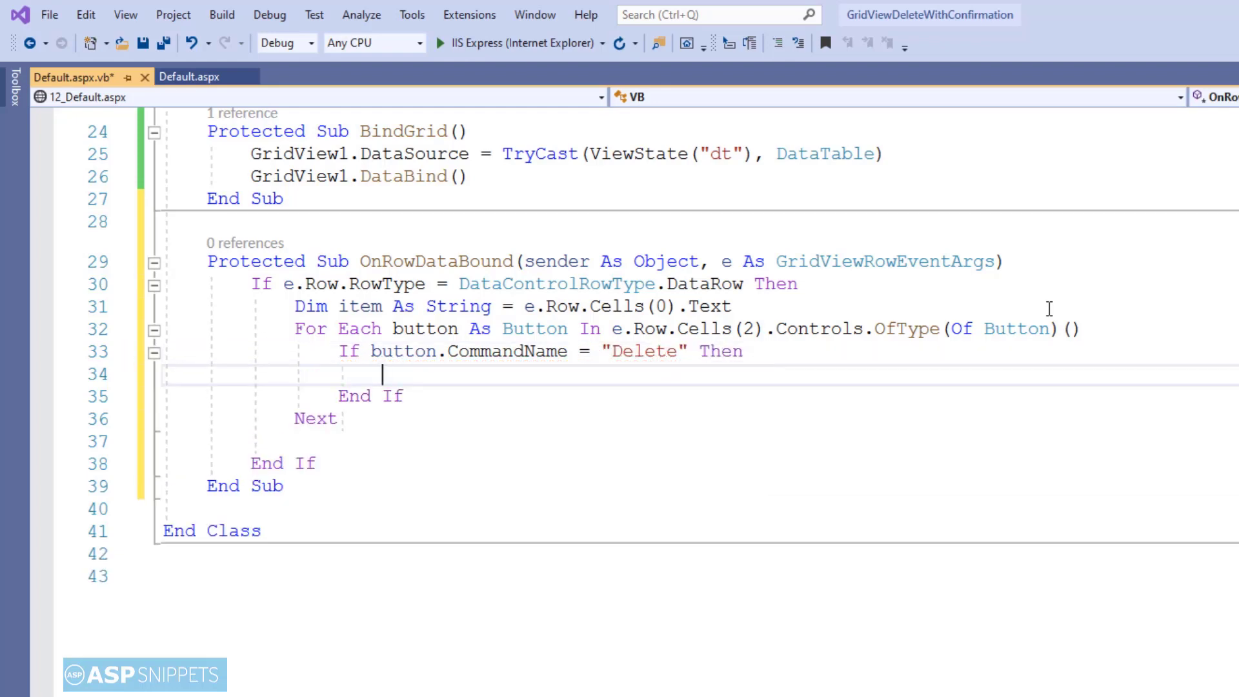
{"action": "type", "text": "button"}
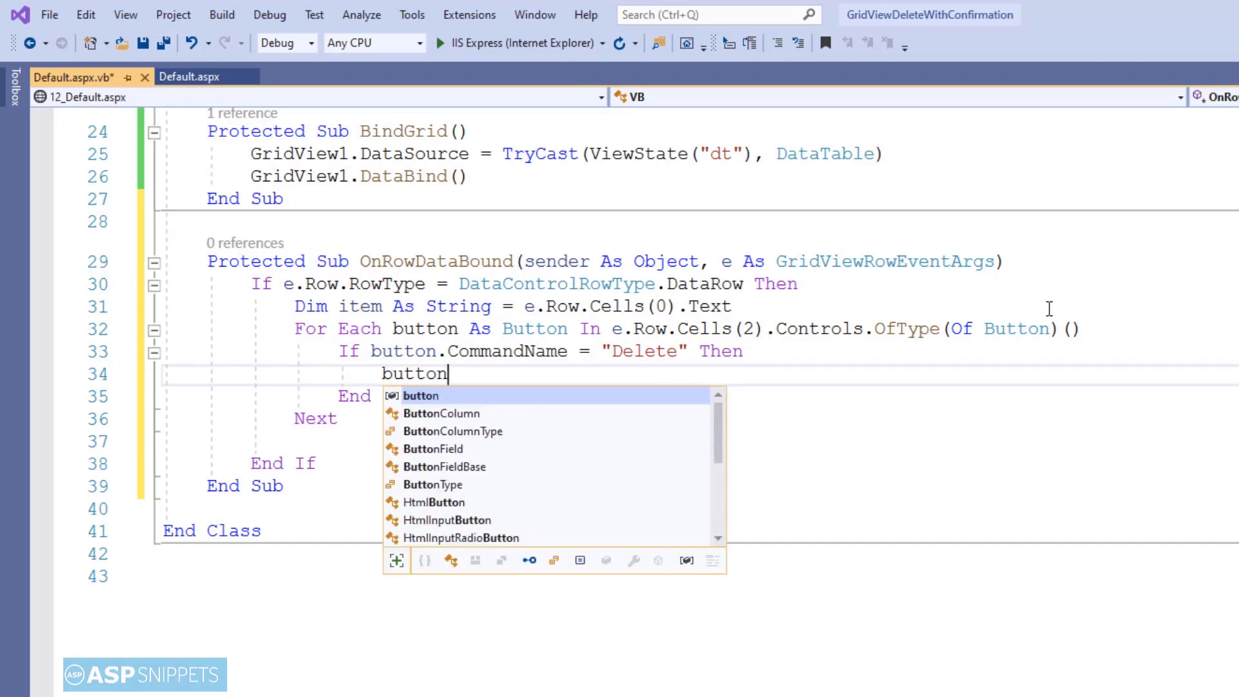
{"action": "type", "text": ".attri"}
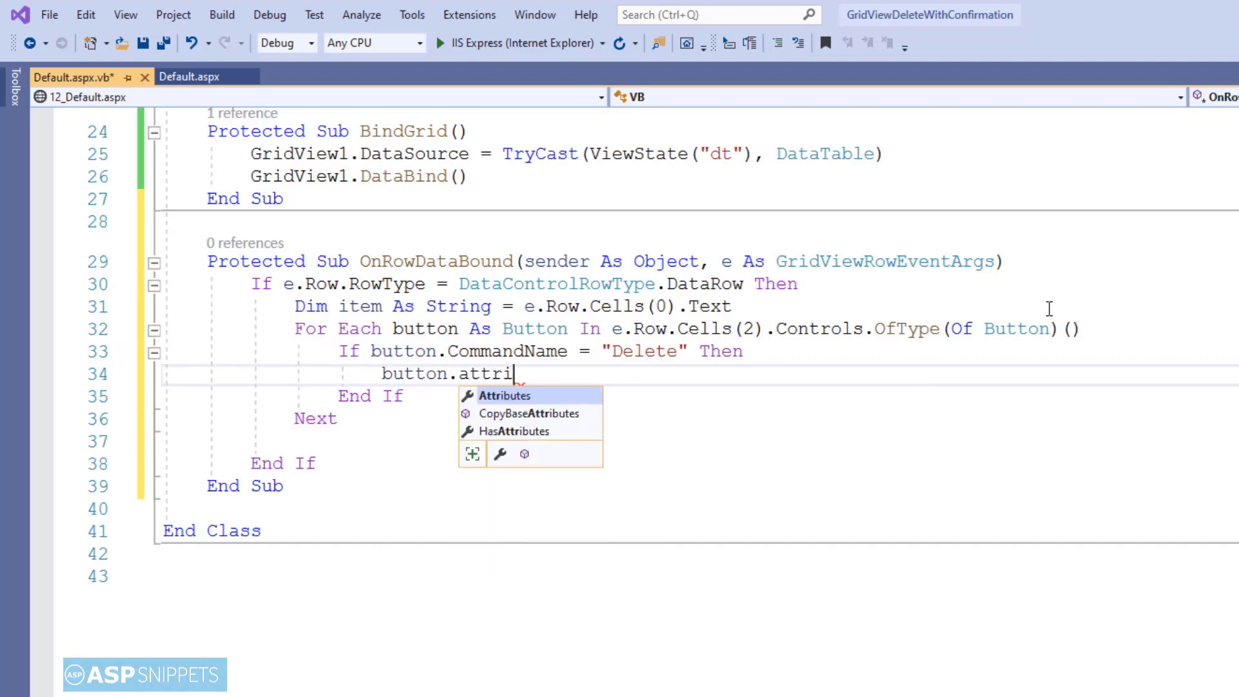
{"action": "type", "text": "butes(\"on"}
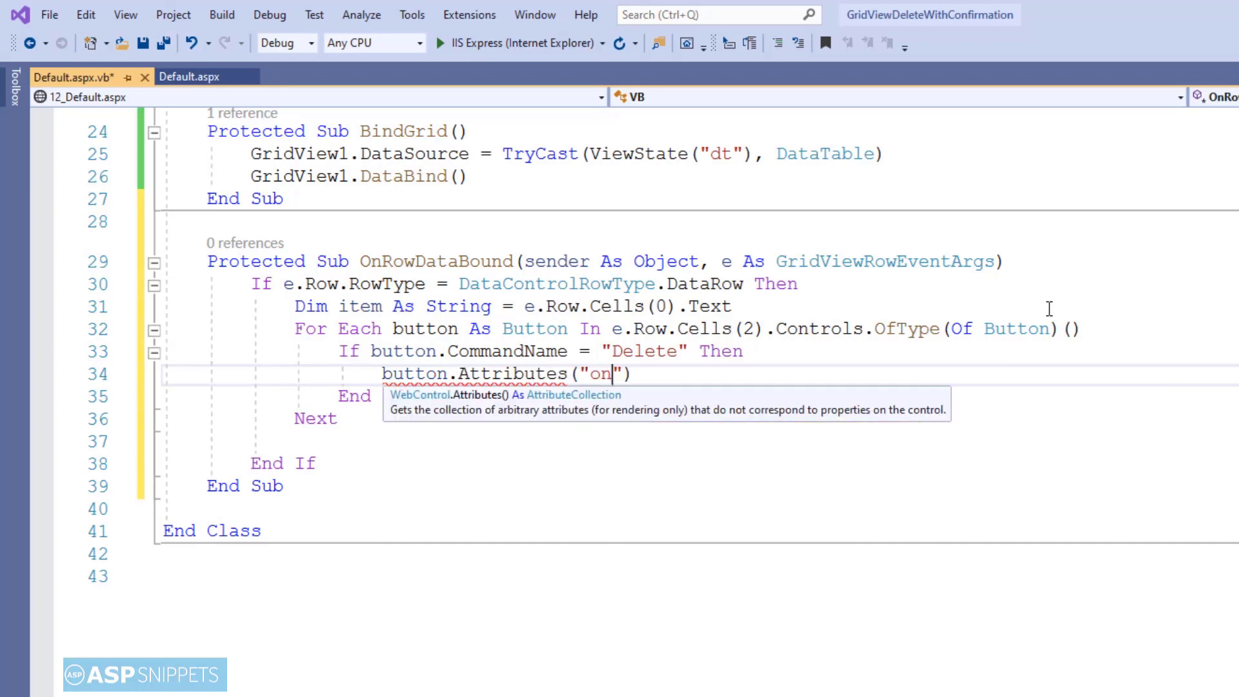
{"action": "type", "text": "click"}
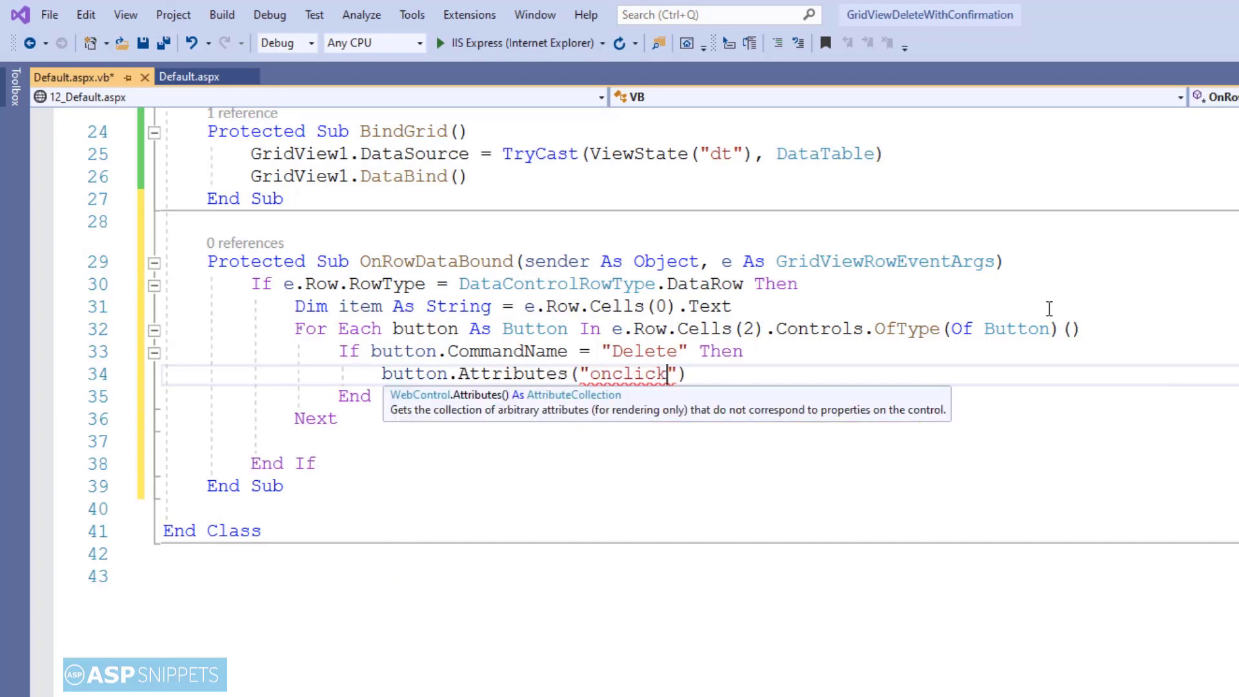
{"action": "type", "text": "= \""}
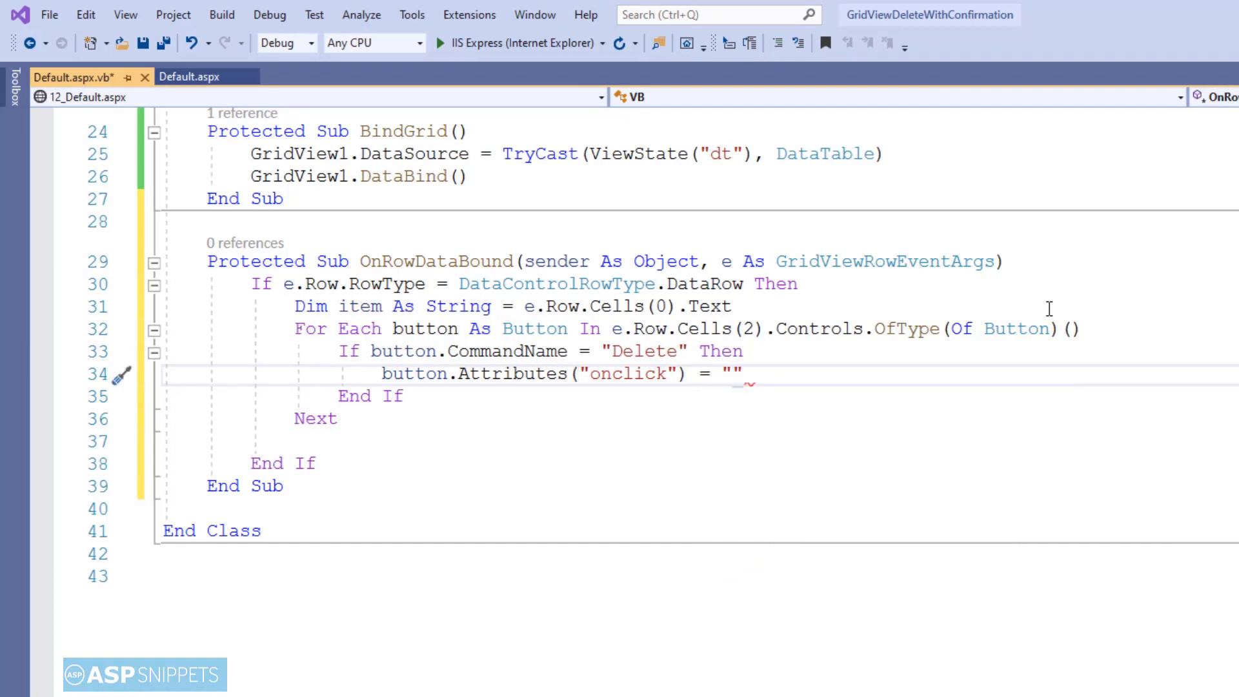
- Set onclick to if(!confirm('Do you want to delete ' + item + '?')){return false;};
{"action": "type", "text": "if(!"}
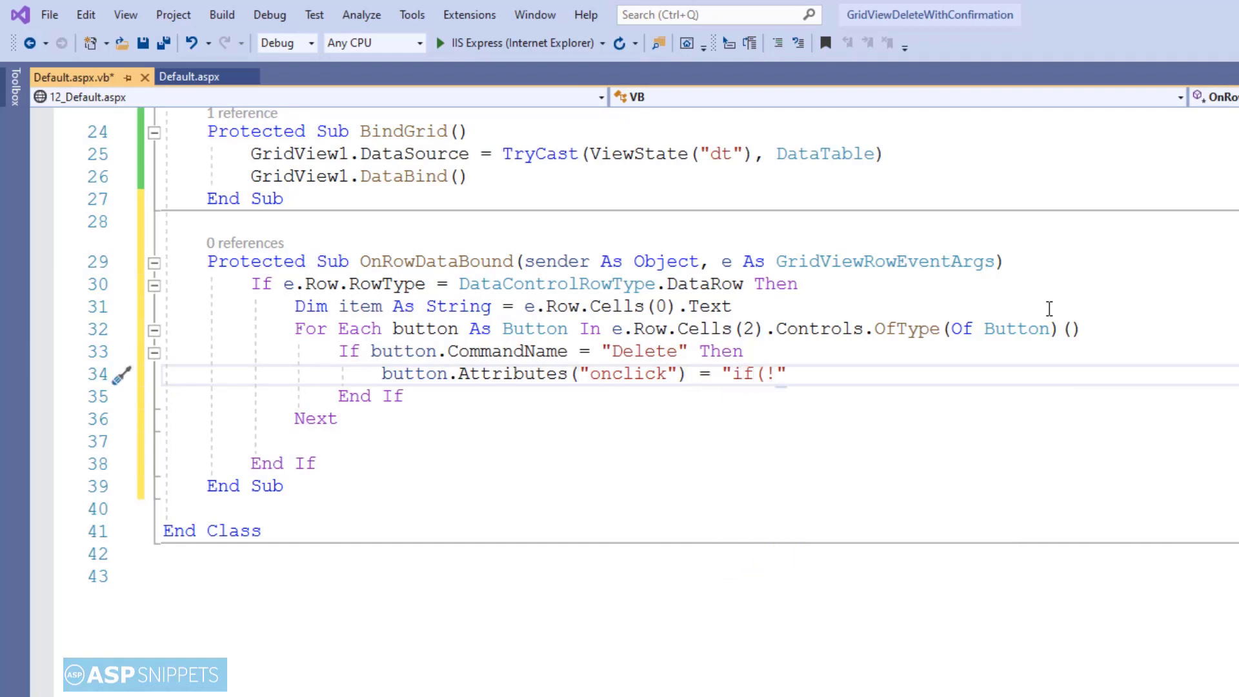
{"action": "type", "text": "confi"}
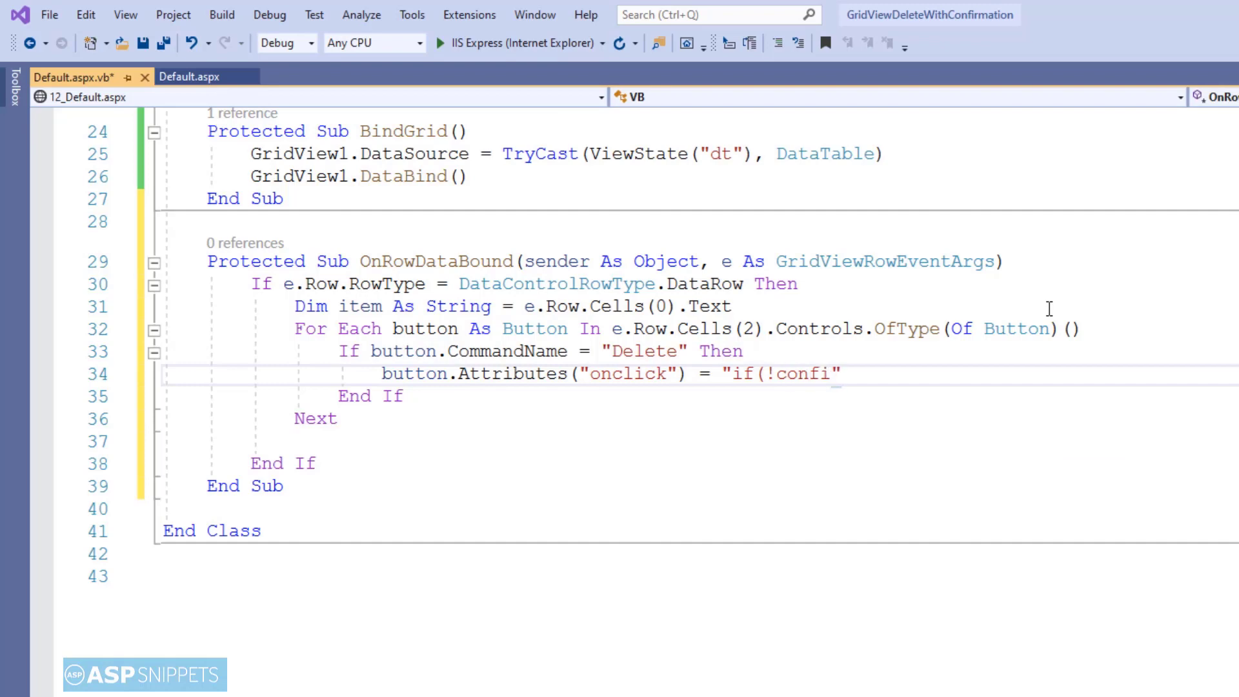
{"action": "type", "text": "rm"}
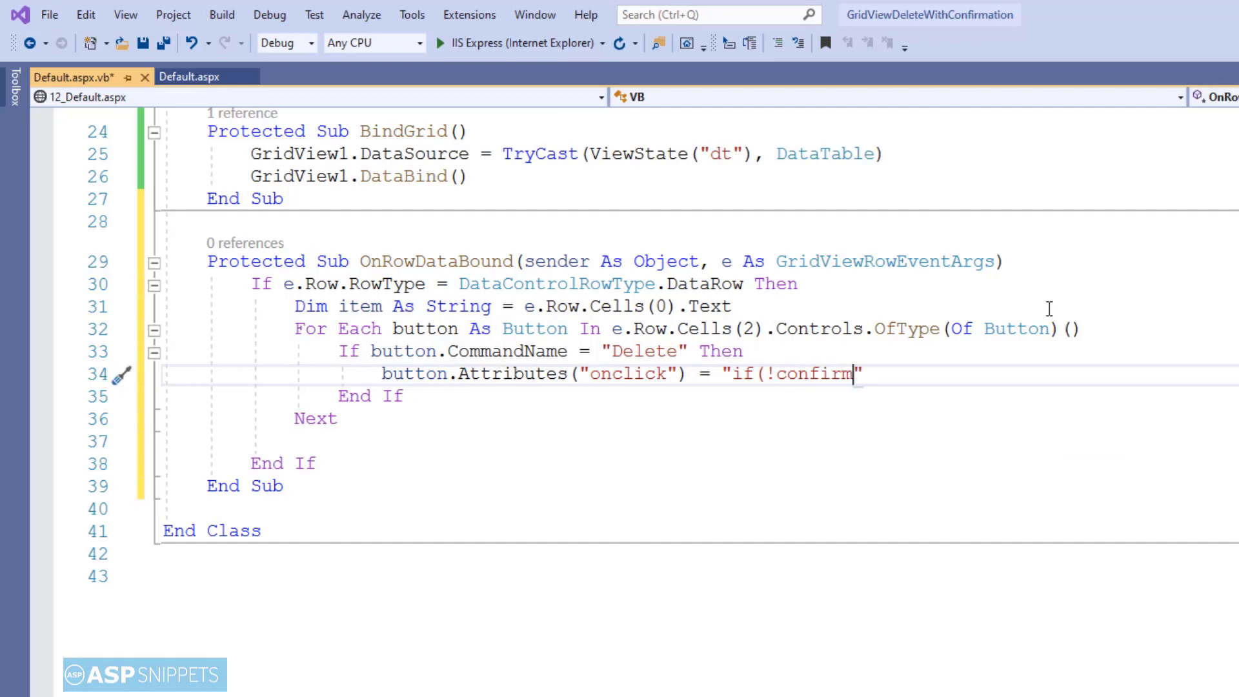
{"action": "type", "text": "('Do"}
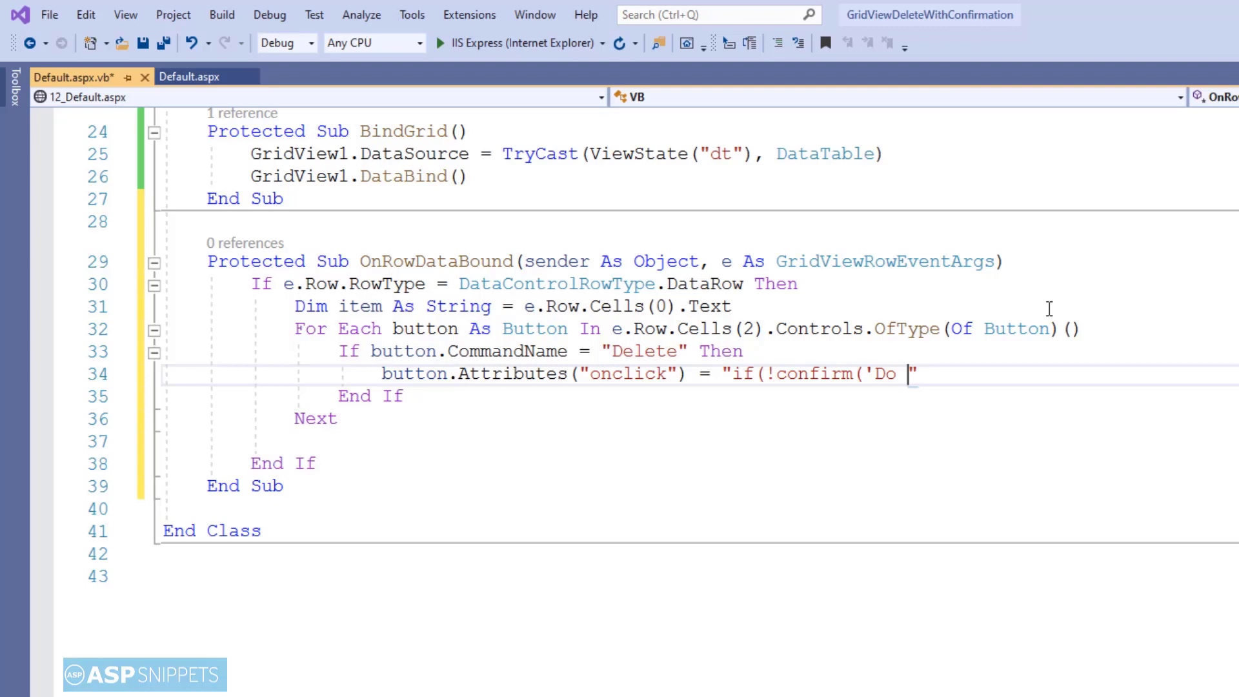
{"action": "type", "text": "you want to"}
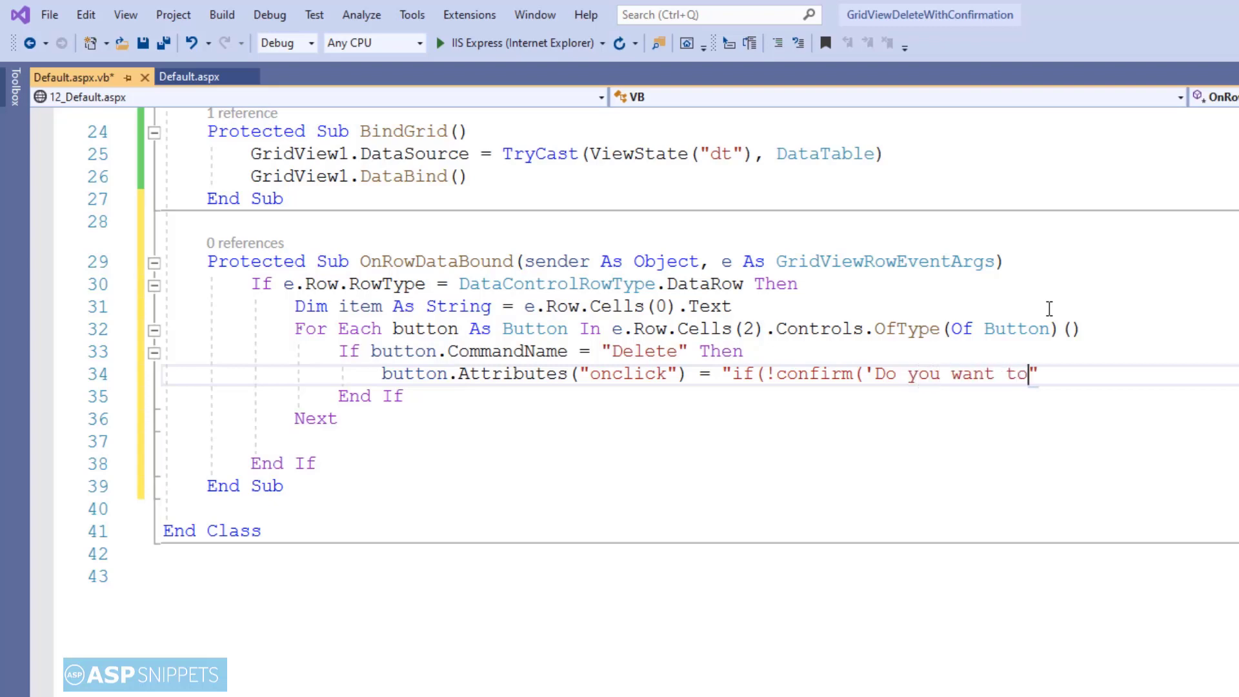
{"action": "type", "text": "delete"}
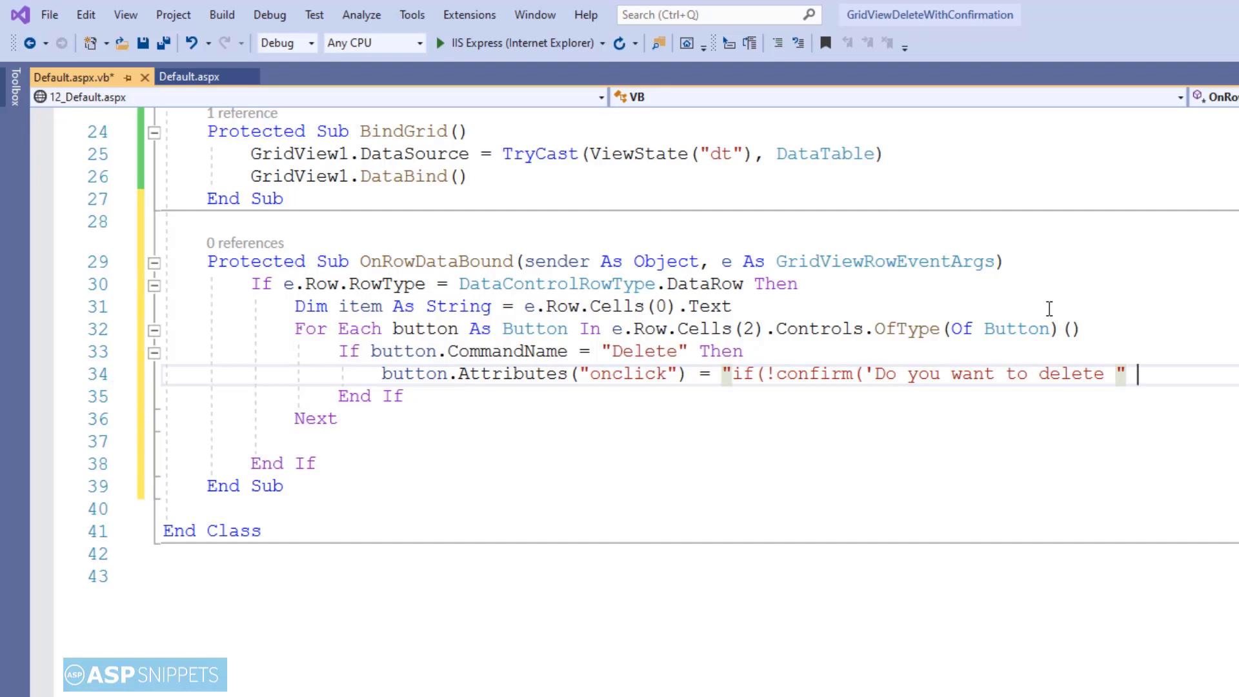
{"action": "type", "text": "+ item+\""}
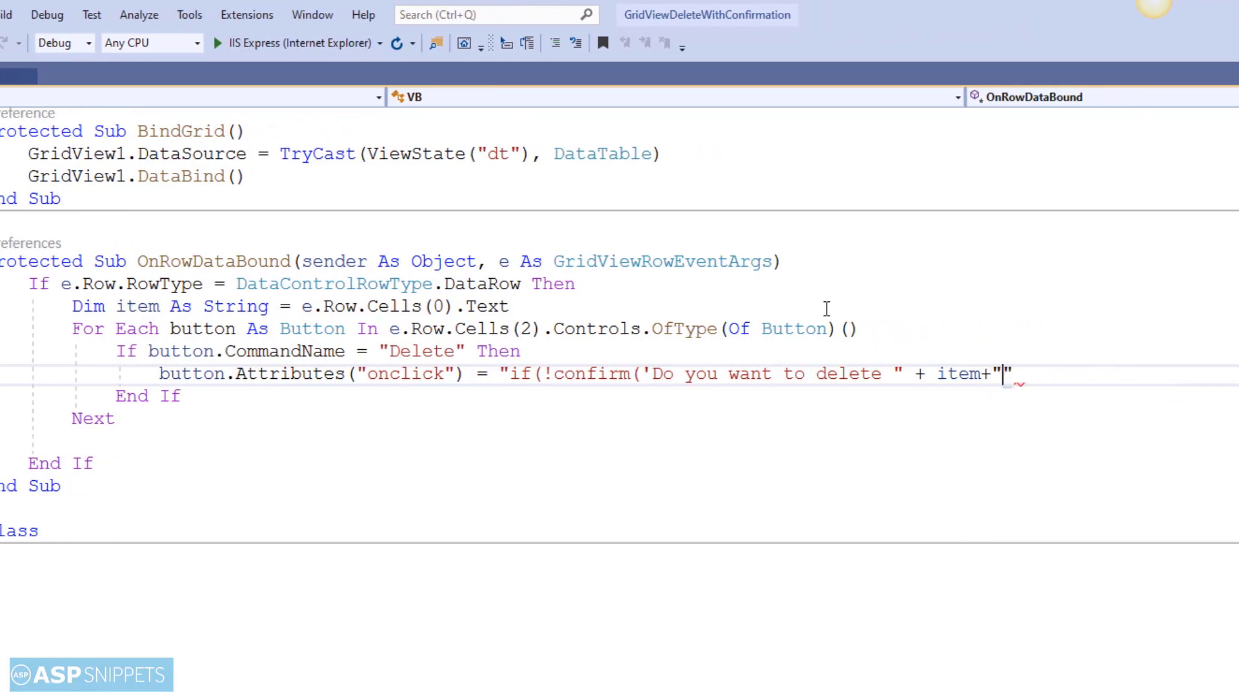
{"action": "type", "text": "?"}
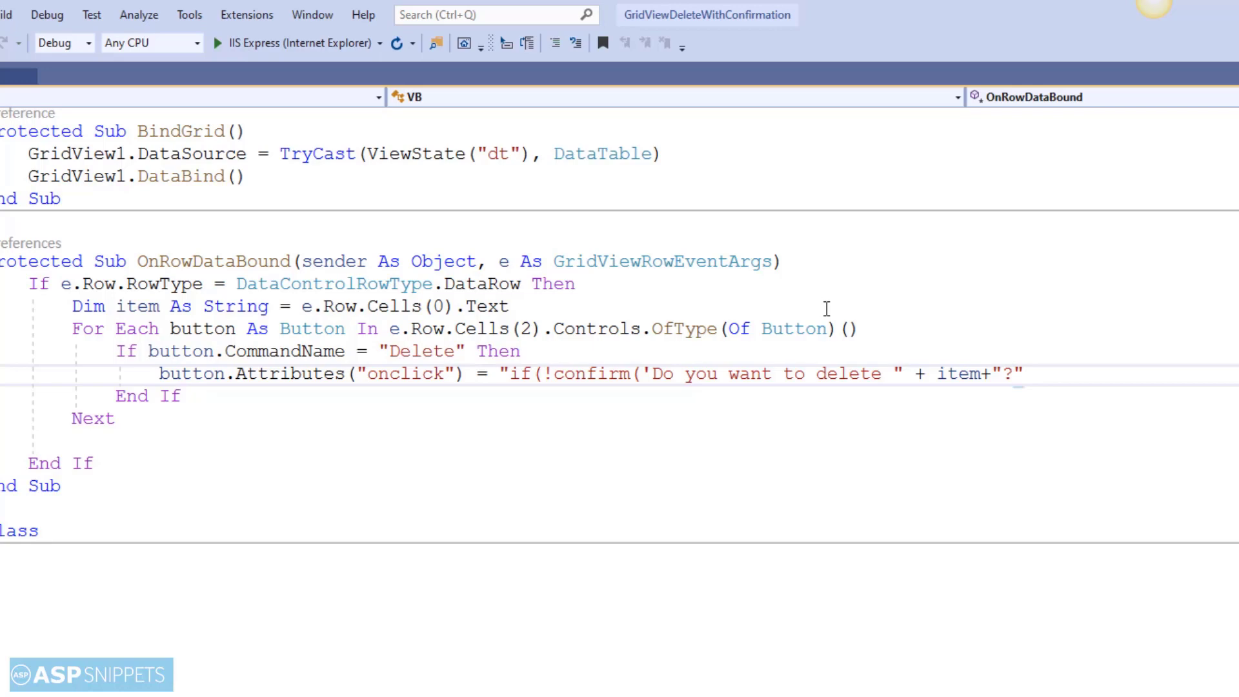
{"action": "type", "text": "\""}
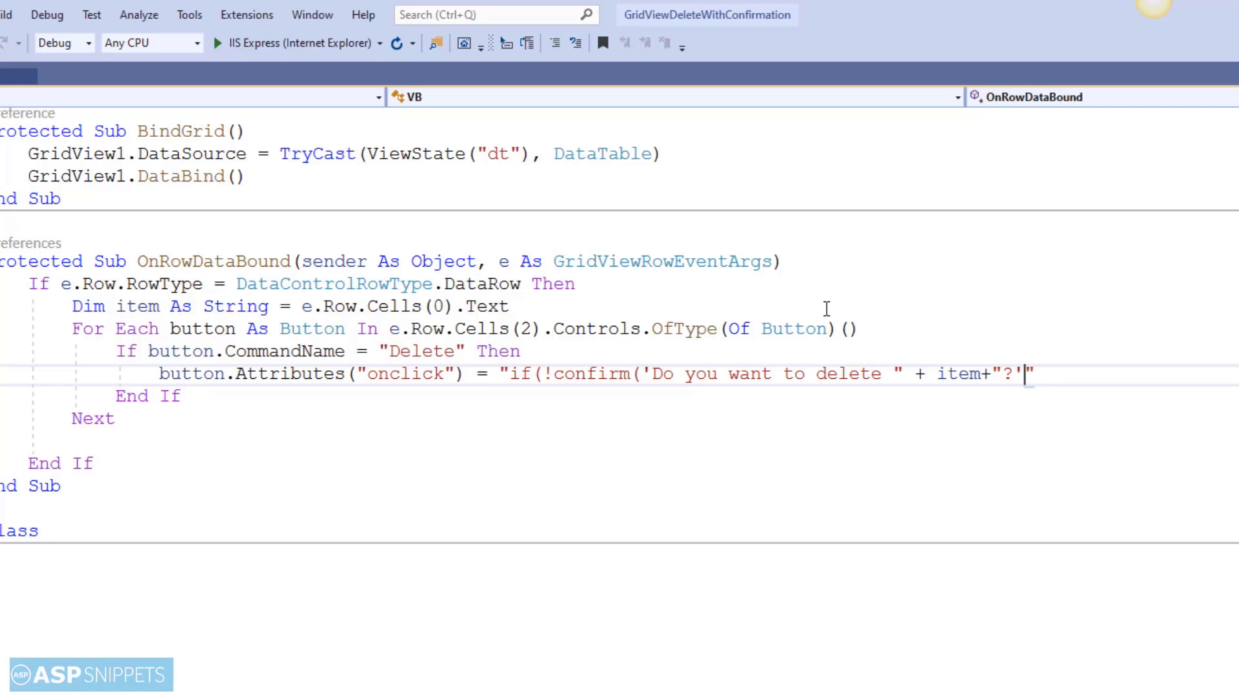
{"action": "type", "text": ")"}
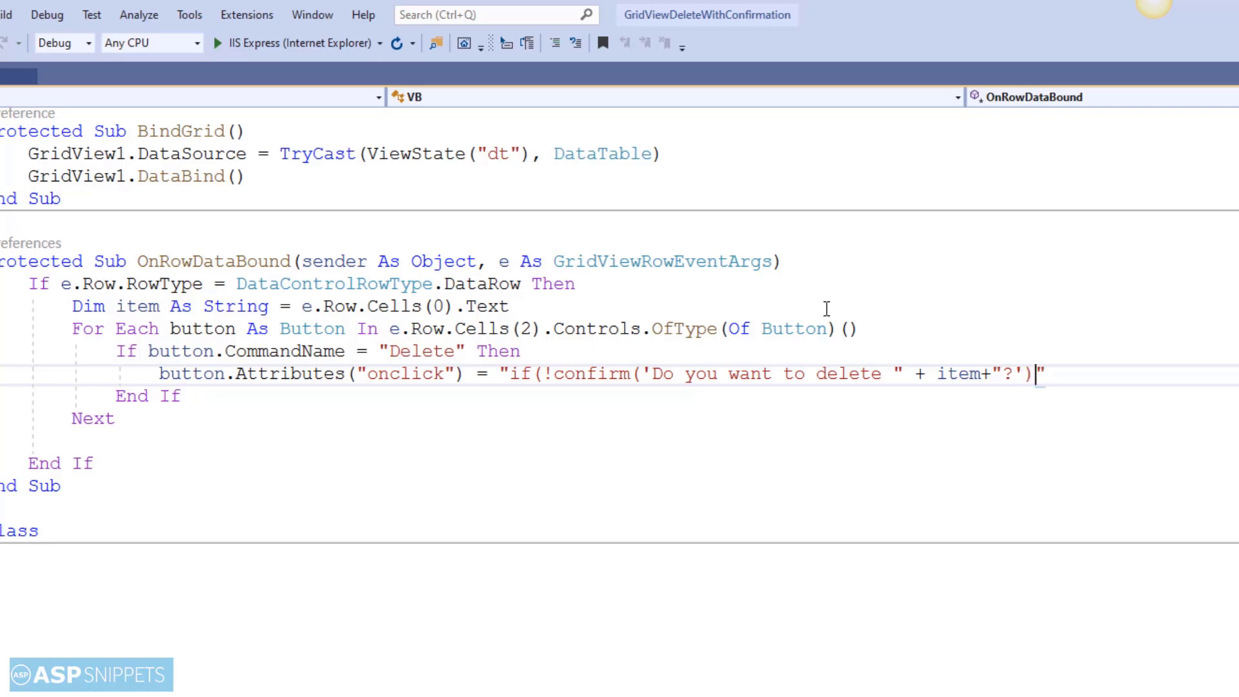
{"action": "type", "text": "){"}
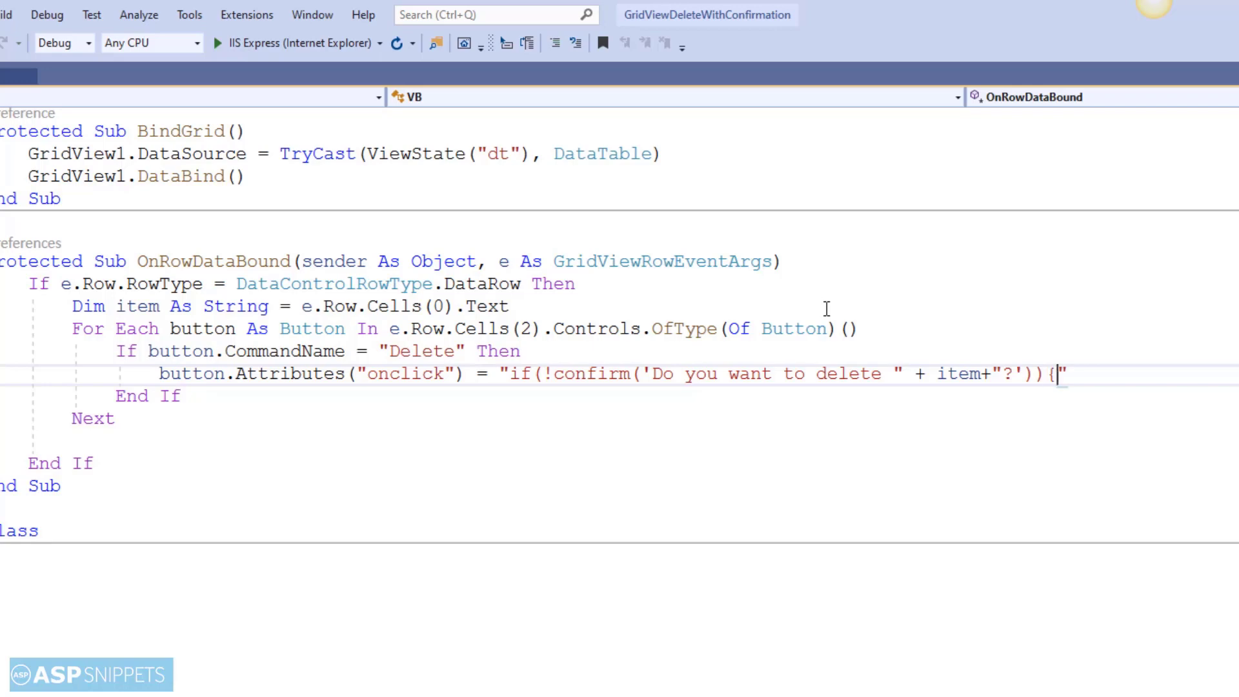
{"action": "type", "text": "return"}
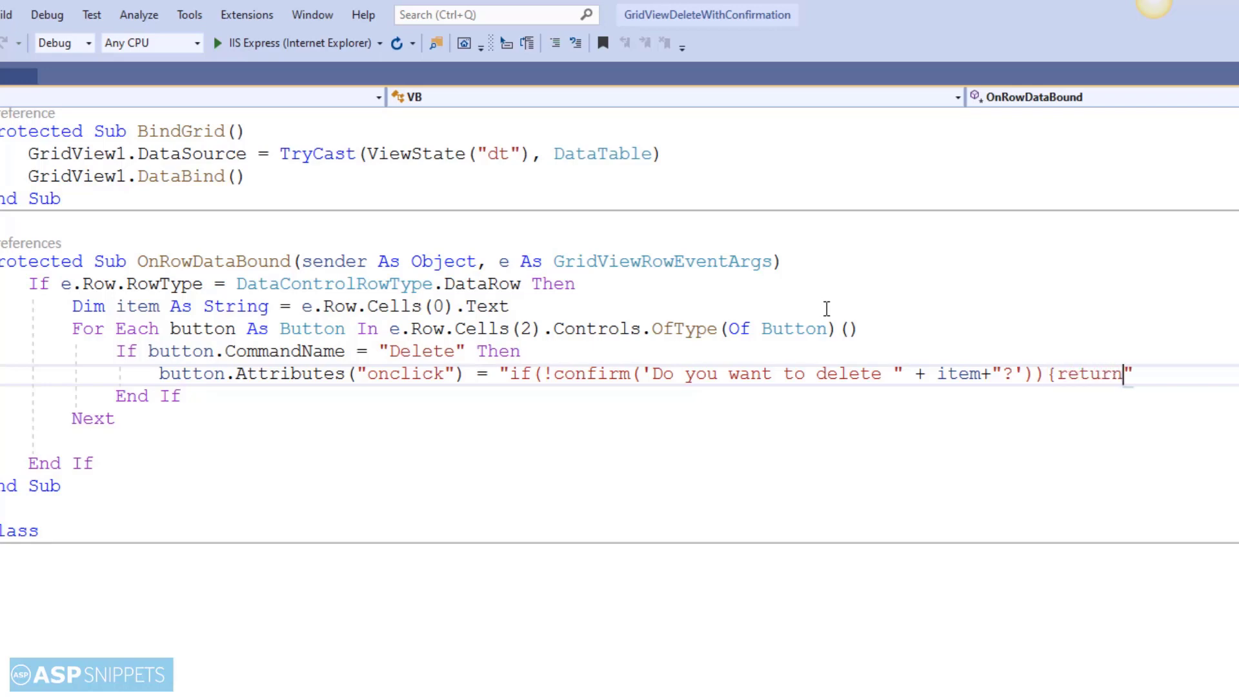
{"action": "type", "text": "fal"}
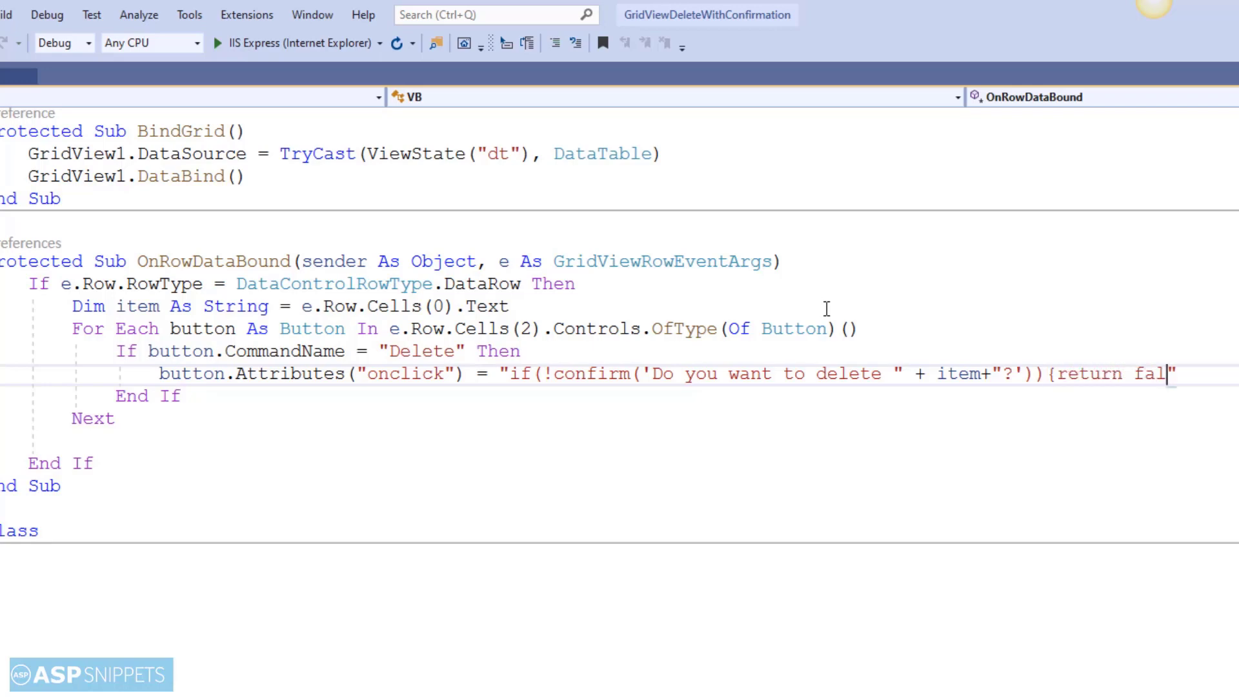
{"action": "type", "text": "se;};"}
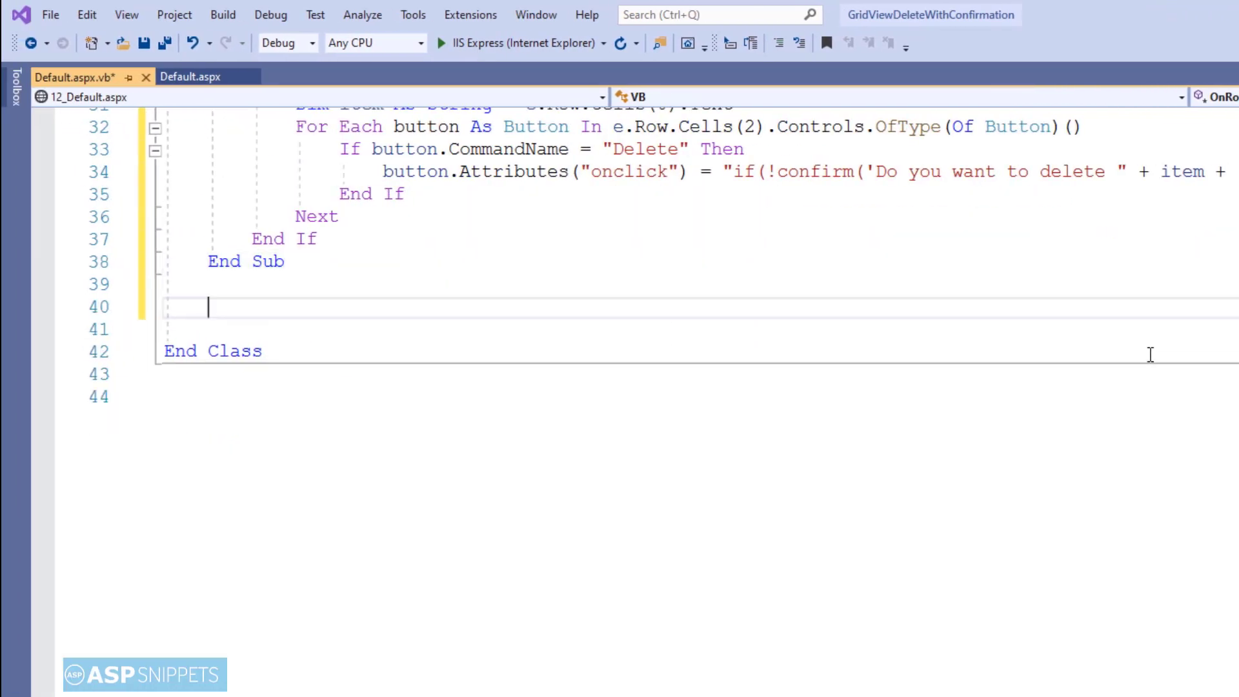
- Write Protected Sub OnRowDeleting(sender As Object, e As GridViewDeleteEventArgs)
{"action": "type", "text": "pr"}
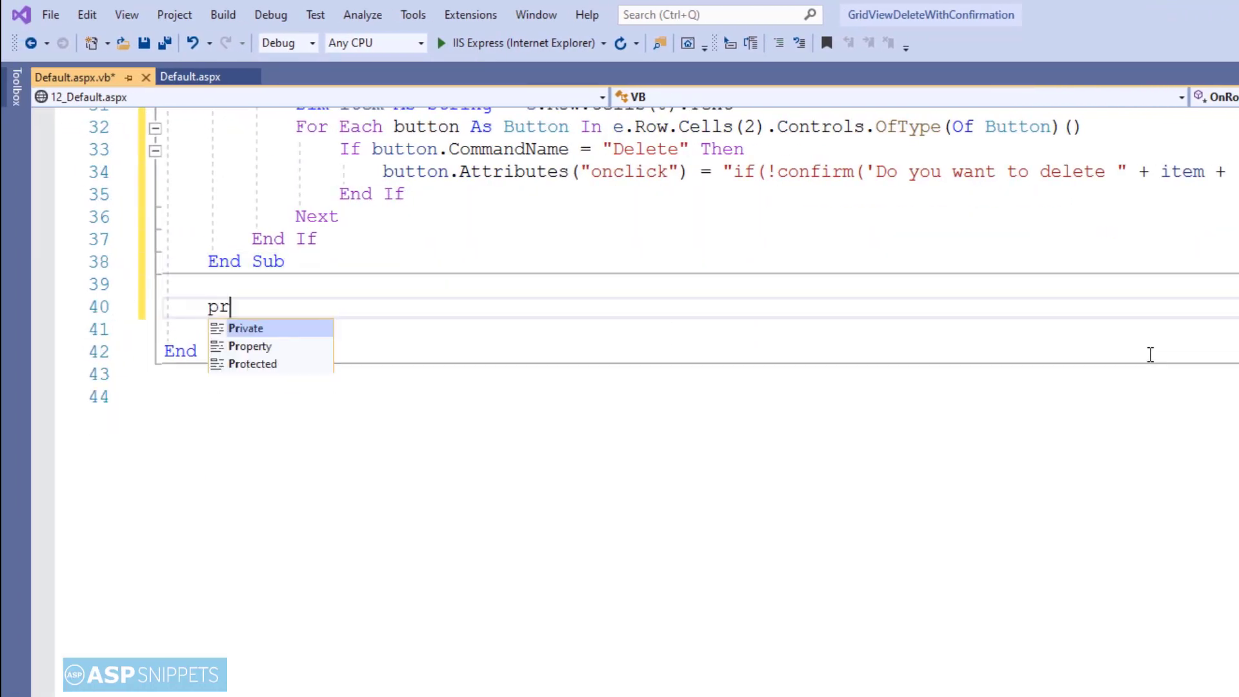
{"action": "type", "text": "otected su"}
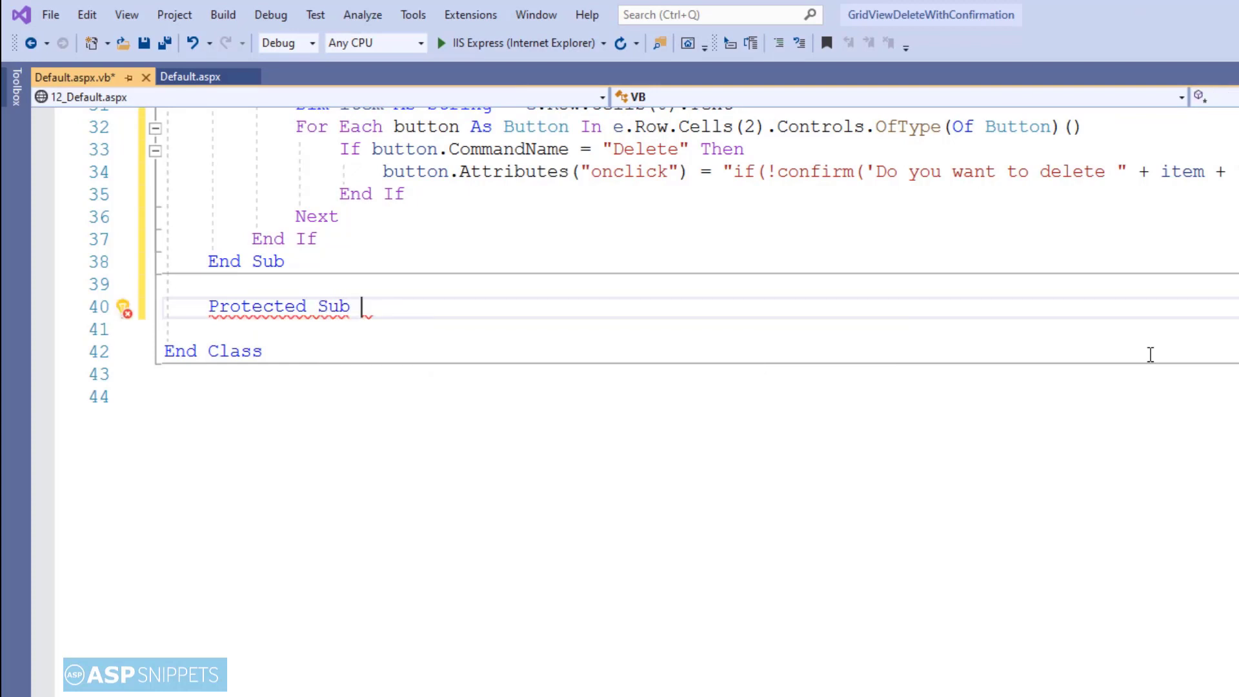
{"action": "type", "text": "OnRowDele"}
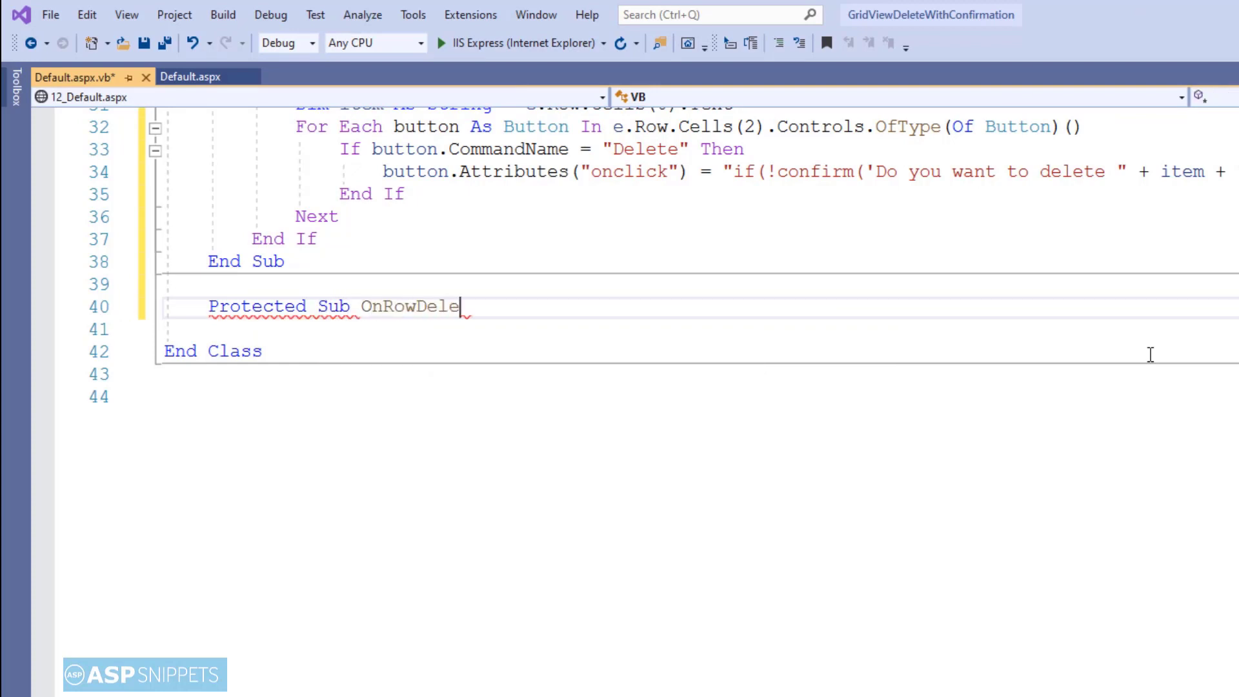
{"action": "type", "text": "ting ()"}
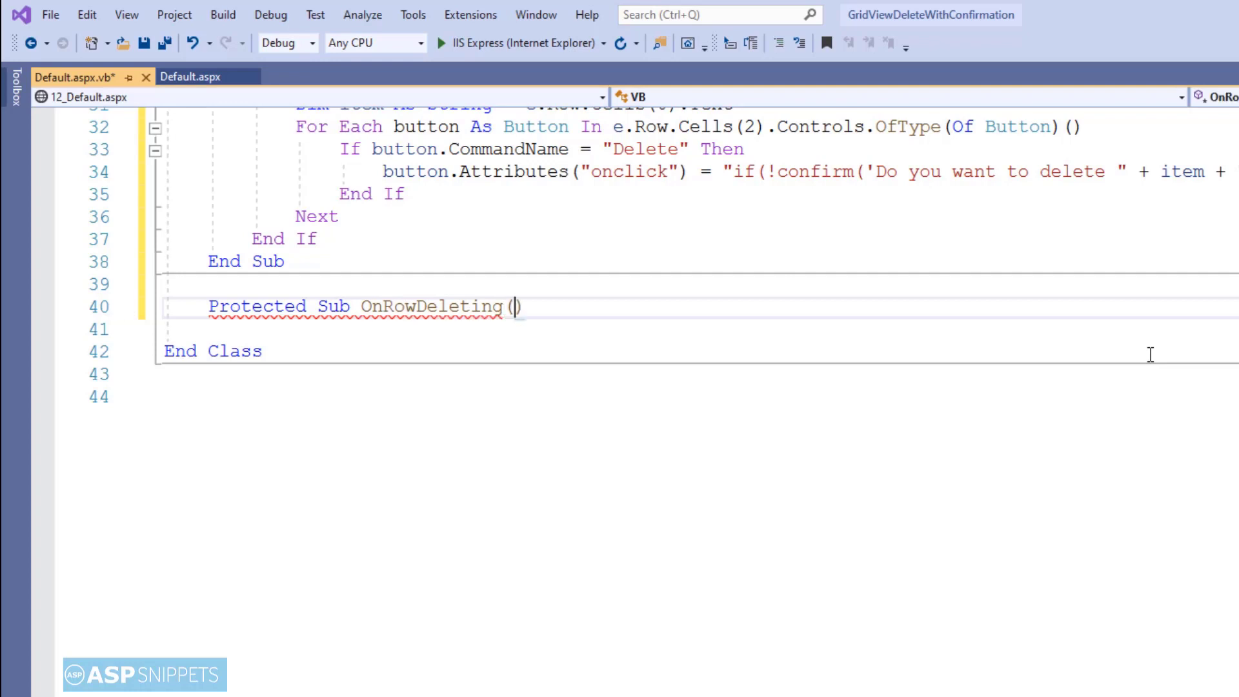
{"action": "type", "text": "sender as"}
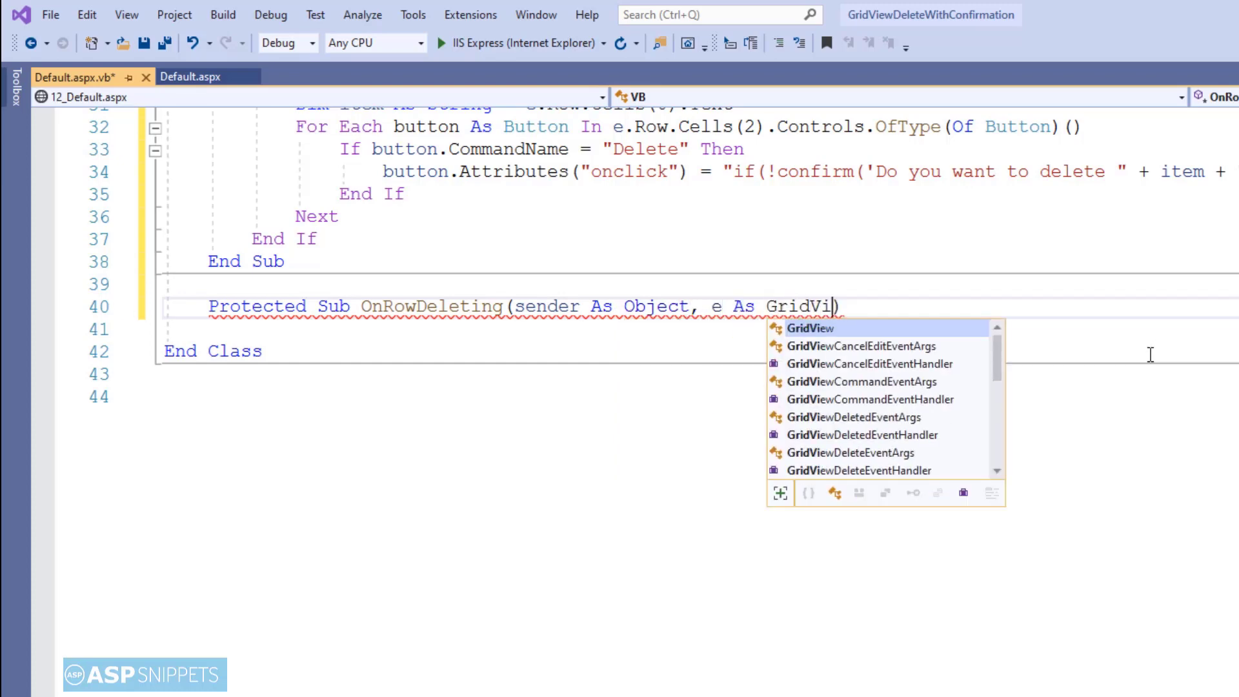
{"action": "type", "text": "d"}
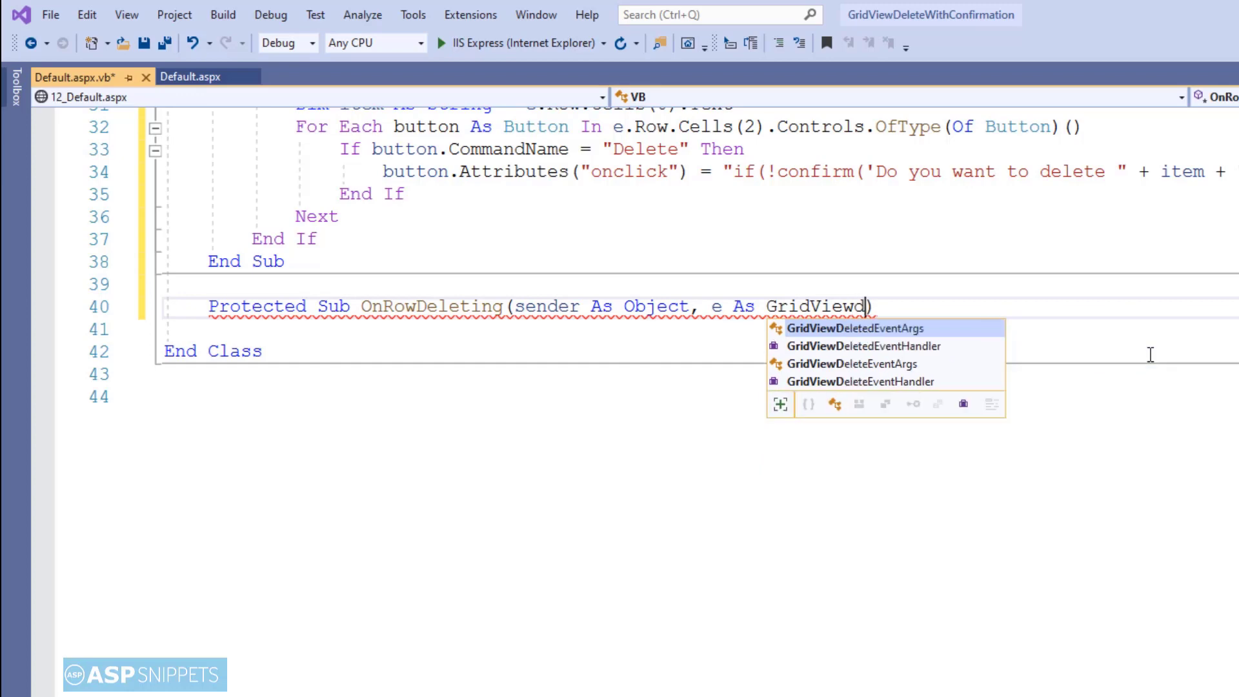
{"action": "type", "text": "eleteEventArgs"}
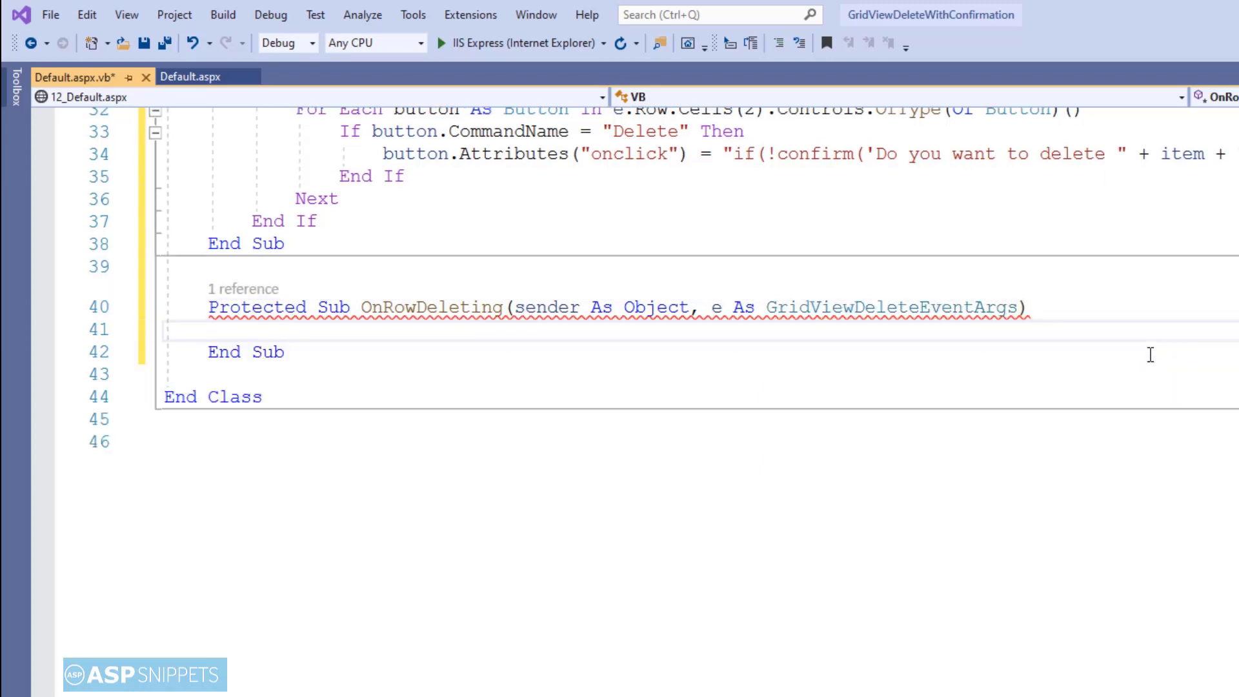
- Add Dim index As Integer = Convert.ToInt32(e.RowIndex)
{"action": "type", "text": "Dim inde"}
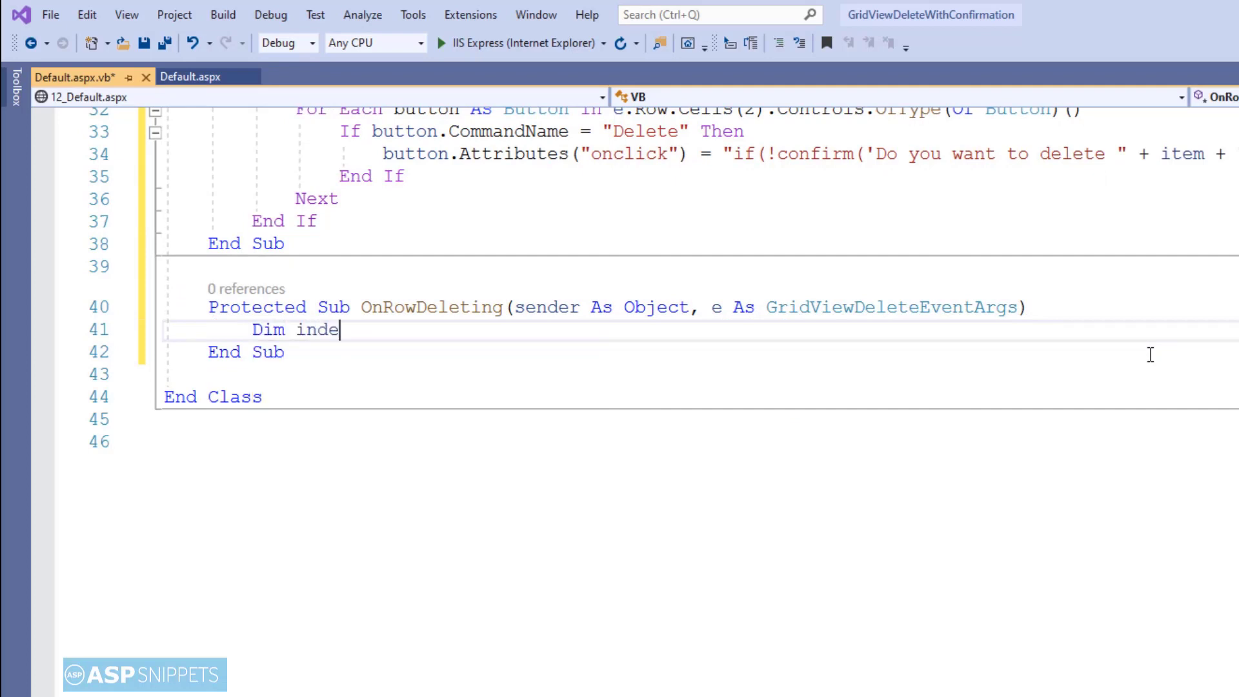
{"action": "type", "text": "x As Integer"}
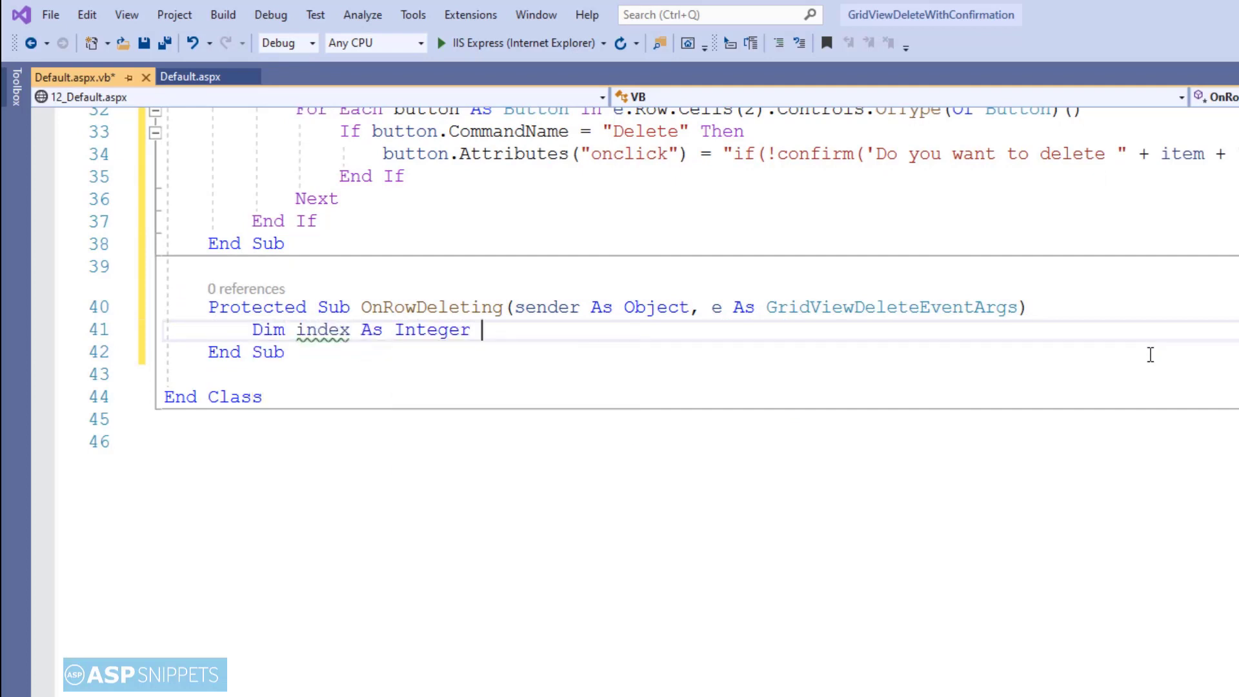
{"action": "type", "text": "= convert"}
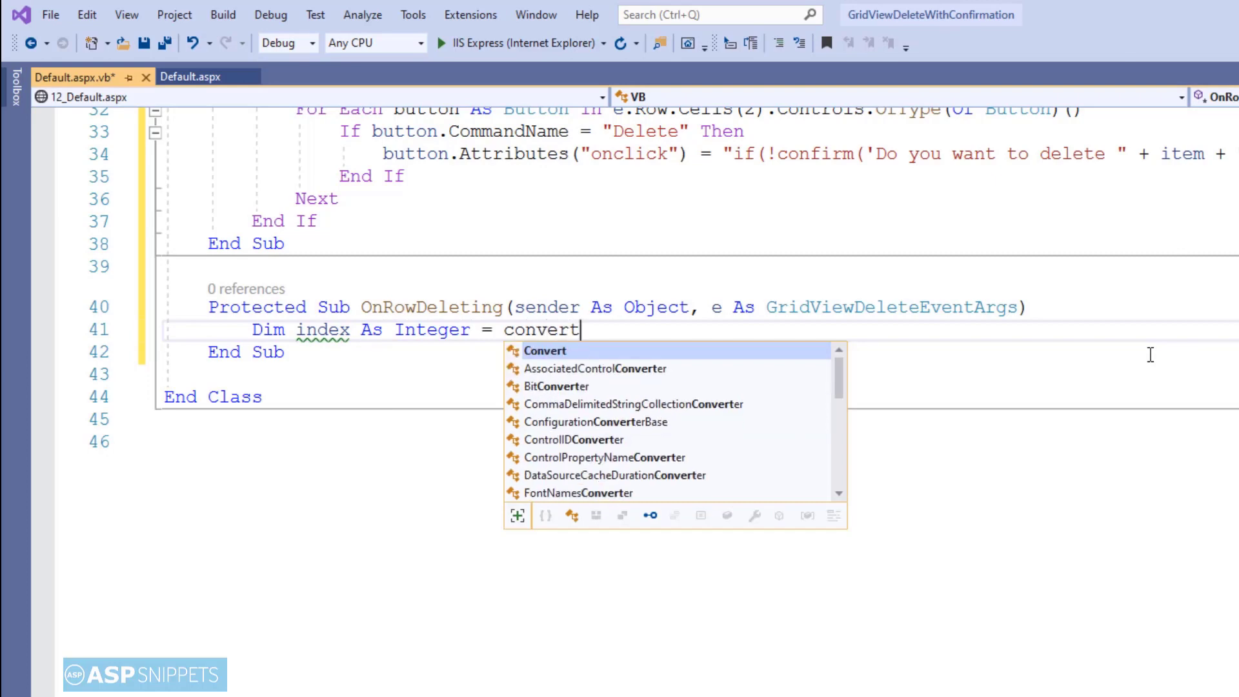
{"action": "type", "text": ".toint"}
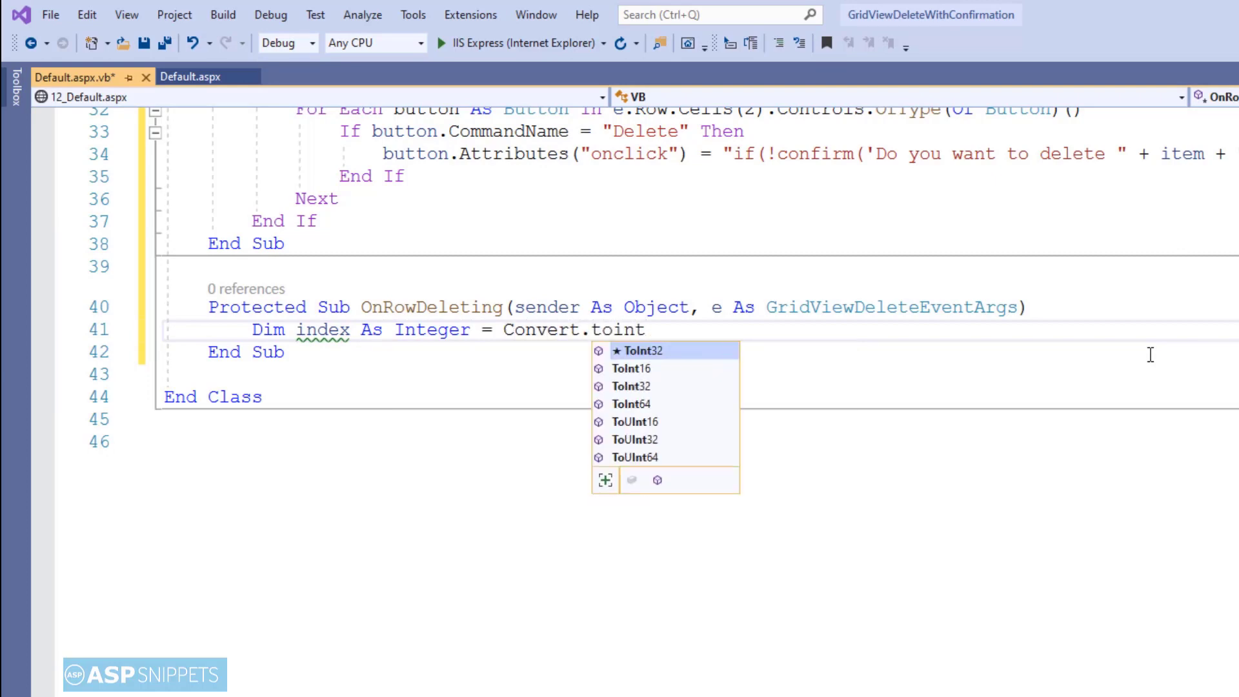
{"action": "type", "text": "32(e"}
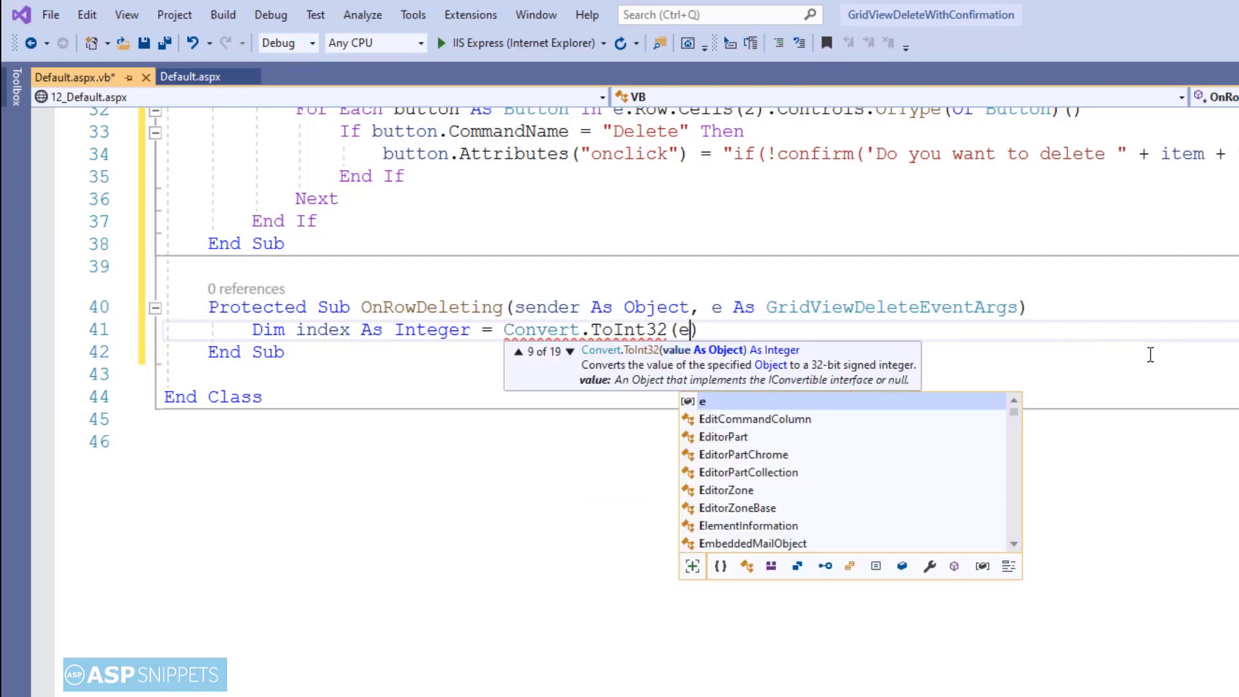
{"action": "type", "text": ".row"}
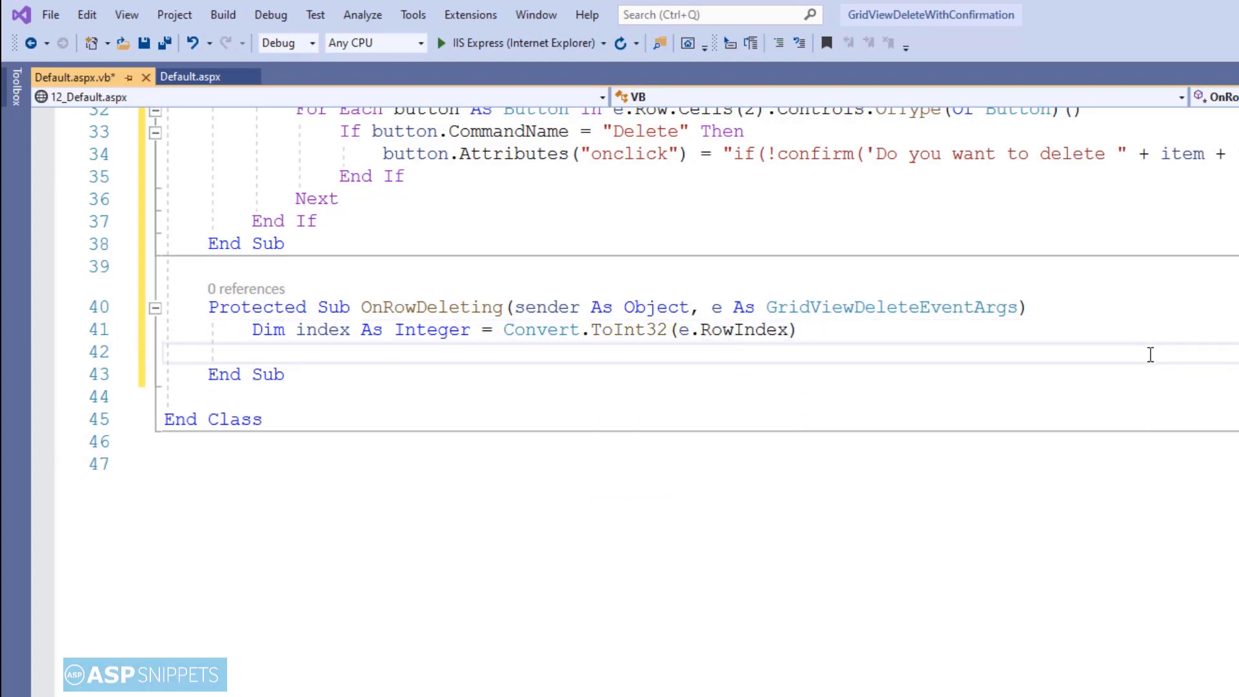
- Add Dim dt = TryCast(ViewState("dt"), DataTable) in OnRowDeleting
{"action": "type", "text": "Dim dt a"}
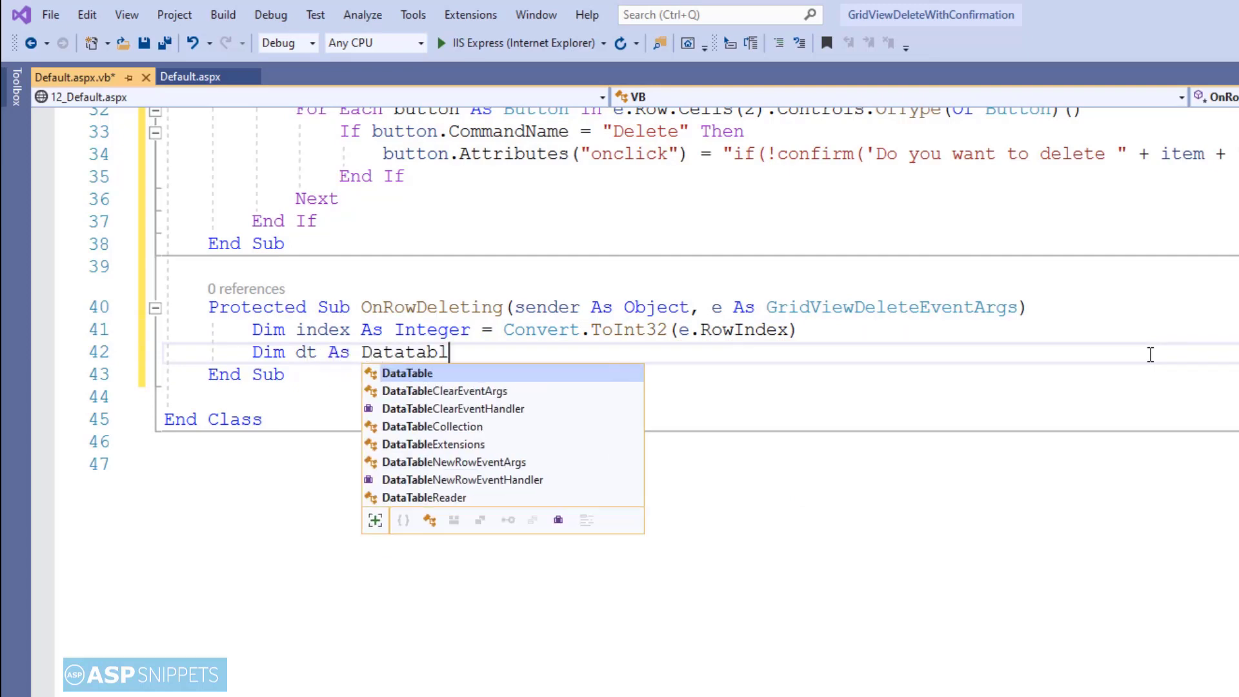
{"action": "type", "text": "="}
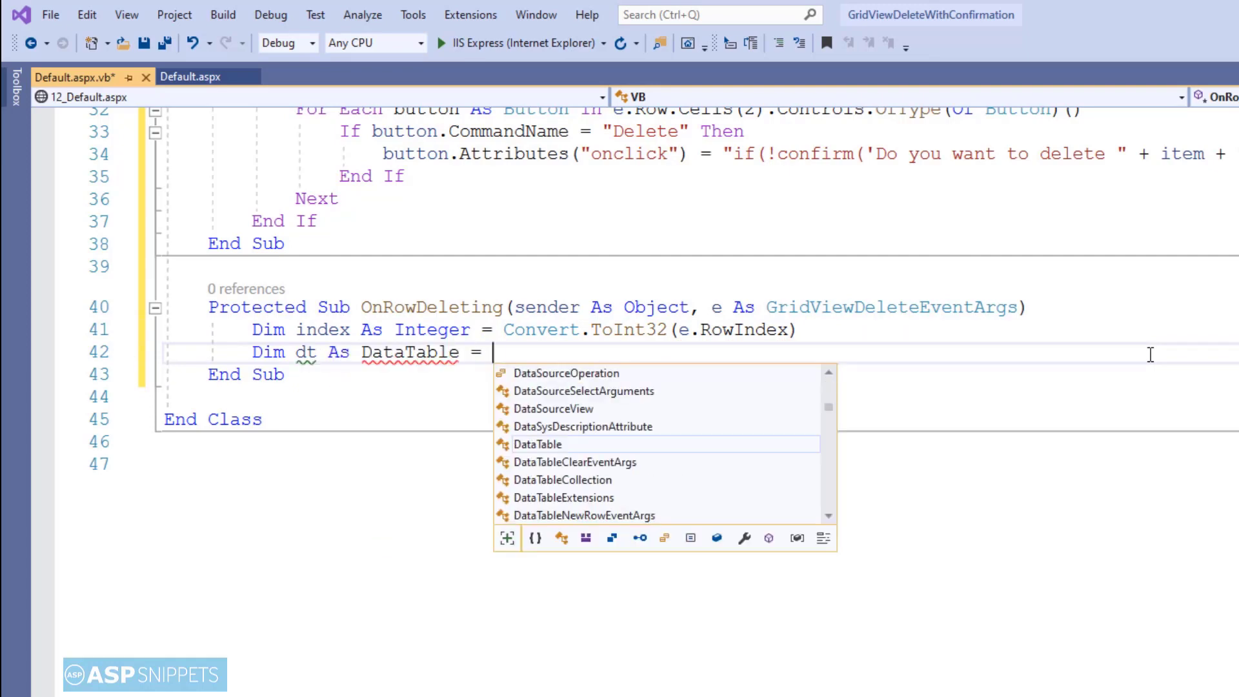
{"action": "type", "text": "trycast"}
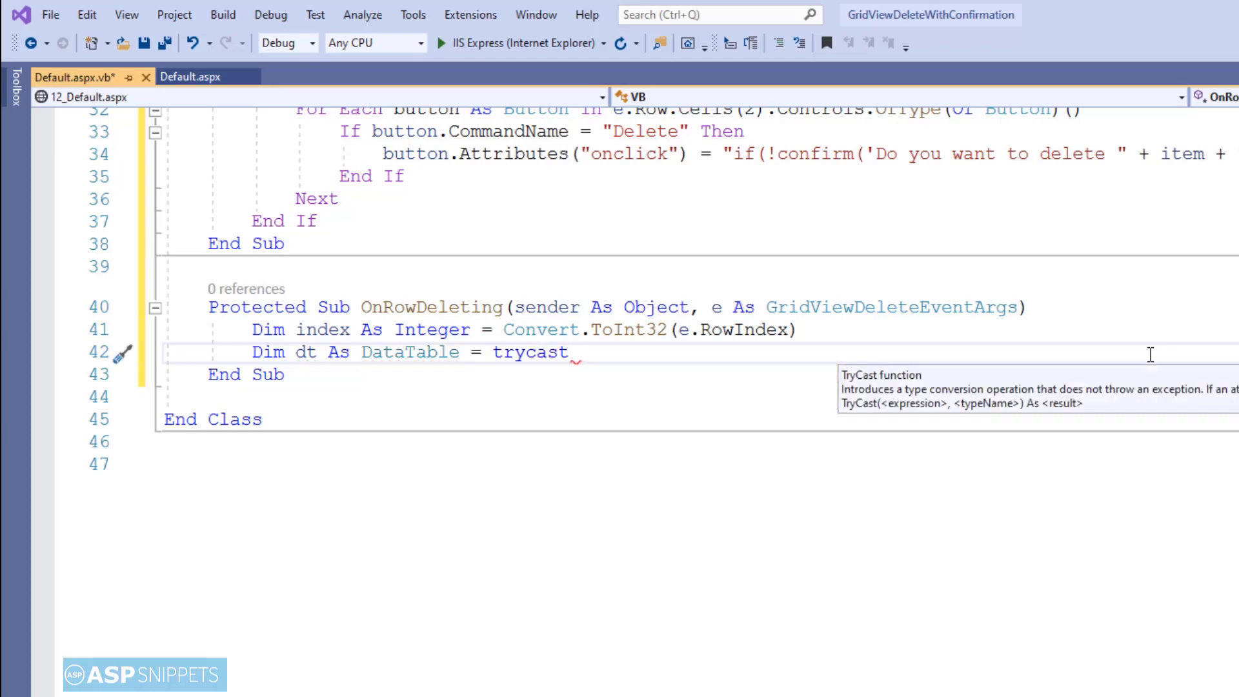
{"action": "type", "text": "(Views"}
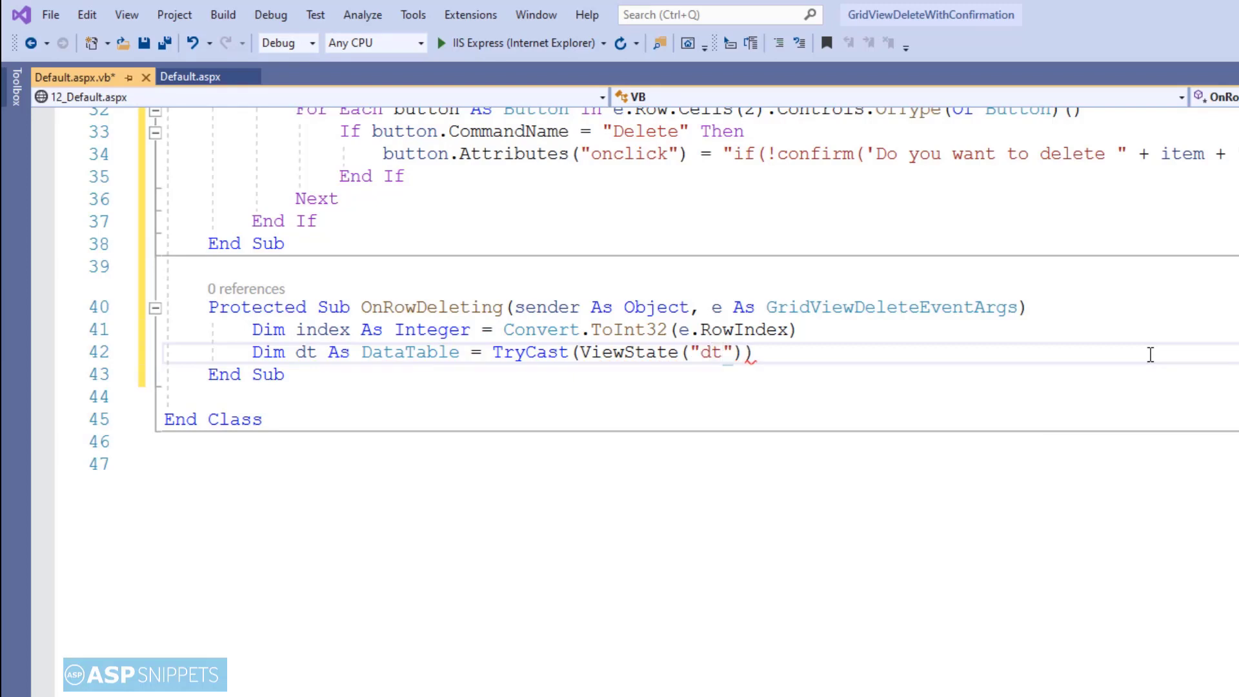
{"action": "type", "text": ", d"}
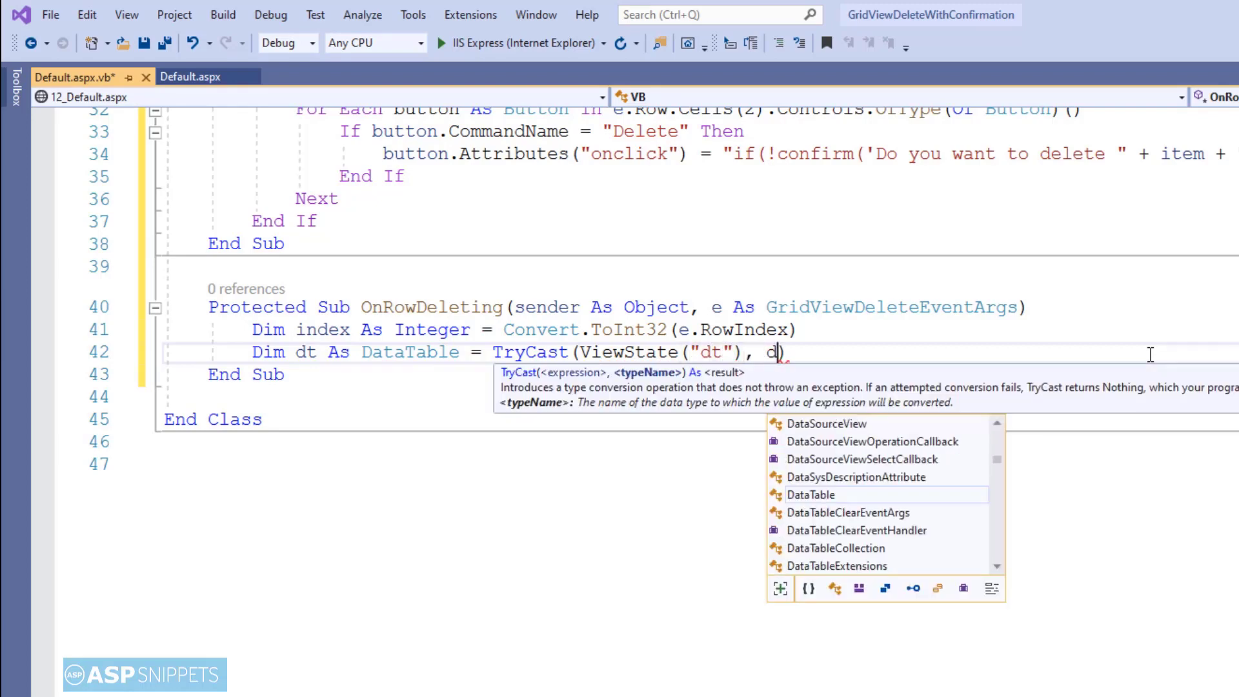
{"action": "type", "text": "atata"}
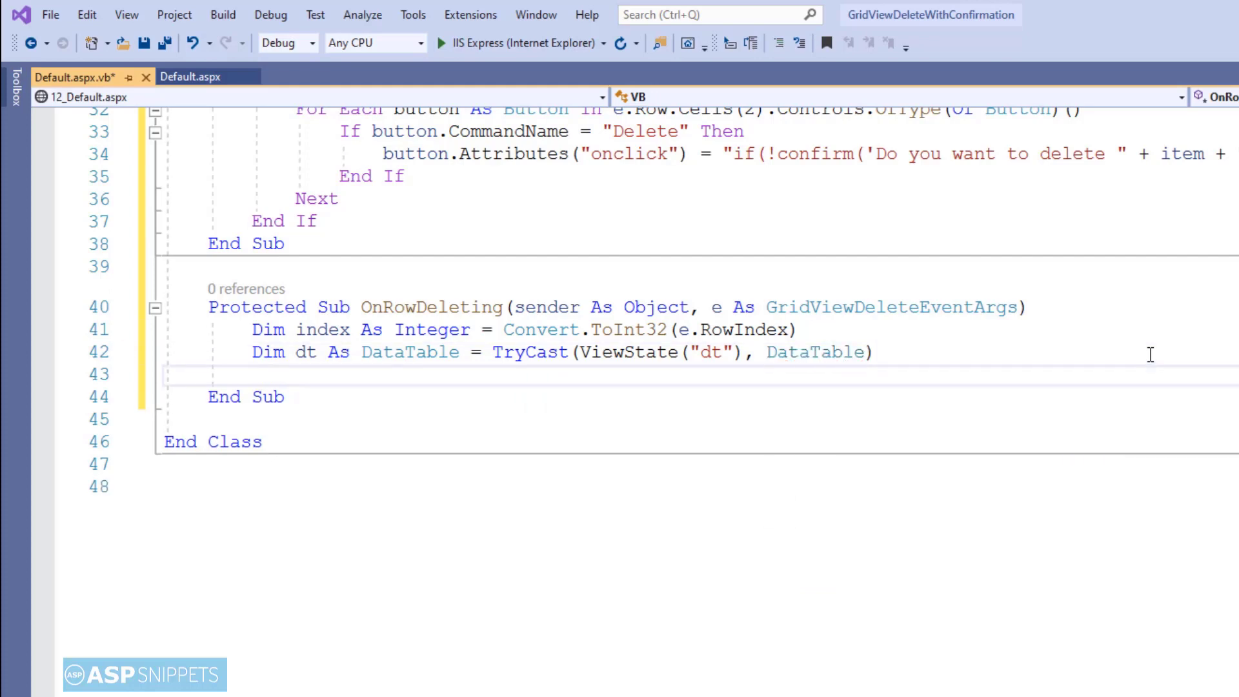
- Call dt.Rows(index).Delete(), store dt back in ViewState("dt"), and call BindGrid()
{"action": "type", "text": "dt.r"}
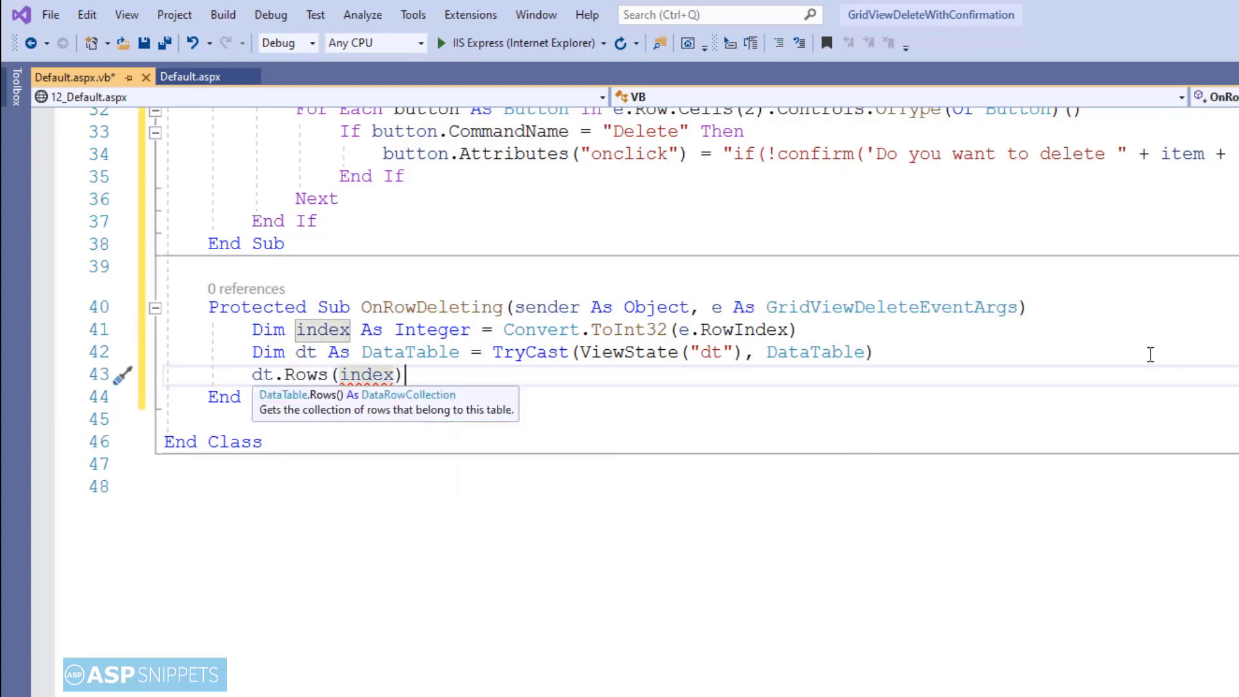
{"action": "type", "text": ".delete("}
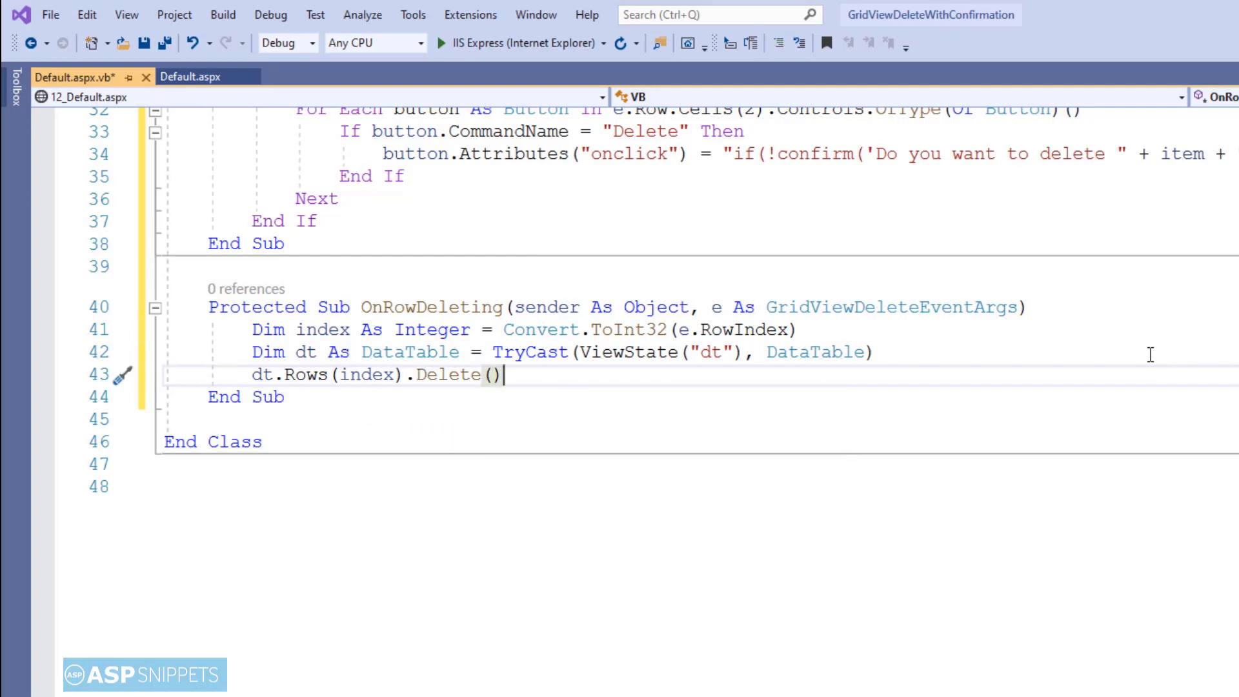
{"action": "type", "text": "View"}
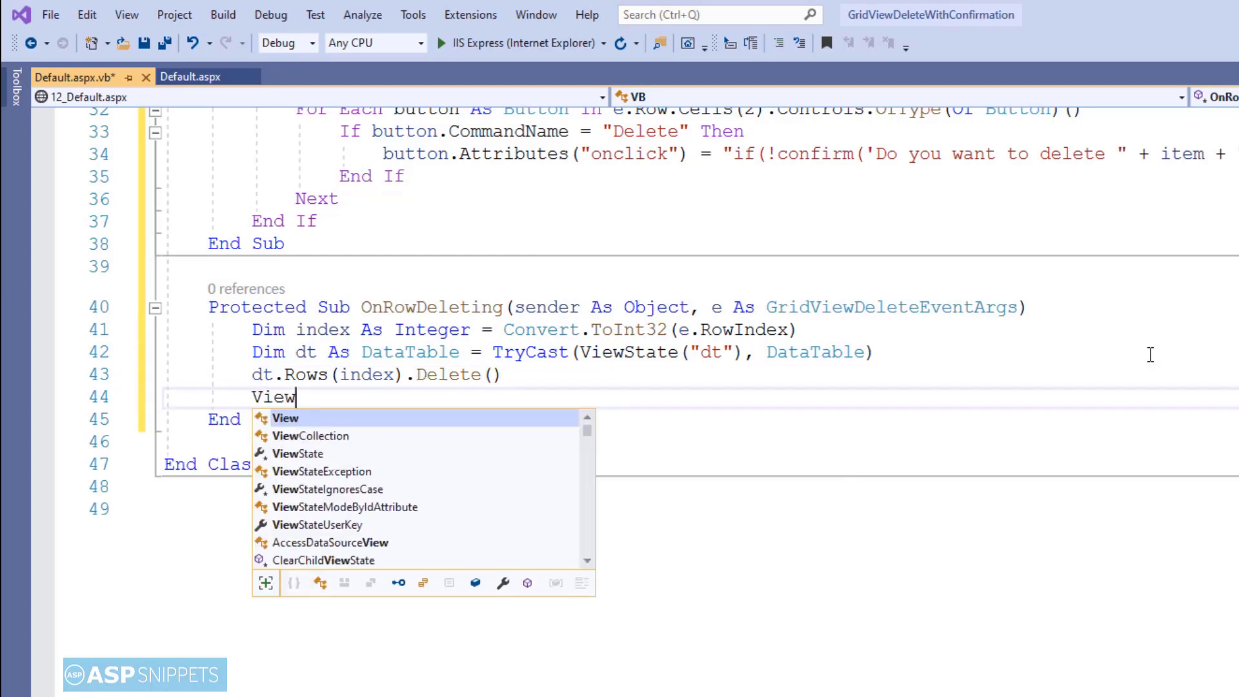
{"action": "type", "text": "State(\"dt\""}
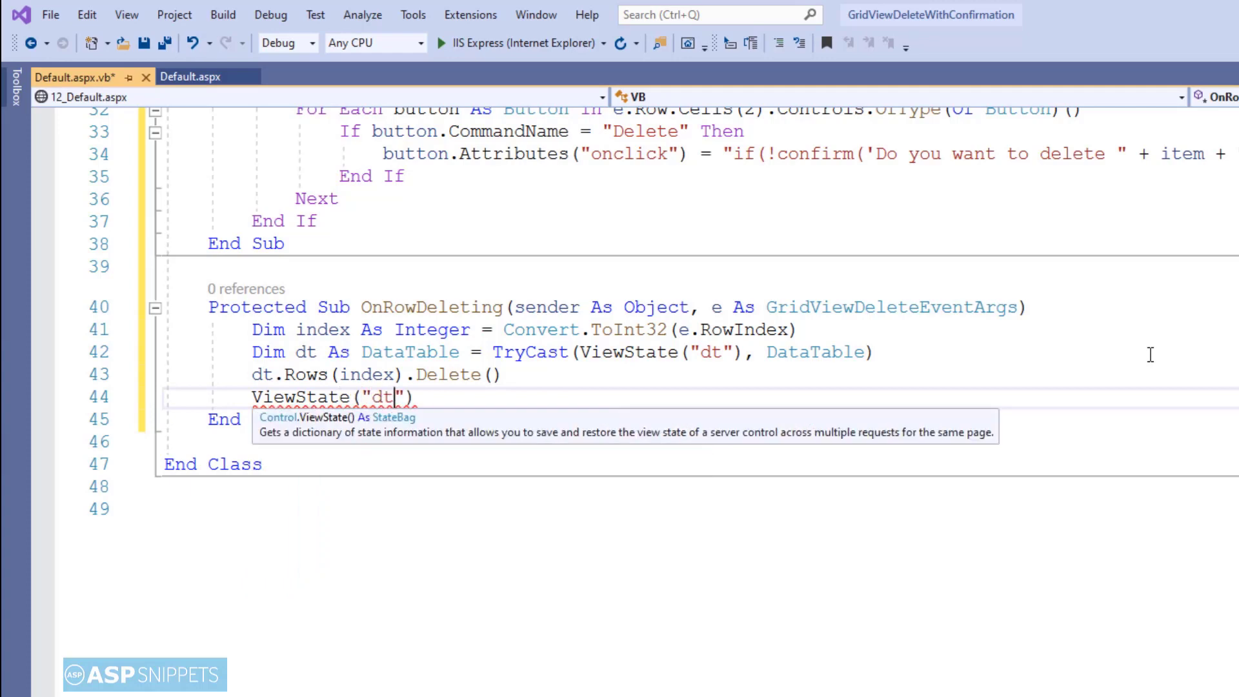
{"action": "type", "text": "="}
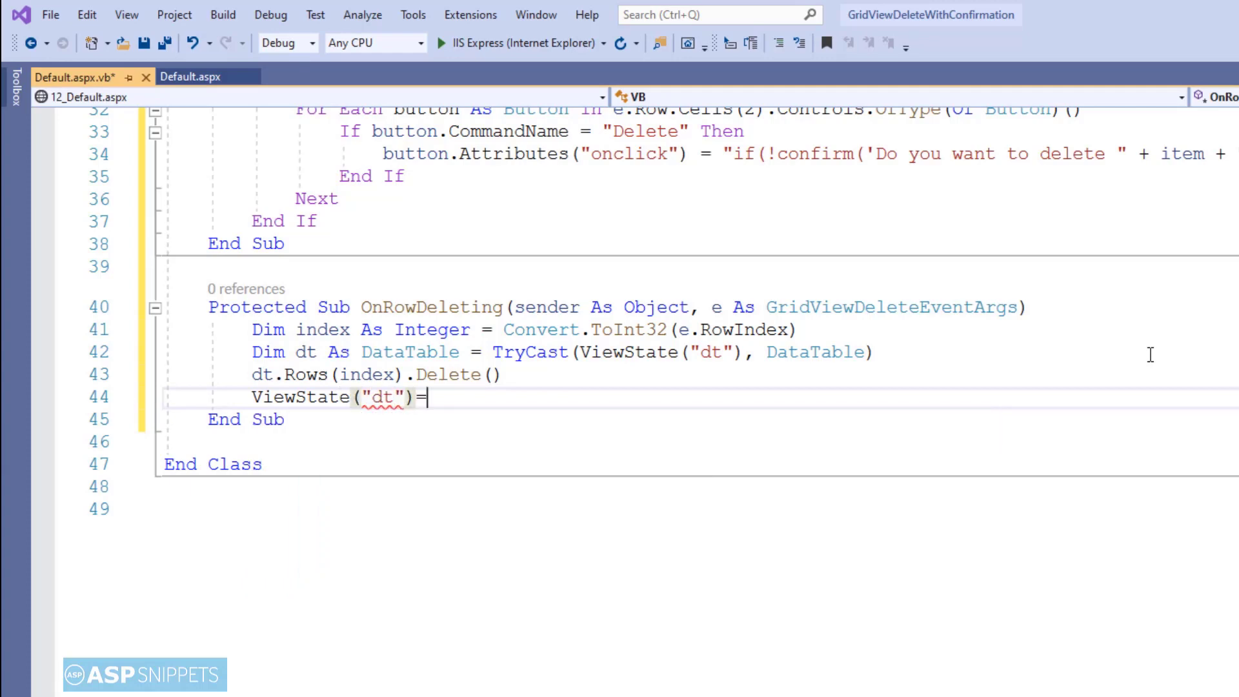
{"action": "type", "text": "dt"}
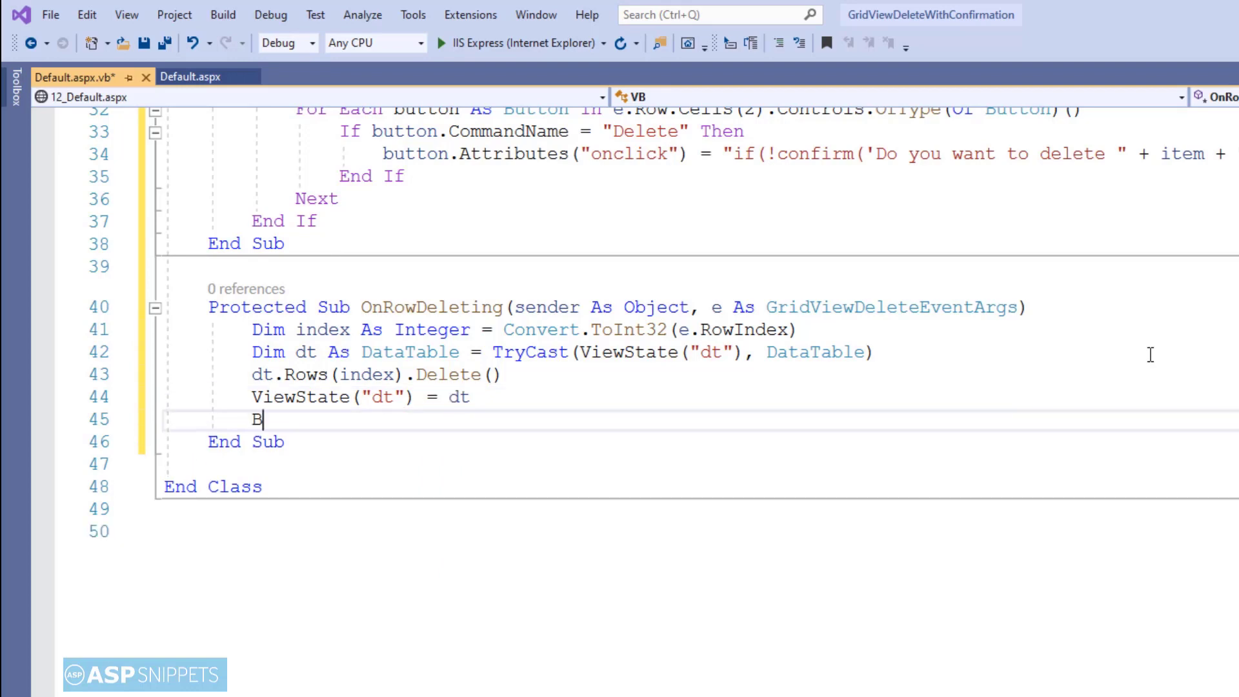
{"action": "type", "text": "indGrid"}
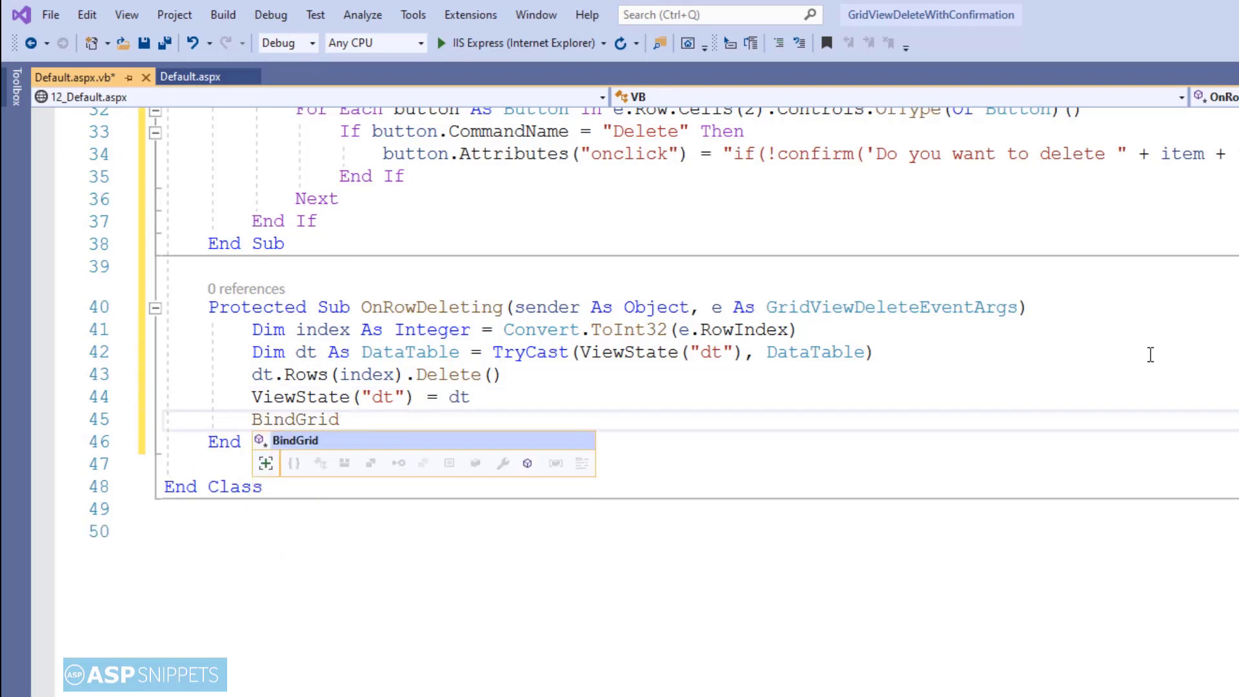
{"action": "type", "text": "()"}
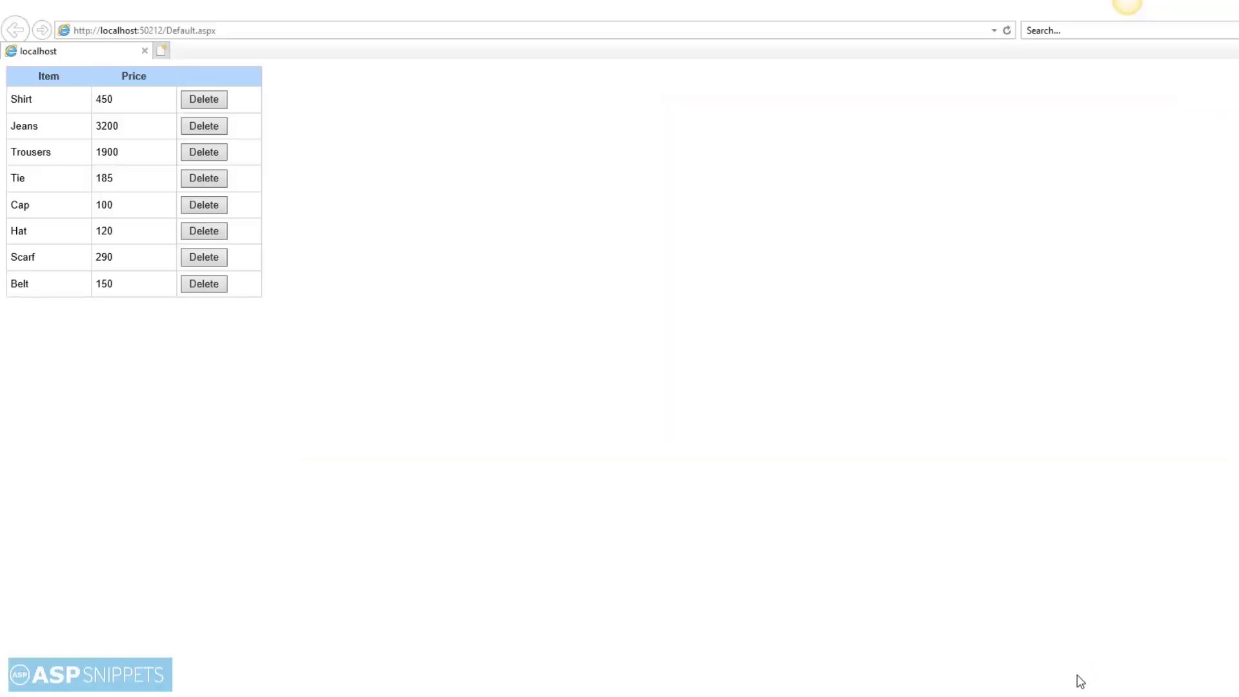
- Delete the Shirt row and confirm with OK, leaving seven items, Jeans through Belt
{"action": "left_click", "coordinate": [203, 99]}
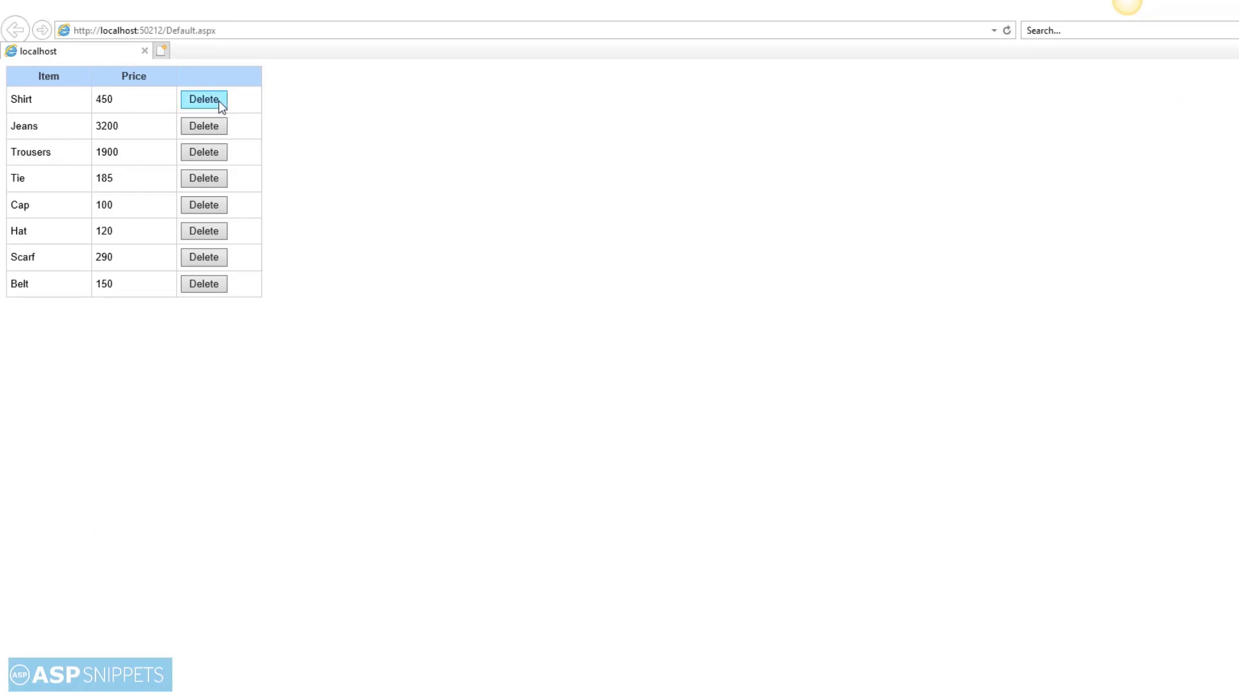
{"action": "left_click", "coordinate": [203, 99]}
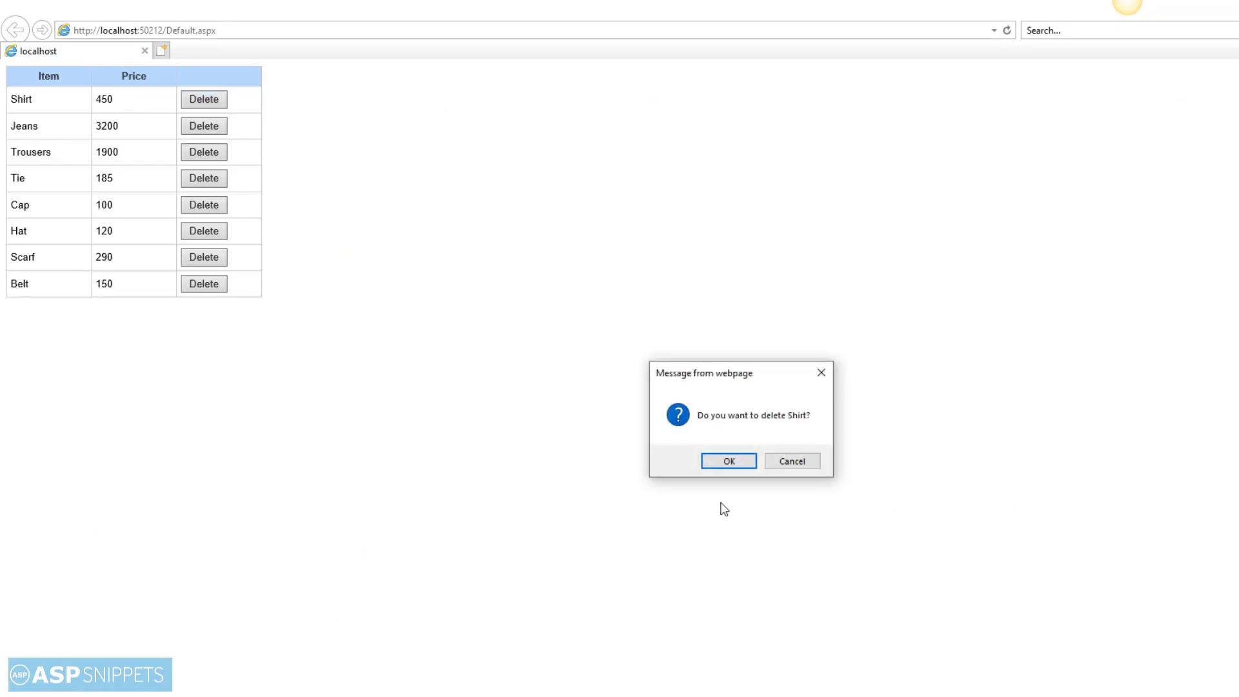
{"action": "left_click", "coordinate": [728, 461]}
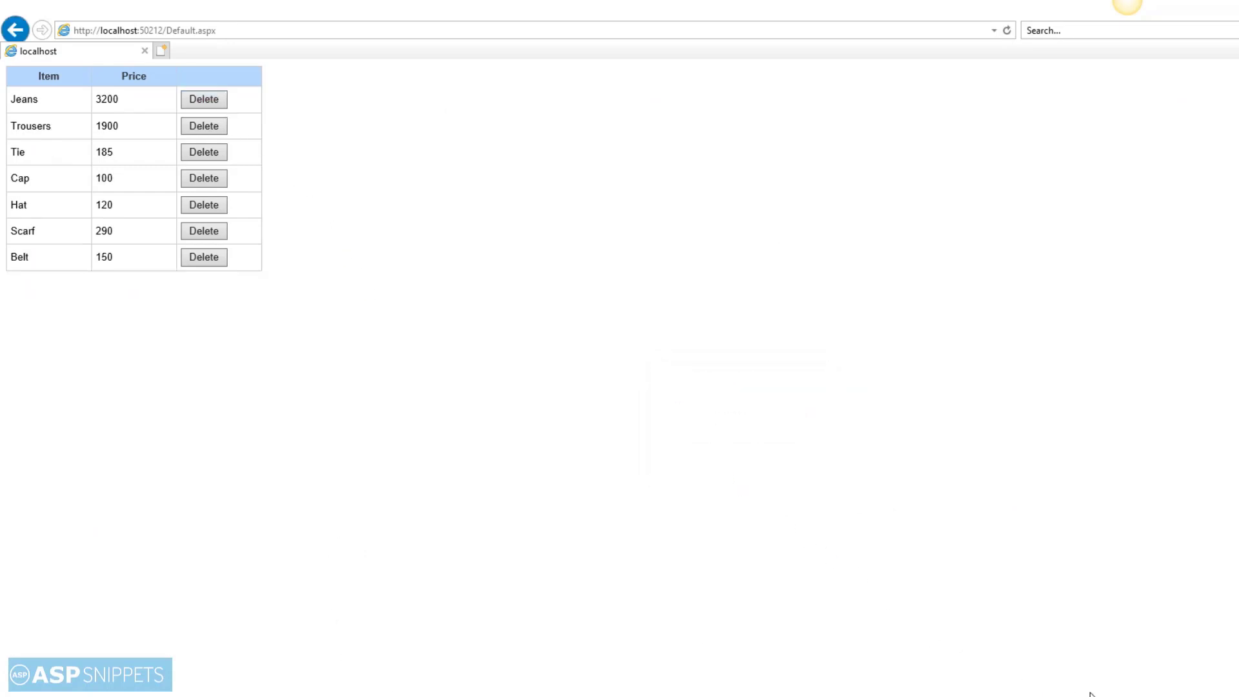